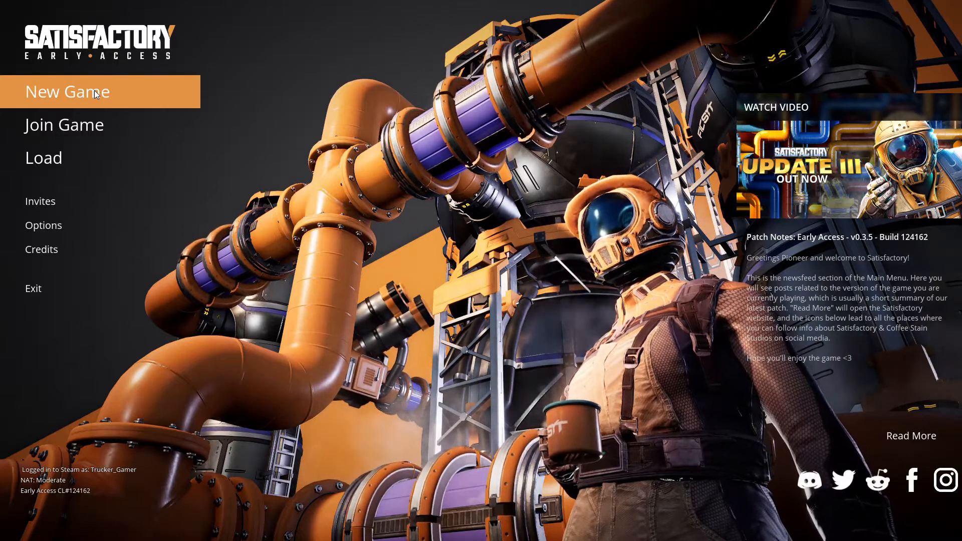
# Create a new game in Dune Desert with a Private session named 'dune'.
pyautogui.click(67, 91)
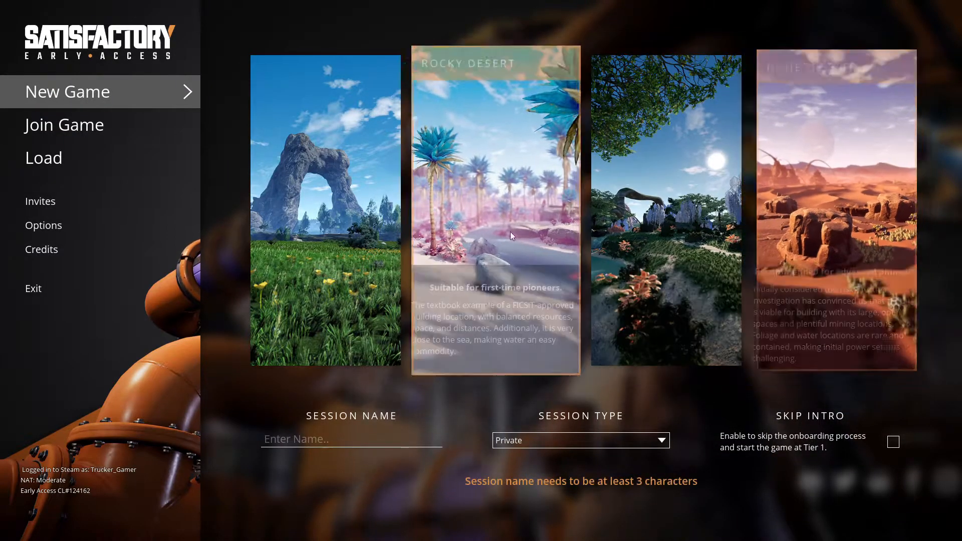
pyautogui.moveTo(455, 198)
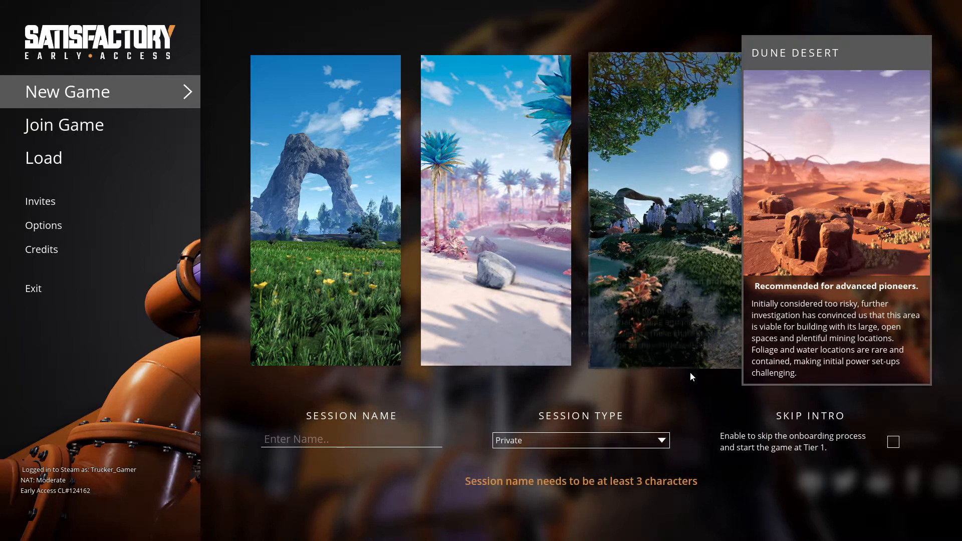
pyautogui.click(580, 440)
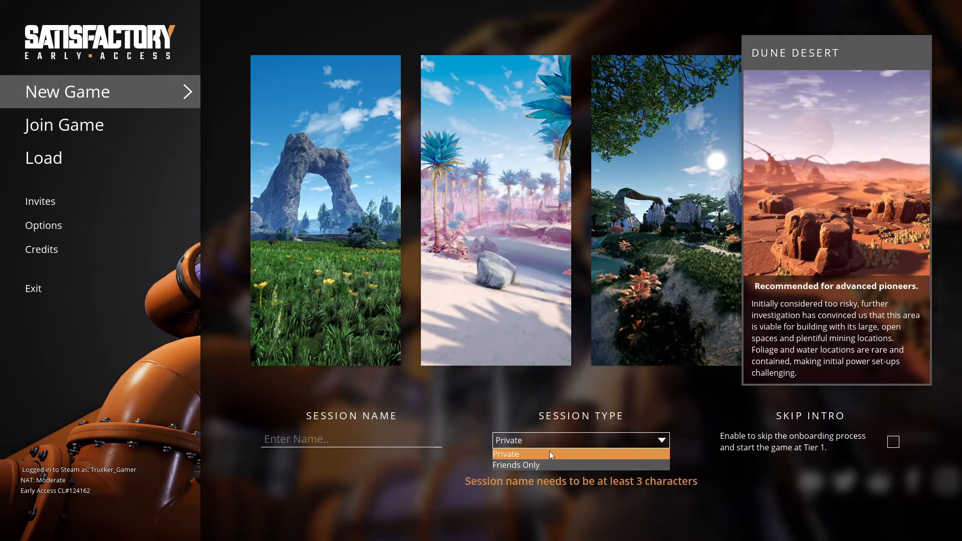
pyautogui.click(506, 454)
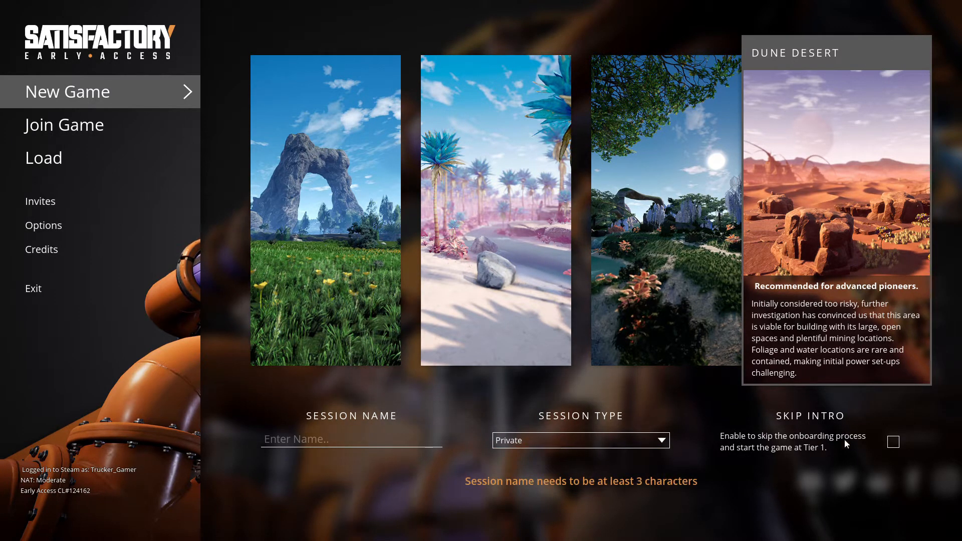
pyautogui.click(350, 439)
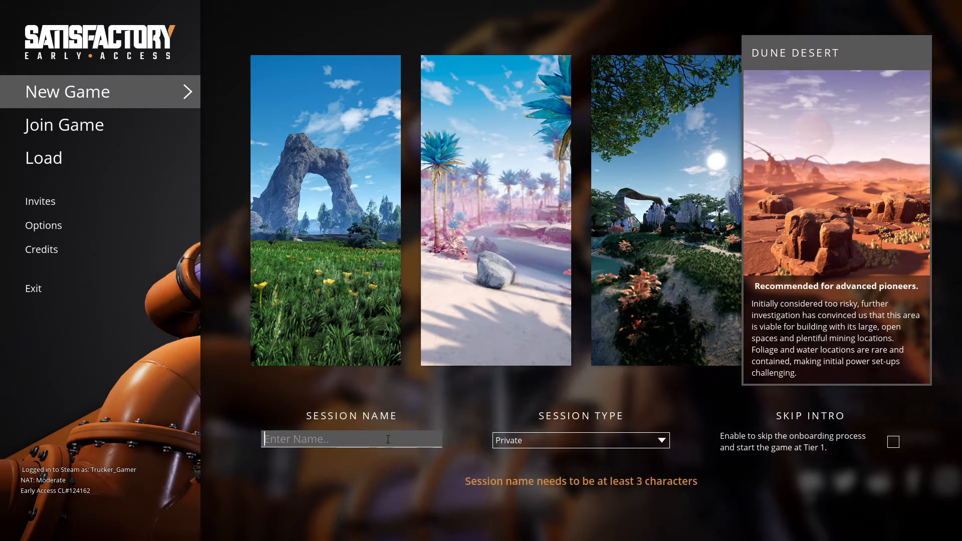
pyautogui.write('d')
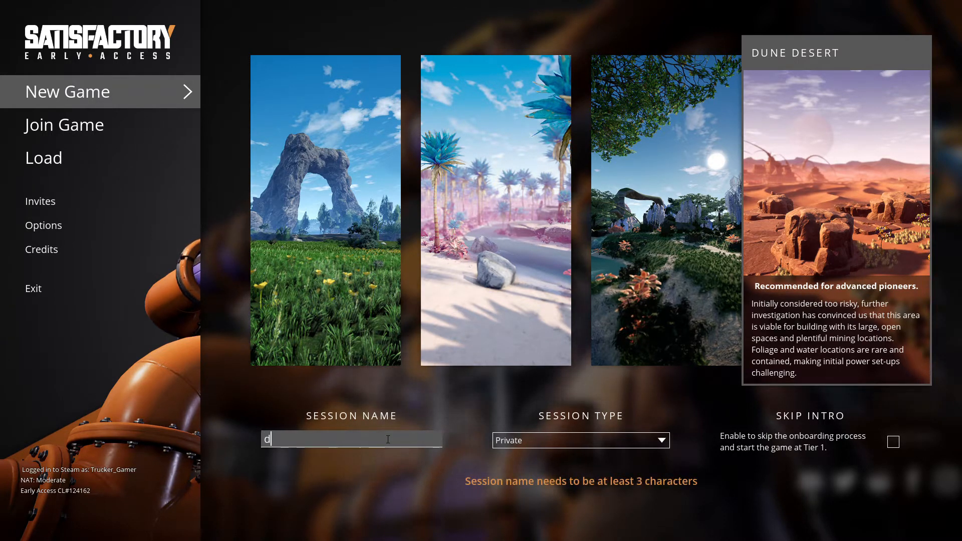
pyautogui.write('une')
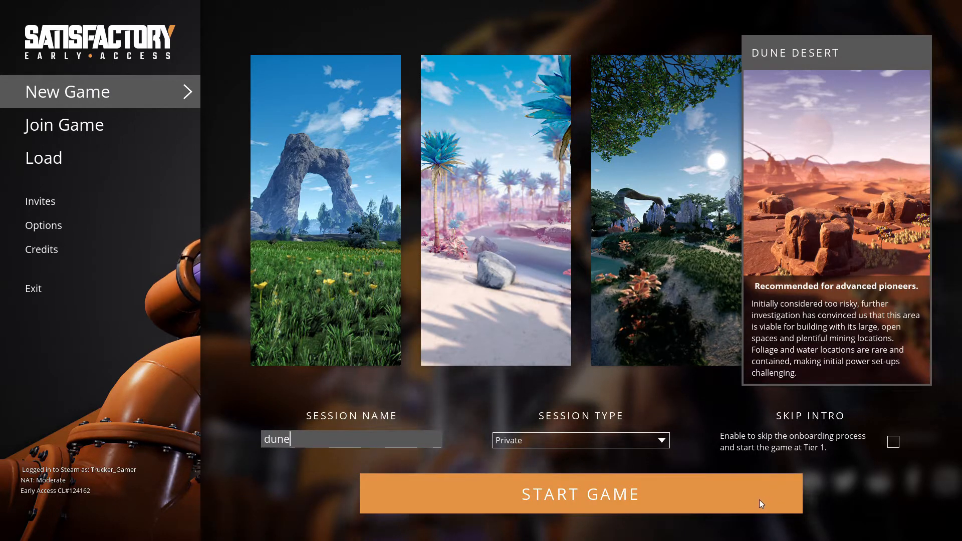
pyautogui.click(580, 494)
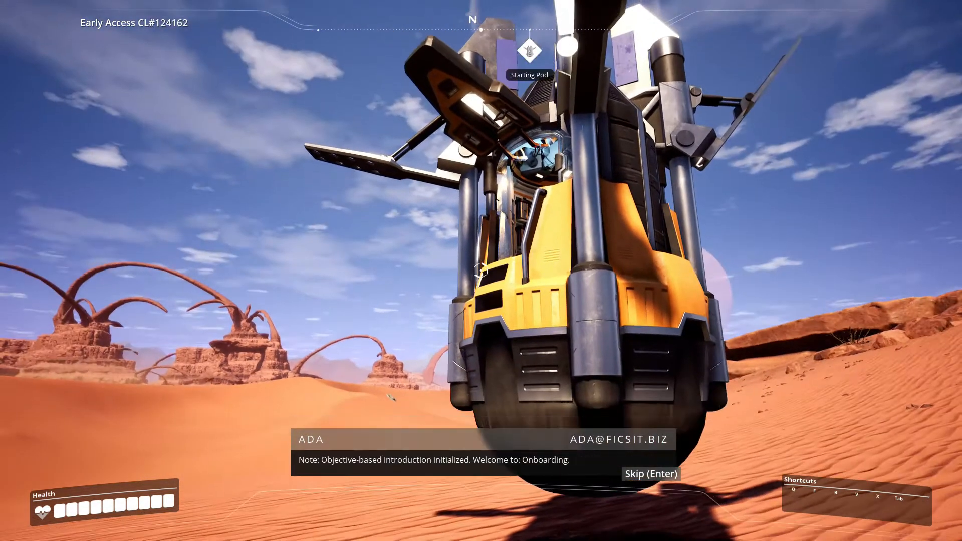
pyautogui.moveTo(481, 271)
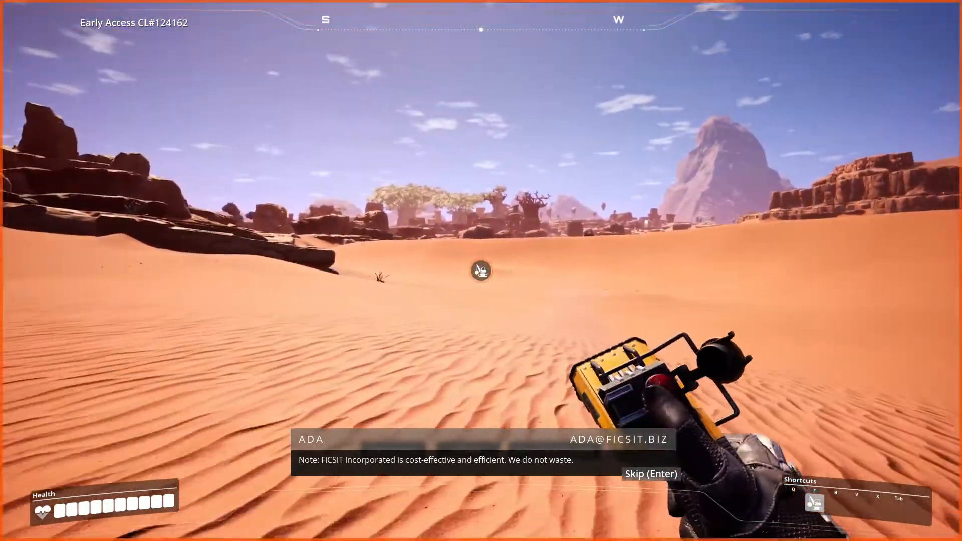
# Bring up the Codex while out in the desert after leaving the pod.
pyautogui.press('enter')
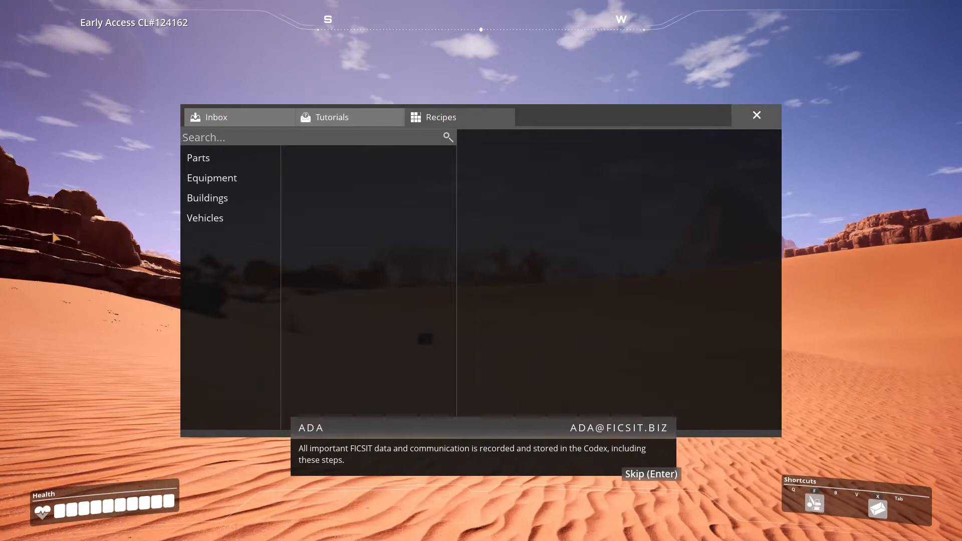
# Browse the Equipment and Buildings recipe categories, then close the Codex.
pyautogui.click(212, 178)
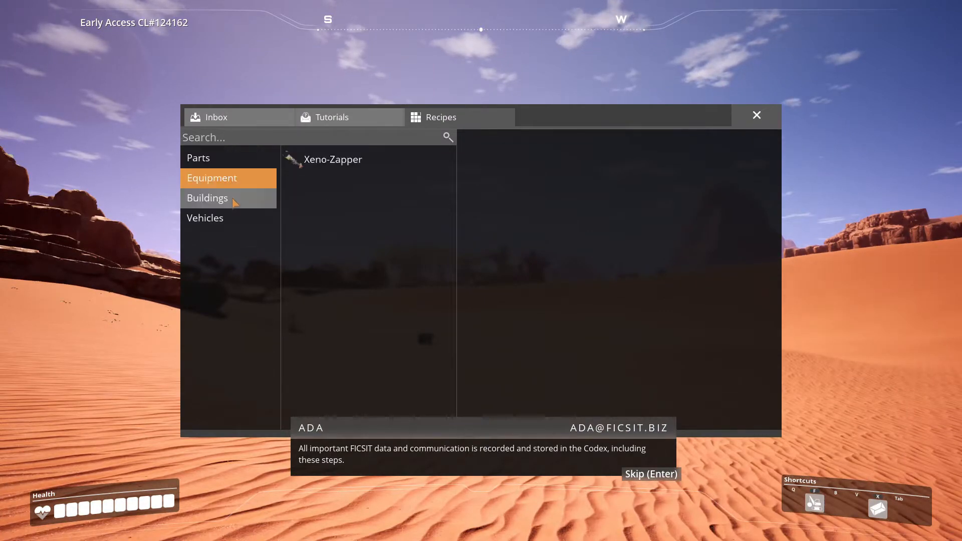
pyautogui.click(205, 218)
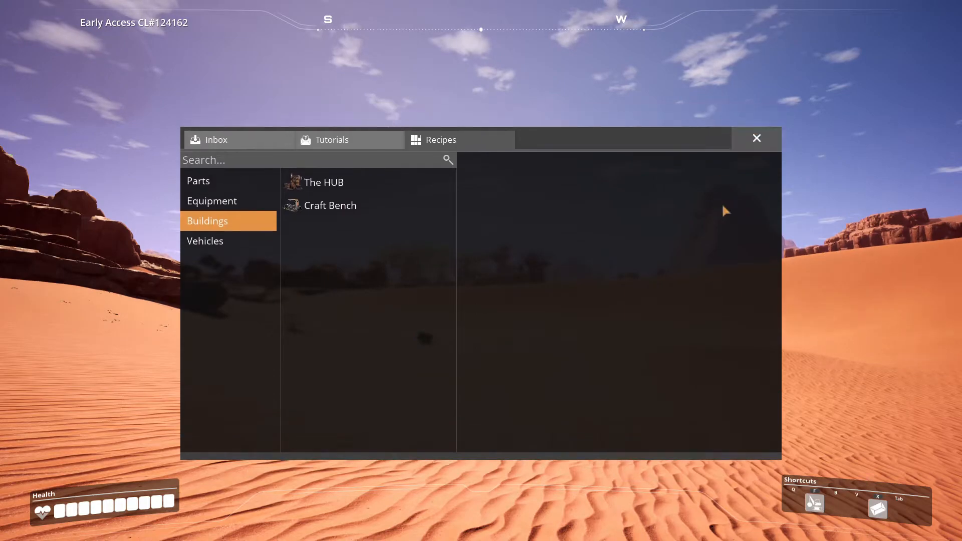
pyautogui.click(756, 138)
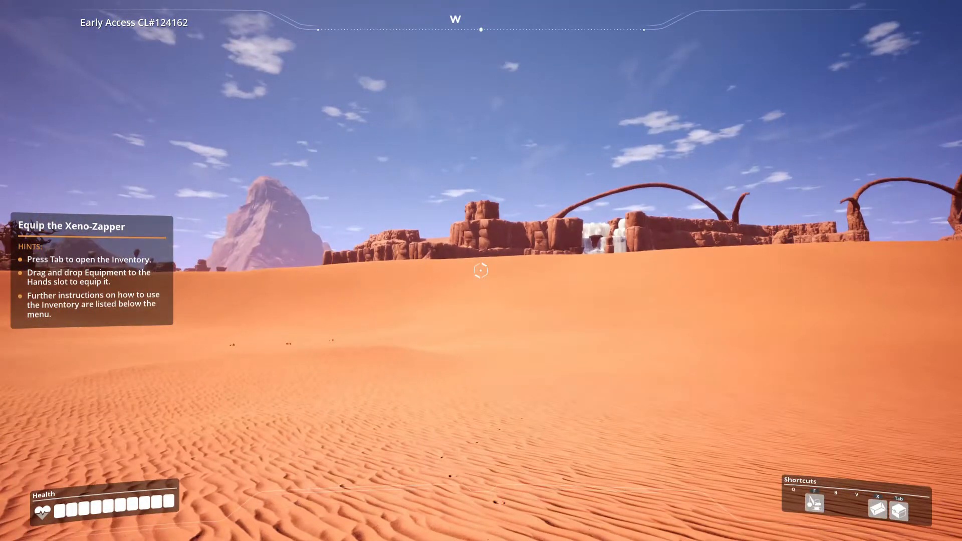
# Move the Xeno-Zapper into the inventory item slots and equip it.
pyautogui.press('Tab')
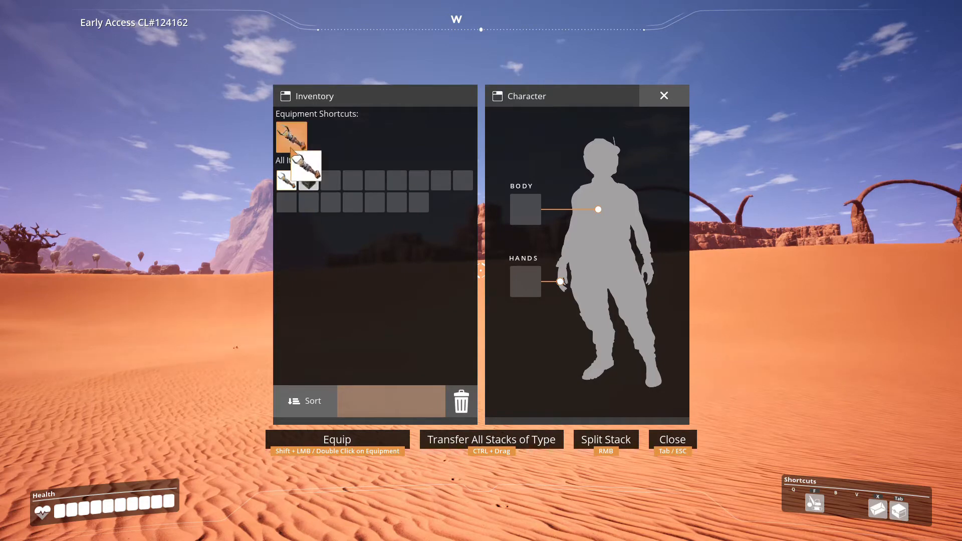
pyautogui.moveTo(301, 166); pyautogui.dragTo(332, 178)
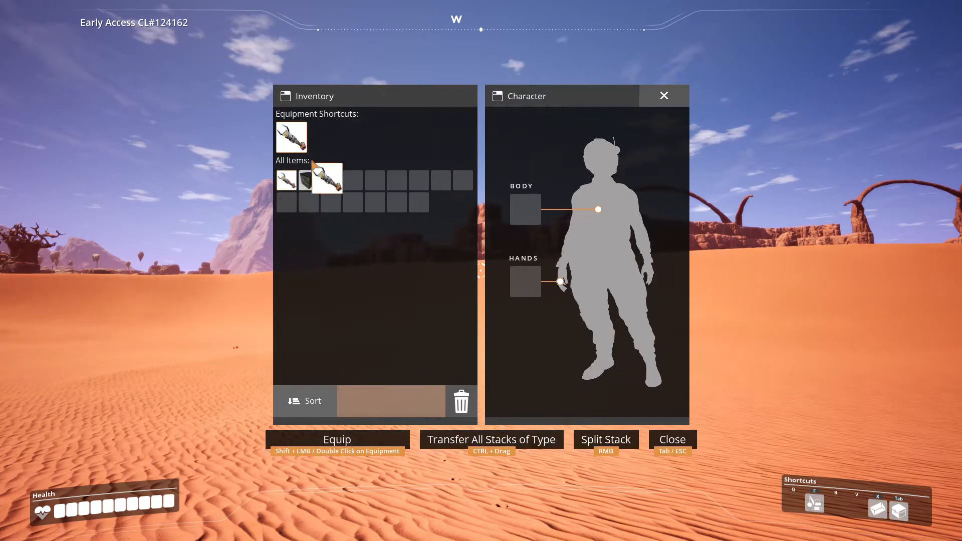
pyautogui.click(672, 439)
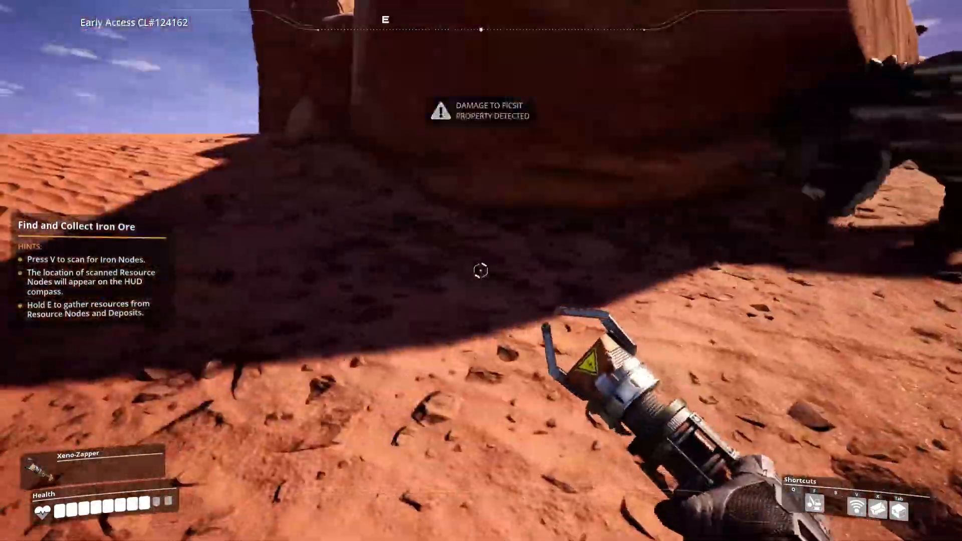
pyautogui.moveTo(482, 270)
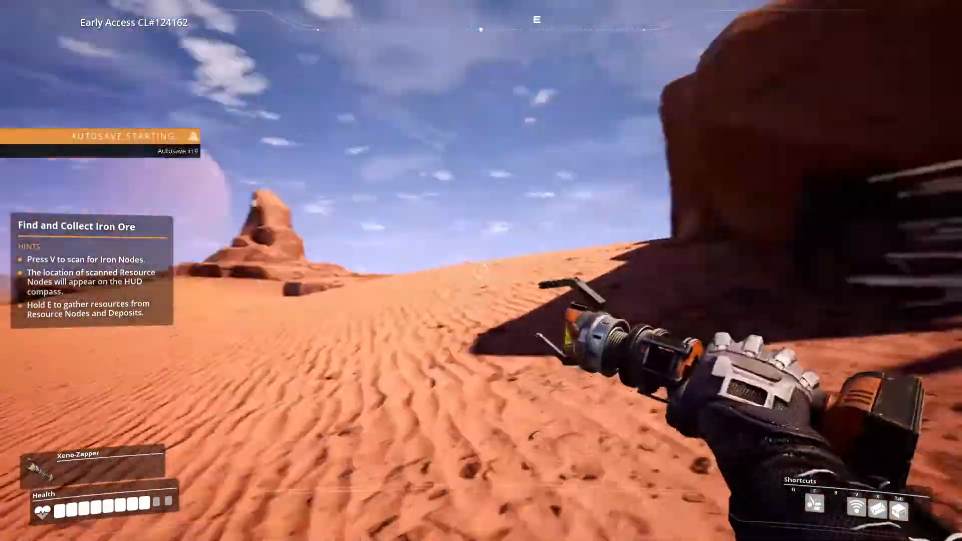
pyautogui.moveTo(481, 270)
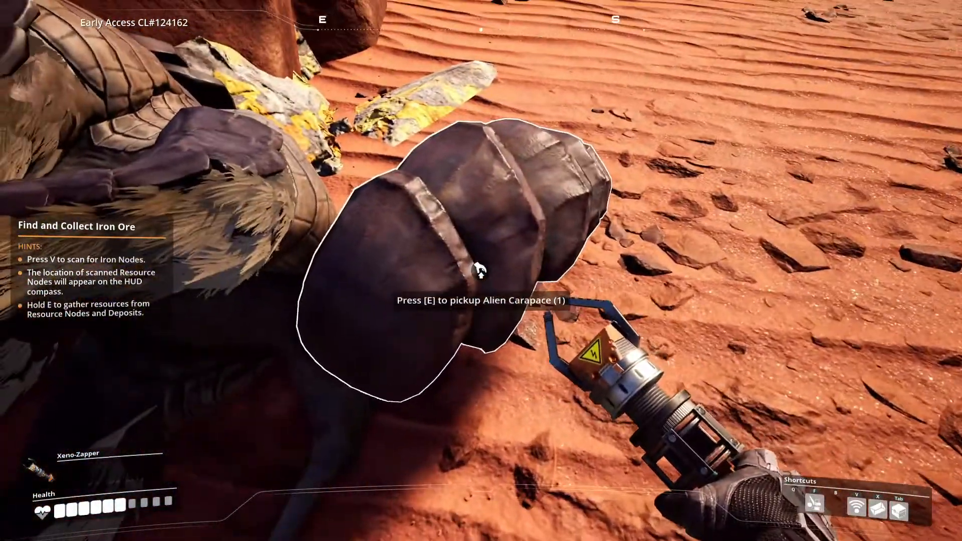
# Pick up the Alien Carapace, gather sulfur, and collect the iron ore chunks.
pyautogui.press('e')
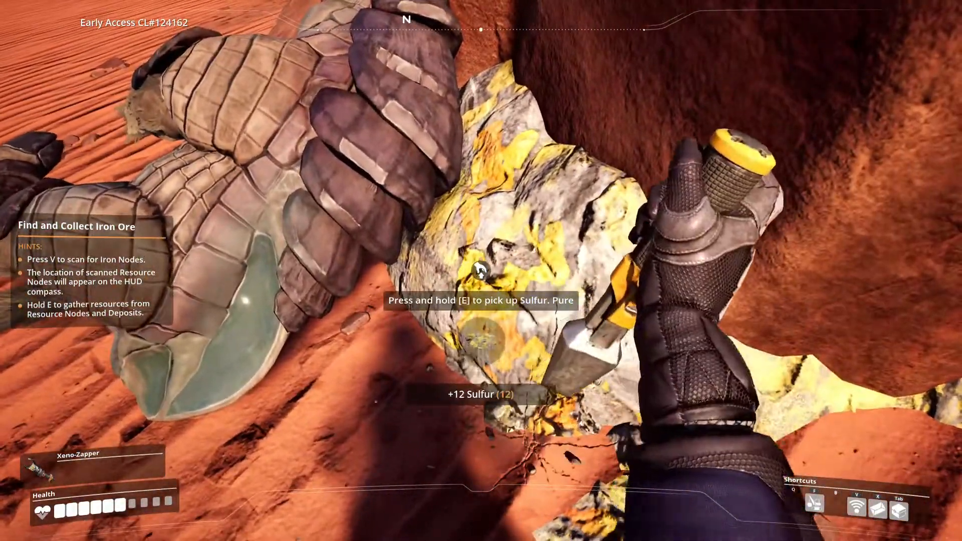
pyautogui.press('e')
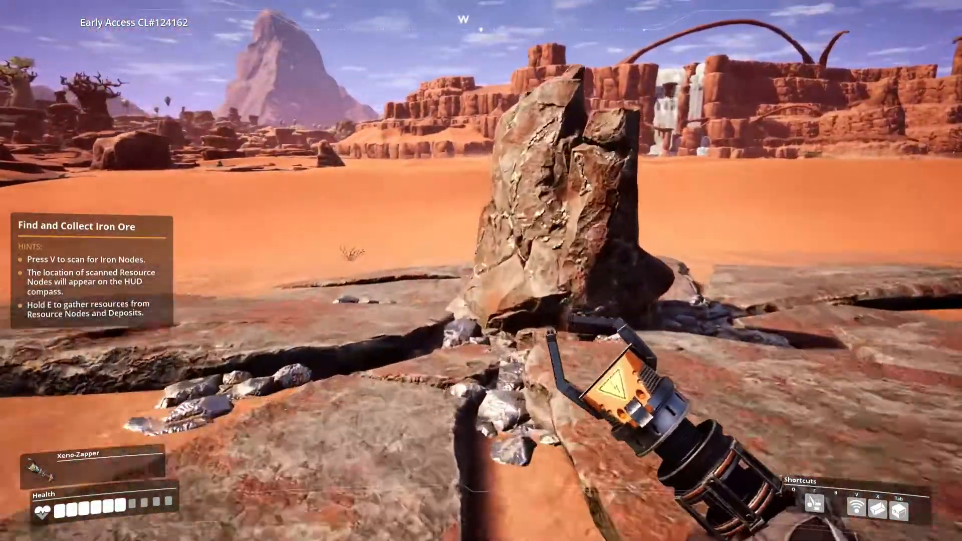
pyautogui.moveTo(481, 271)
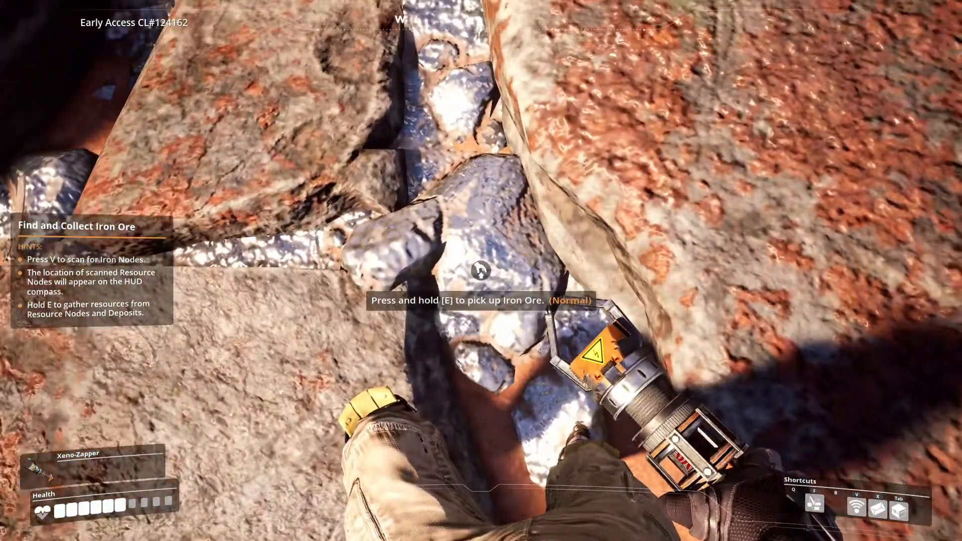
pyautogui.press('e')
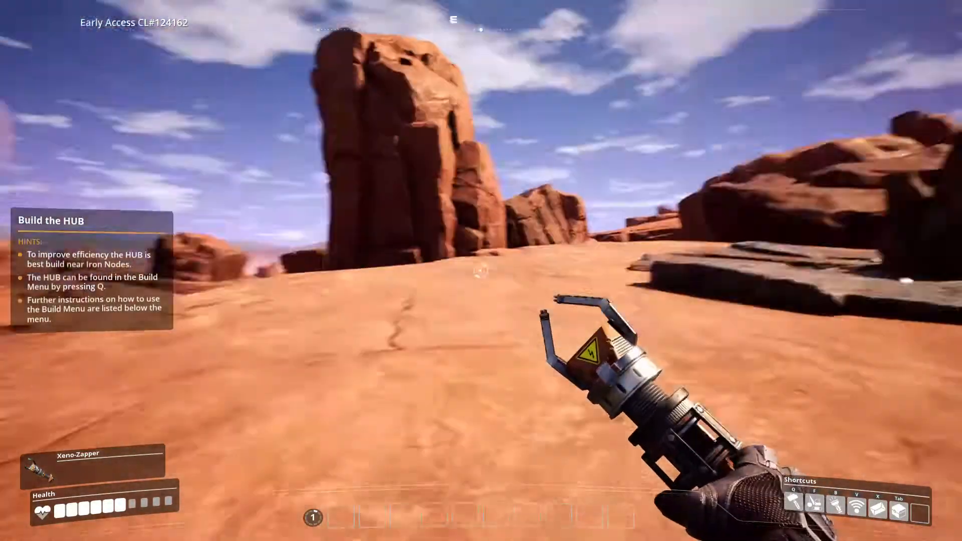
pyautogui.moveTo(481, 271)
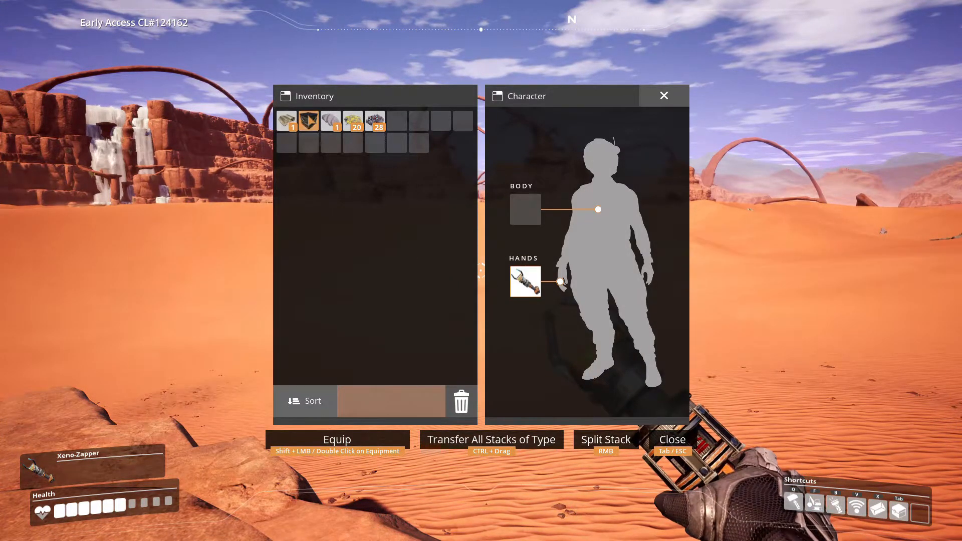
pyautogui.moveTo(309, 121)
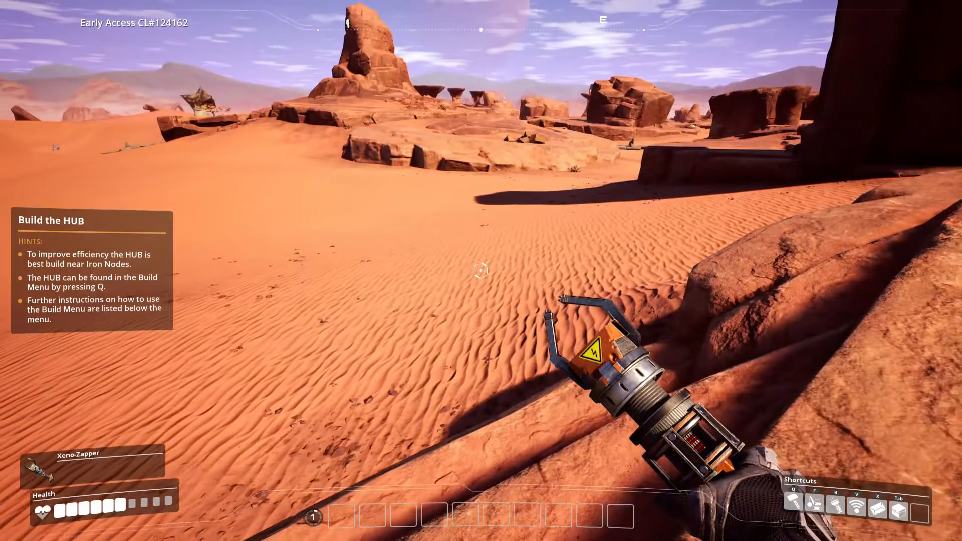
# Open the Build Menu to place the HUB on the open sand.
pyautogui.press('q')
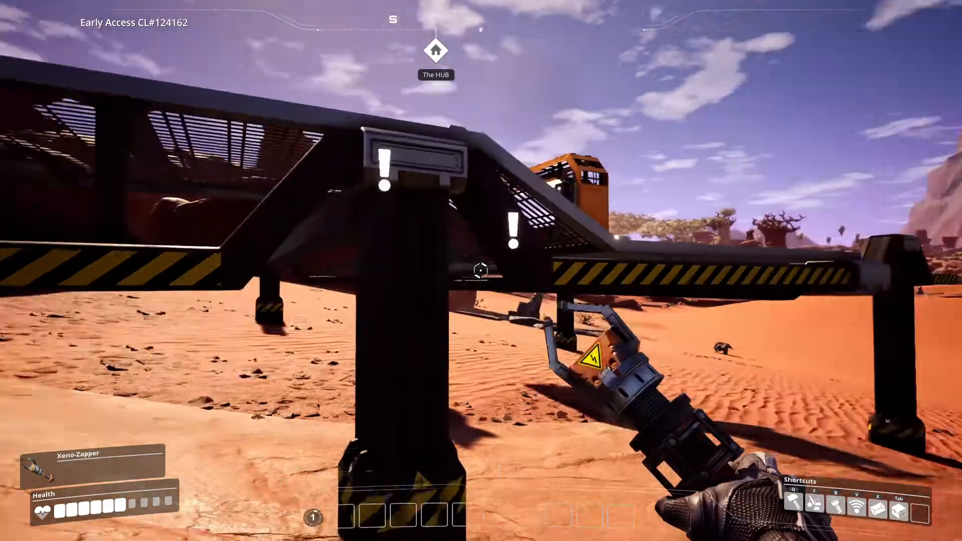
pyautogui.moveTo(481, 271)
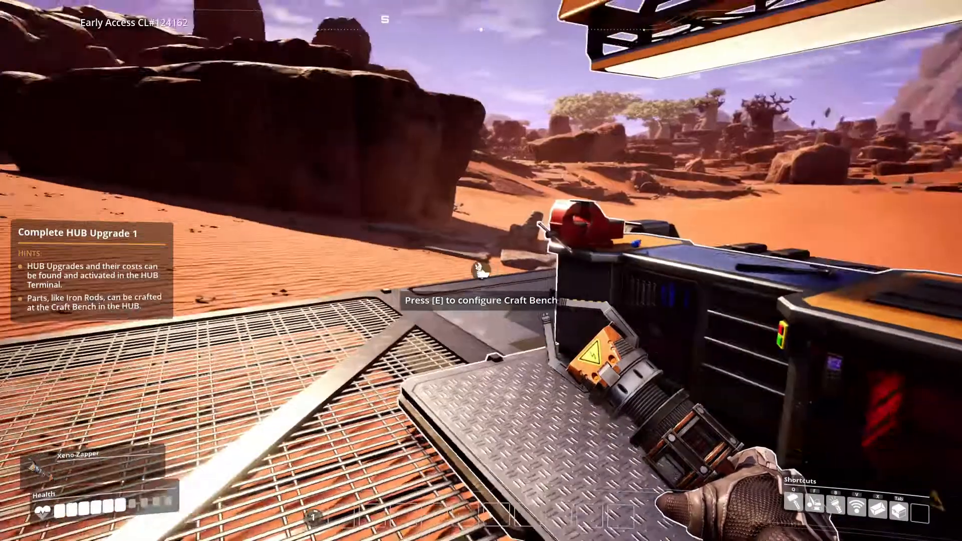
# Open the HUB's Craft Bench, showing the Iron Ingot recipe with 28 Iron Ore.
pyautogui.press('e')
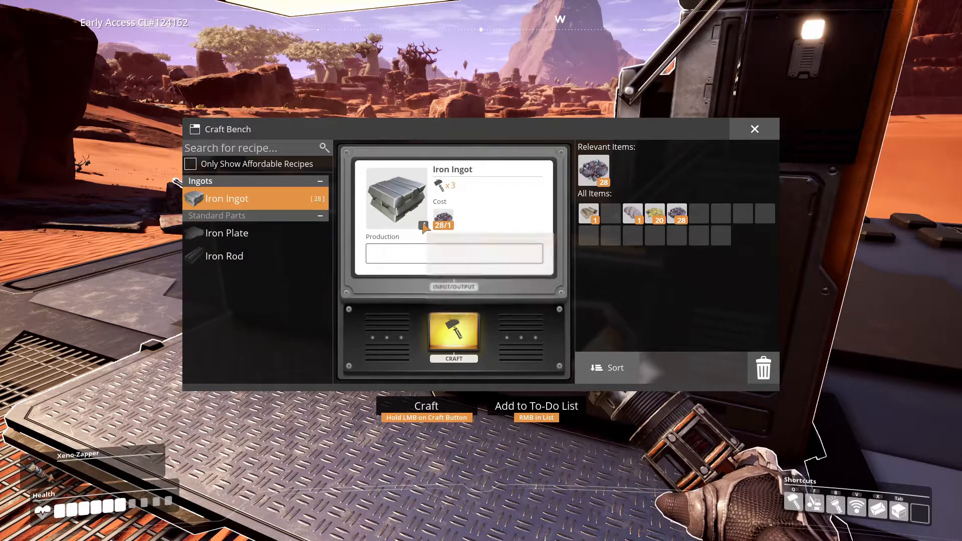
pyautogui.moveTo(424, 227)
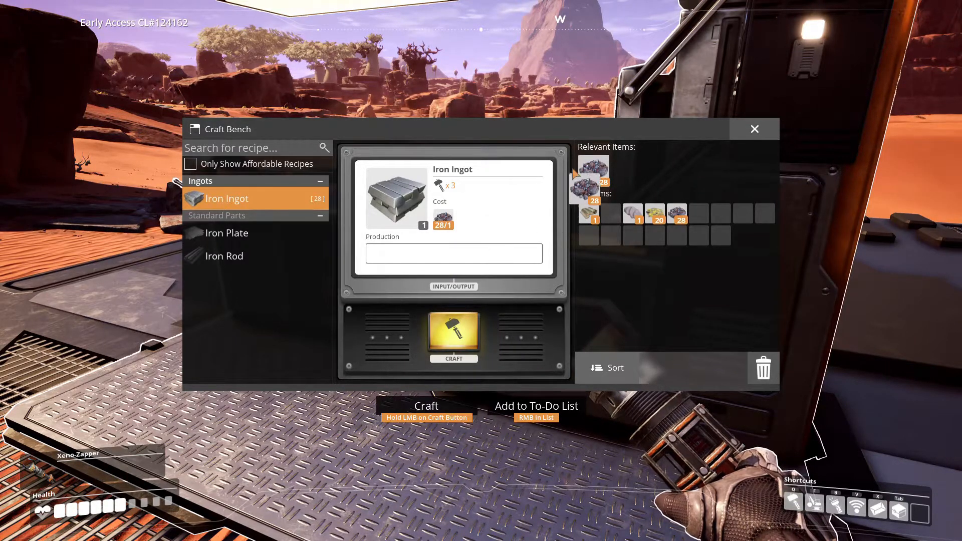
pyautogui.moveTo(593, 170)
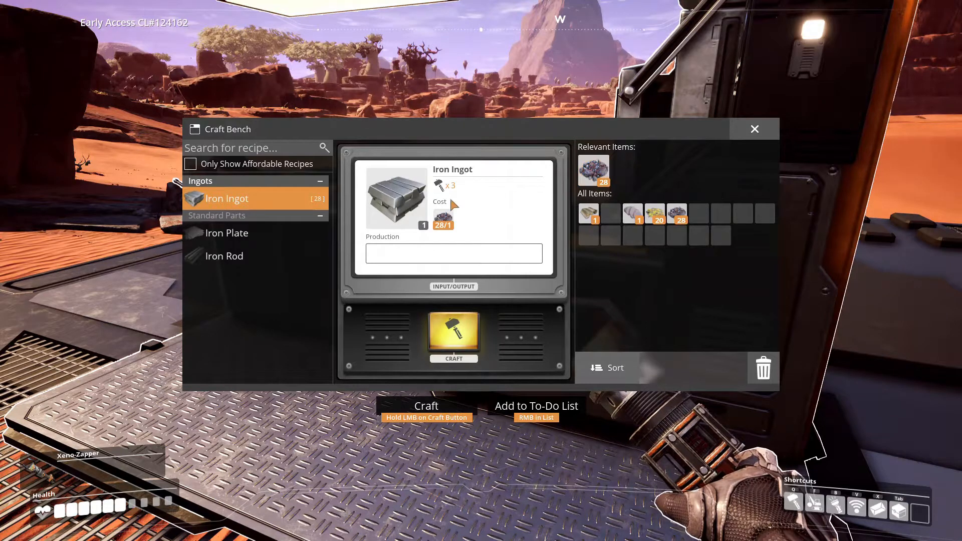
# Craft 18 Iron Ingots from ore, leaving 10 ore, then close the bench.
pyautogui.click(454, 336)
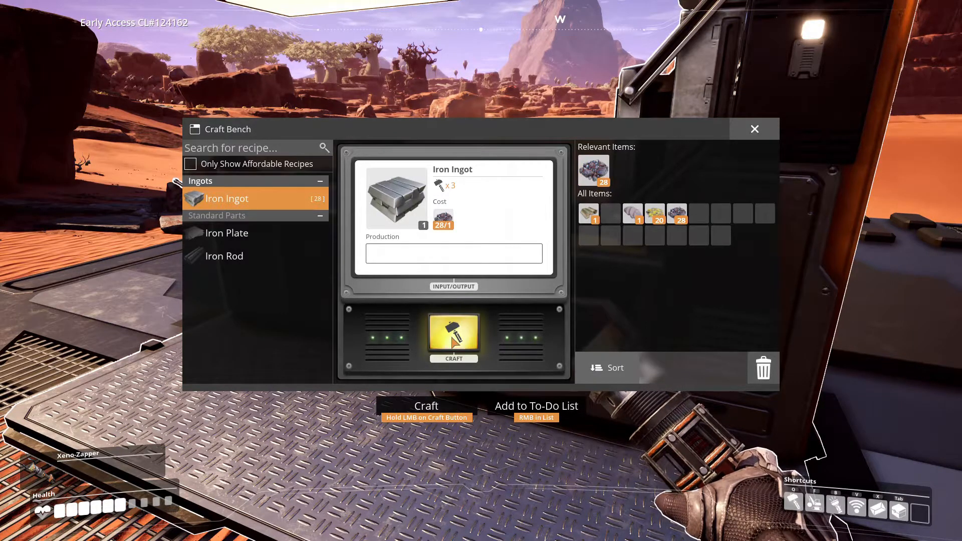
pyautogui.click(454, 337)
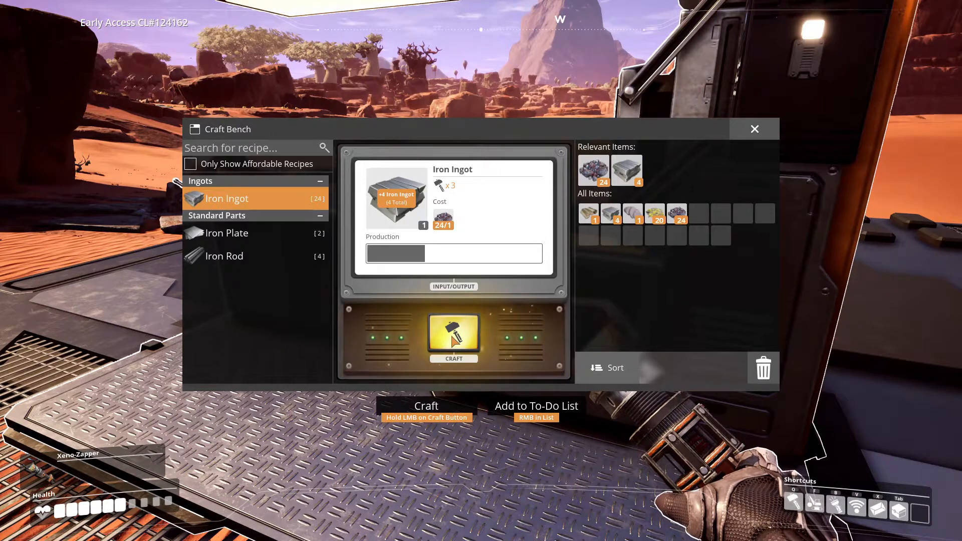
pyautogui.click(453, 336)
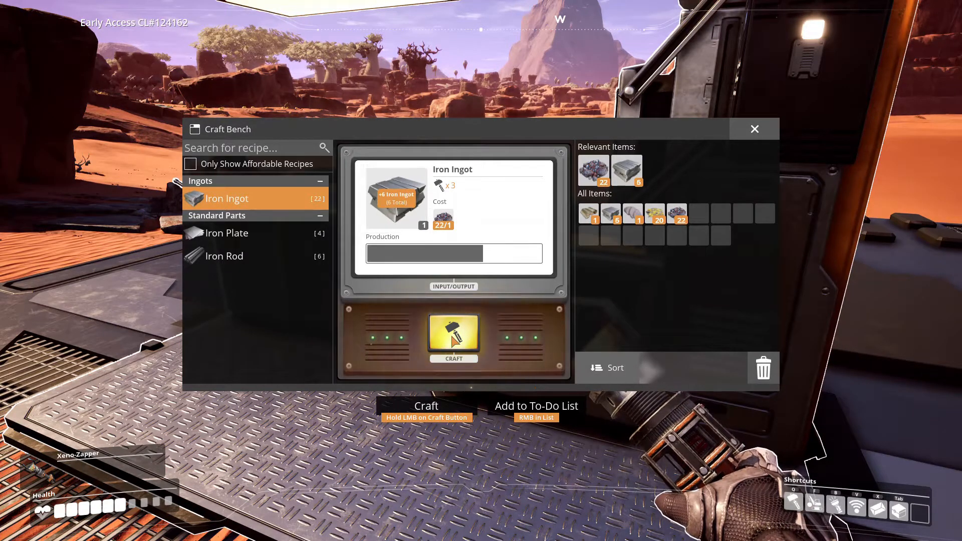
pyautogui.click(453, 335)
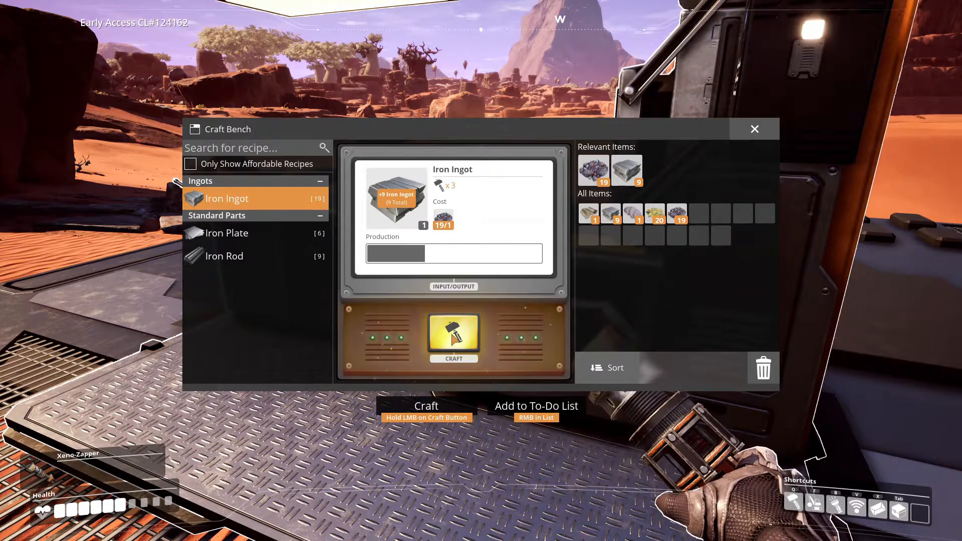
pyautogui.click(454, 336)
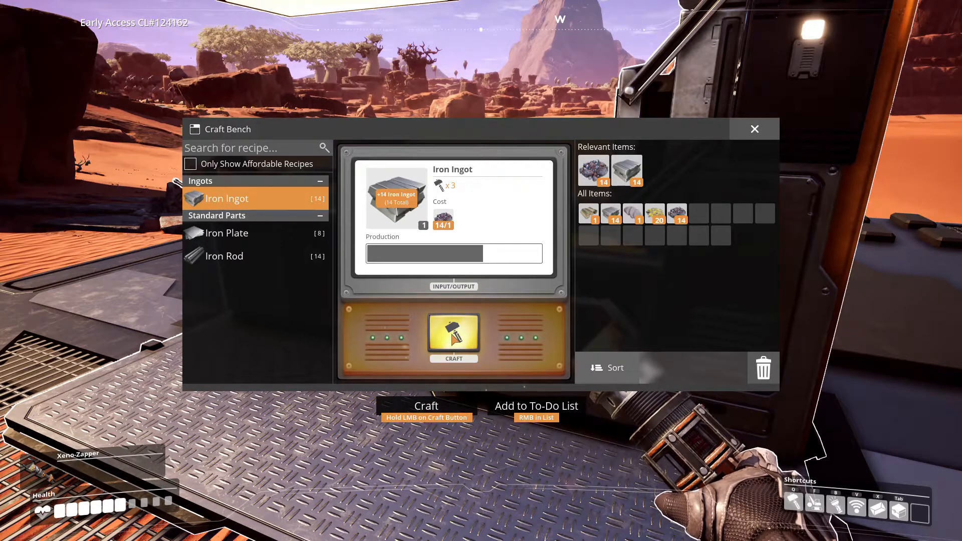
pyautogui.click(453, 334)
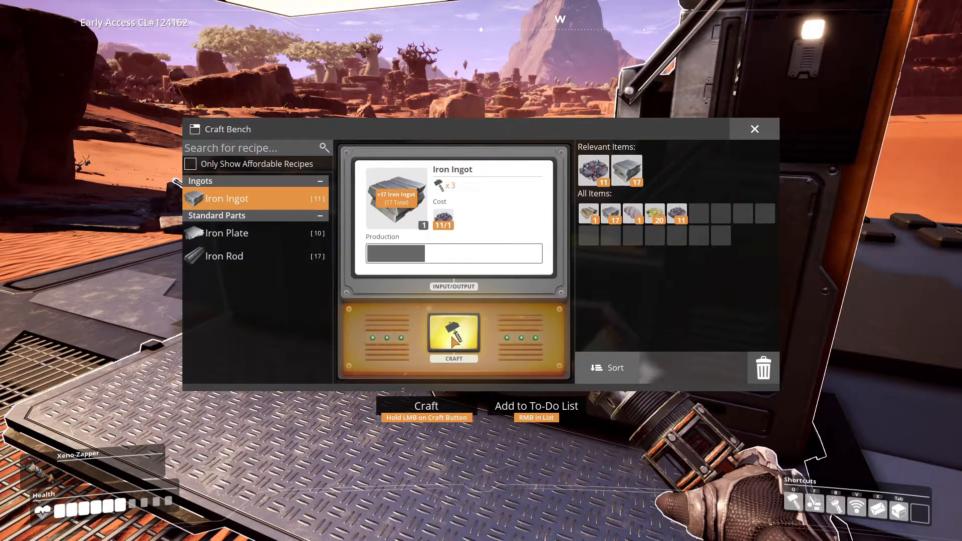
pyautogui.click(454, 336)
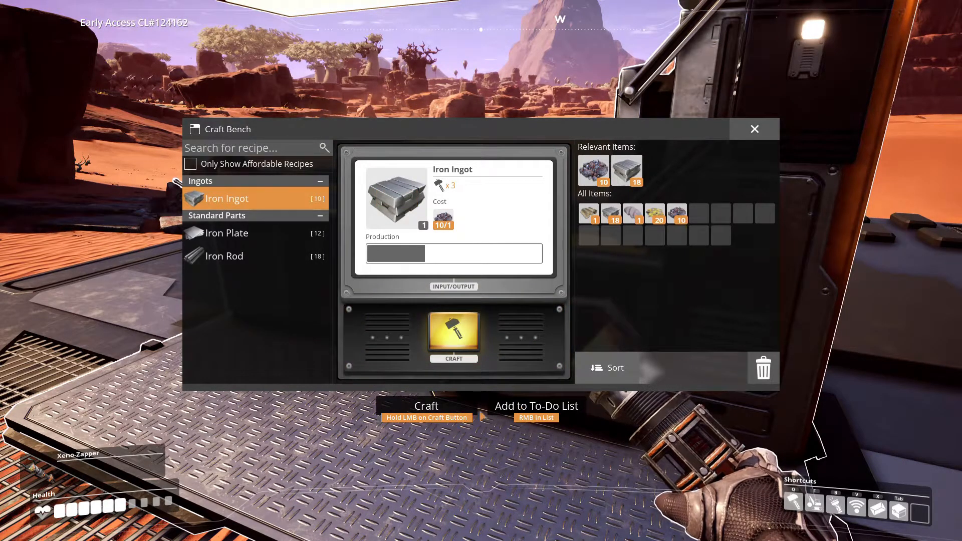
pyautogui.click(755, 129)
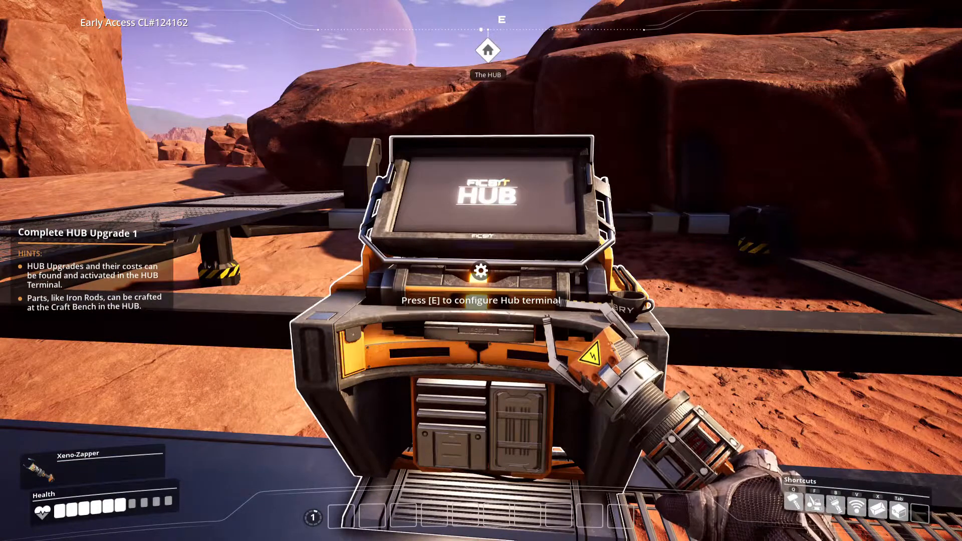
pyautogui.press('e')
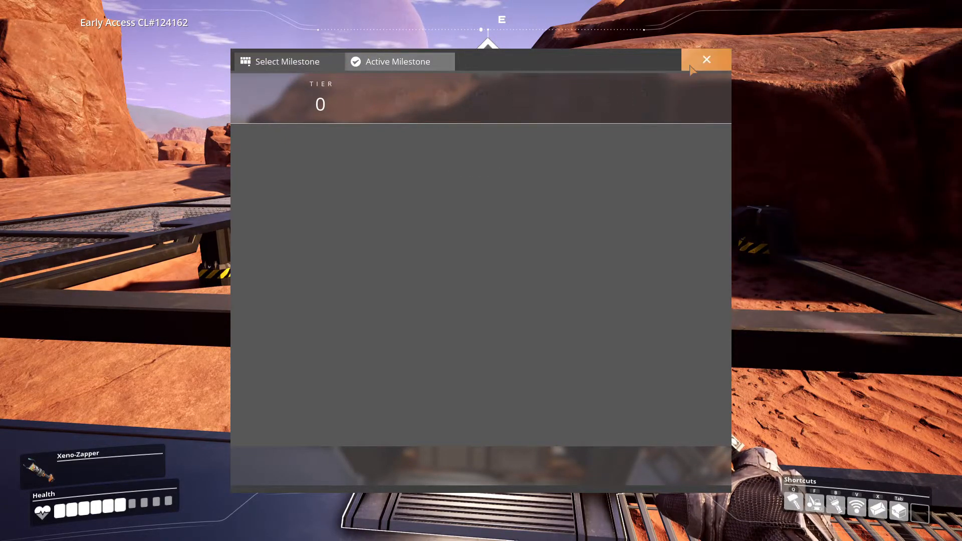
pyautogui.click(706, 59)
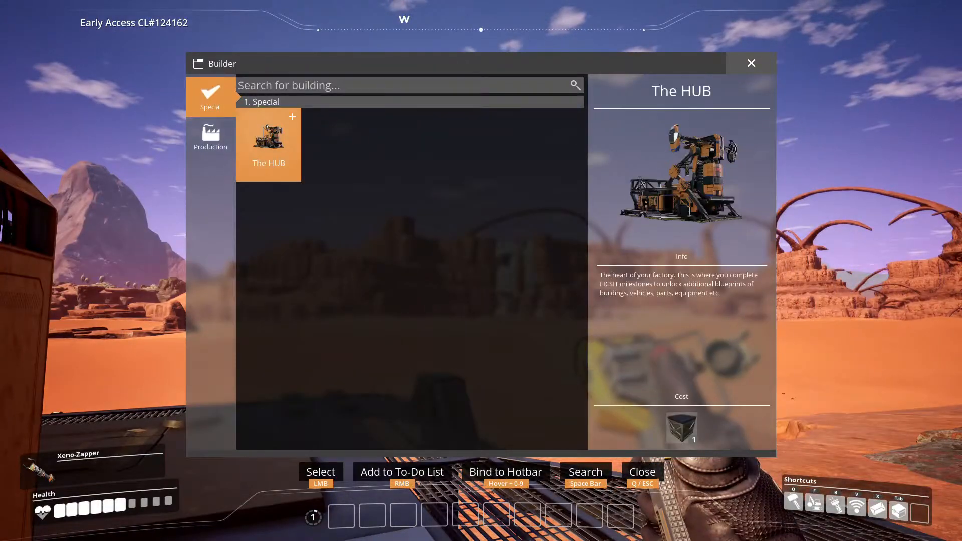
# Select The HUB from the Special category of the build menu.
pyautogui.click(268, 138)
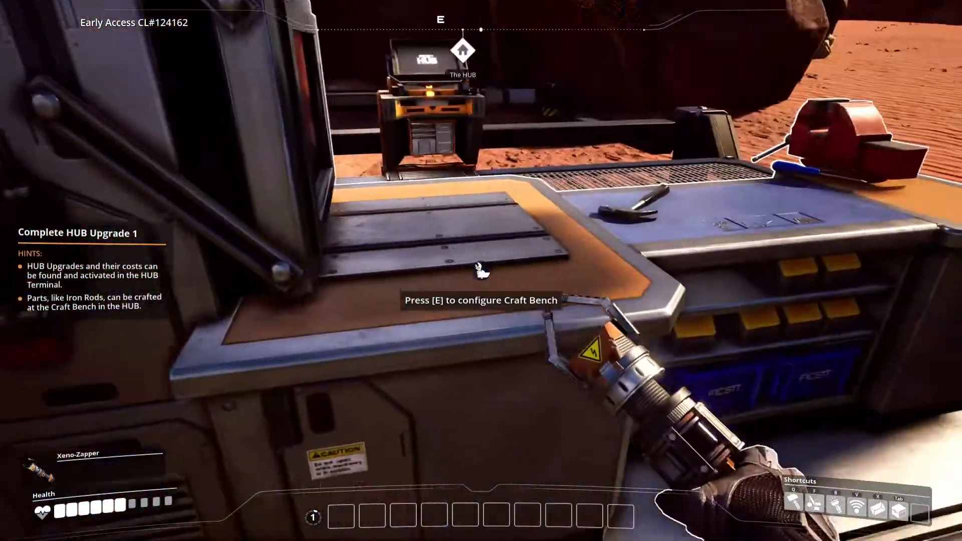
# Craft Iron Plates from ingots at the Craft Bench.
pyautogui.press('e')
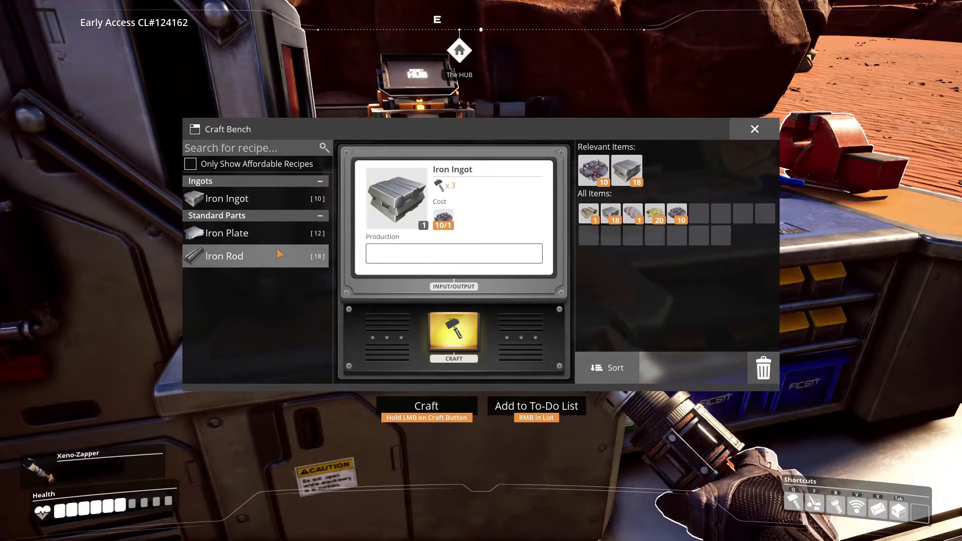
pyautogui.click(233, 233)
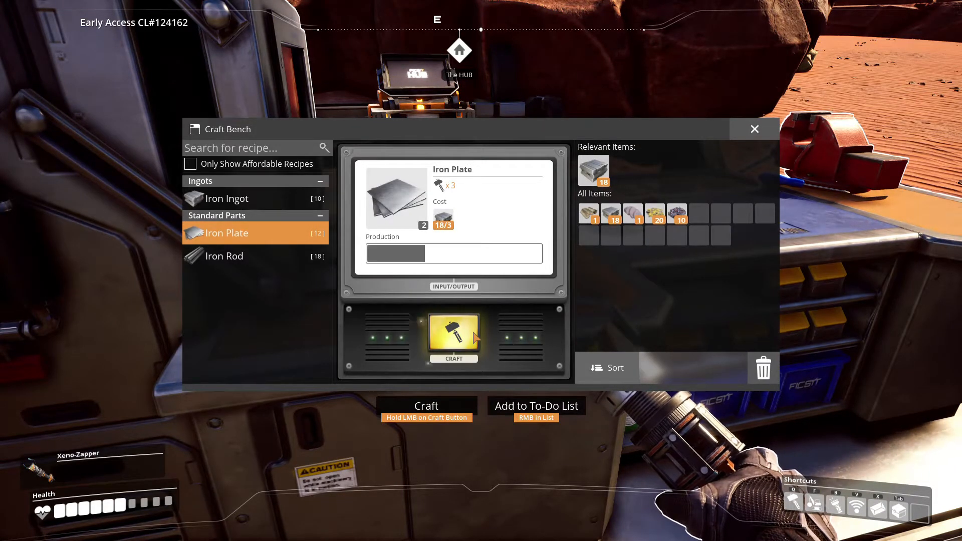
pyautogui.click(454, 337)
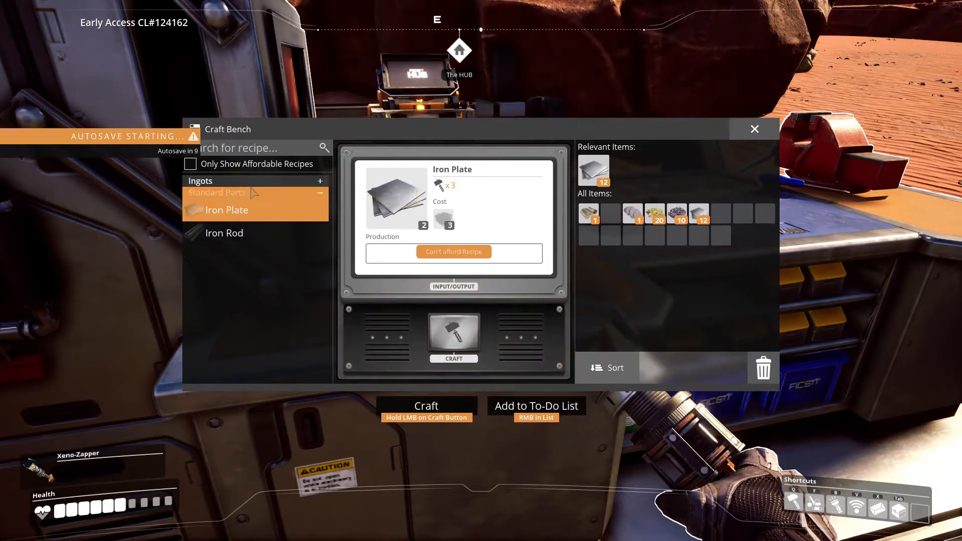
# Smelt the remaining iron ore into Iron Ingots, then close the bench.
pyautogui.click(227, 198)
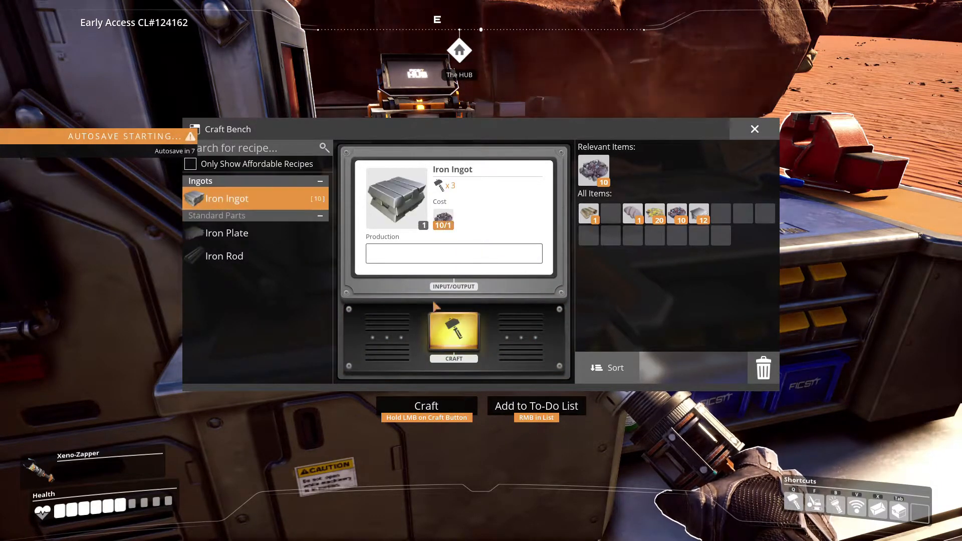
pyautogui.click(454, 336)
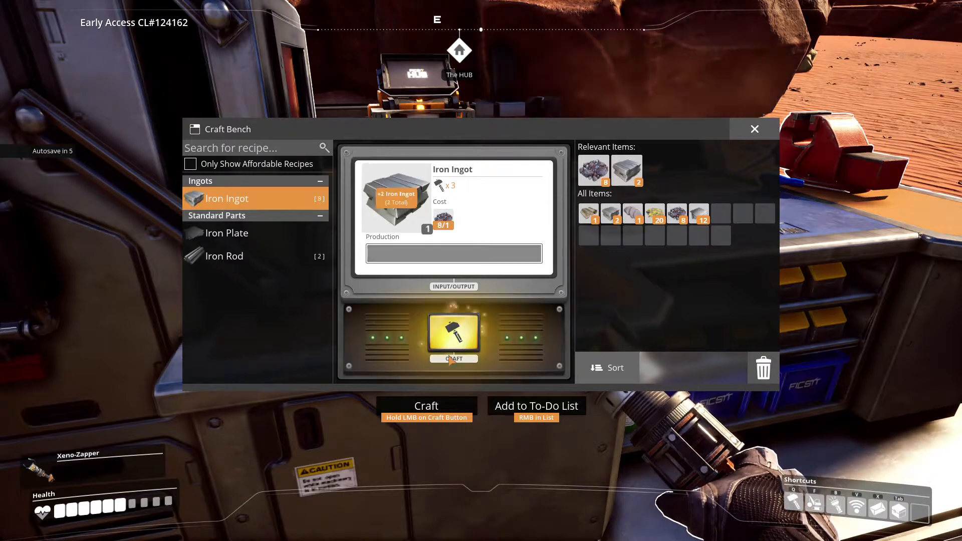
pyautogui.click(454, 335)
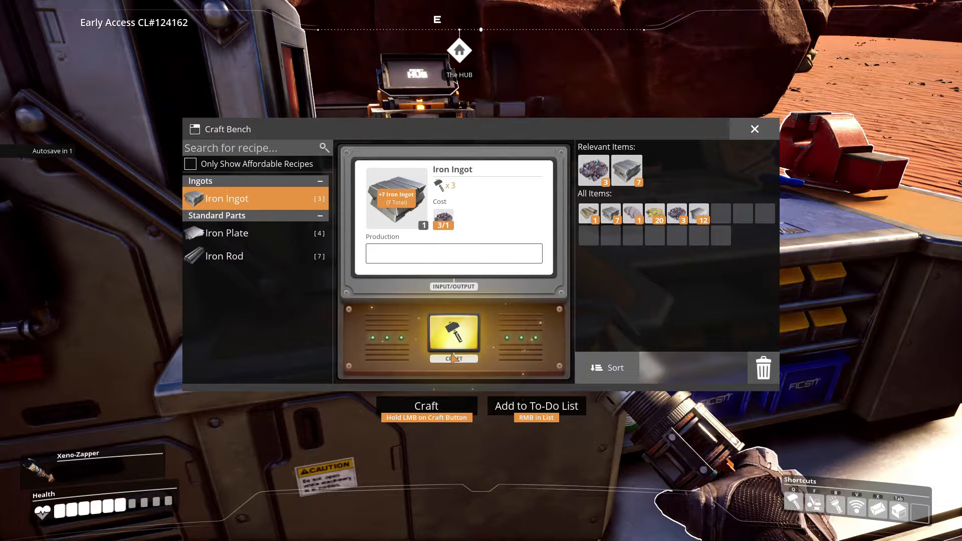
pyautogui.click(454, 337)
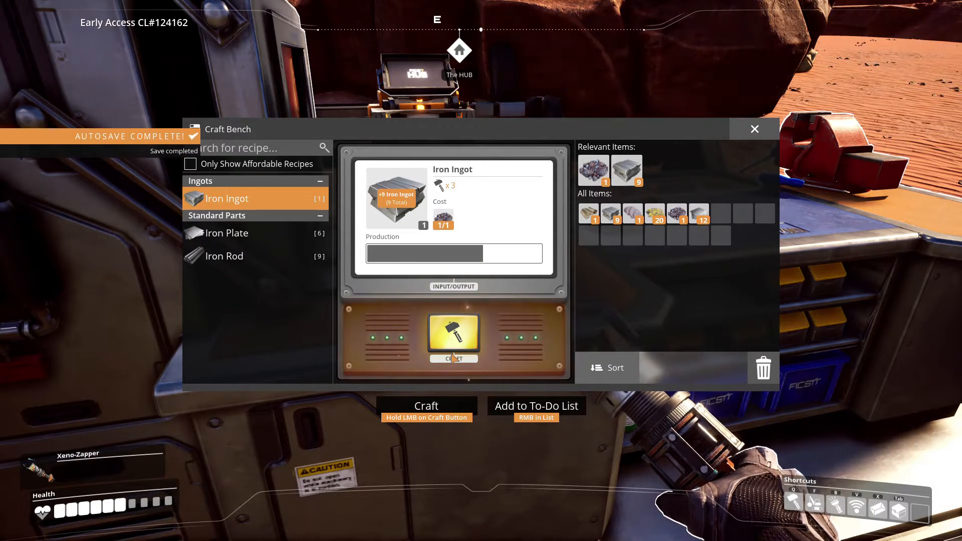
pyautogui.click(454, 337)
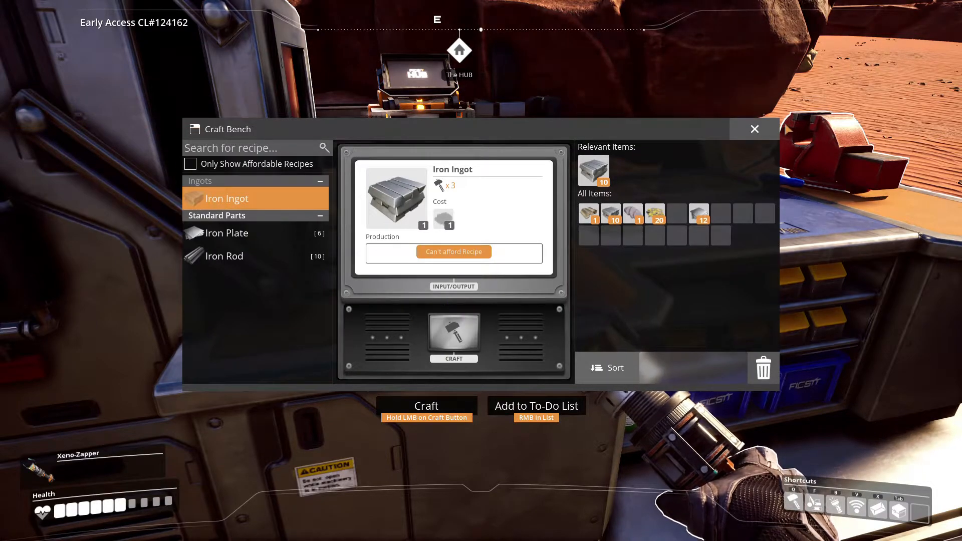
pyautogui.click(755, 128)
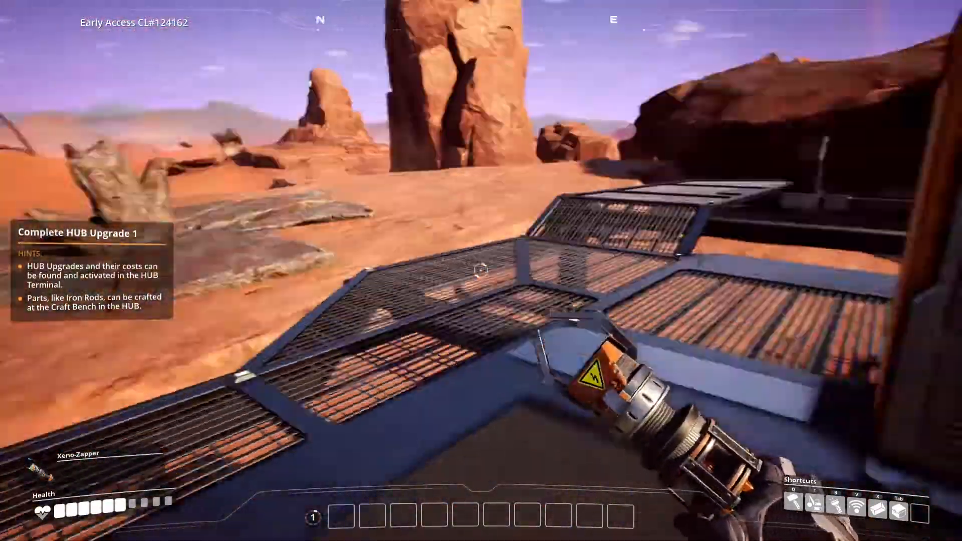
pyautogui.moveTo(481, 271)
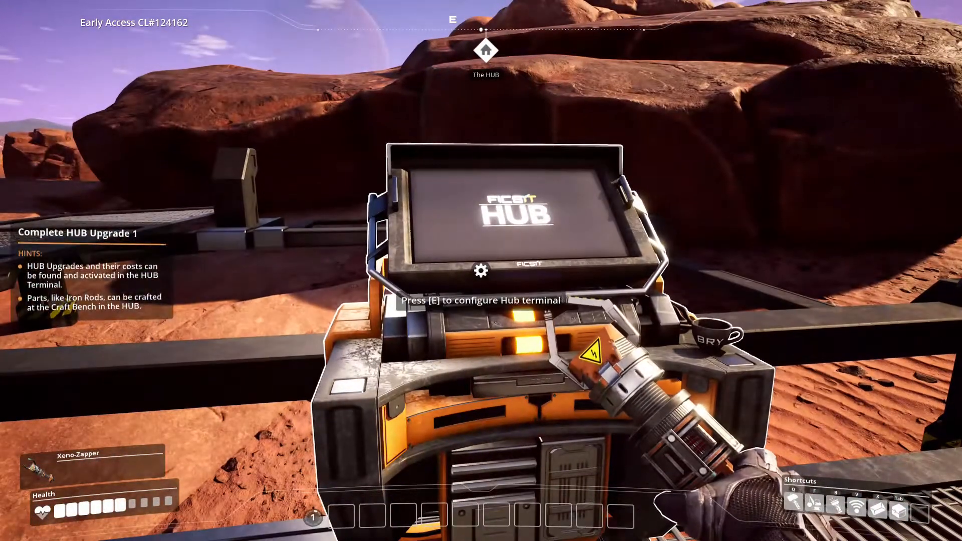
# Make Tier 0 Hub Upgrade 1 the active milestone and confirm it needs 10 Iron Rods.
pyautogui.press('e')
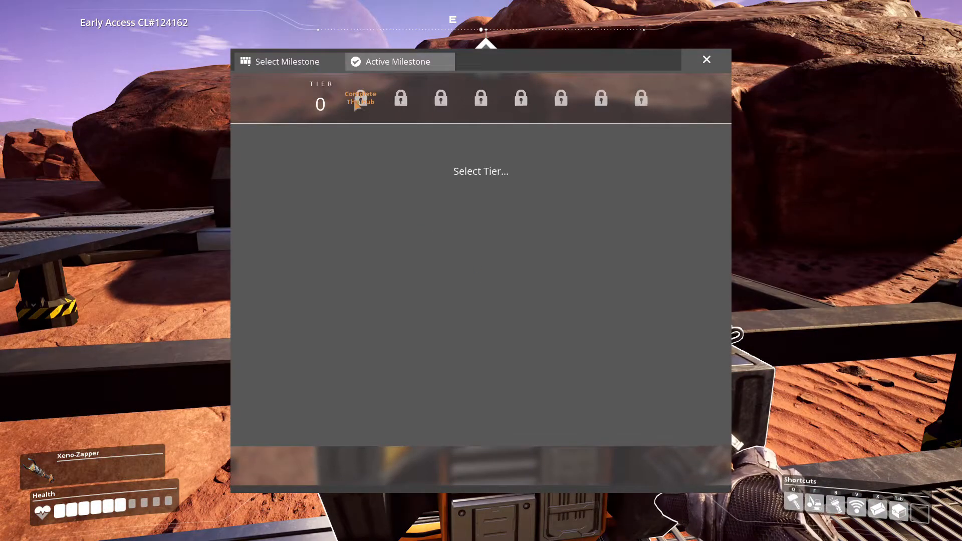
pyautogui.click(320, 103)
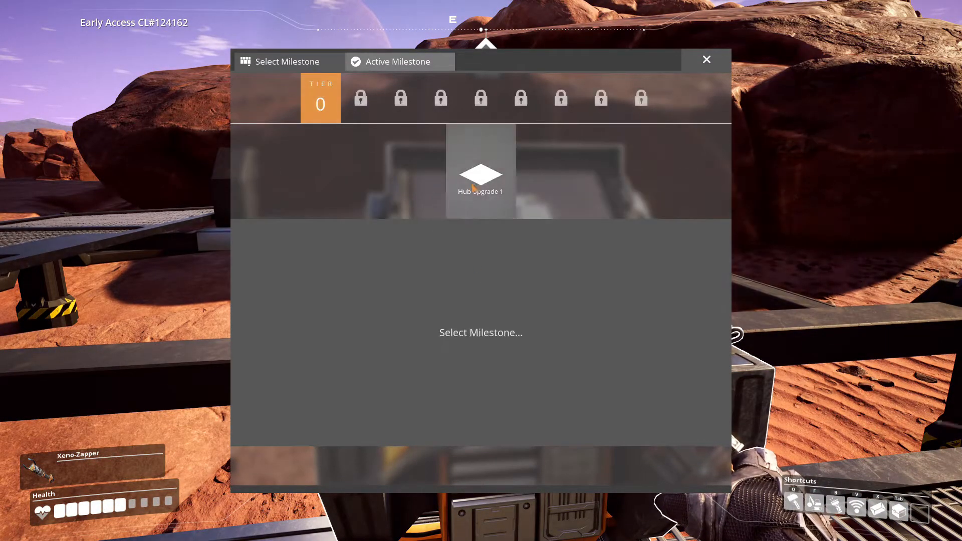
pyautogui.click(481, 170)
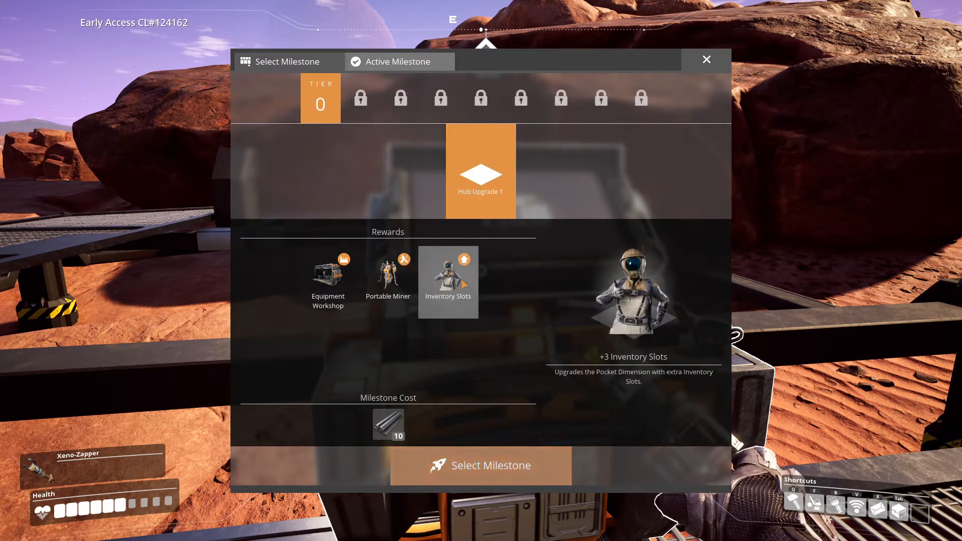
pyautogui.click(388, 279)
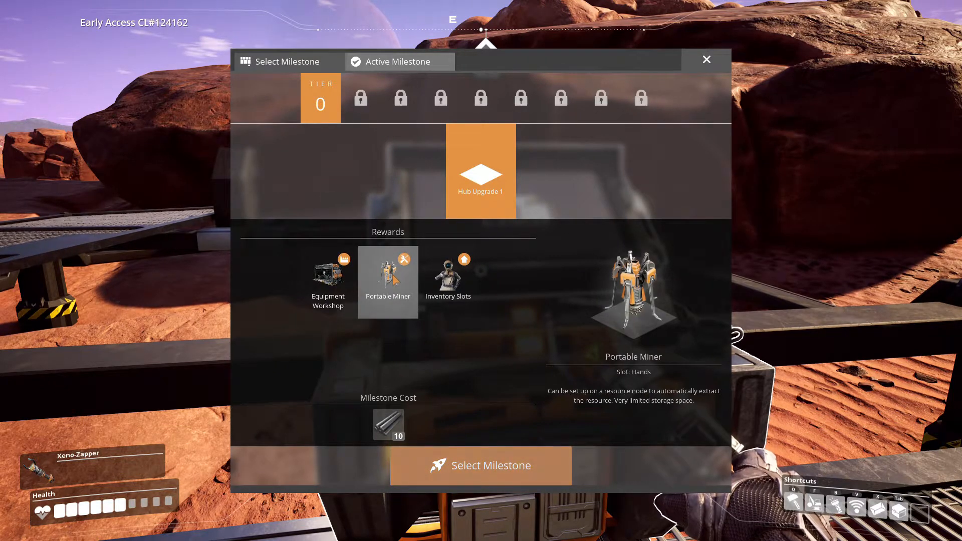
pyautogui.click(448, 280)
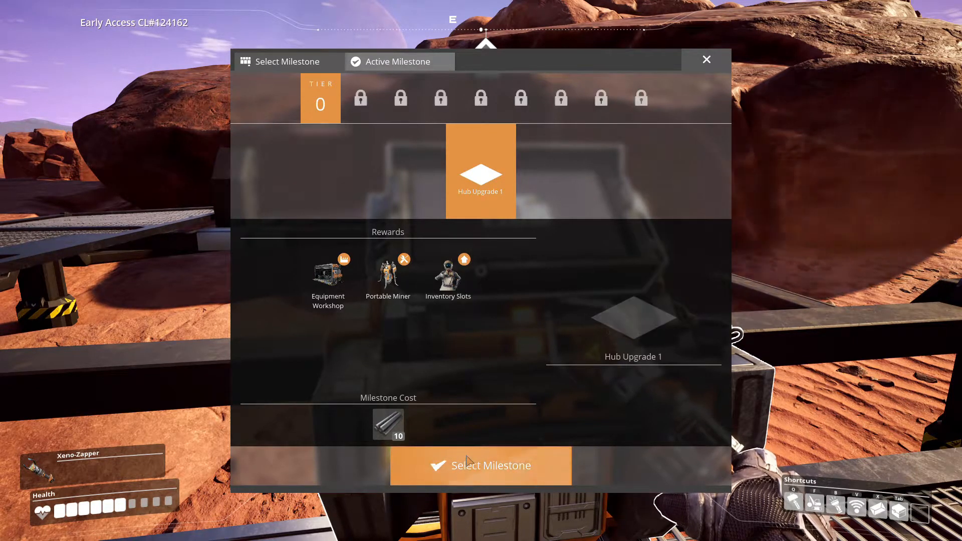
pyautogui.click(480, 466)
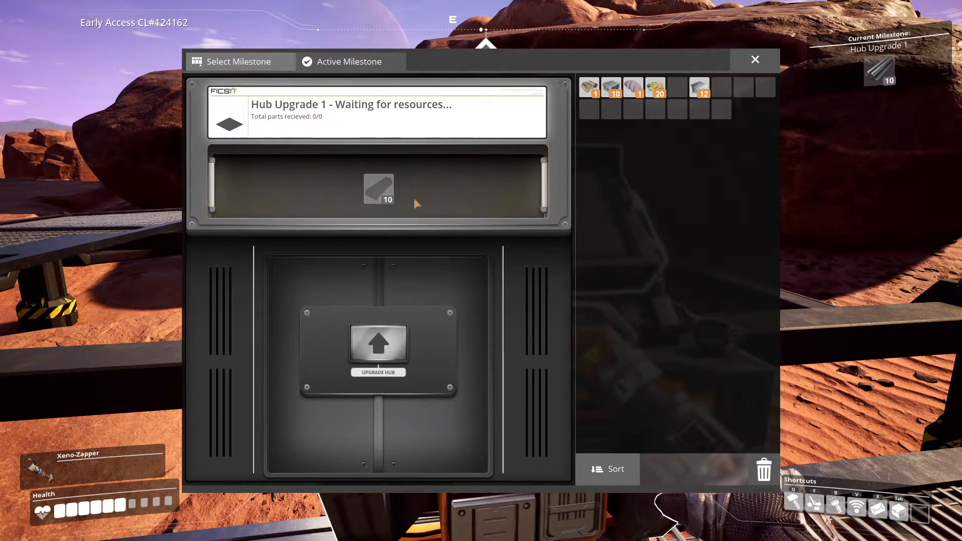
pyautogui.moveTo(605, 122)
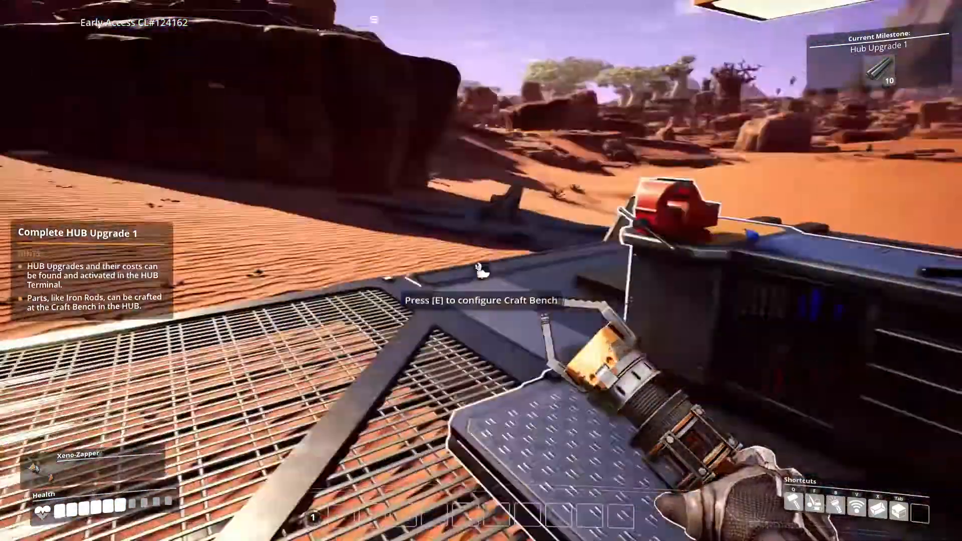
# Craft 10 Iron Rods from the Iron Rod recipe at the Craft Bench.
pyautogui.press('e')
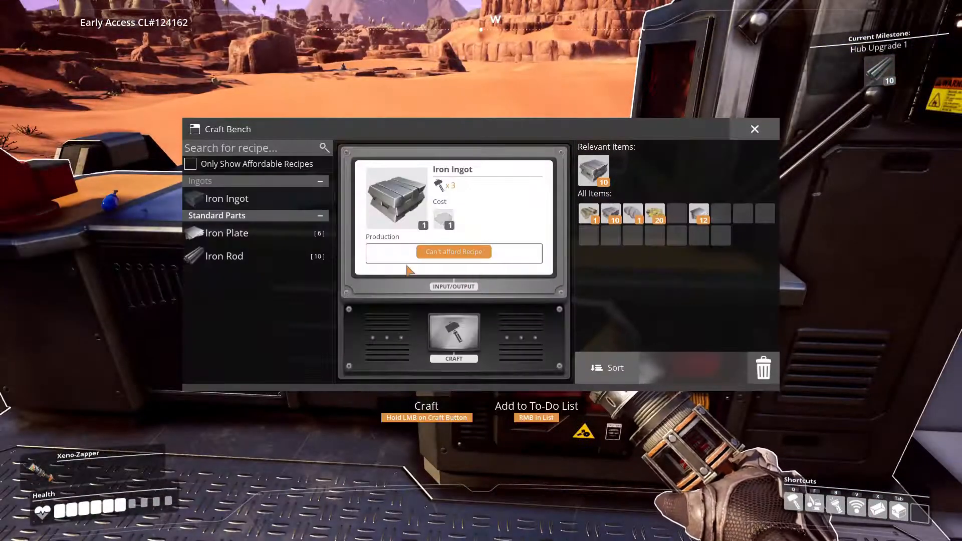
pyautogui.click(224, 256)
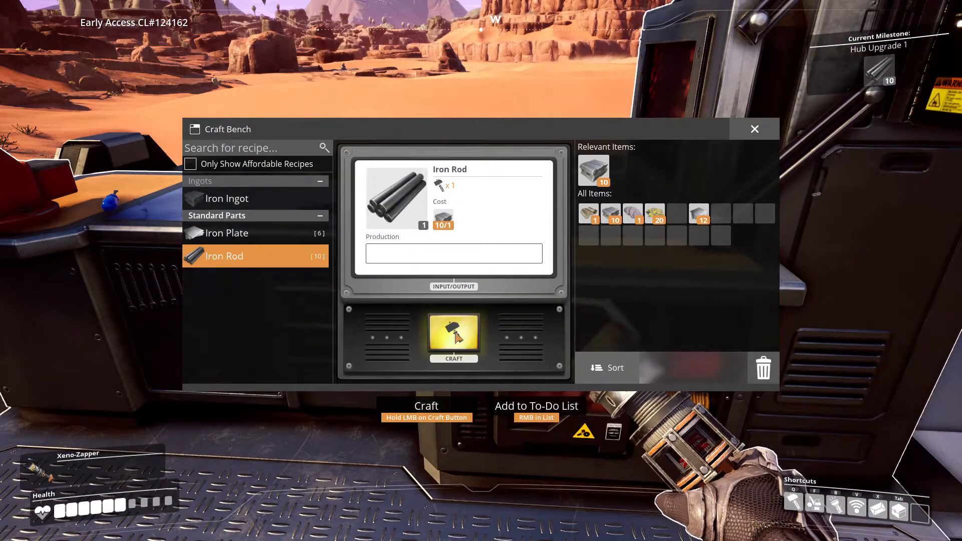
pyautogui.click(454, 334)
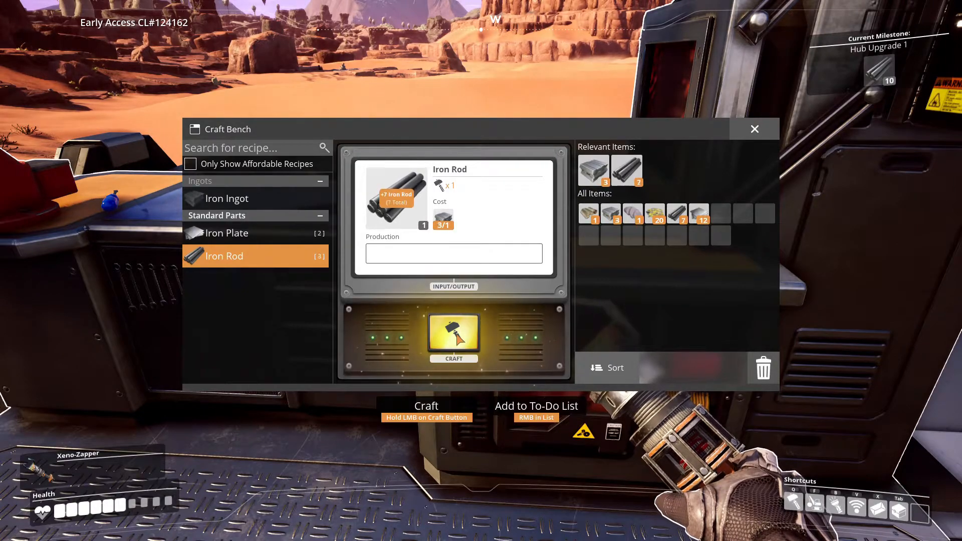
pyautogui.click(454, 334)
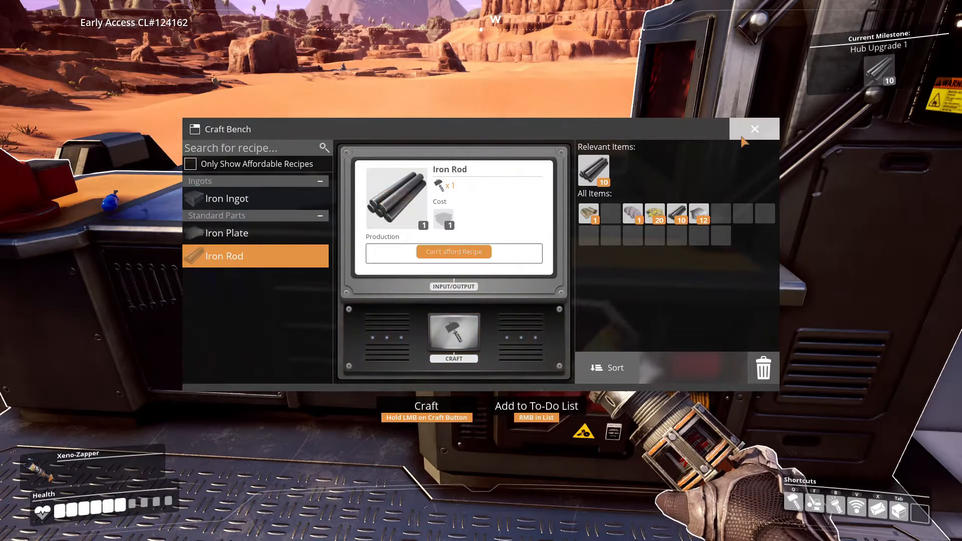
pyautogui.click(754, 129)
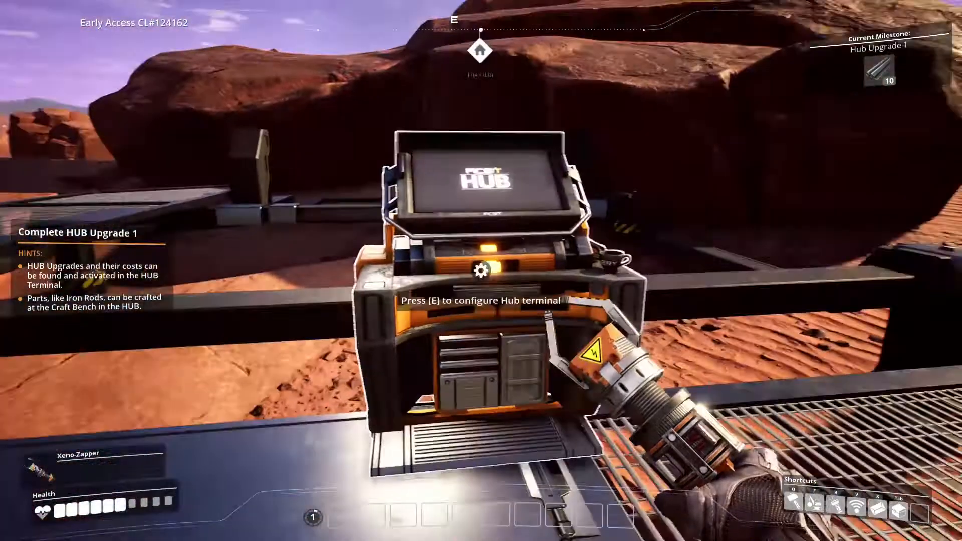
# Submit the Iron Rods at the HUB terminal to upgrade the HUB, then check the Craft Bench.
pyautogui.press('e')
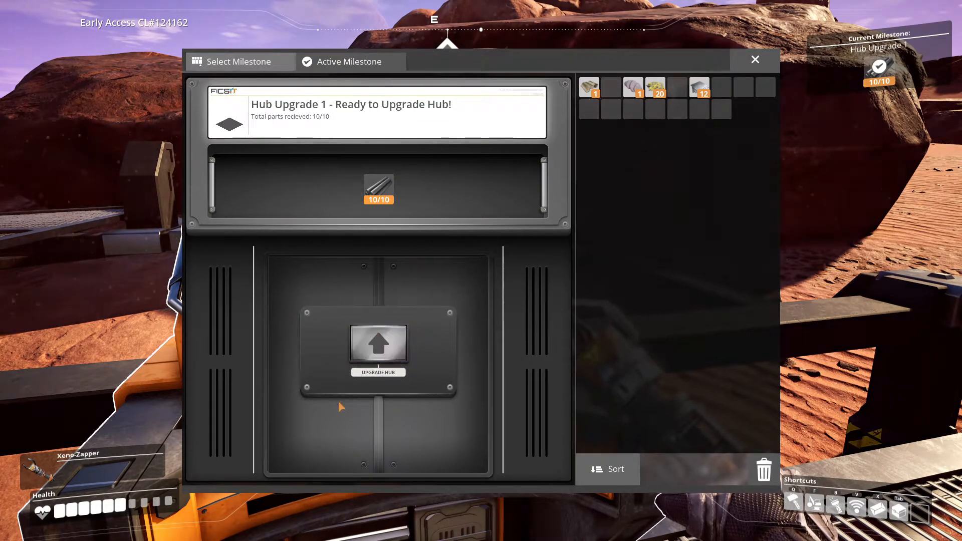
pyautogui.click(378, 342)
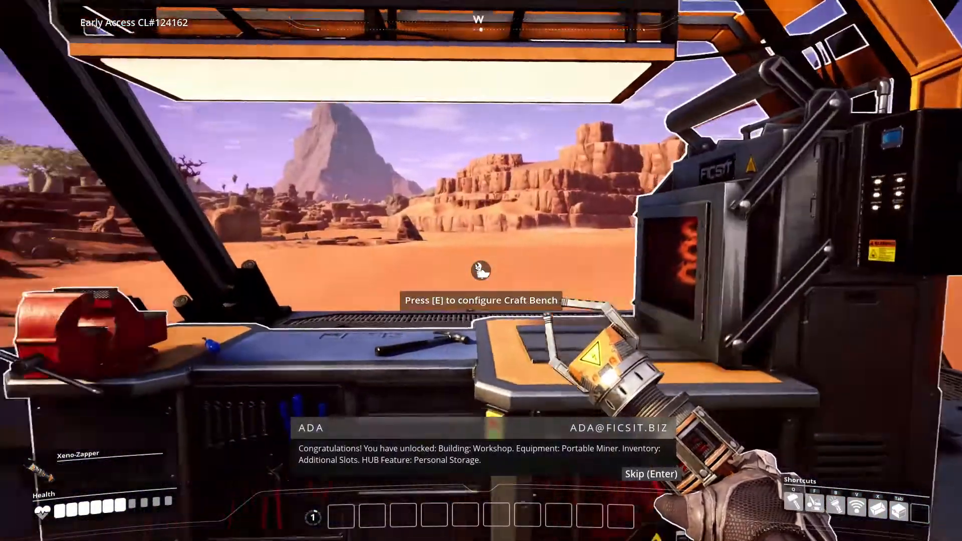
pyautogui.press('e')
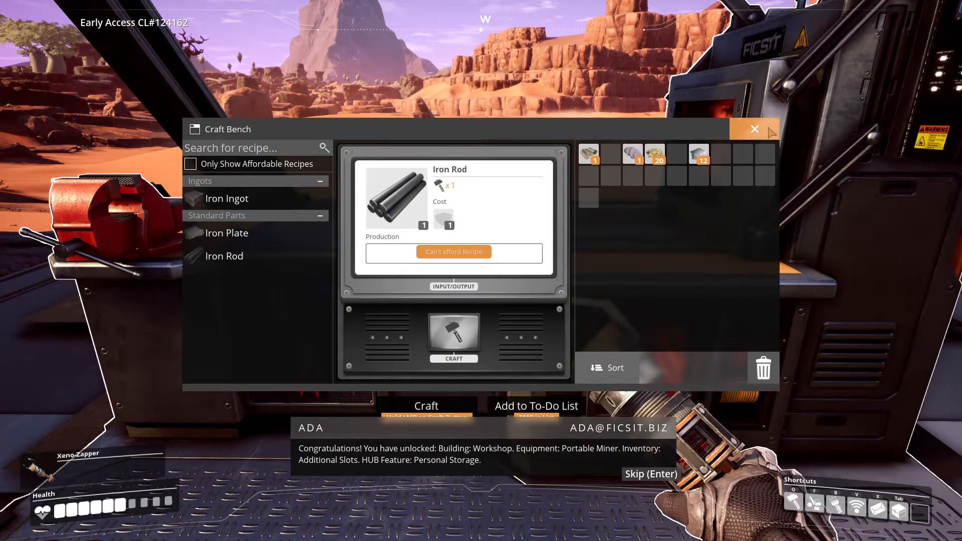
pyautogui.click(754, 129)
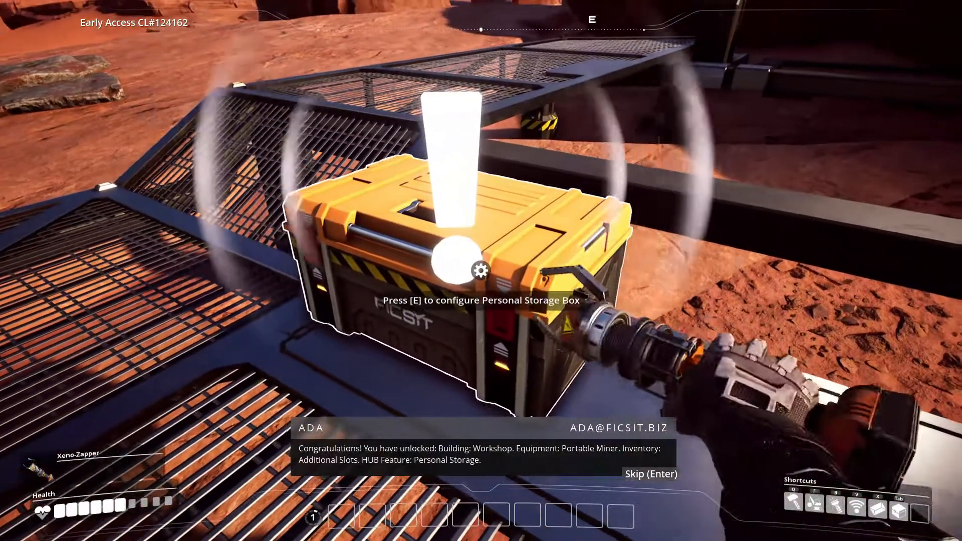
# Store all spare items in the Personal Storage Box, then take back the 12-item stack.
pyautogui.press('e')
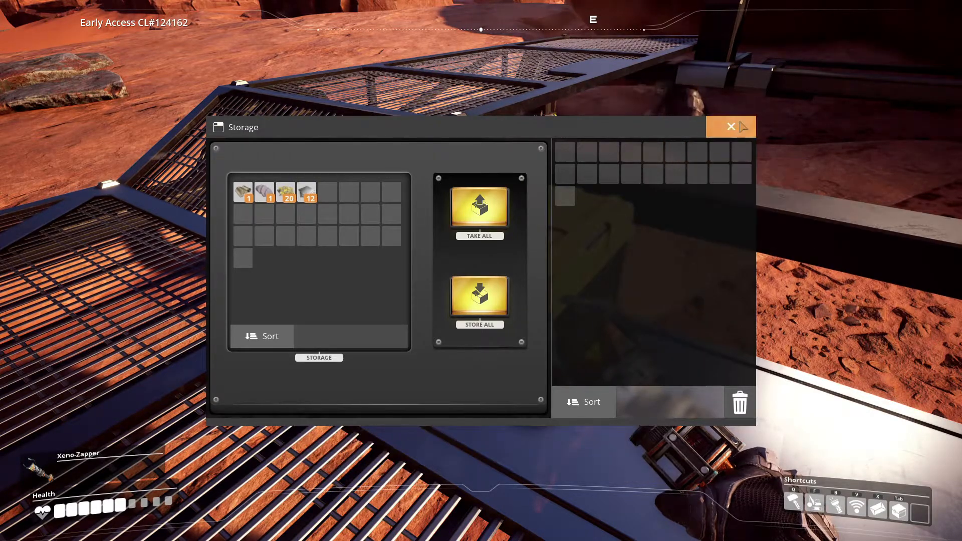
pyautogui.click(731, 126)
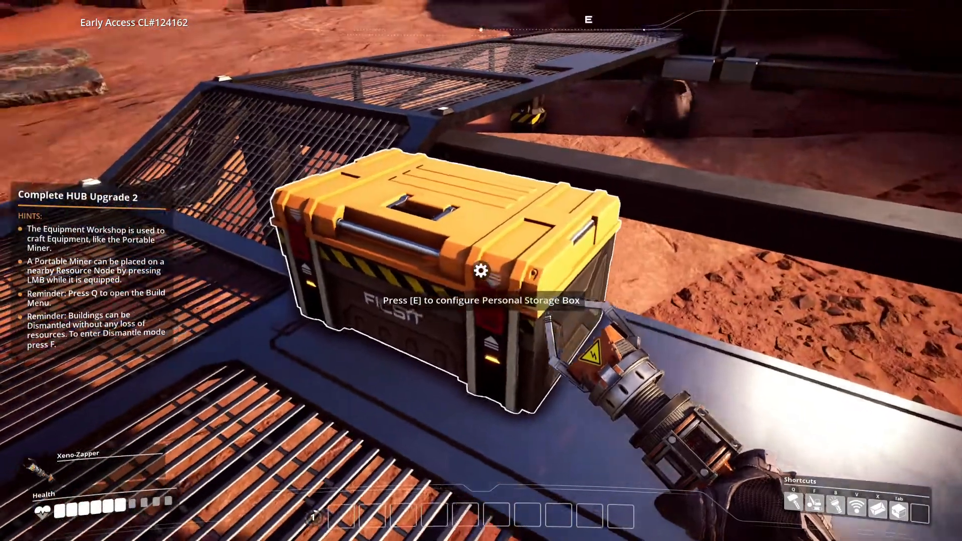
pyautogui.press('e')
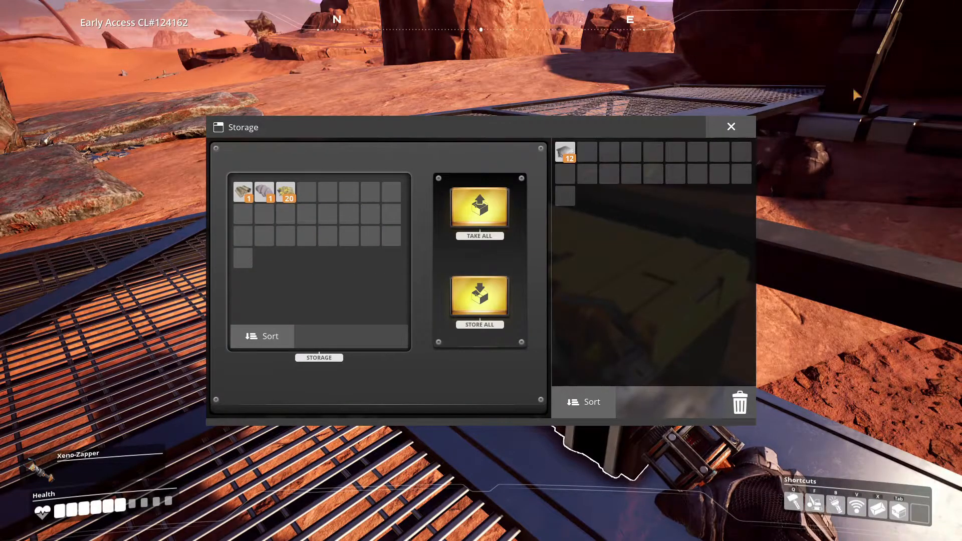
pyautogui.click(731, 126)
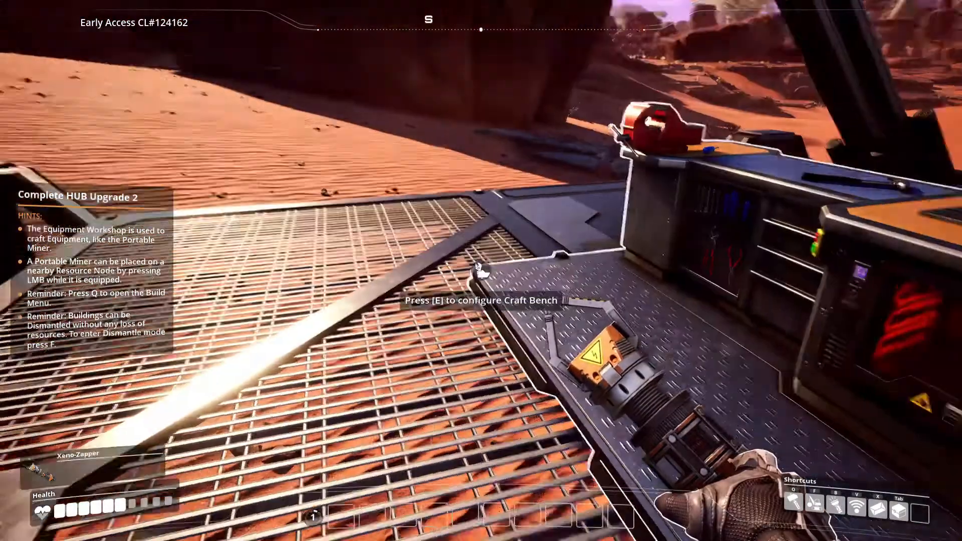
pyautogui.press('e')
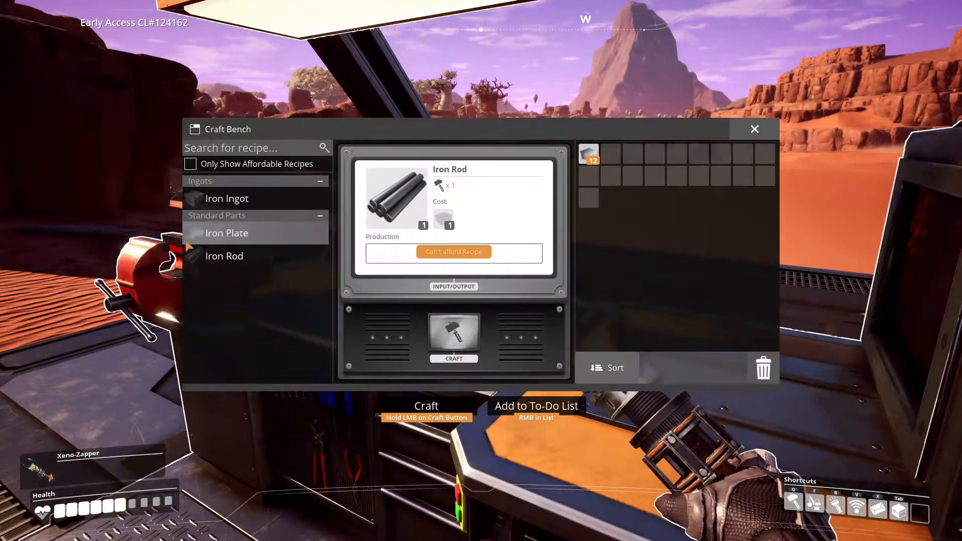
pyautogui.click(224, 256)
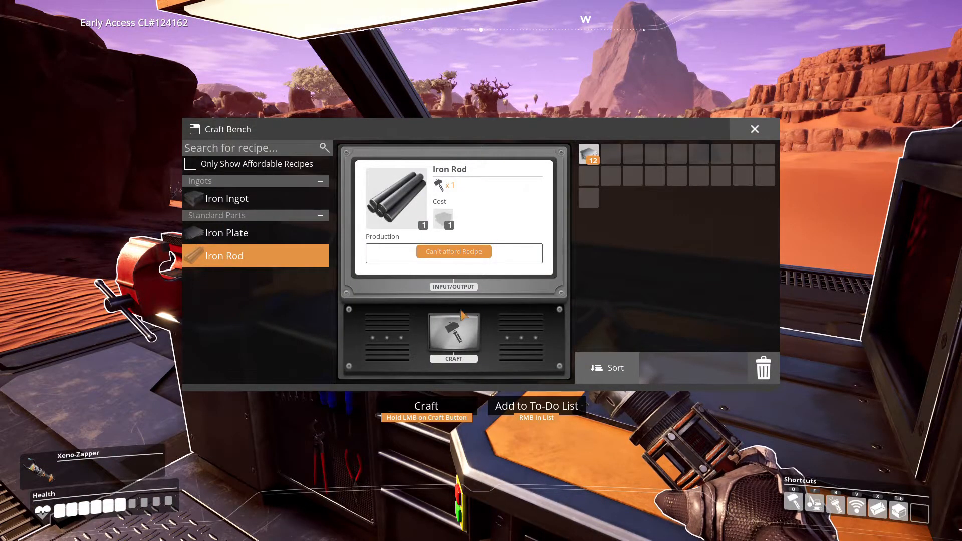
pyautogui.moveTo(443, 219)
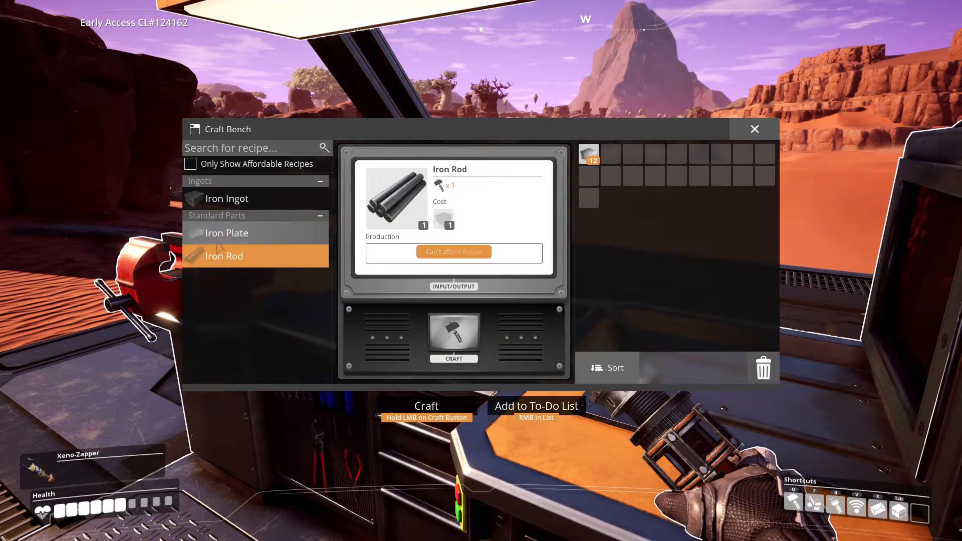
pyautogui.click(227, 232)
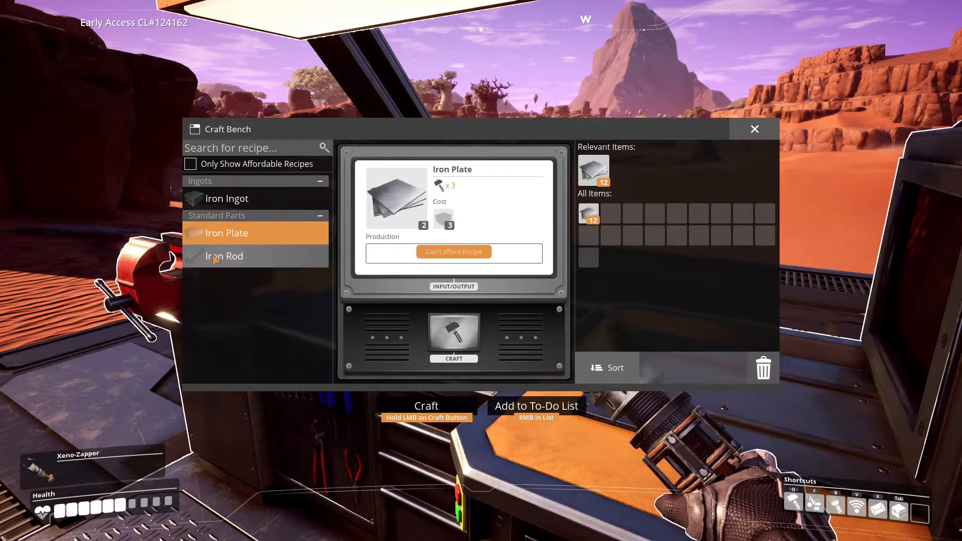
pyautogui.moveTo(743, 148)
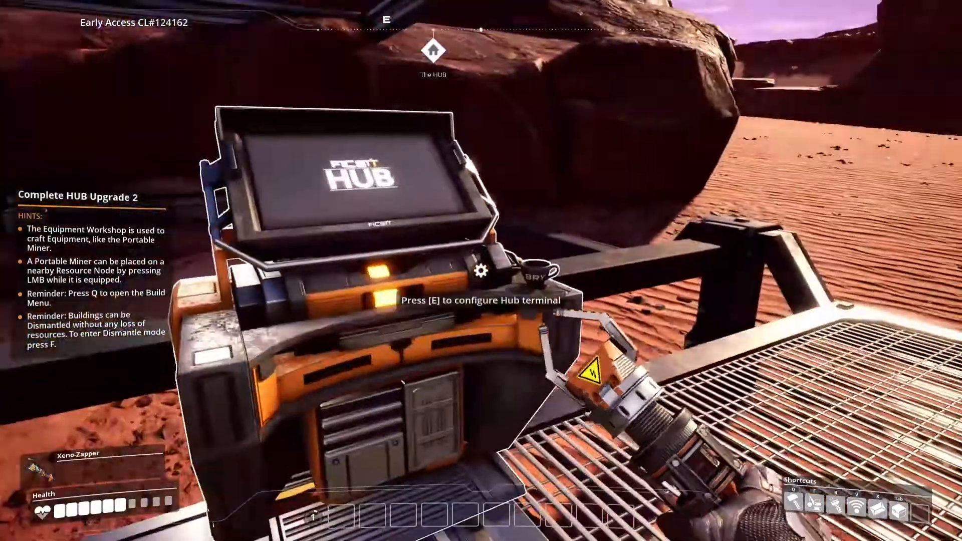
# Collect 30 Iron Ore chunks and an Alien Carapace around the base.
pyautogui.press('e')
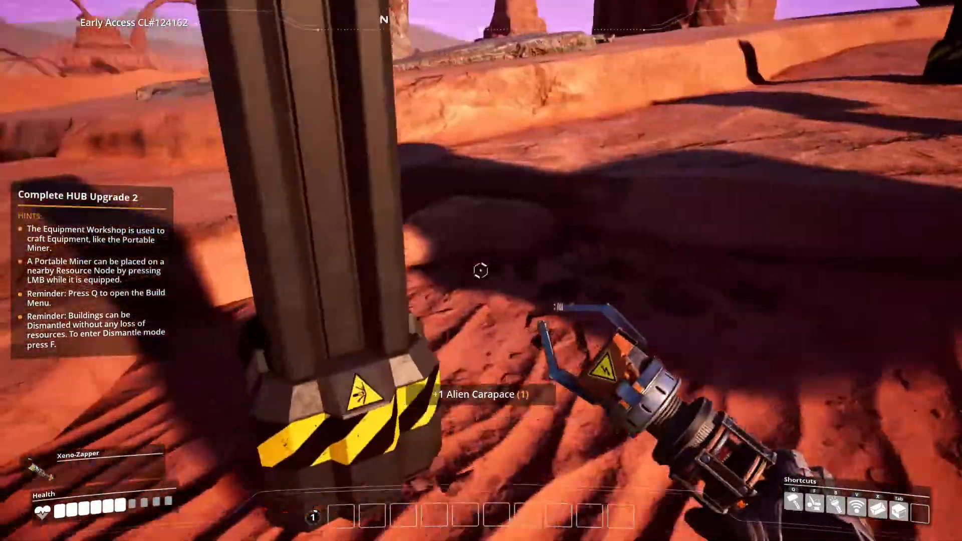
pyautogui.moveTo(481, 271)
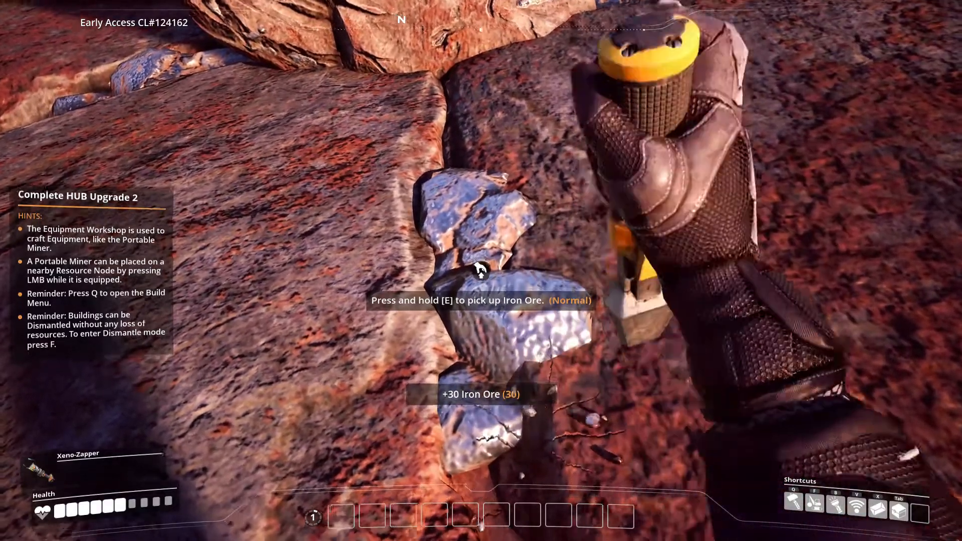
pyautogui.press('q')
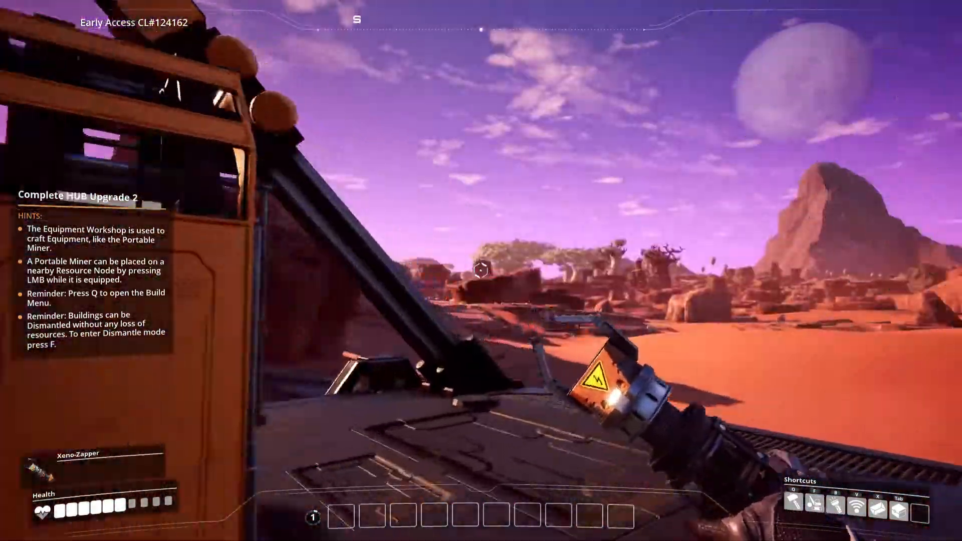
# Use up all the iron ingots crafting at the Craft Bench.
pyautogui.press('q')
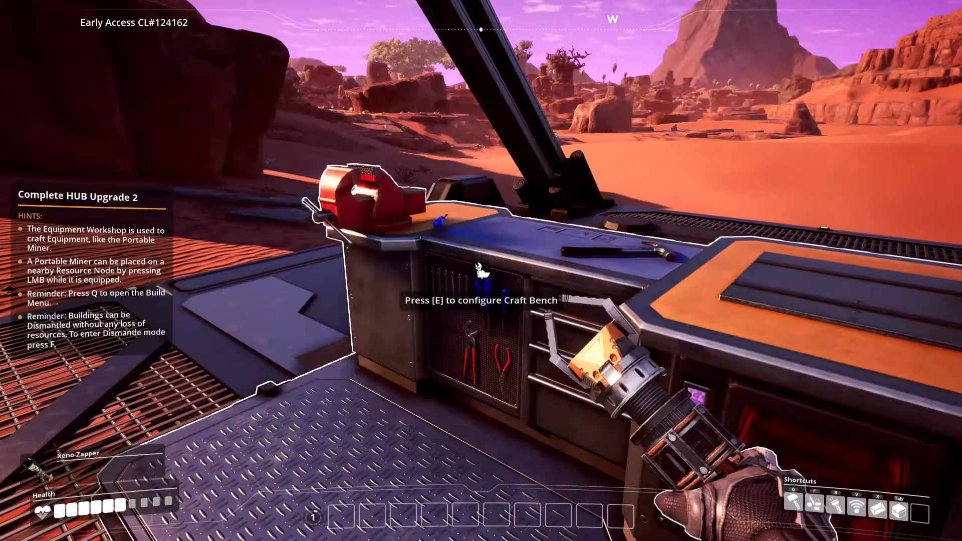
pyautogui.press('e')
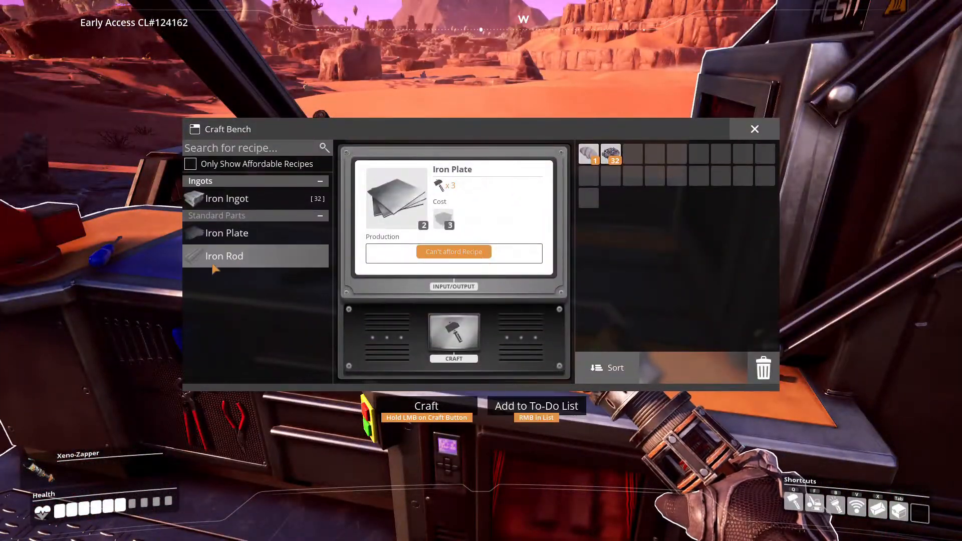
pyautogui.click(224, 257)
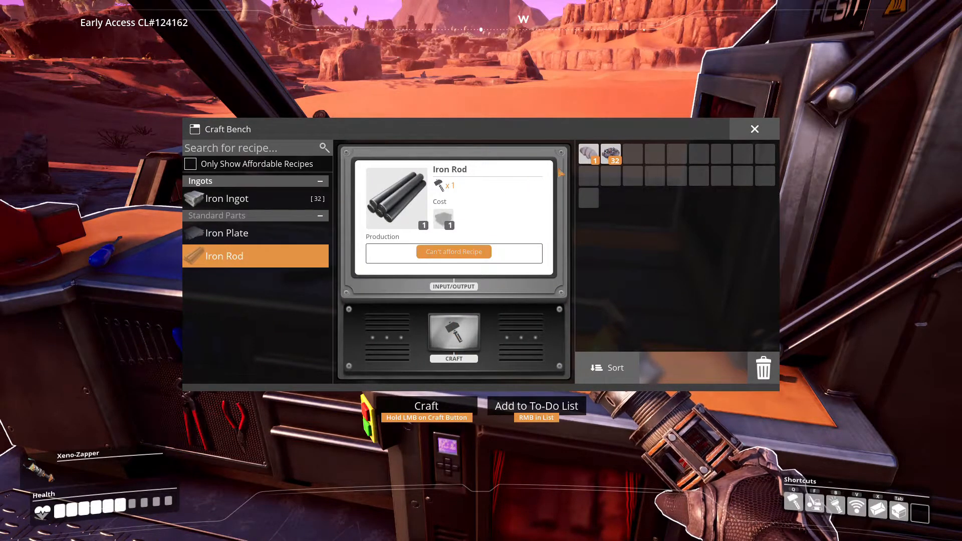
pyautogui.moveTo(443, 219)
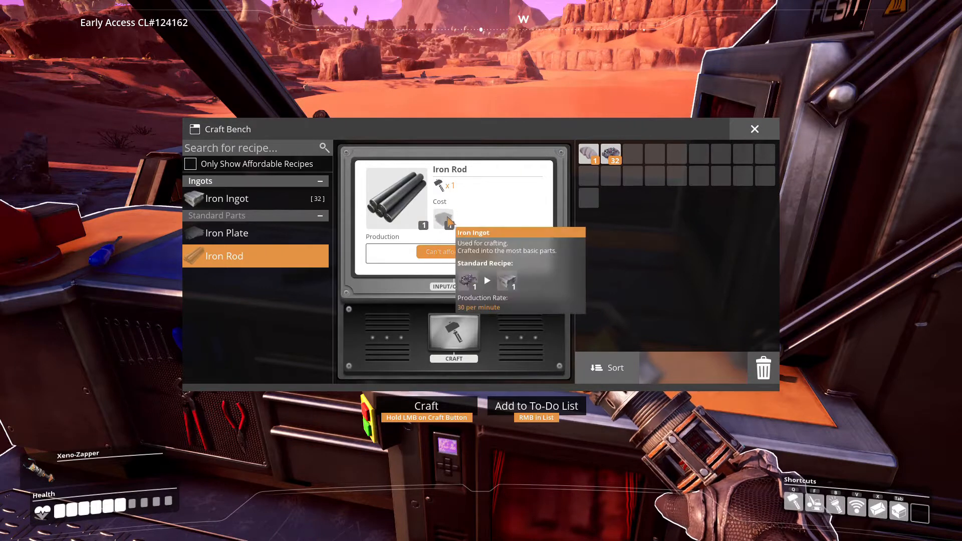
pyautogui.moveTo(258, 263)
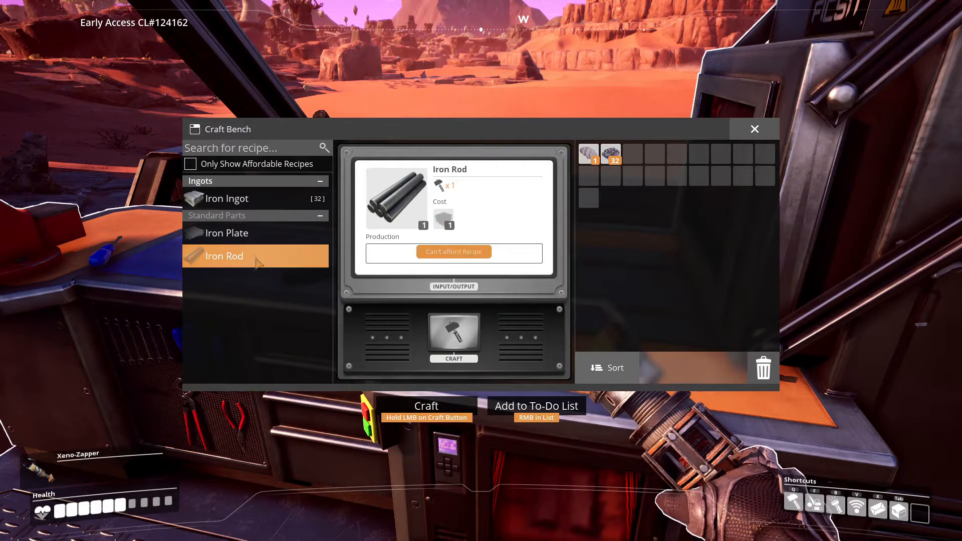
pyautogui.click(227, 199)
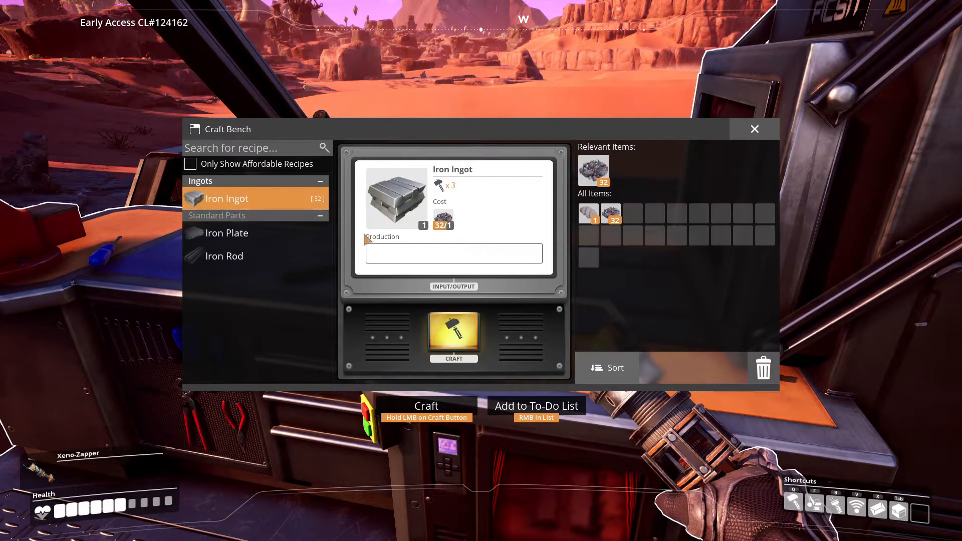
pyautogui.click(454, 335)
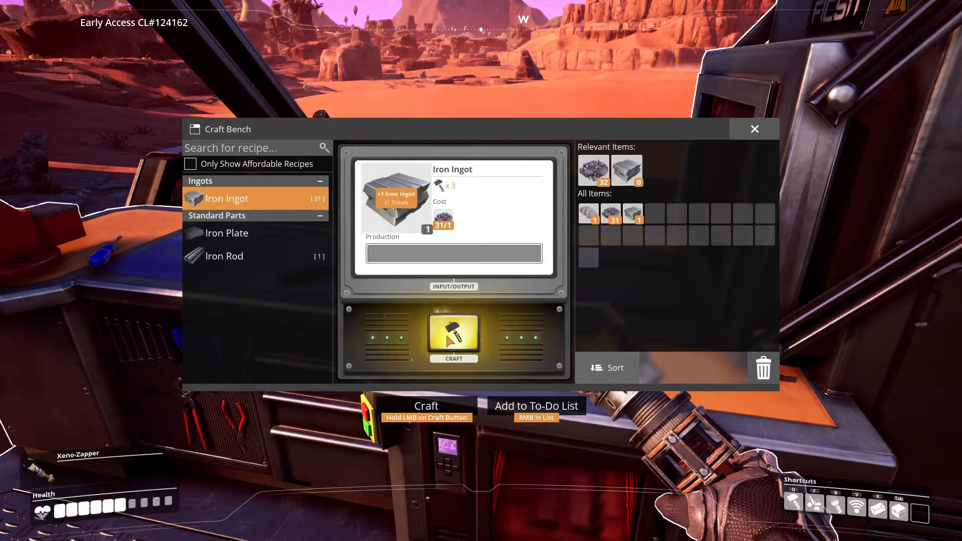
pyautogui.click(454, 334)
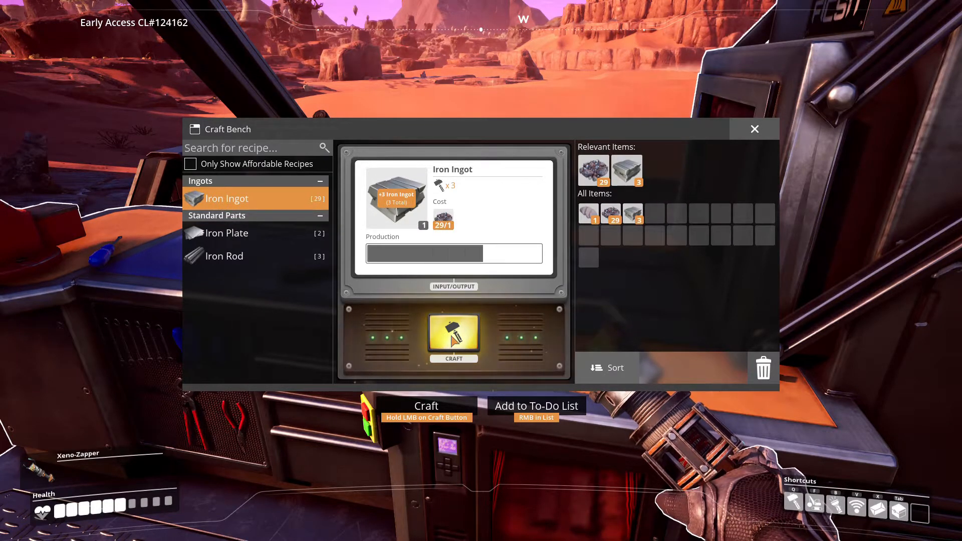
pyautogui.click(453, 335)
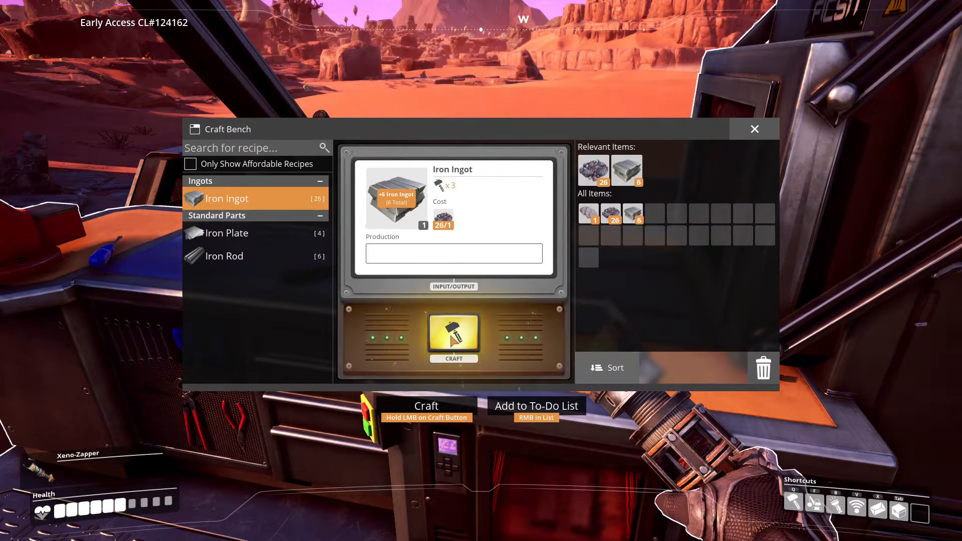
pyautogui.click(454, 338)
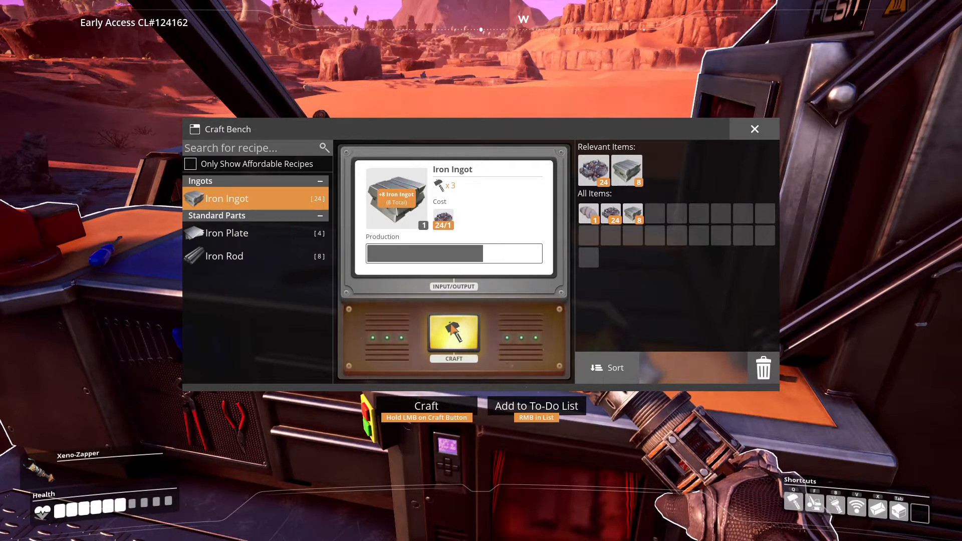
pyautogui.click(454, 334)
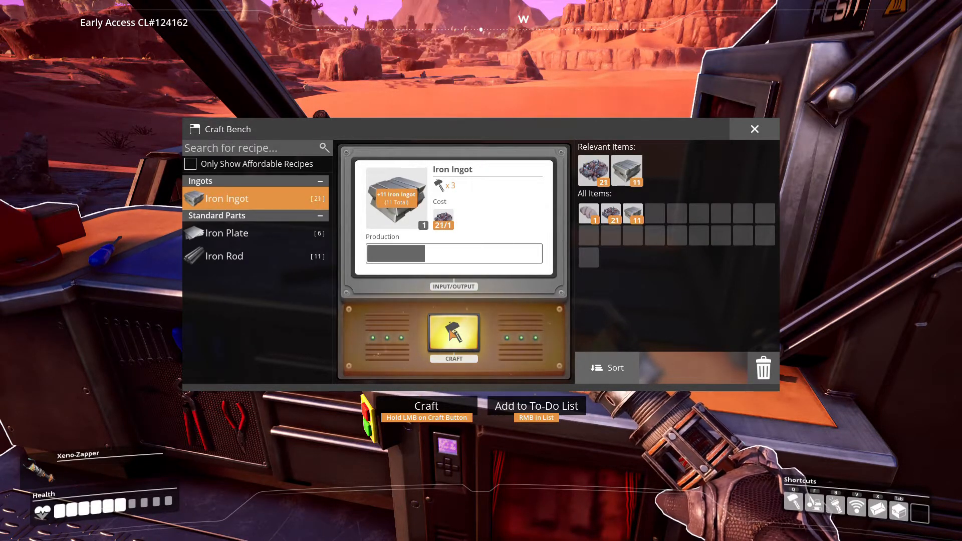
pyautogui.click(453, 334)
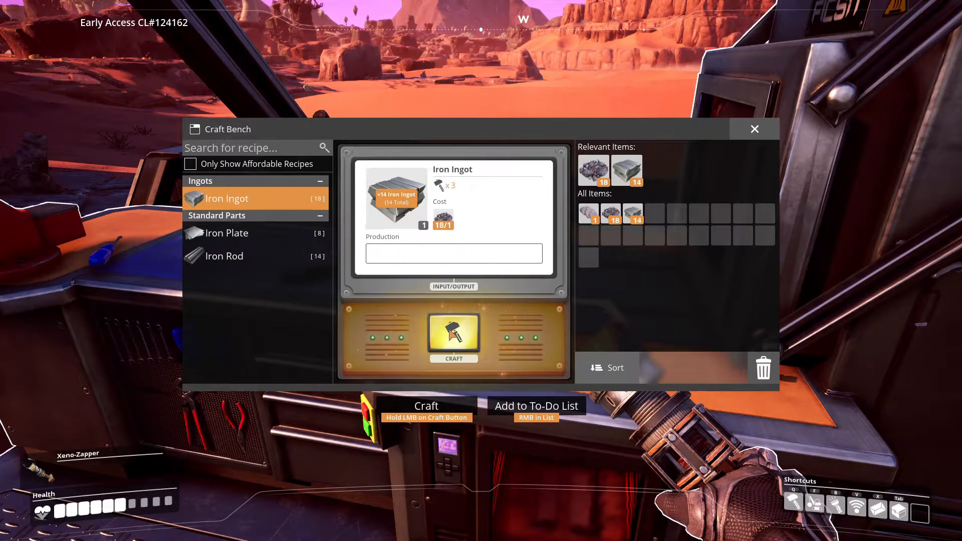
pyautogui.click(454, 333)
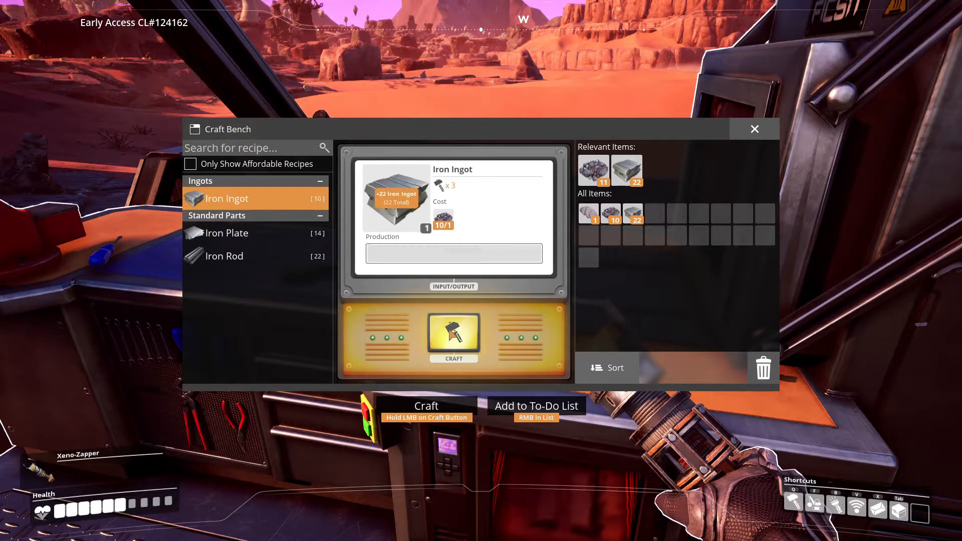
pyautogui.click(453, 337)
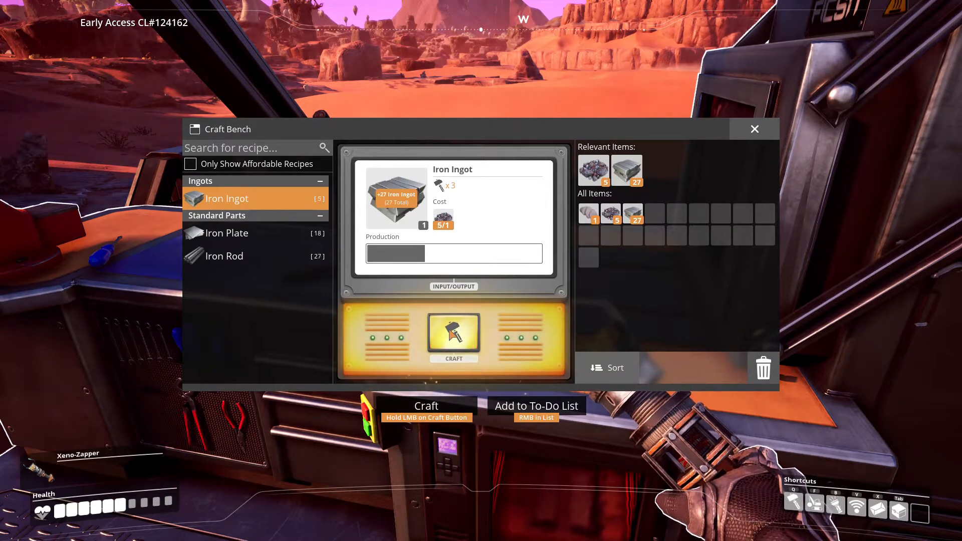
pyautogui.click(454, 333)
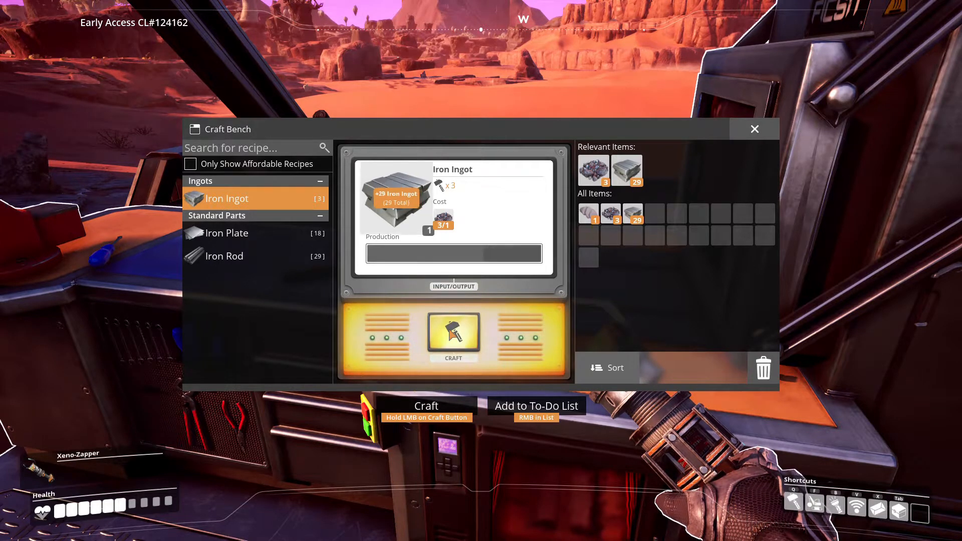
pyautogui.click(453, 332)
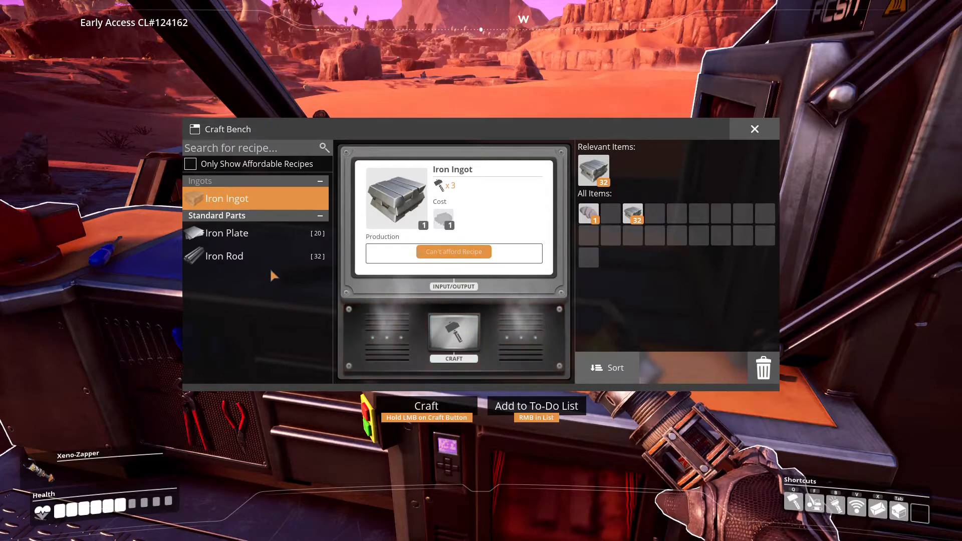
# Craft more parts from the Iron Rods and close the Craft Bench.
pyautogui.click(225, 256)
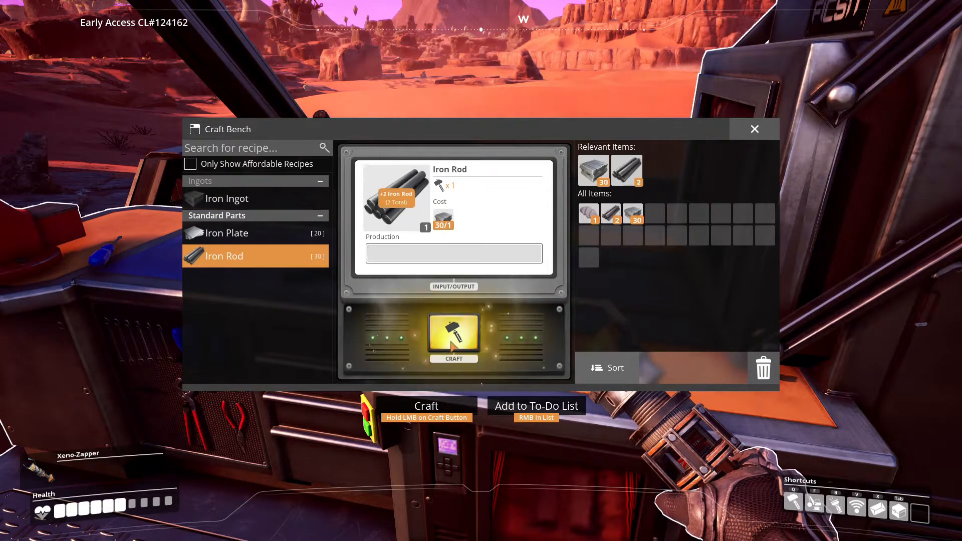
pyautogui.click(454, 336)
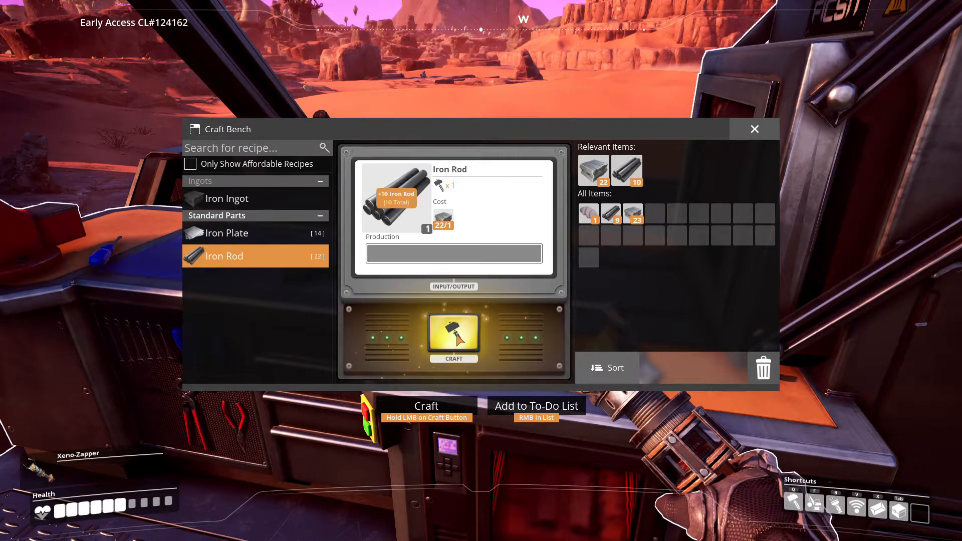
pyautogui.click(453, 335)
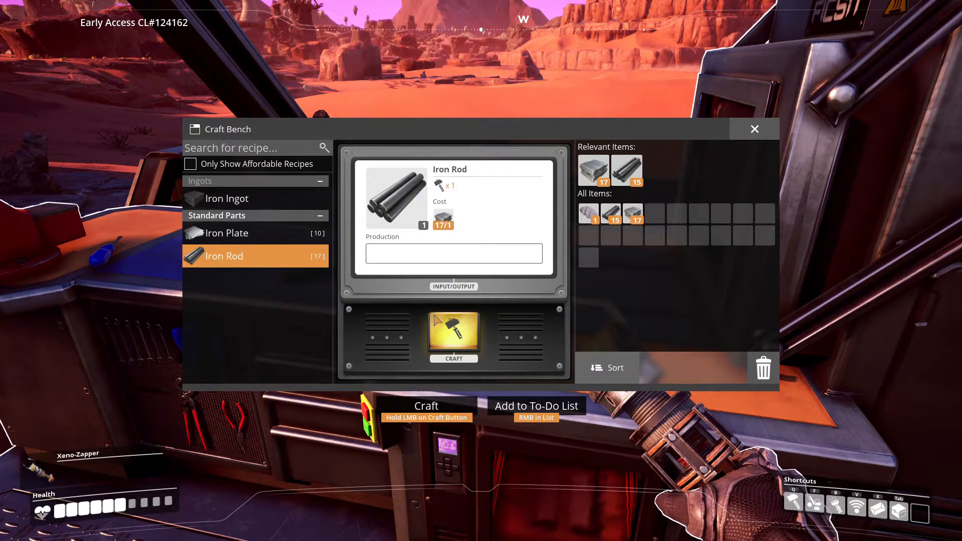
pyautogui.click(454, 334)
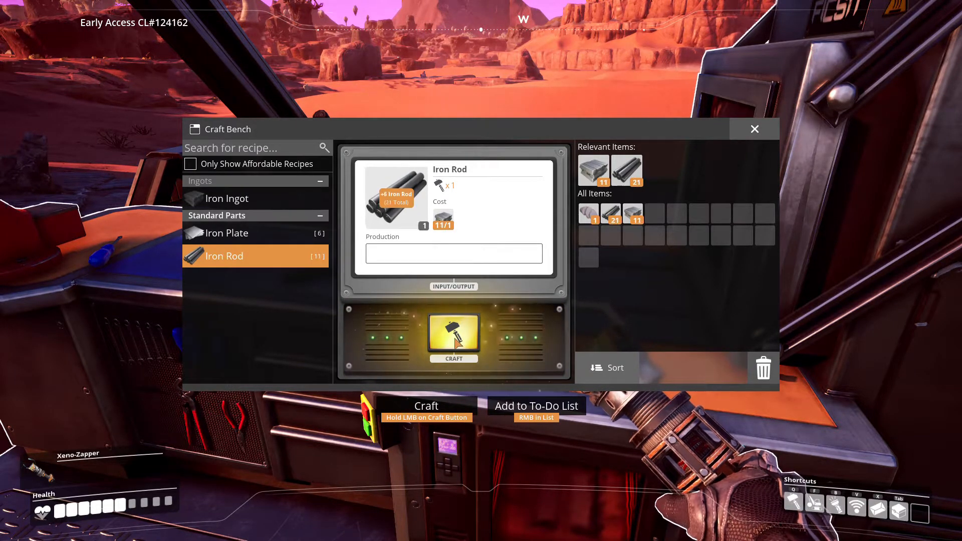
pyautogui.click(755, 128)
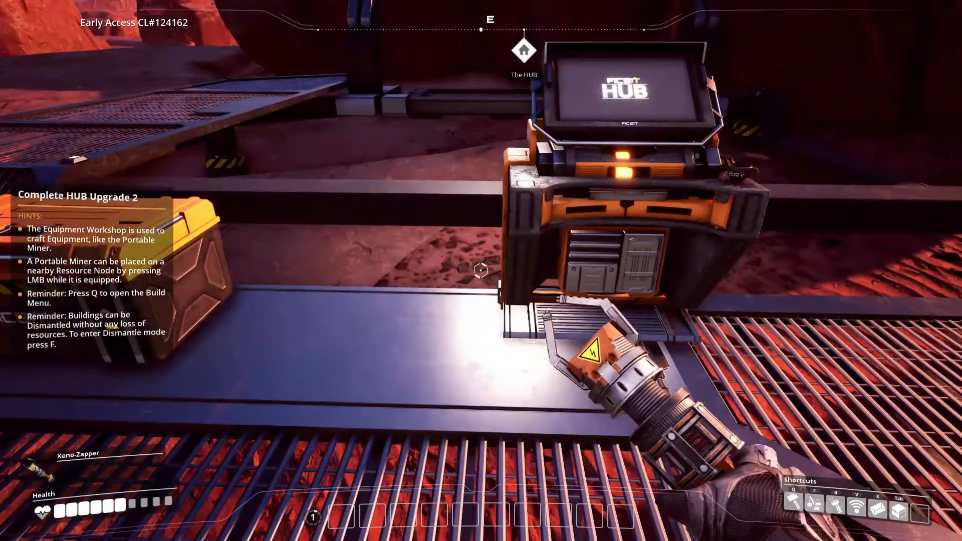
# Walk from the HUB to the Equipment Workshop until the configure prompt appears.
pyautogui.click(482, 272)
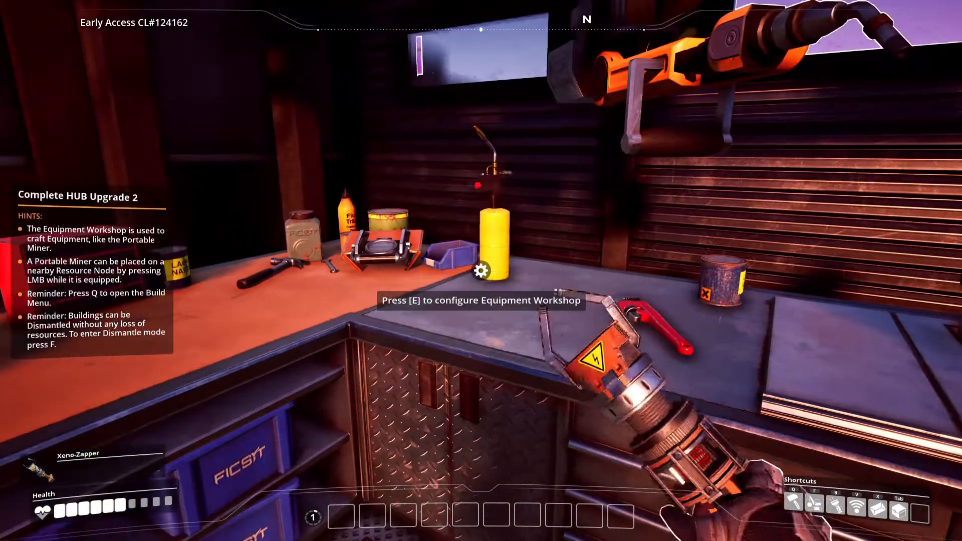
# Select the Portable Miner recipe and craft three miners at the Equipment Workshop.
pyautogui.press('e')
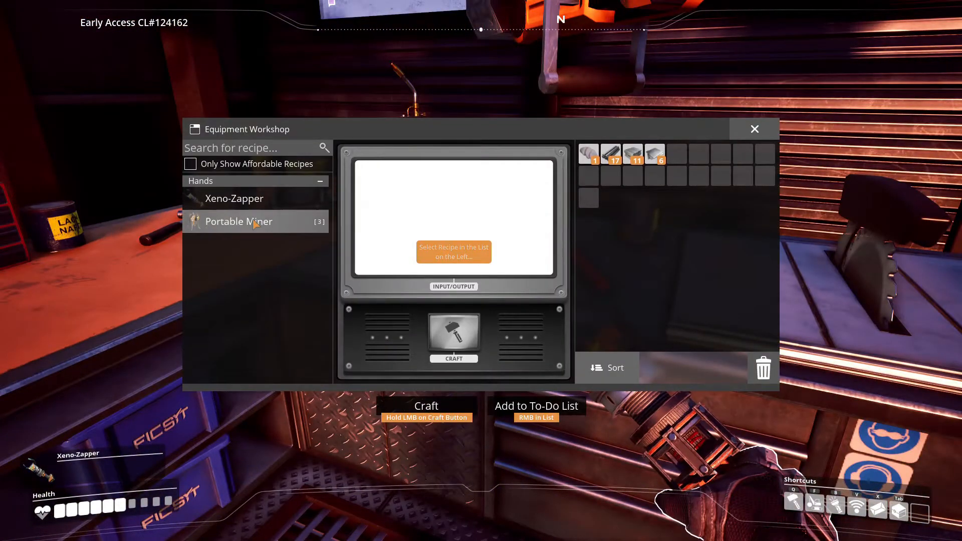
pyautogui.click(234, 198)
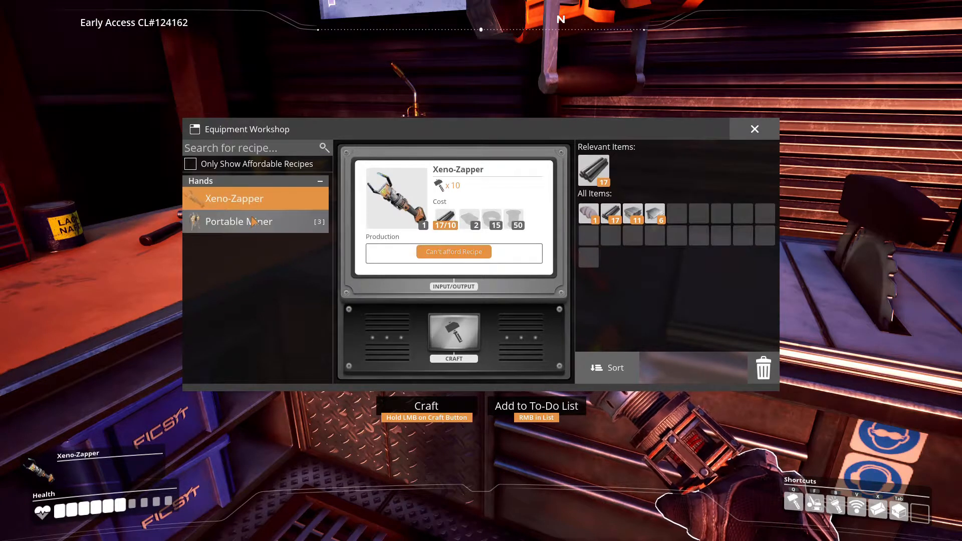
pyautogui.click(239, 221)
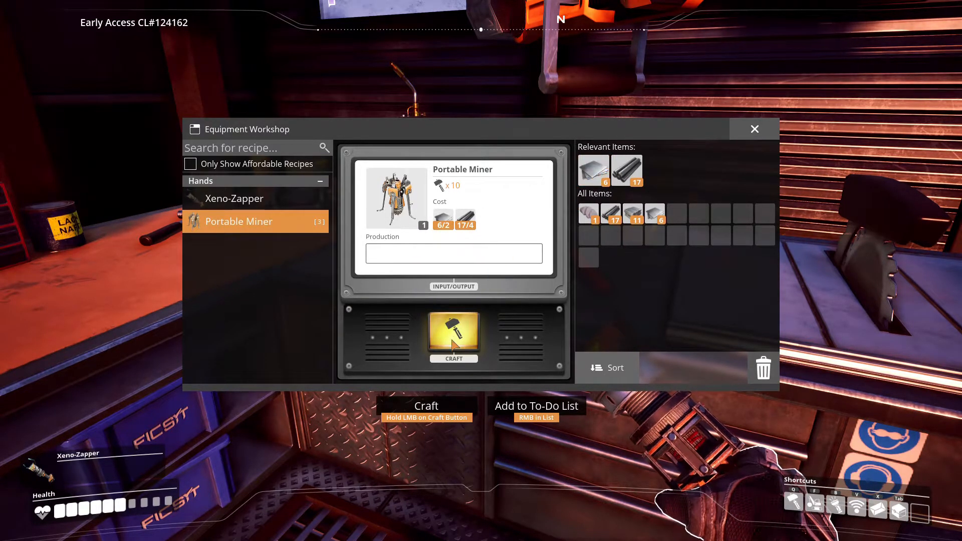
pyautogui.click(453, 337)
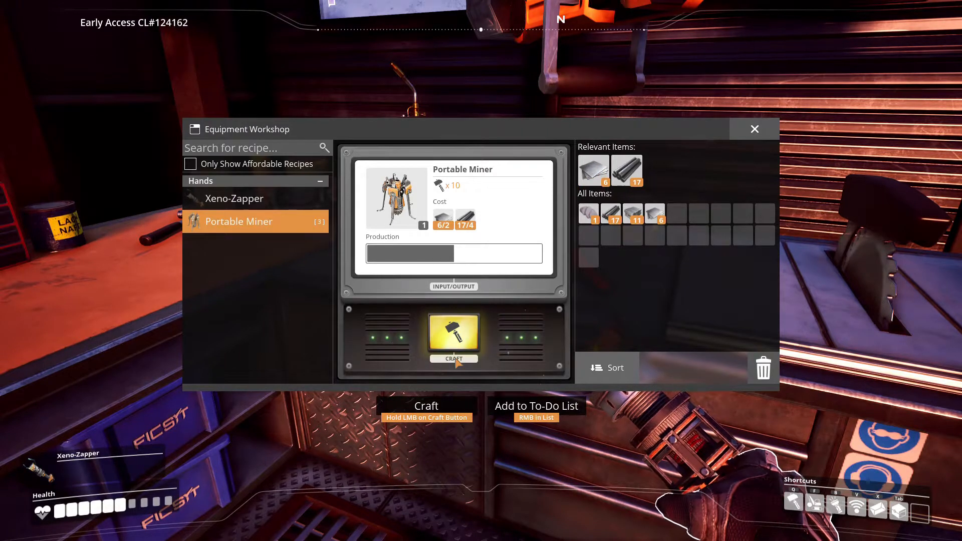
pyautogui.click(454, 339)
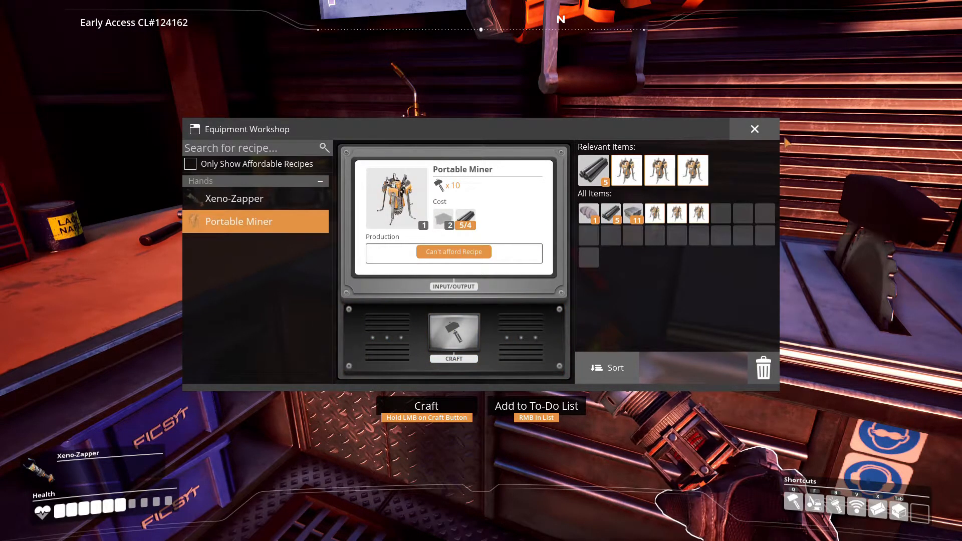
pyautogui.click(754, 129)
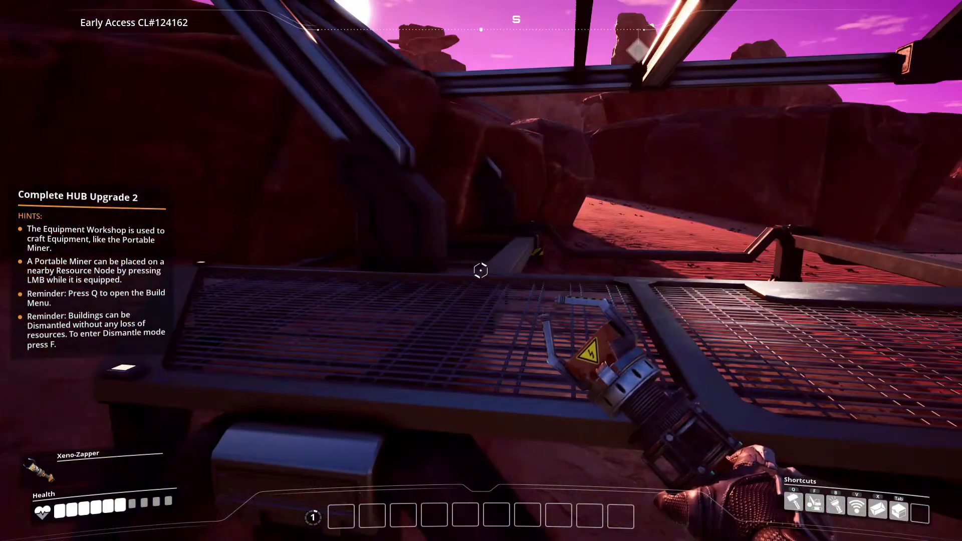
# Check inventory for the new miners, gather iron ore, and view the equipment recipes.
pyautogui.press('Tab')
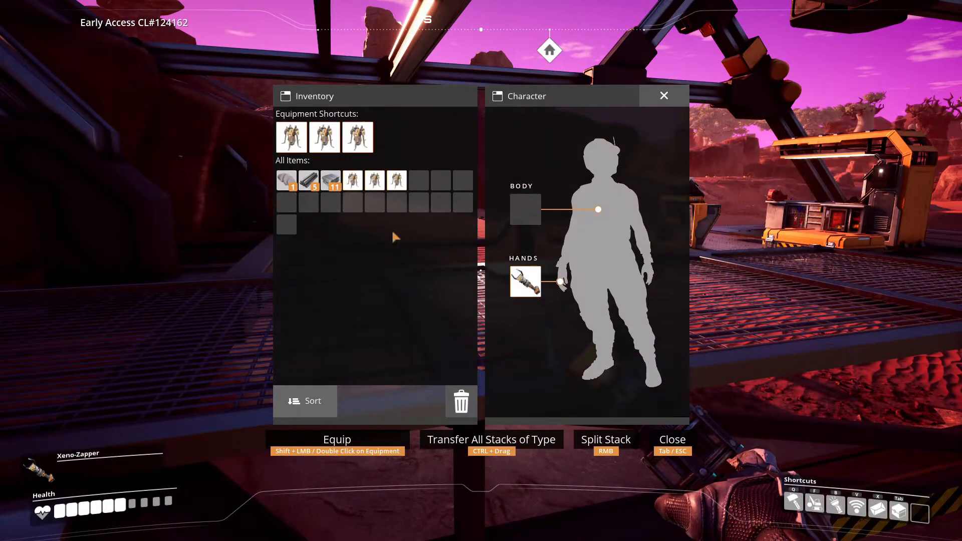
pyautogui.moveTo(355, 182)
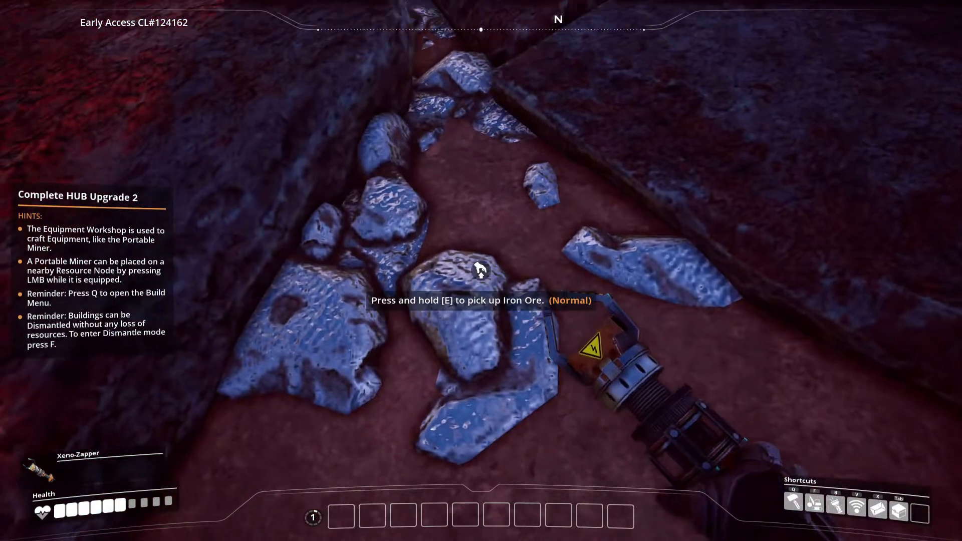
pyautogui.press('q')
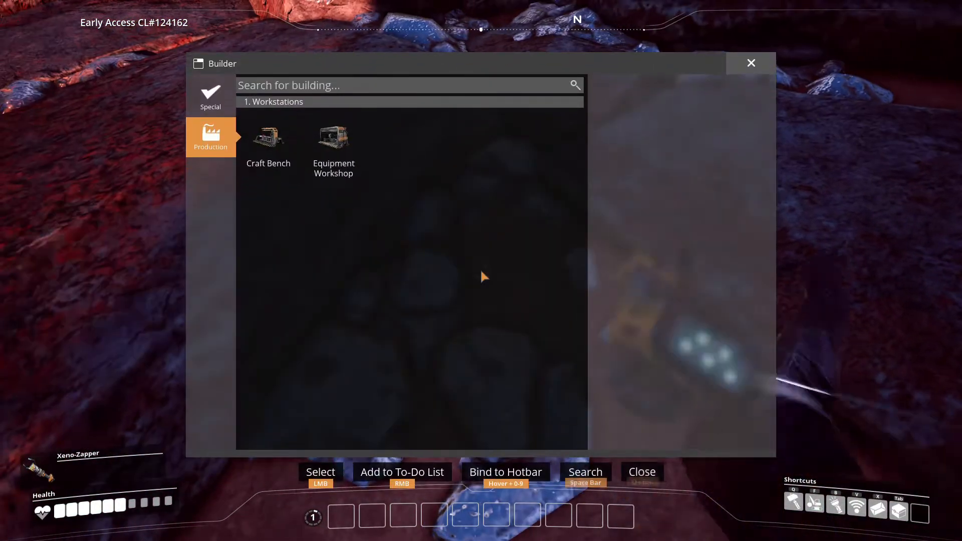
pyautogui.click(211, 97)
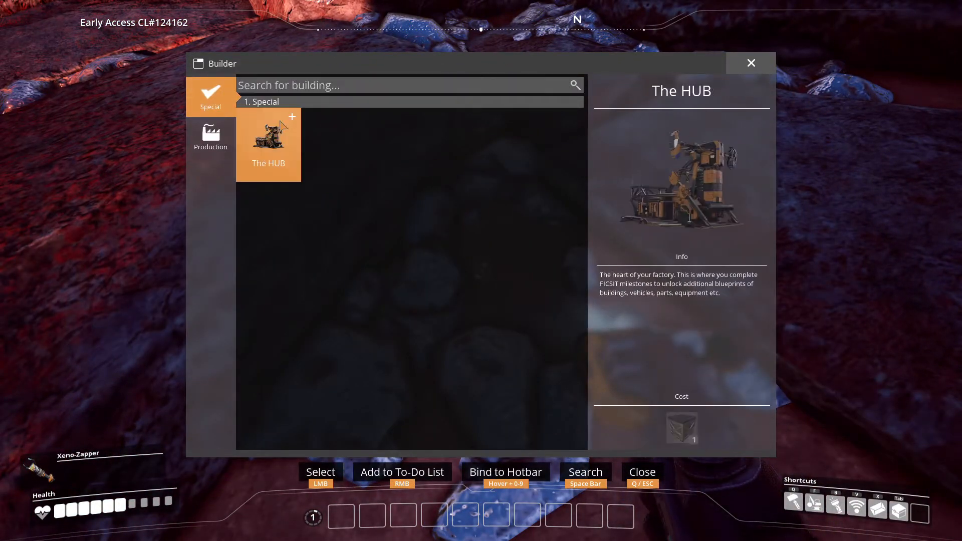
pyautogui.click(211, 137)
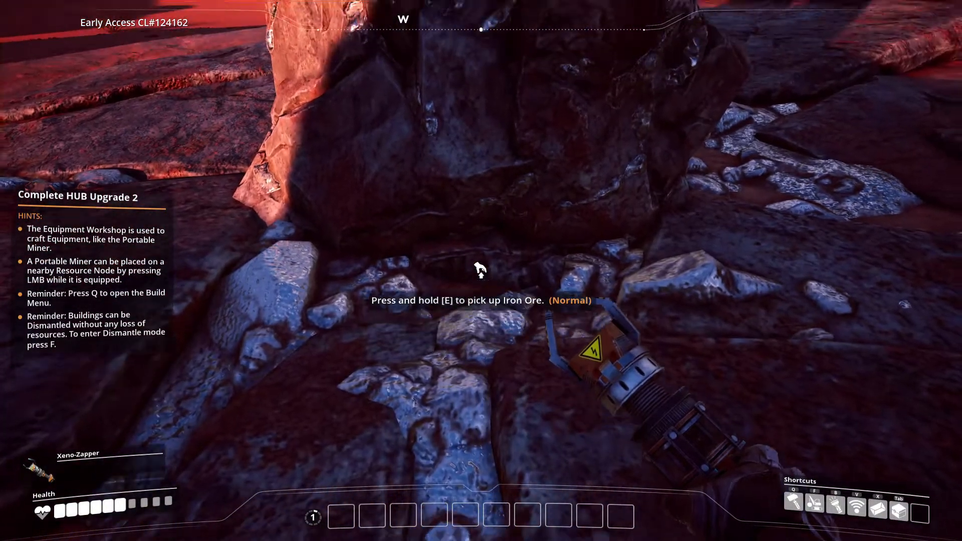
pyautogui.press('f')
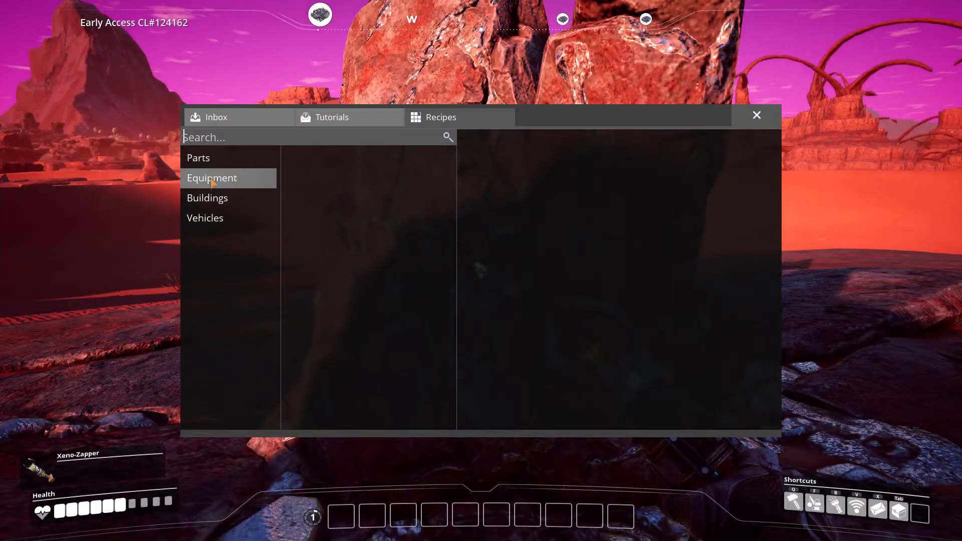
pyautogui.click(212, 178)
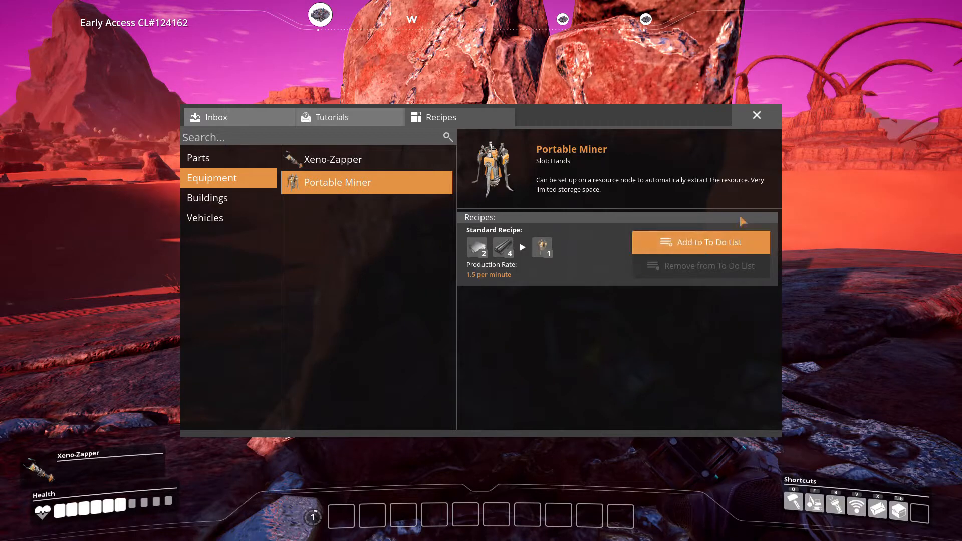
pyautogui.click(757, 115)
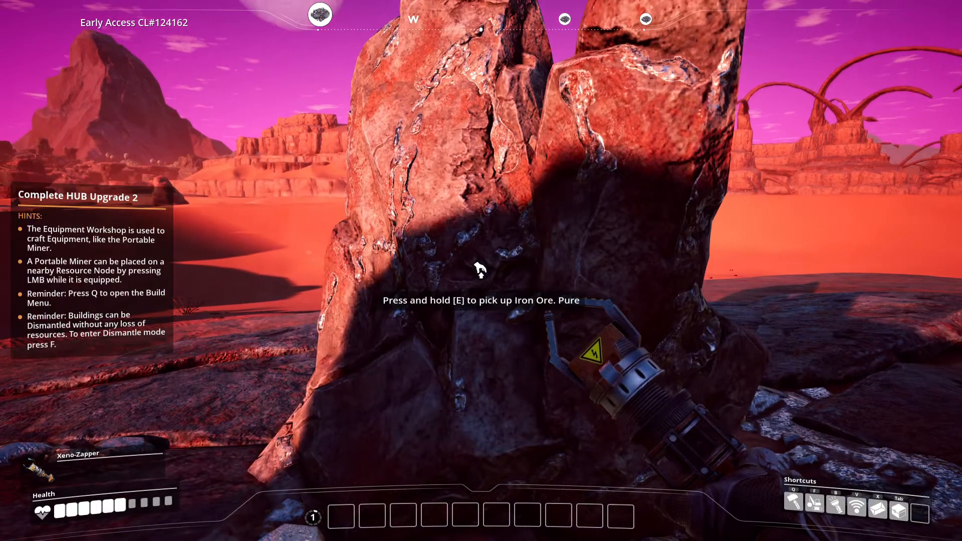
# Pick up a Portable Miner and move it onto the nearby Iron Ore node.
pyautogui.press('Tab')
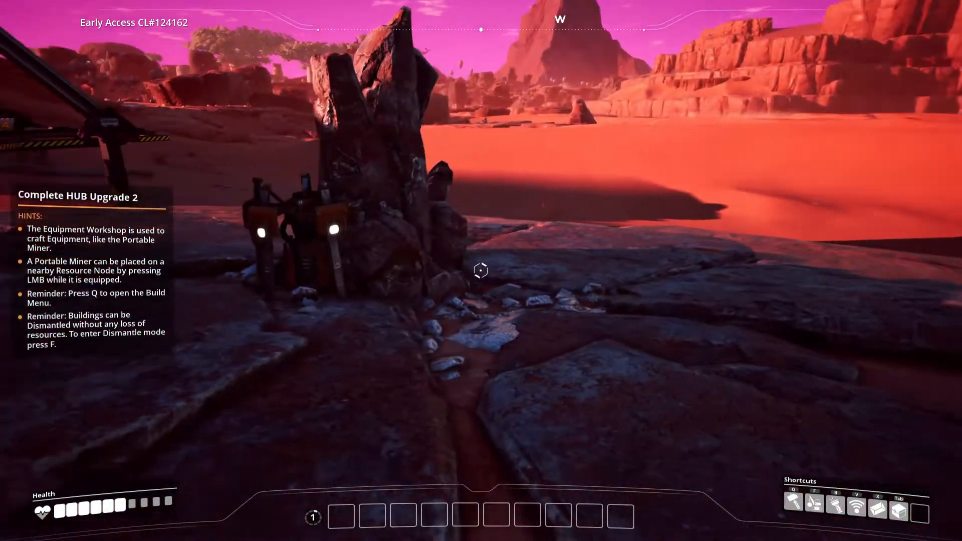
pyautogui.press('Tab')
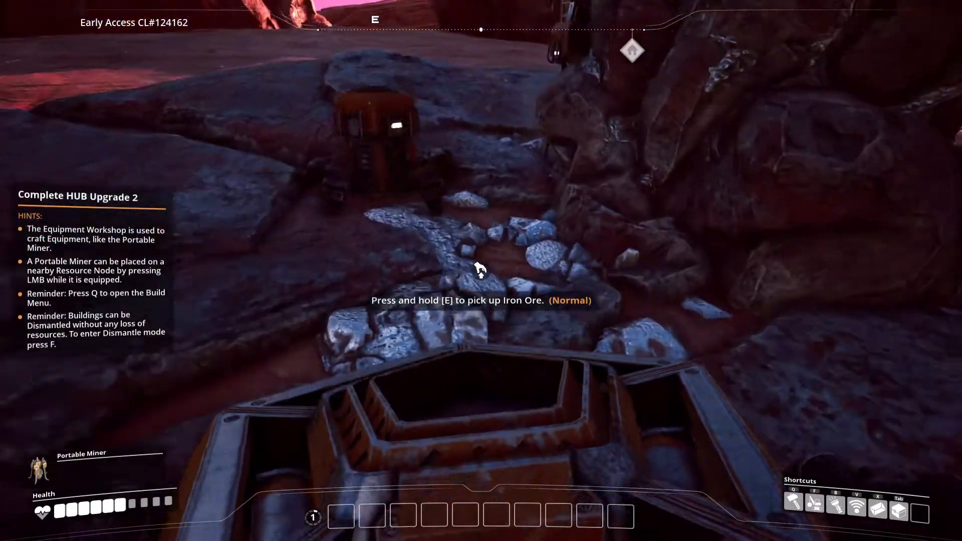
pyautogui.moveTo(480, 269)
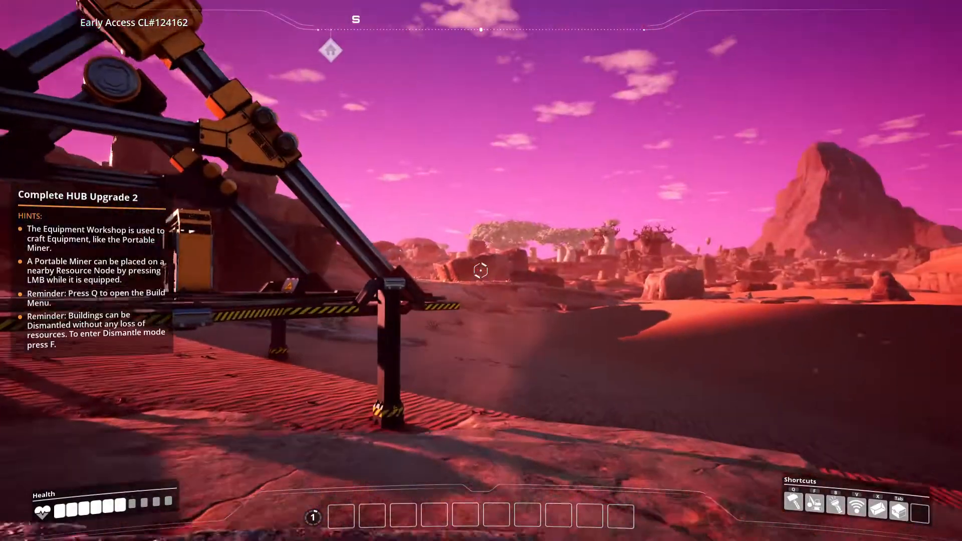
# Glance at the Build menu and inventory before heading into the canyon.
pyautogui.press('q')
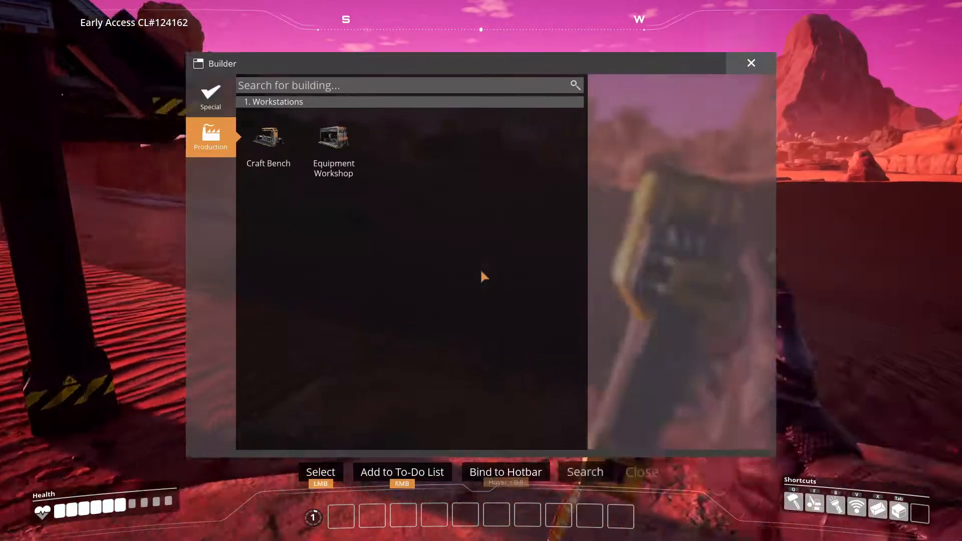
pyautogui.click(751, 62)
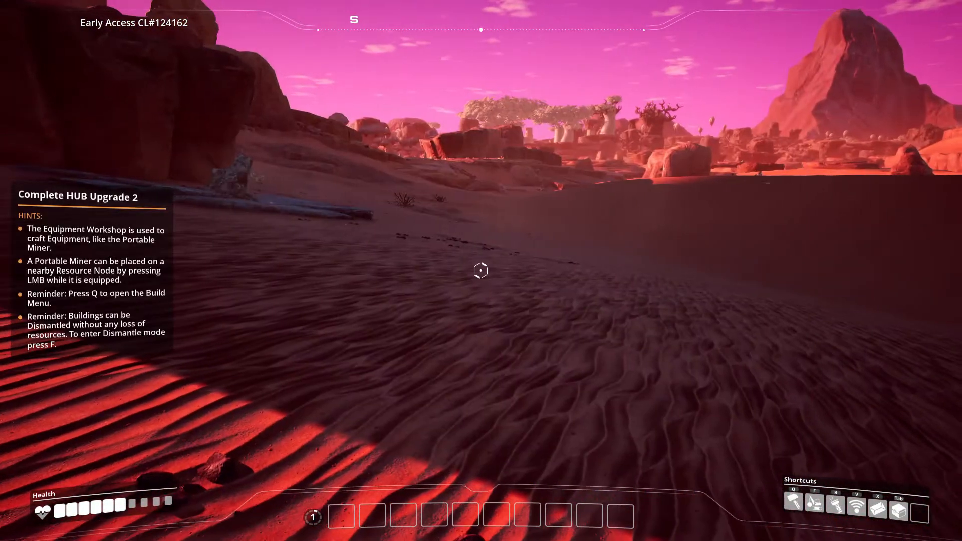
pyautogui.press('f')
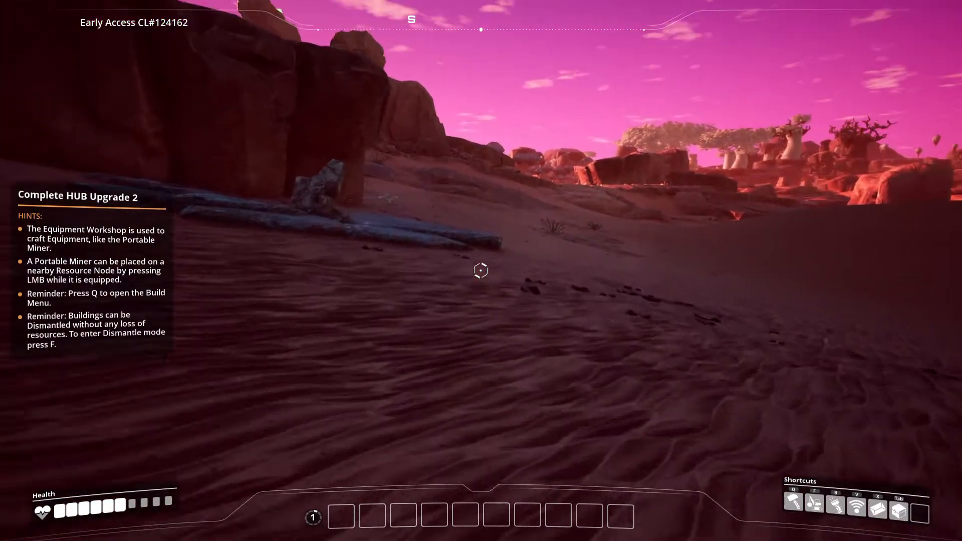
pyautogui.press('Tab')
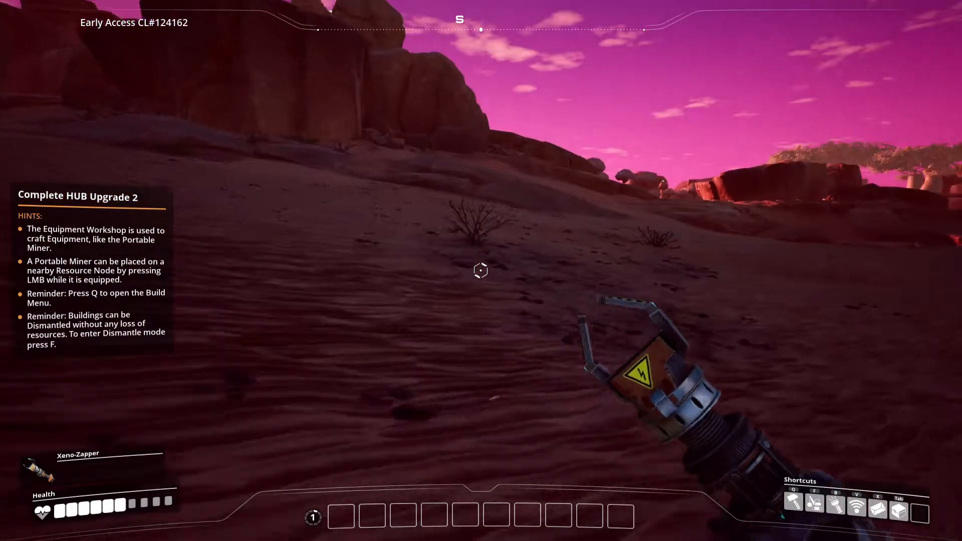
pyautogui.moveTo(480, 270)
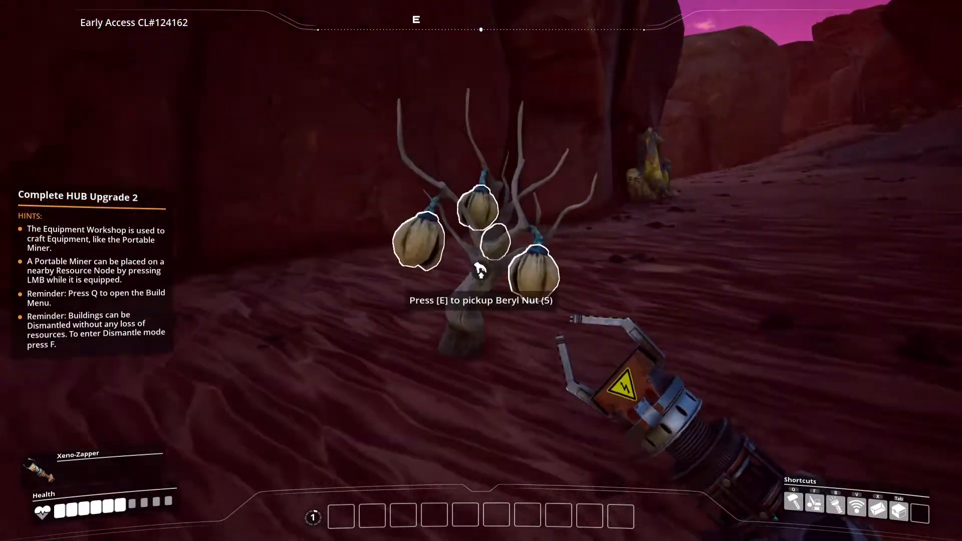
# Forage Beryl Nuts, 18 Sulfur, 12 Wood, 36 Leaves and 36 Flower Petals.
pyautogui.press('e')
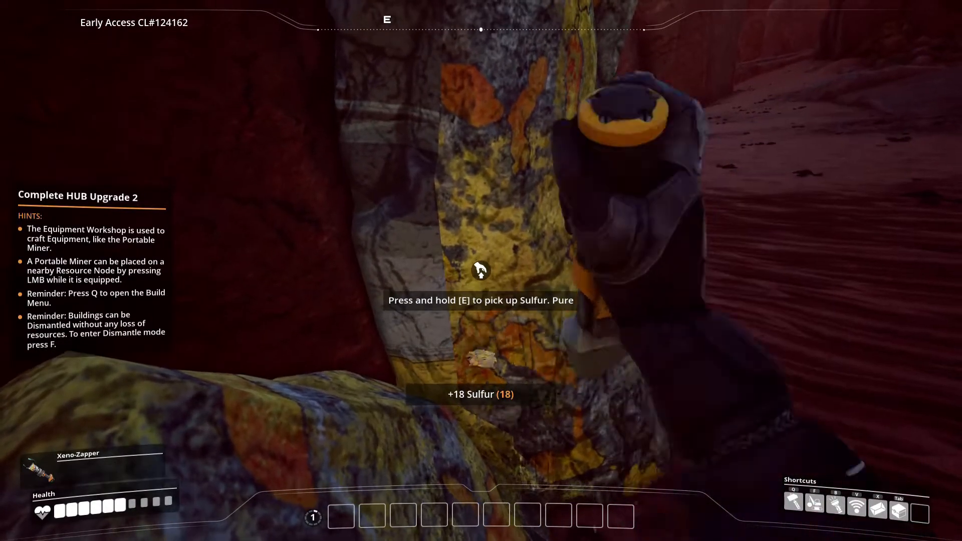
pyautogui.press('e')
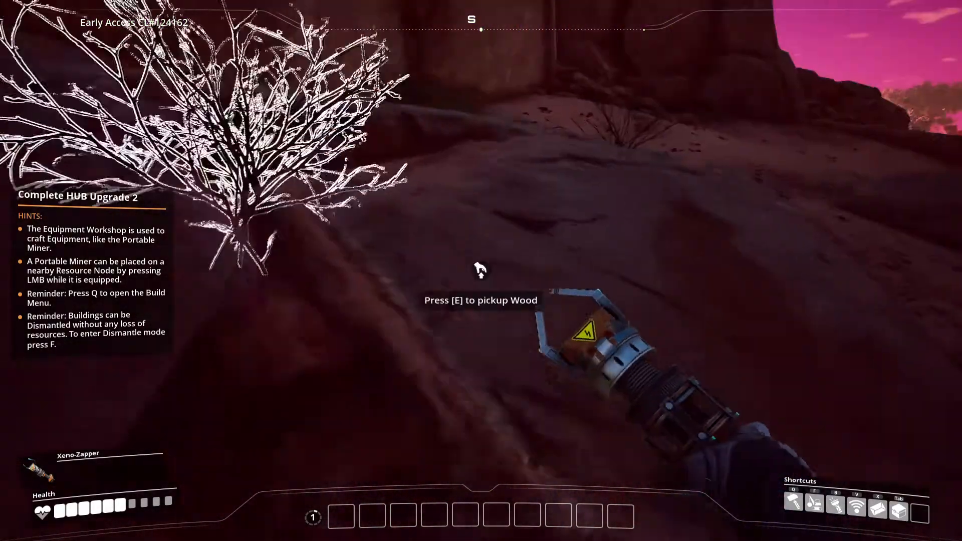
pyautogui.press('e')
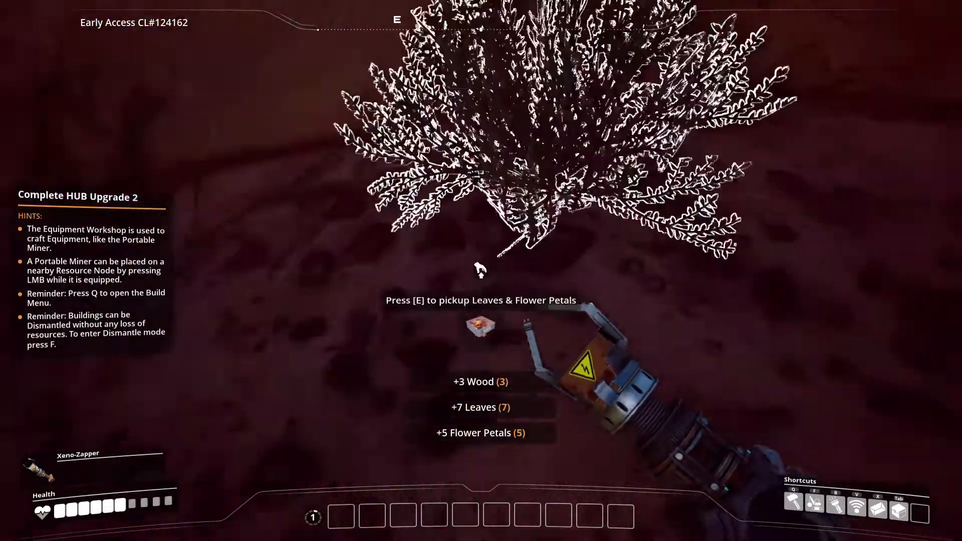
pyautogui.press('e')
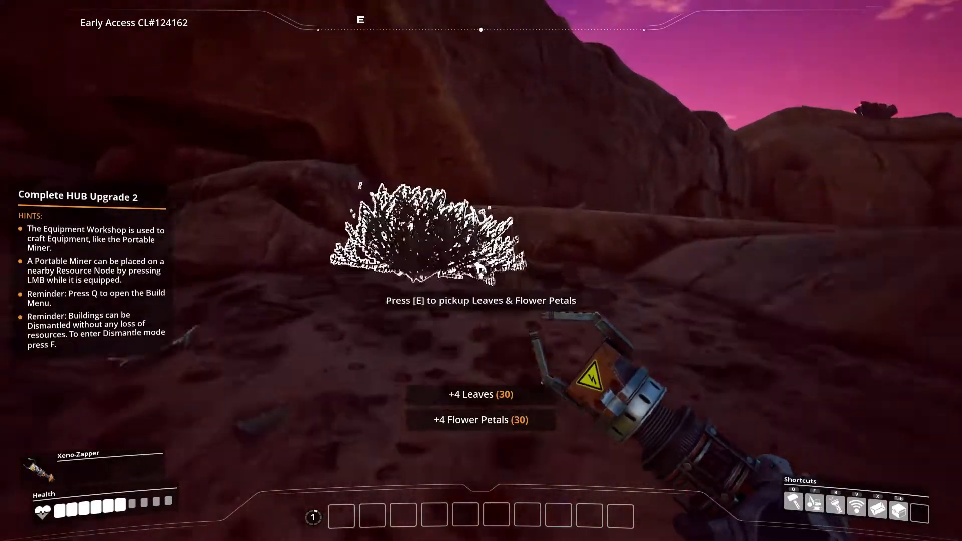
pyautogui.press('e')
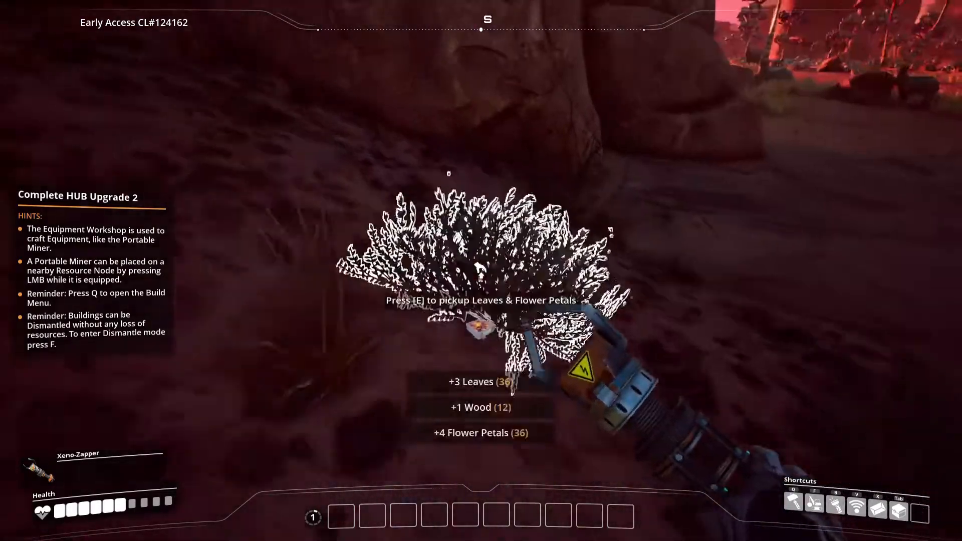
pyautogui.press('e')
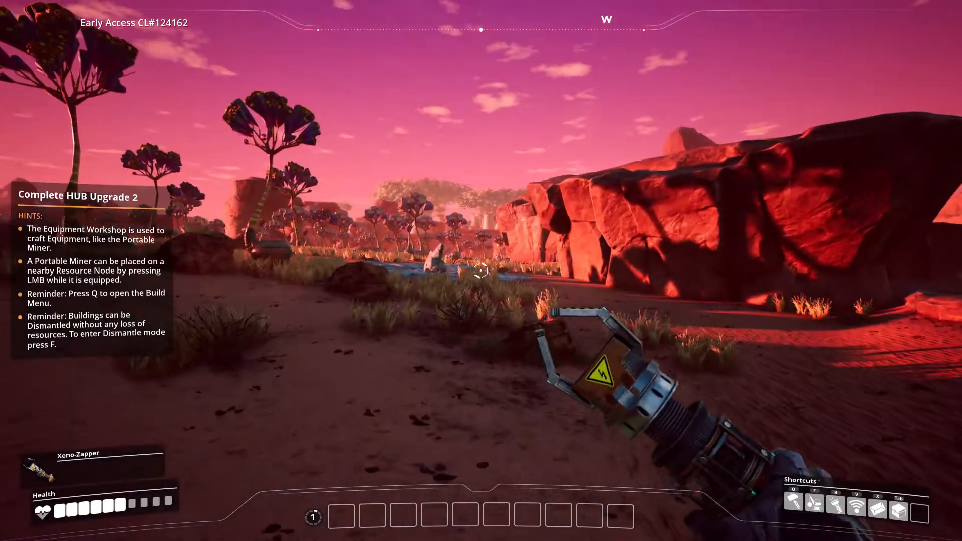
pyautogui.moveTo(481, 271)
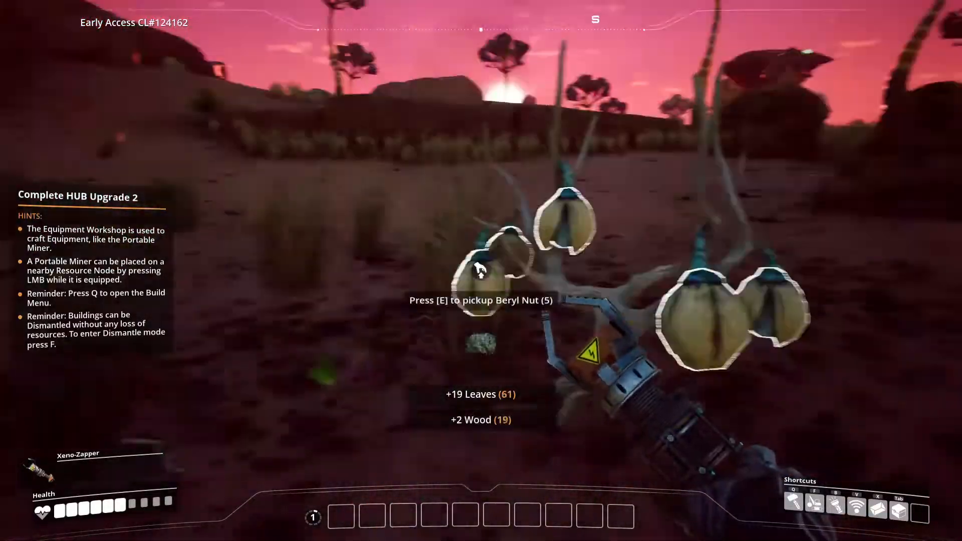
# Pick up Beryl Nuts and an Alien Carapace, then mine 28 Copper Ore.
pyautogui.press('e')
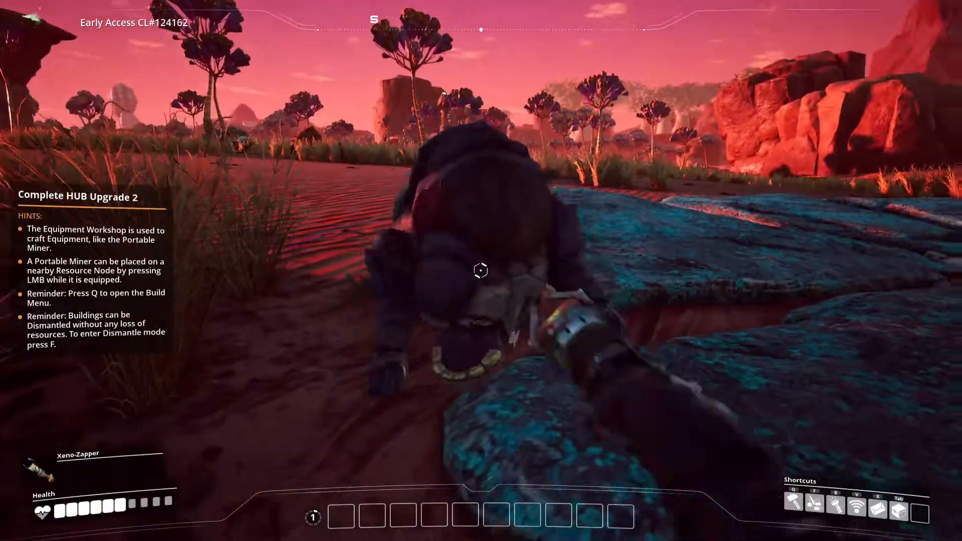
pyautogui.moveTo(481, 270)
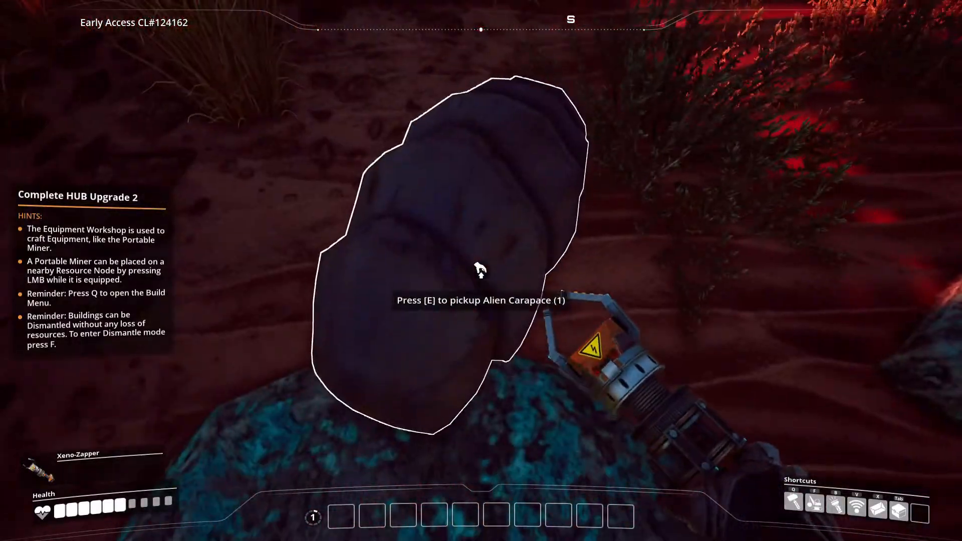
pyautogui.press('e')
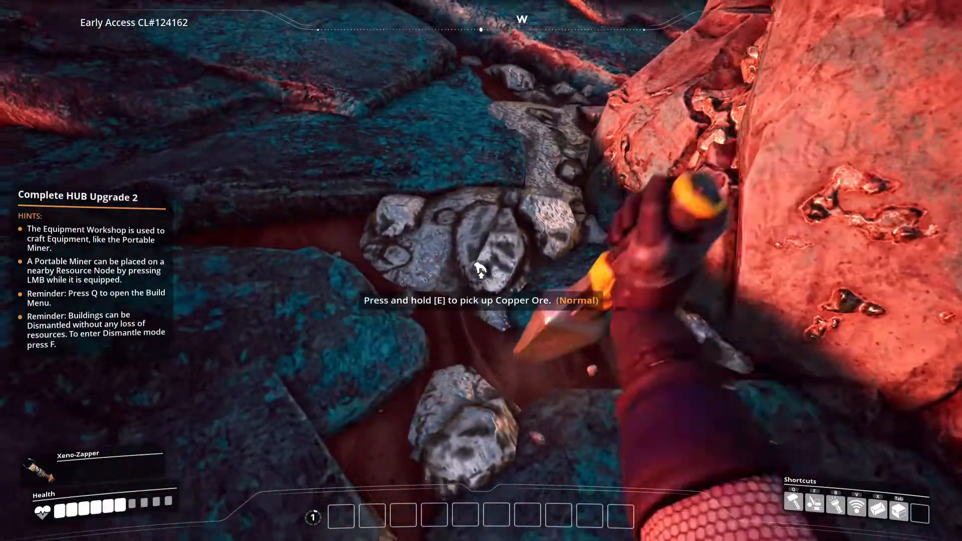
pyautogui.press('e')
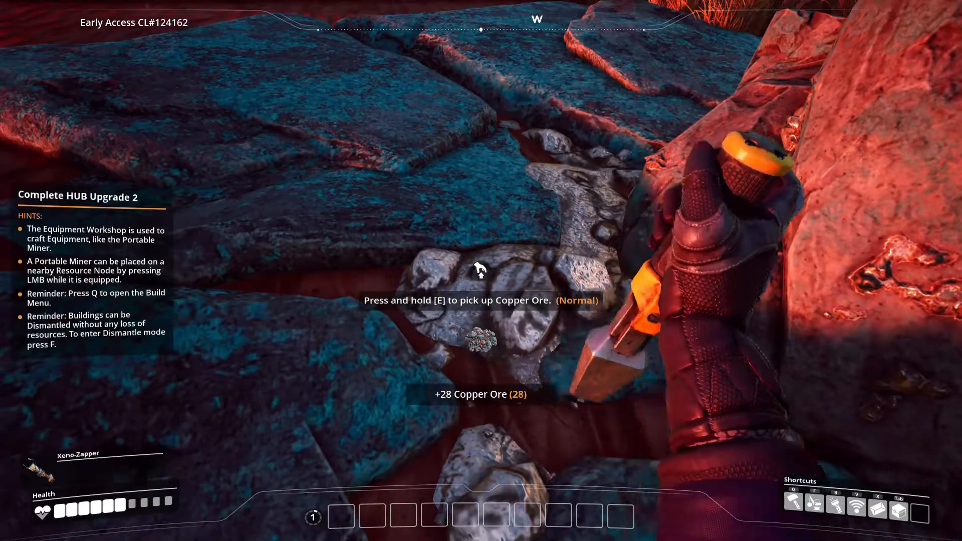
pyautogui.press('e')
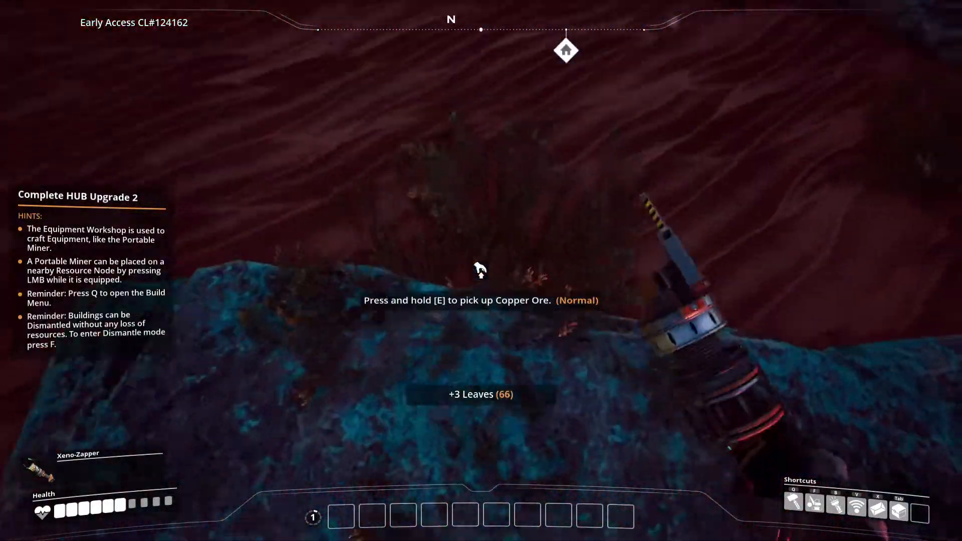
pyautogui.moveTo(482, 270)
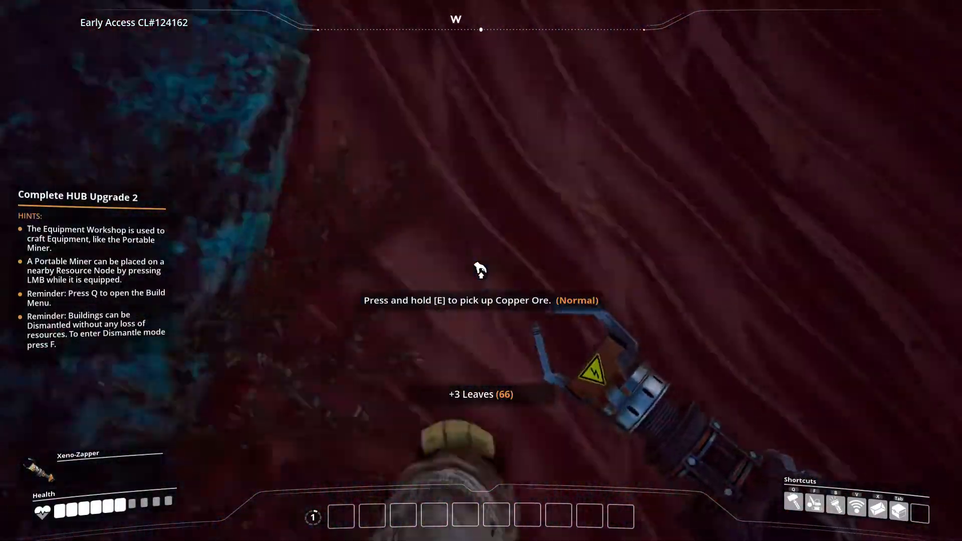
pyautogui.moveTo(481, 271)
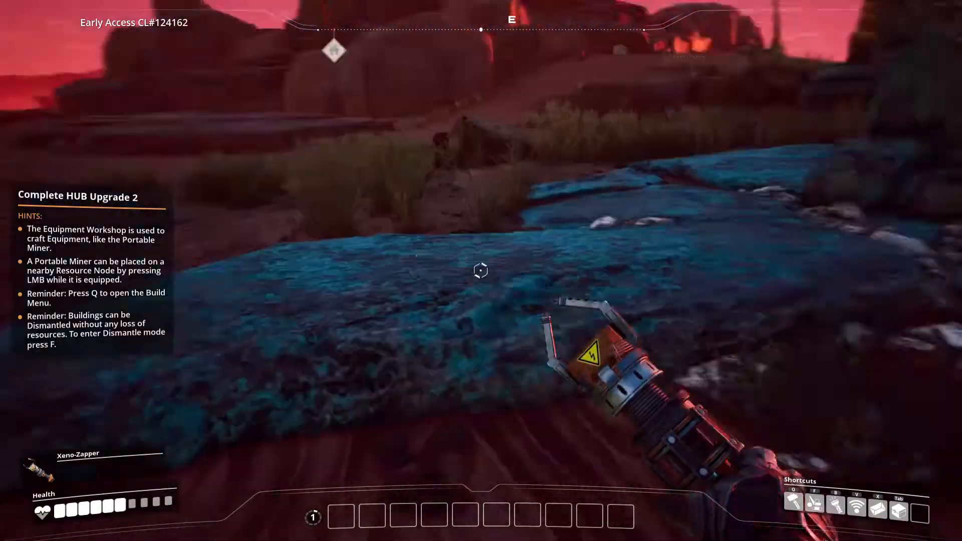
pyautogui.moveTo(481, 270)
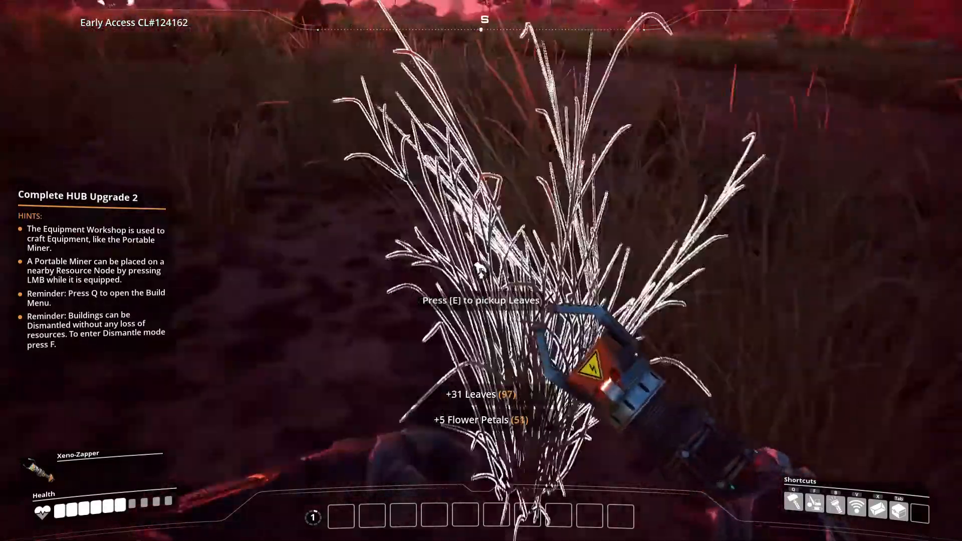
# Gather leaves and petals from grass clumps while crossing the plains toward the cliffs.
pyautogui.press('e')
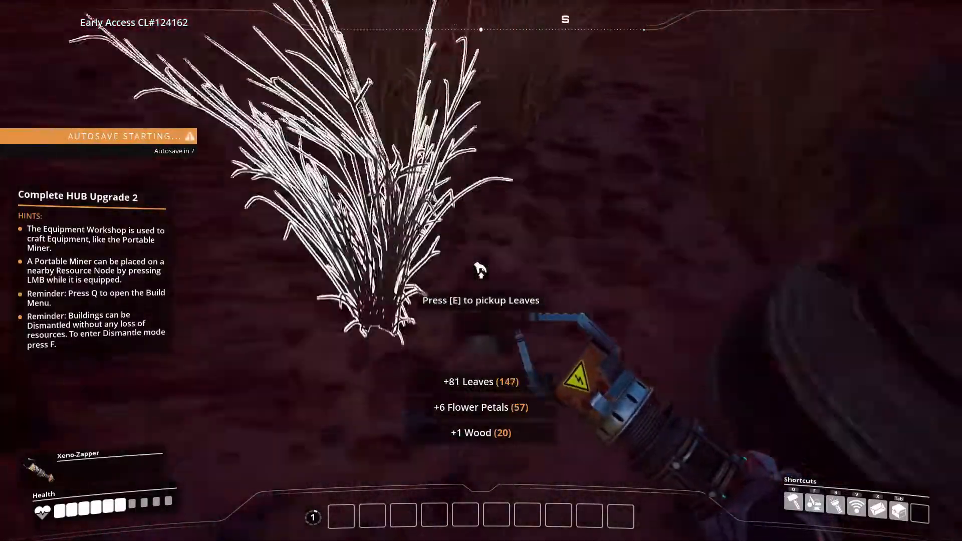
pyautogui.press('e')
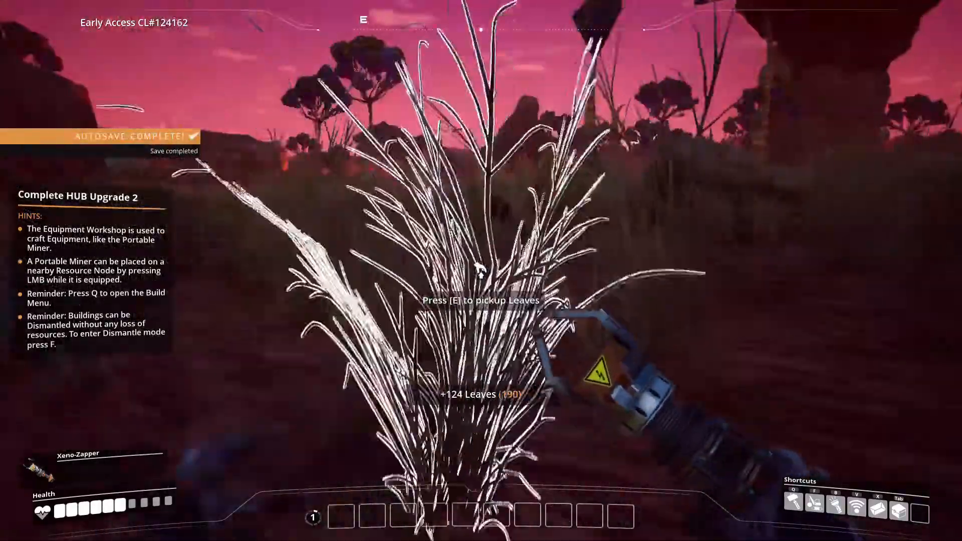
pyautogui.press('Tab')
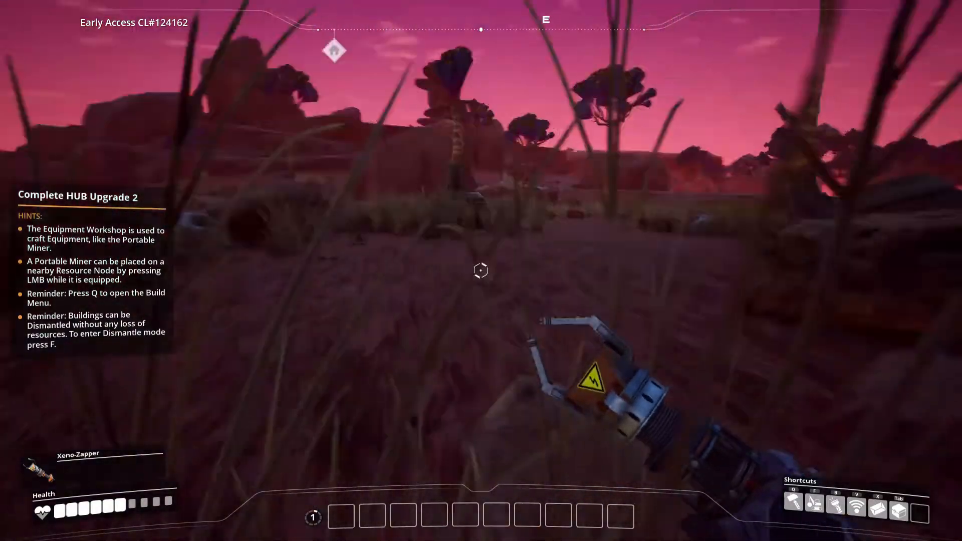
pyautogui.moveTo(481, 271)
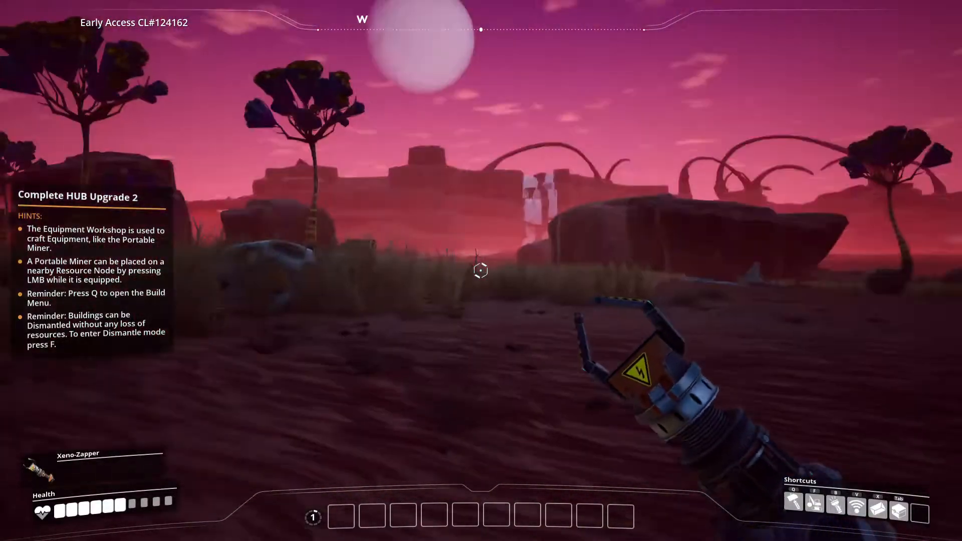
pyautogui.moveTo(482, 271)
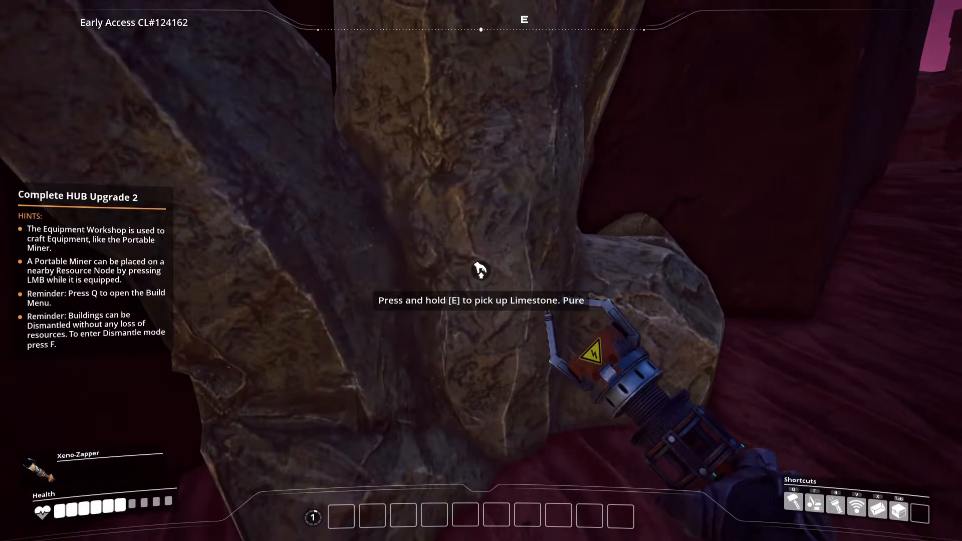
# Mine the pure limestone node until 24 Limestone are carried.
pyautogui.press('e')
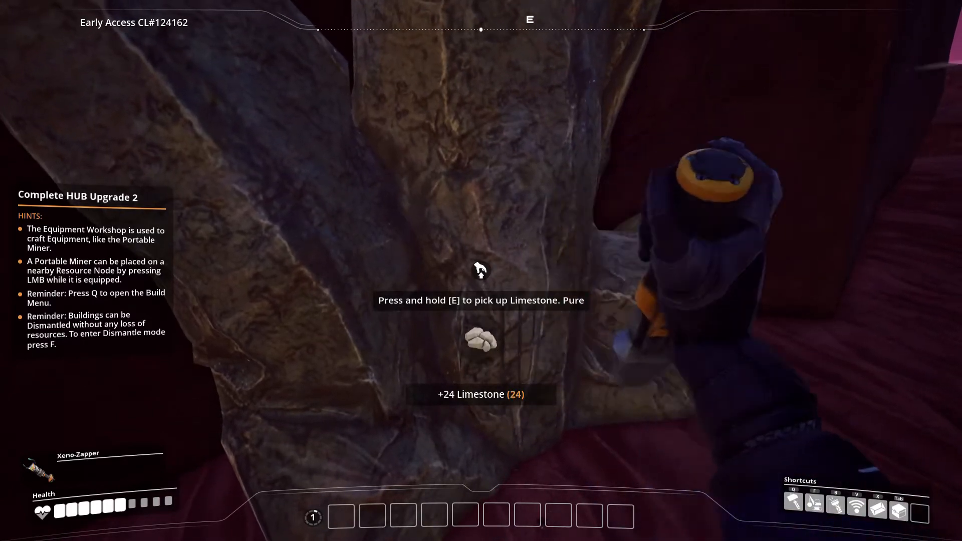
pyautogui.press('e')
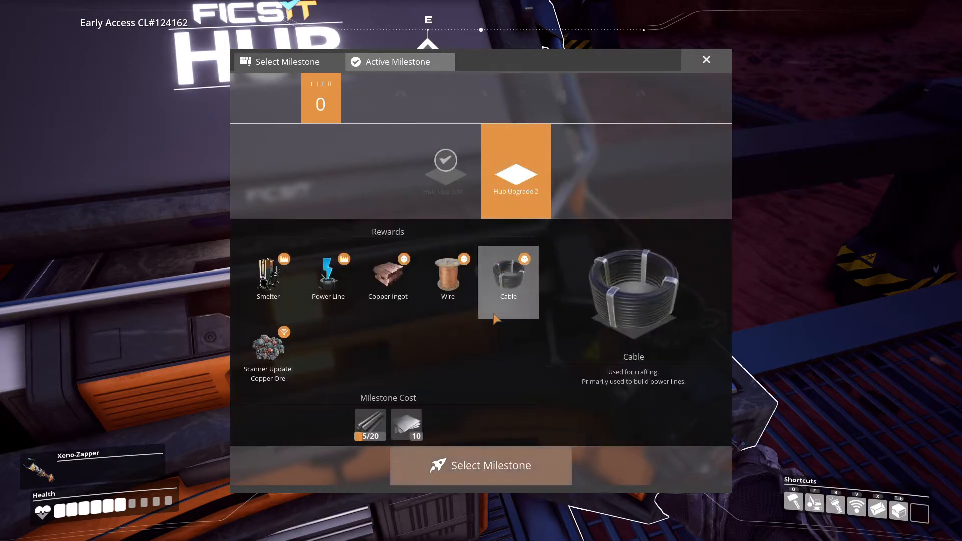
pyautogui.moveTo(497, 295)
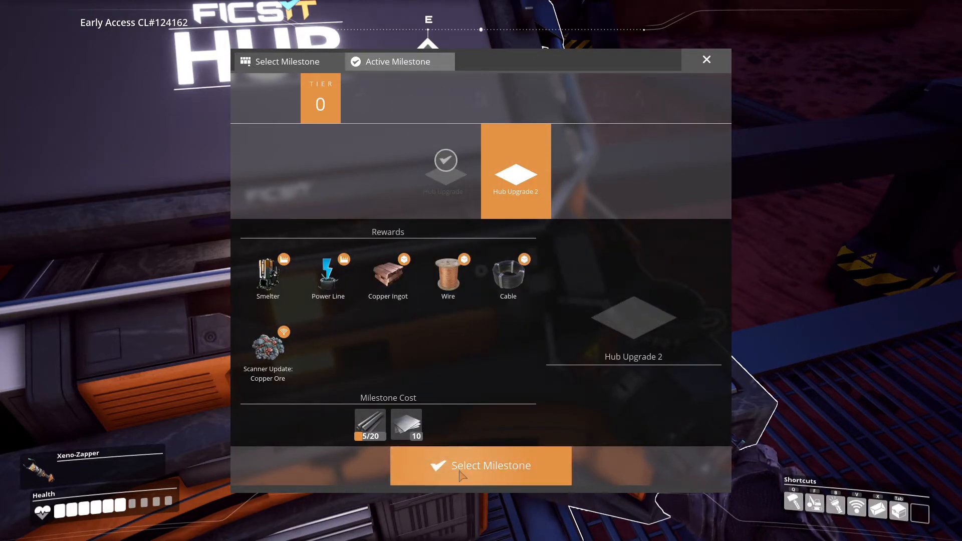
pyautogui.moveTo(328, 276)
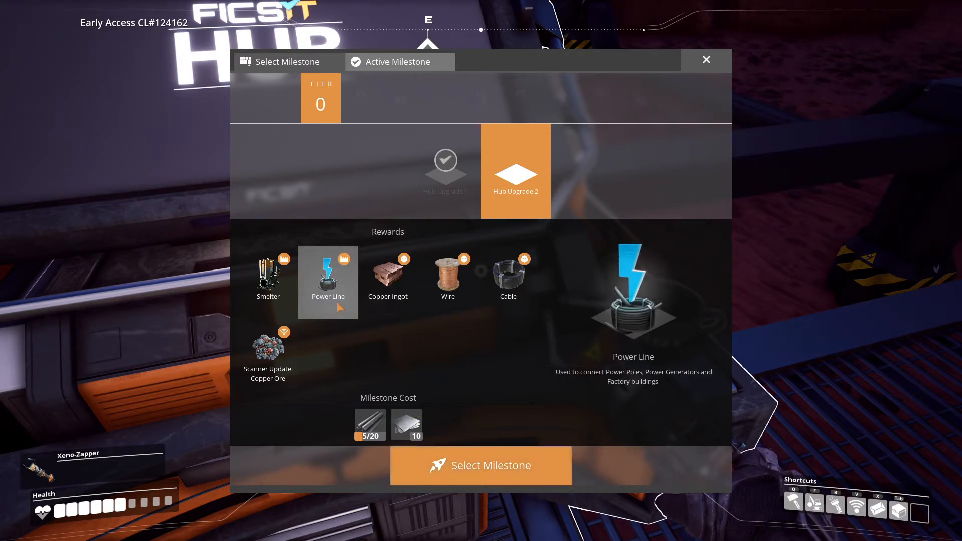
# Inspect the Smelter and Power Line rewards of the Hub Upgrade 2 milestone.
pyautogui.click(388, 282)
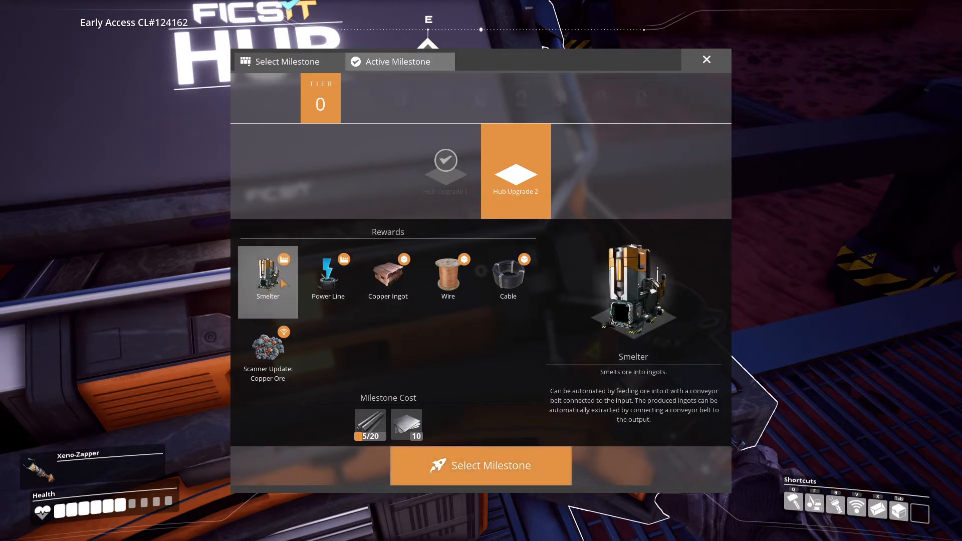
pyautogui.click(328, 282)
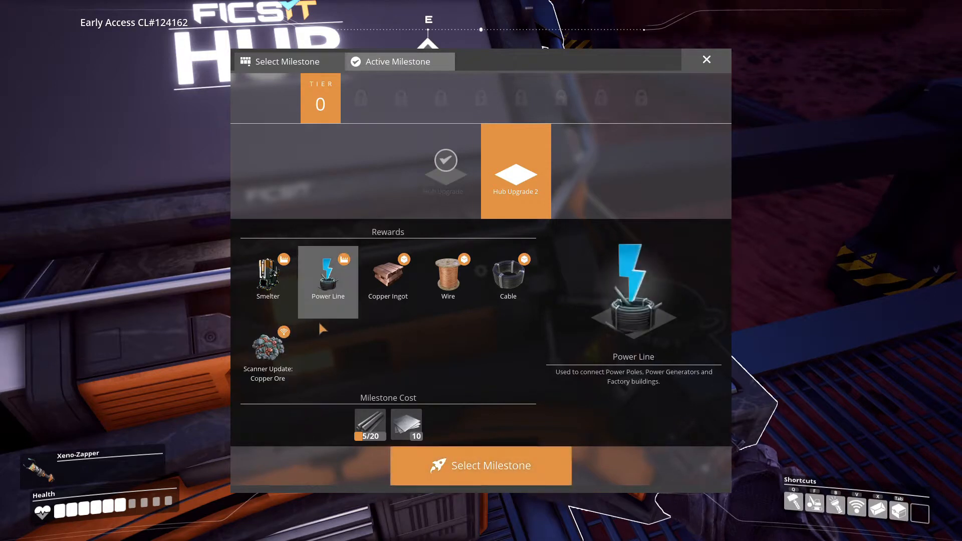
pyautogui.click(268, 350)
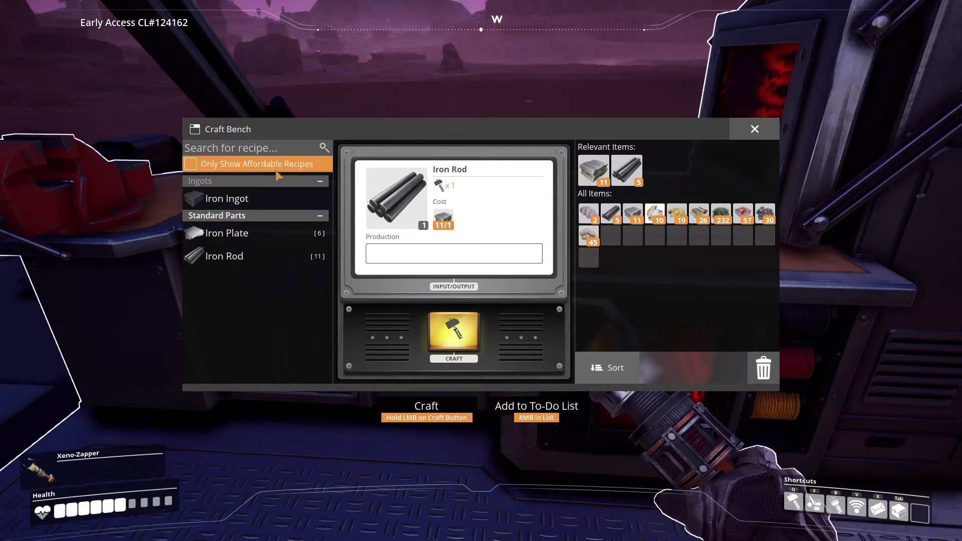
# Search the Craft Bench recipes for 'COPPER', then close the bench.
pyautogui.click(191, 164)
pyautogui.write('C')
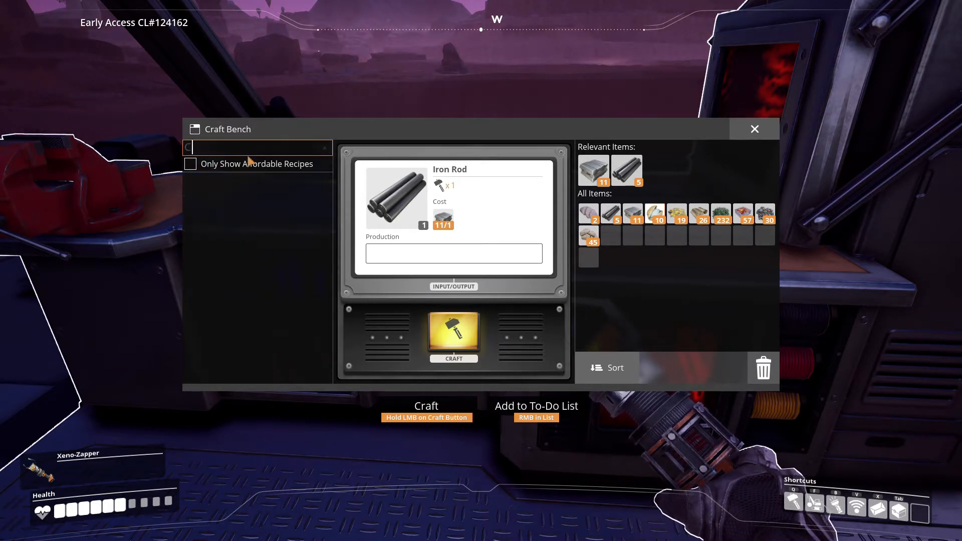
pyautogui.write('OPPER')
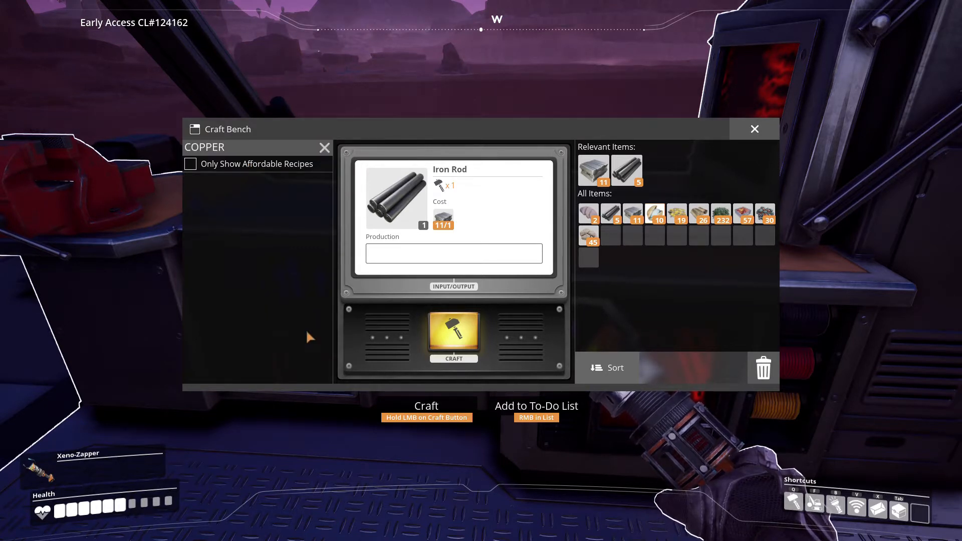
pyautogui.moveTo(755, 129)
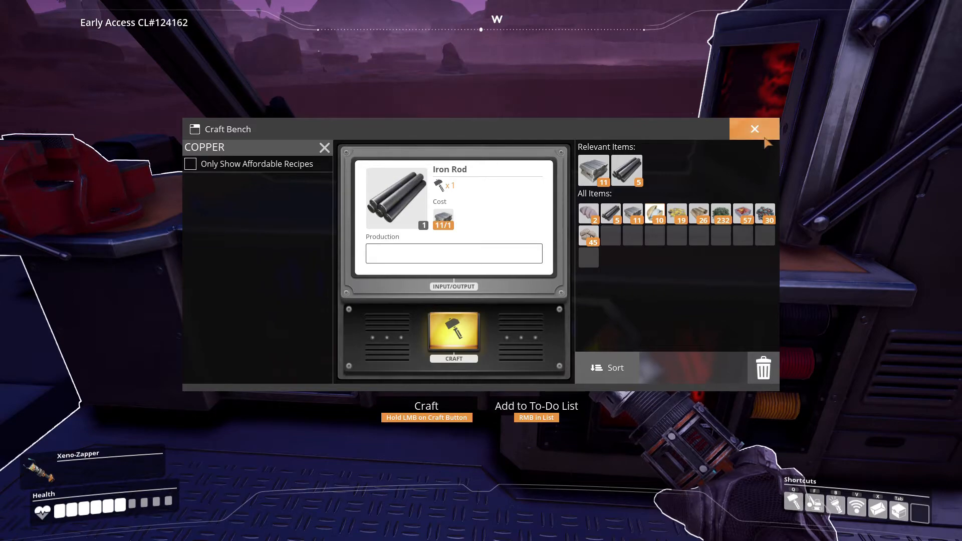
pyautogui.click(754, 129)
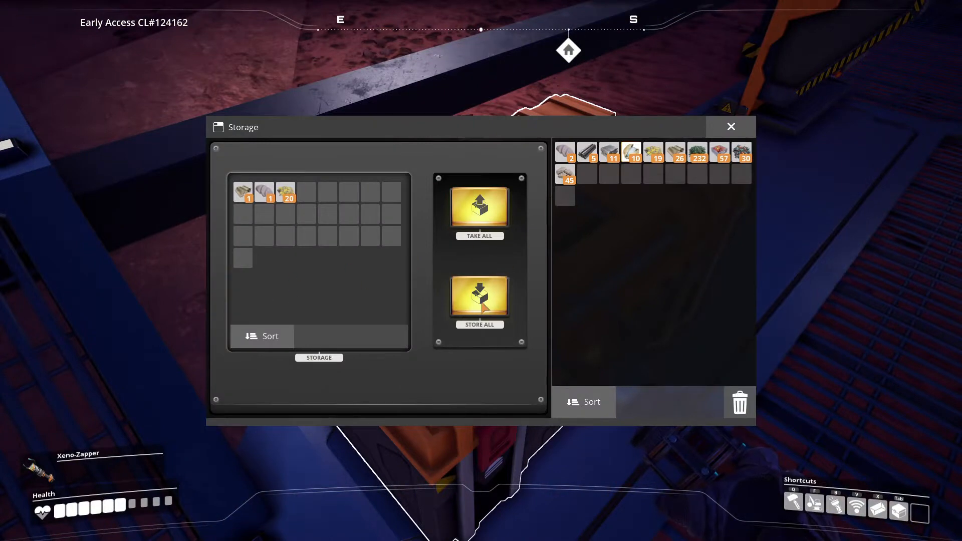
# Store all carried items in the Personal Storage Box.
pyautogui.click(479, 207)
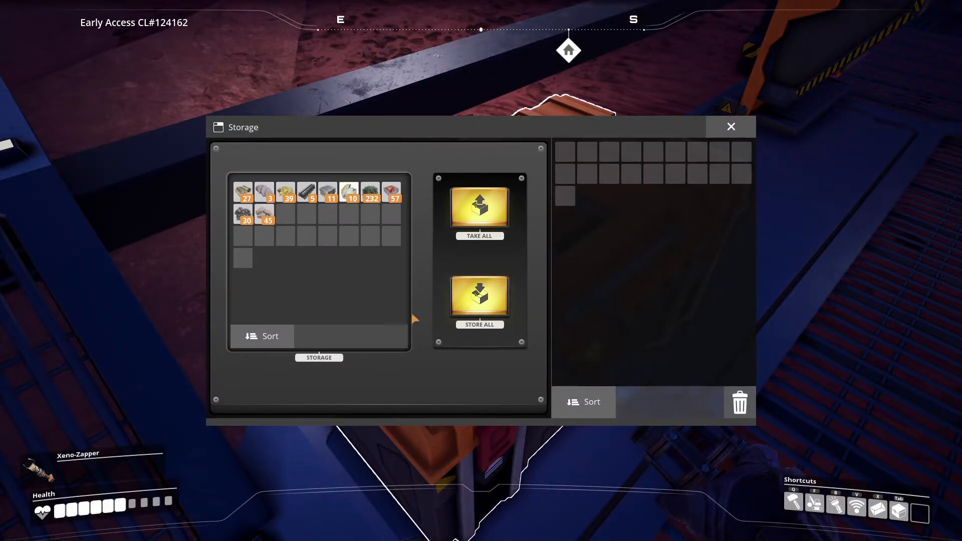
pyautogui.click(730, 126)
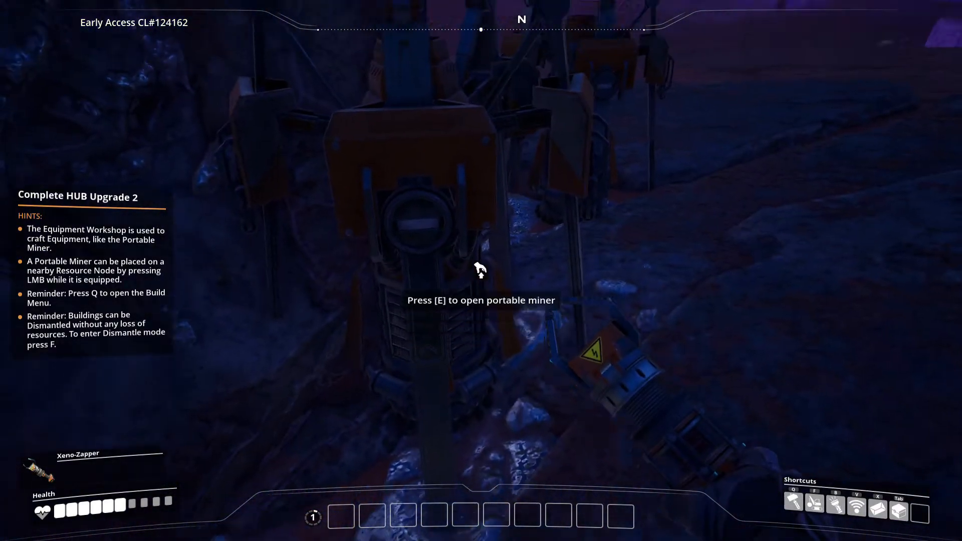
# Grab 300 Iron Ore from the portable miner and return to the Craft Bench.
pyautogui.press('e')
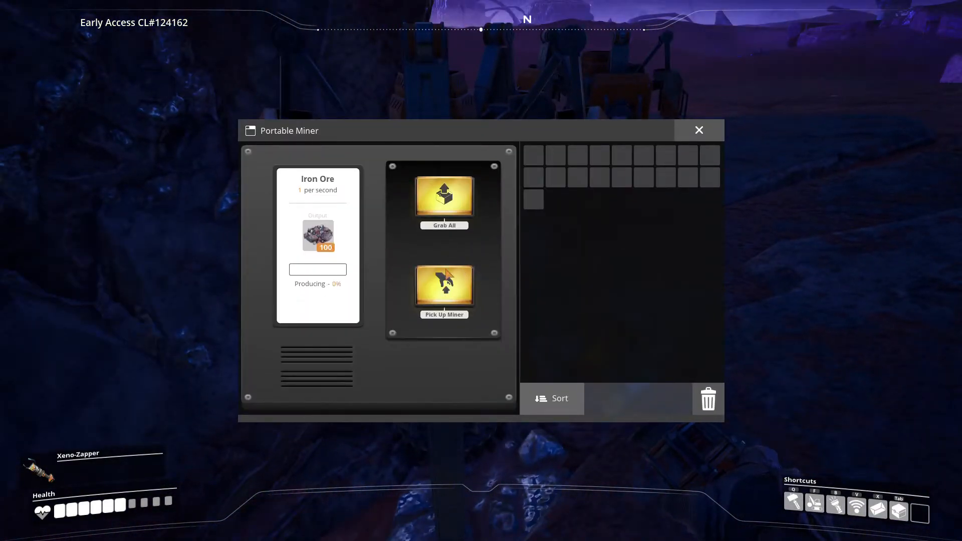
pyautogui.click(698, 131)
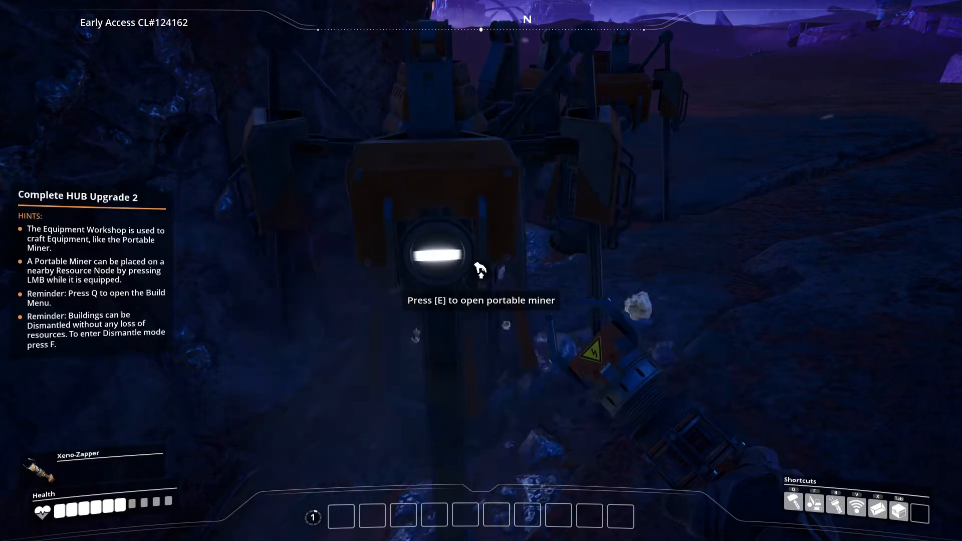
pyautogui.press('e')
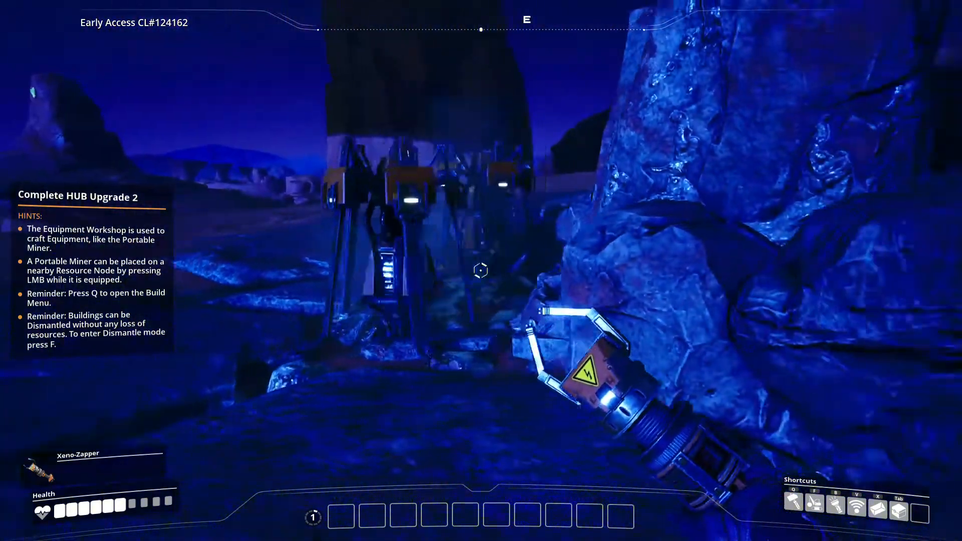
pyautogui.moveTo(481, 270)
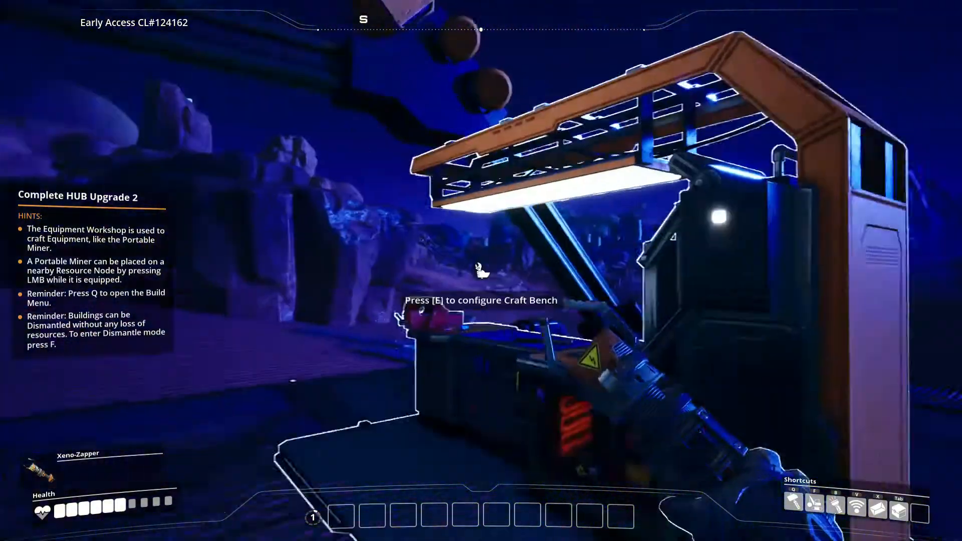
pyautogui.press('e')
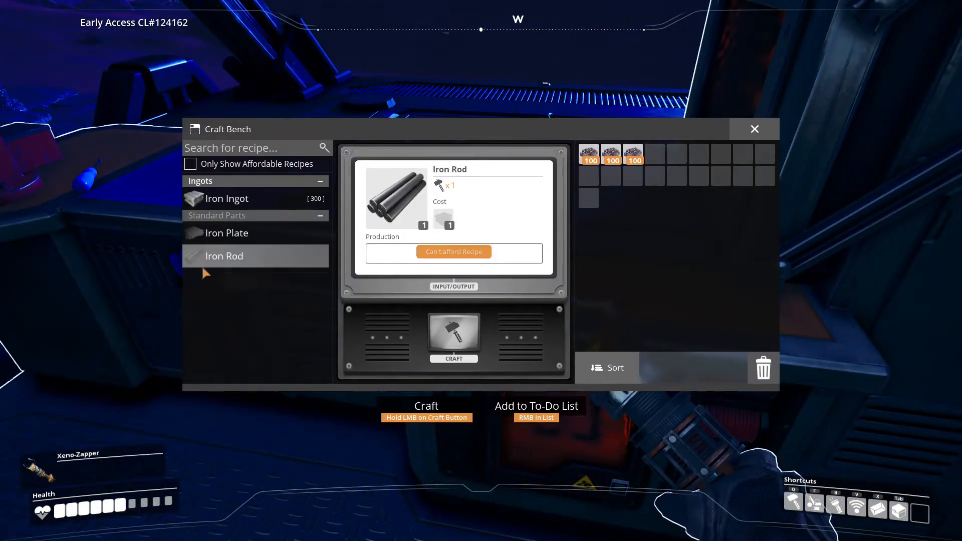
# Craft 14 Iron Ingots from iron ore with the Iron Ingot recipe.
pyautogui.click(227, 199)
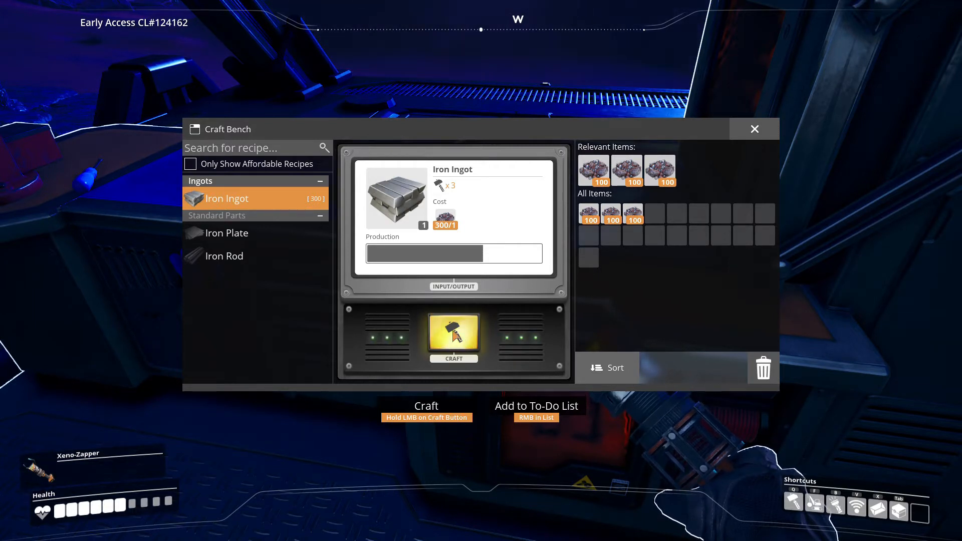
pyautogui.click(454, 337)
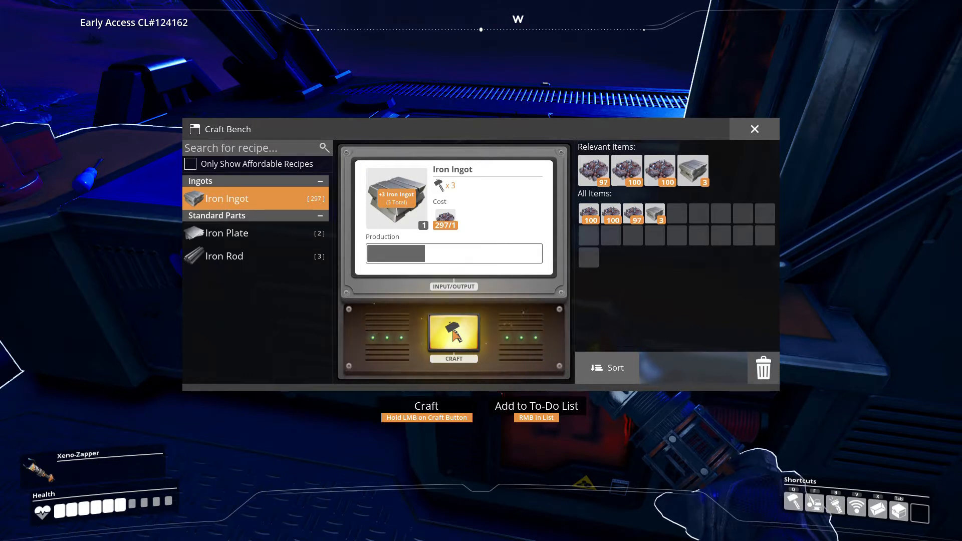
pyautogui.click(453, 336)
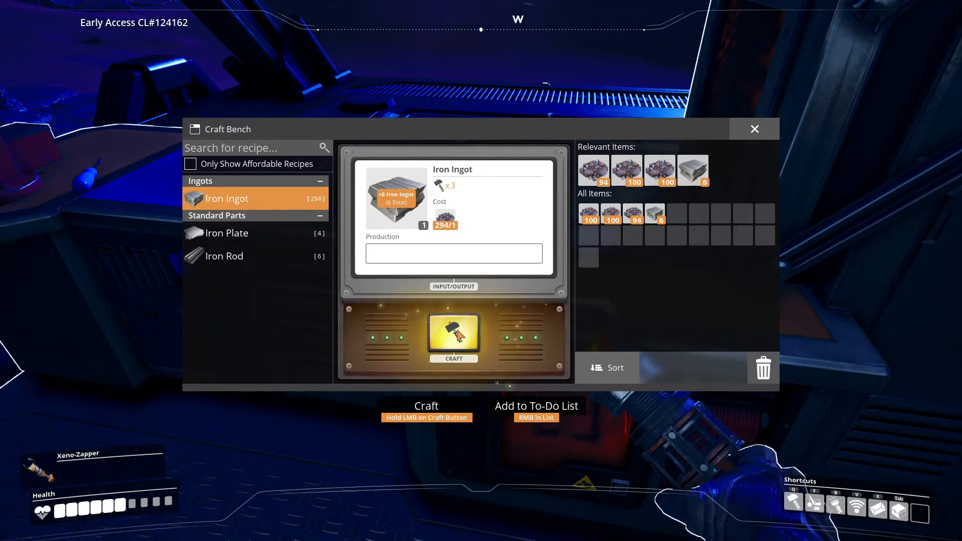
pyautogui.click(454, 336)
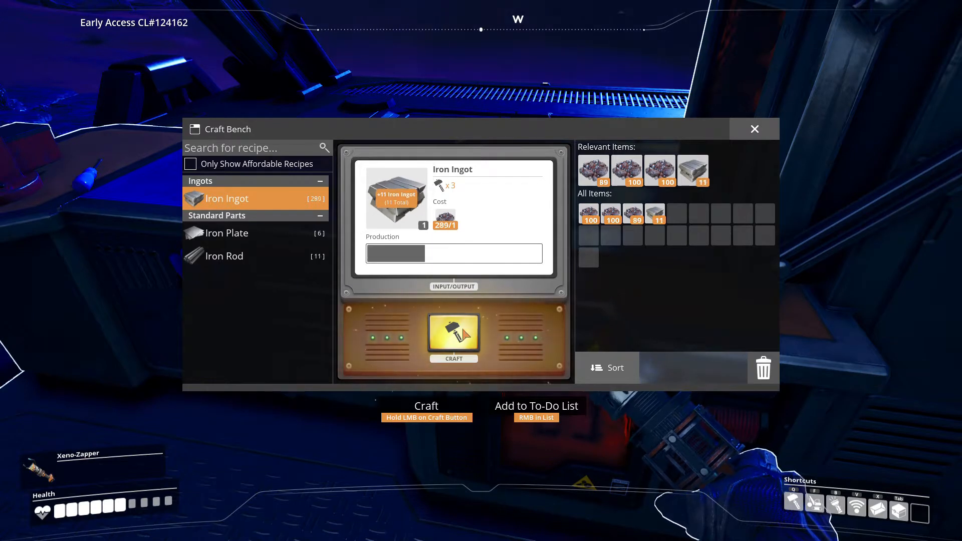
pyautogui.click(453, 336)
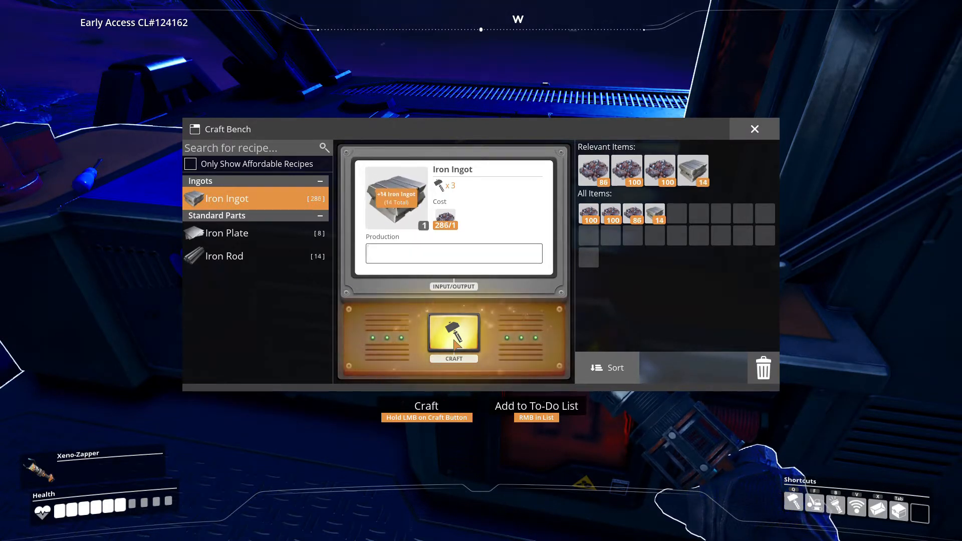
pyautogui.click(454, 337)
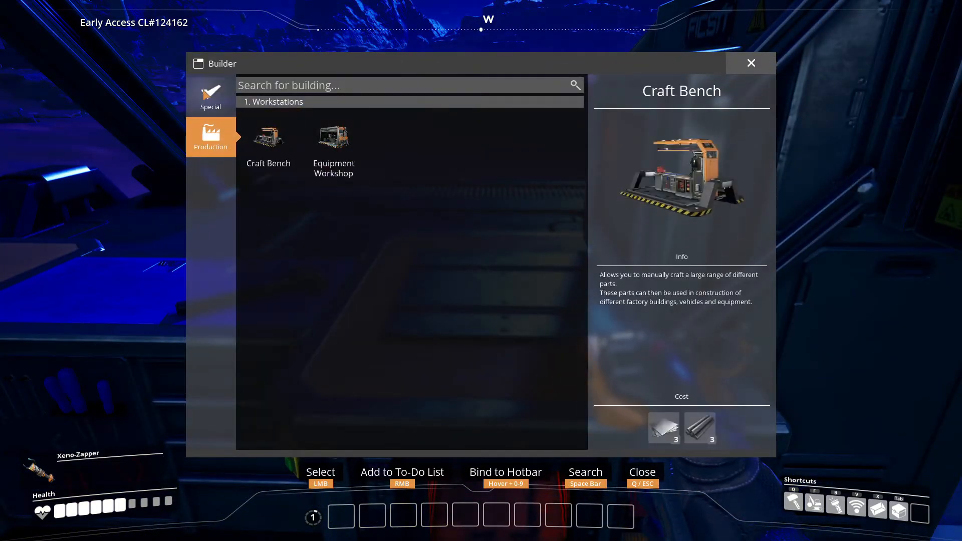
# Select The HUB under the Special building category.
pyautogui.click(211, 96)
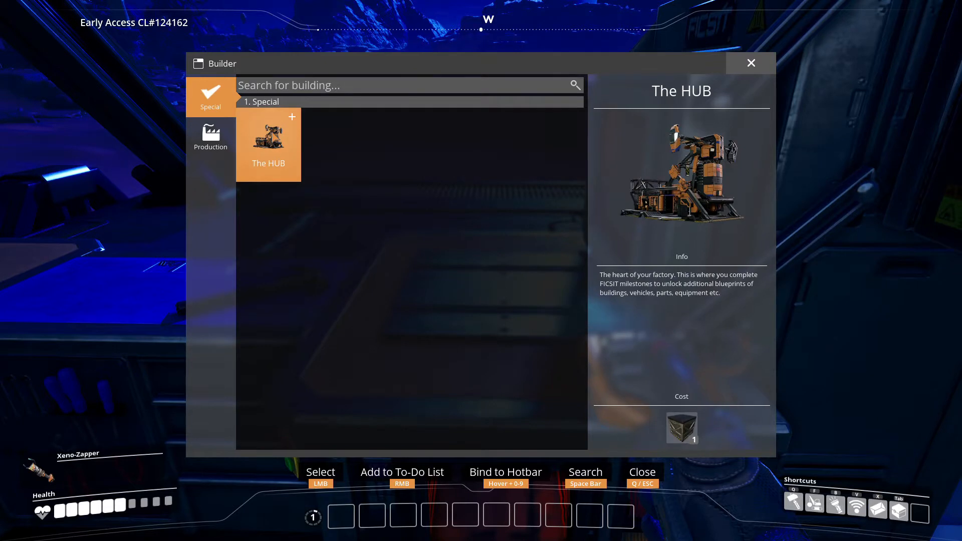
pyautogui.click(211, 137)
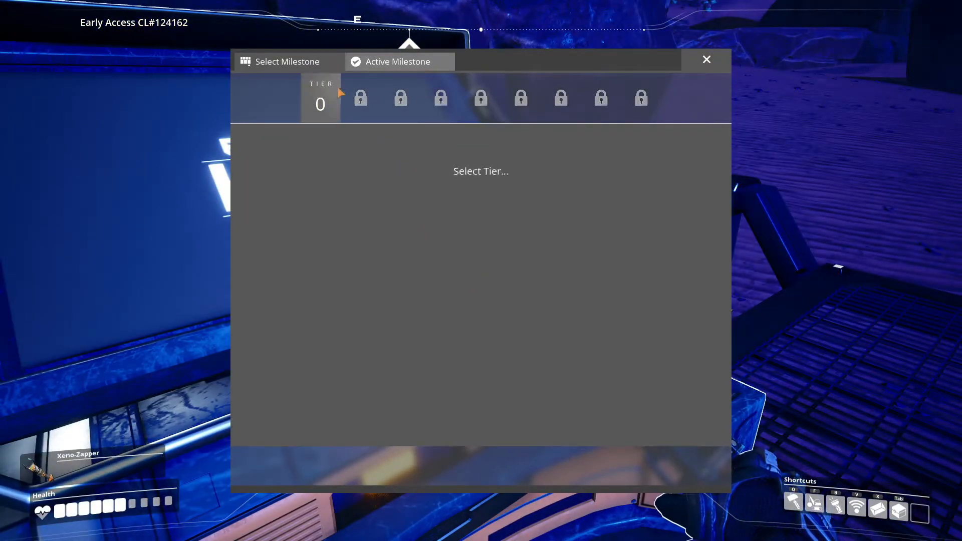
# In Tier 0, review Hub Upgrade 2's Copper Ingot reward and select it as the milestone.
pyautogui.click(320, 98)
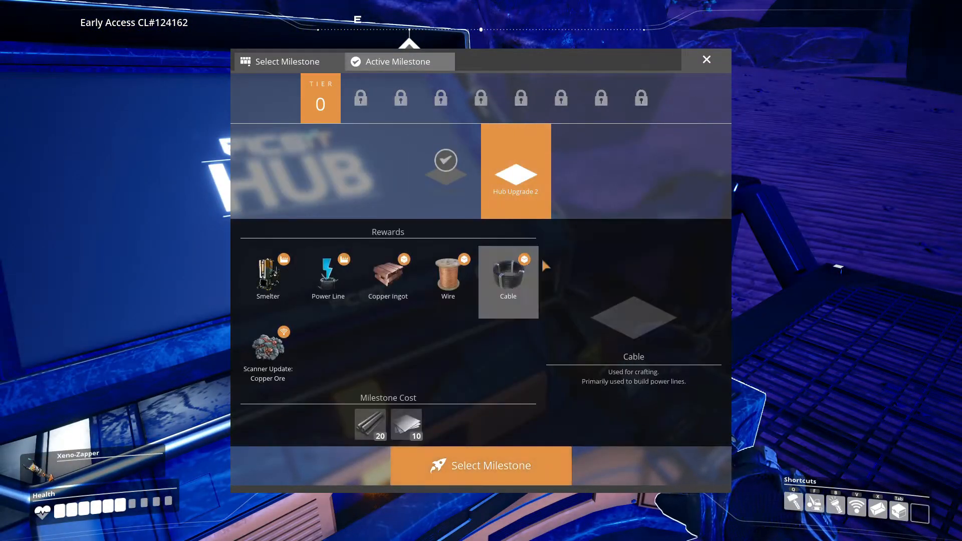
pyautogui.click(388, 278)
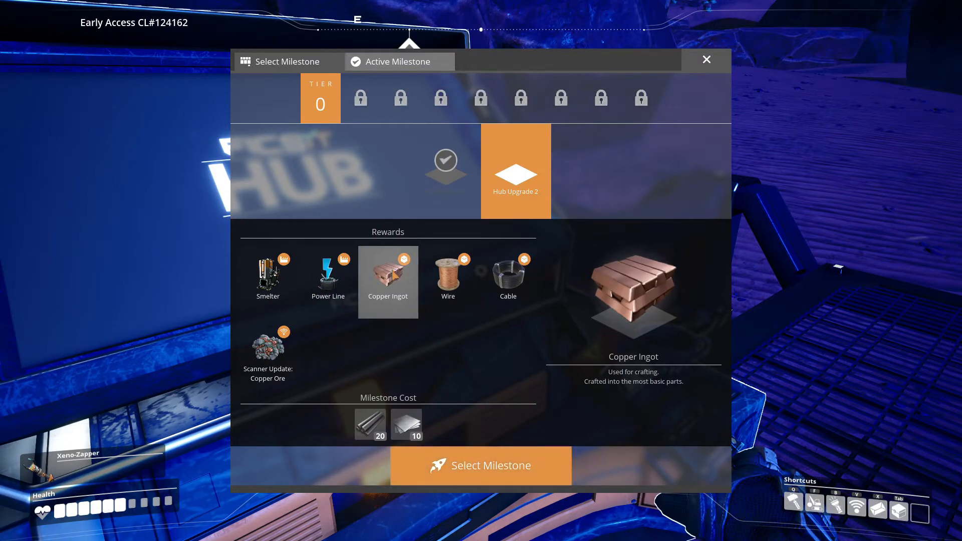
pyautogui.click(481, 465)
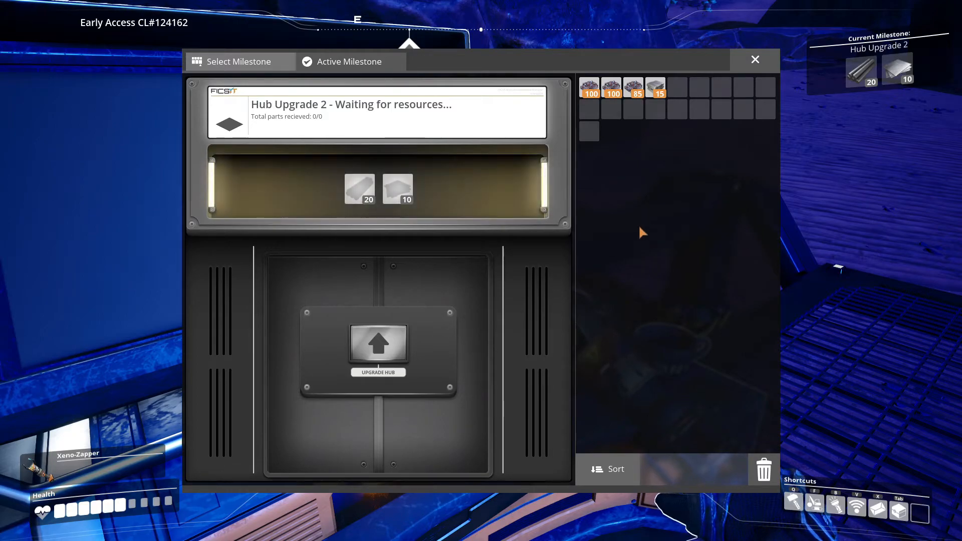
# Collect items from the storage container and deposit 5 Iron Rods into Hub Upgrade 2.
pyautogui.click(756, 60)
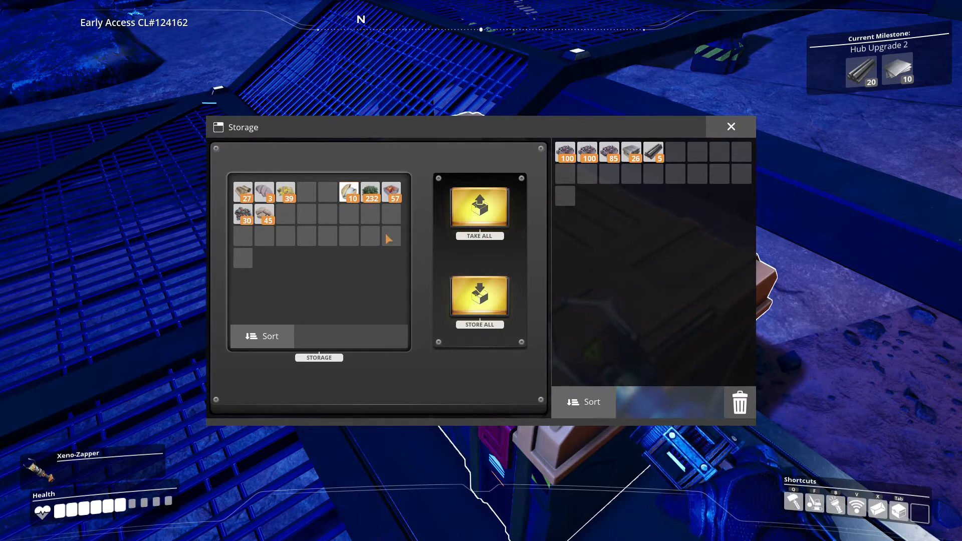
pyautogui.click(730, 127)
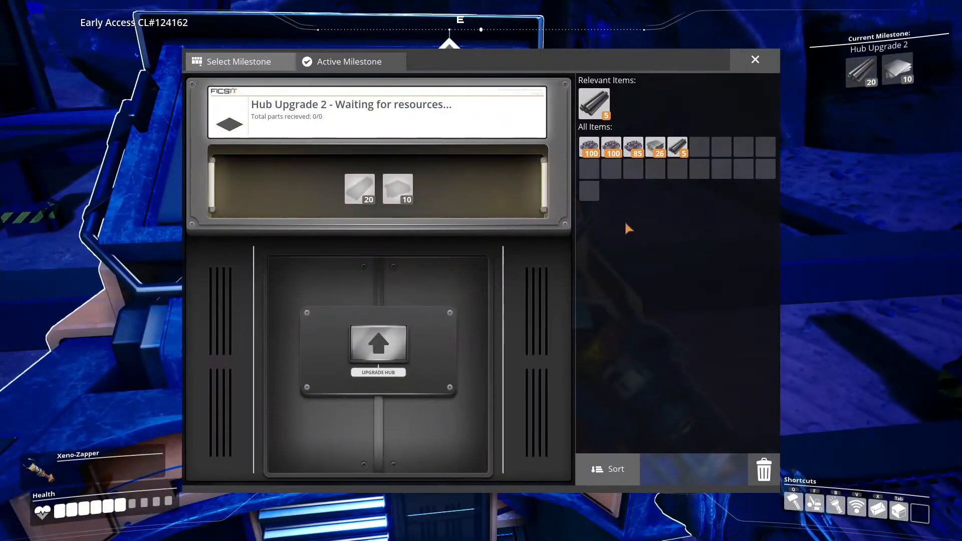
pyautogui.moveTo(594, 102)
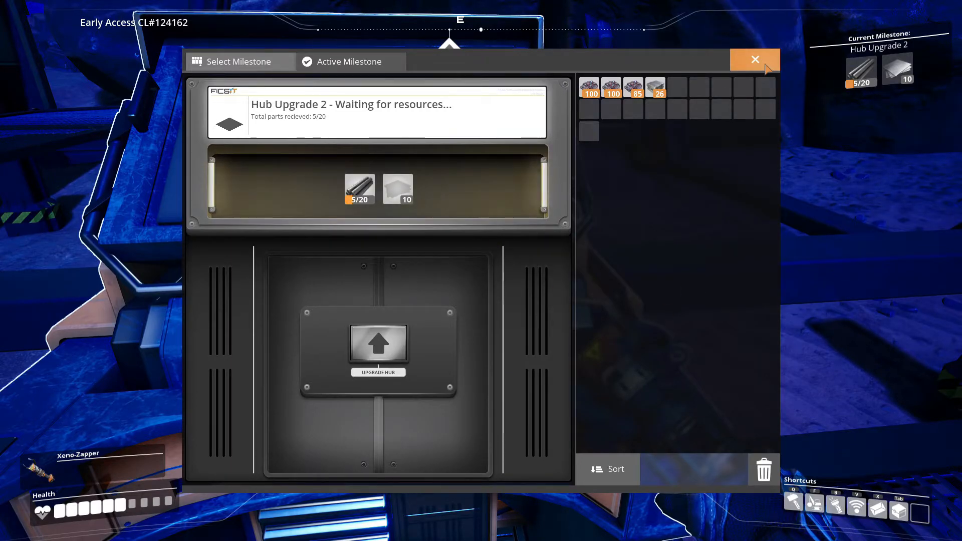
pyautogui.click(755, 60)
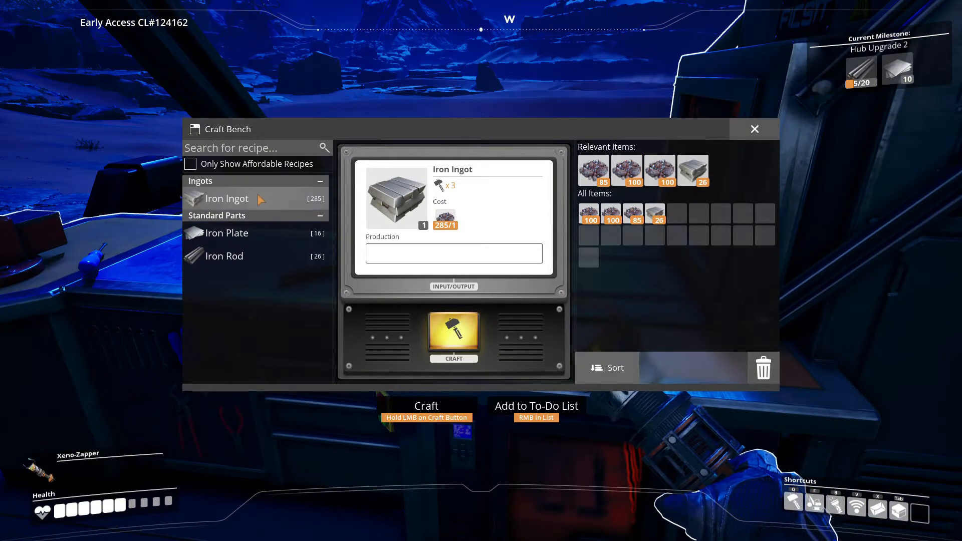
# Craft 10 Iron Plates from the spare Iron Ingots at the Craft Bench.
pyautogui.click(227, 233)
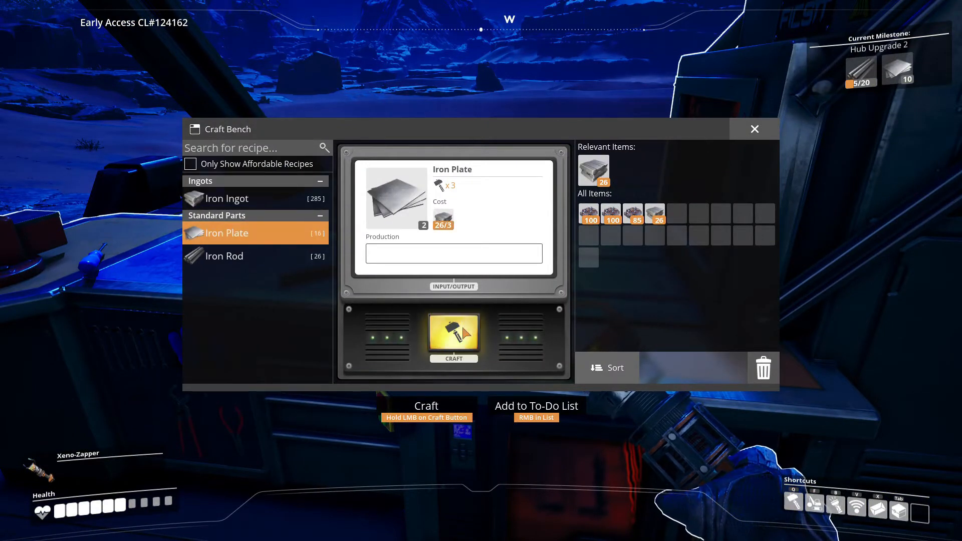
pyautogui.click(454, 336)
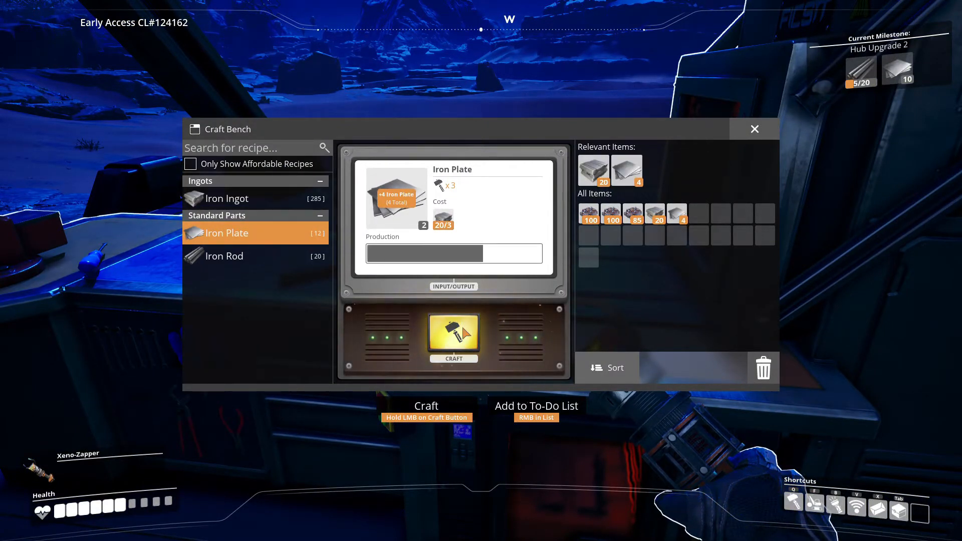
pyautogui.click(453, 337)
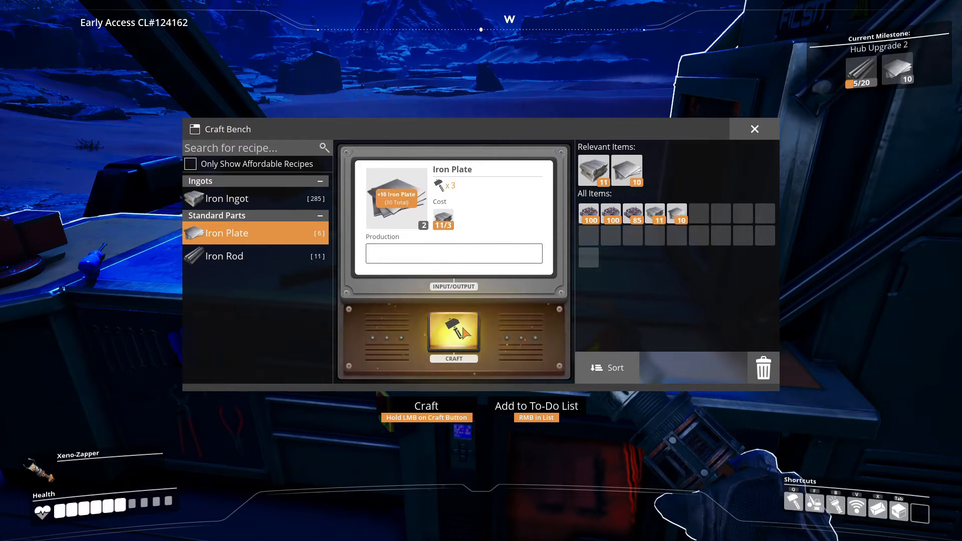
# Craft 11 Iron Rods until the Iron Ingots run out.
pyautogui.click(224, 256)
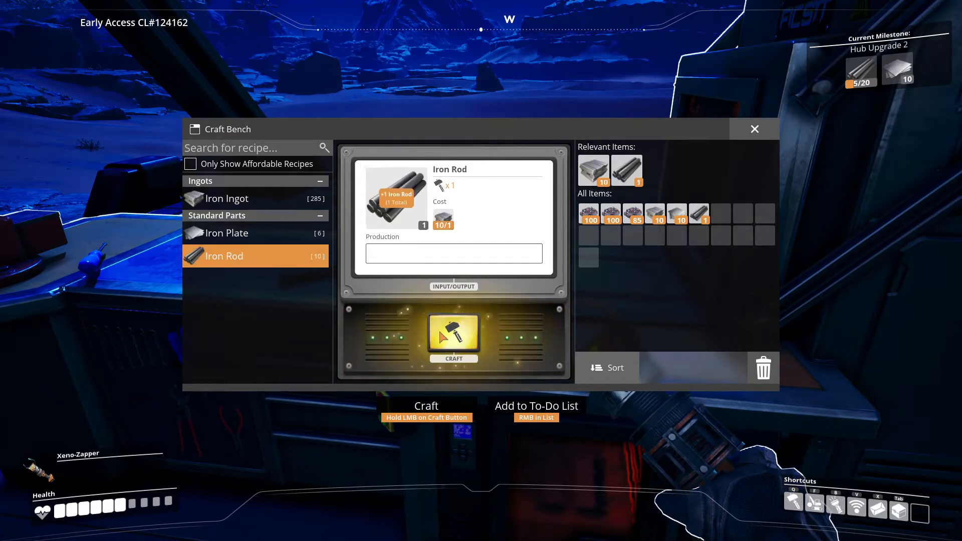
pyautogui.click(453, 334)
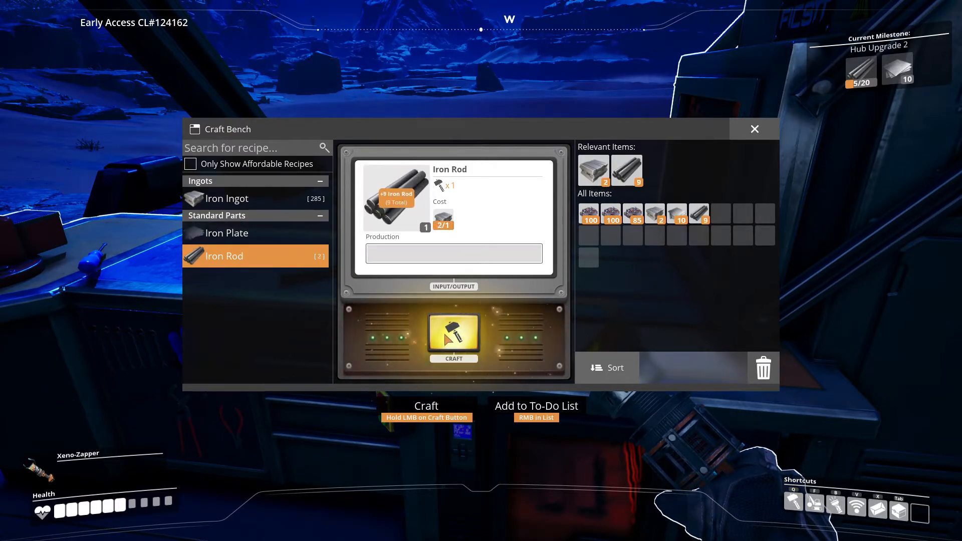
pyautogui.click(454, 335)
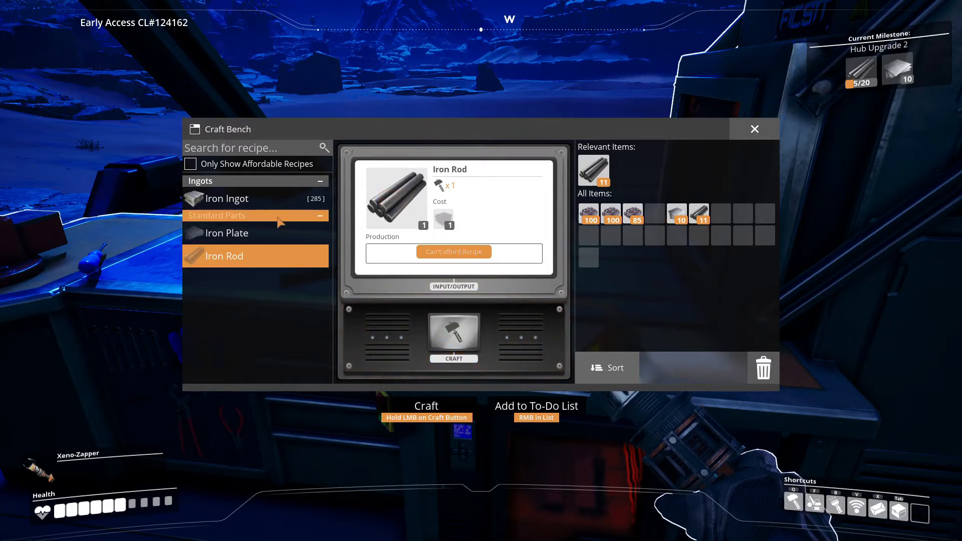
pyautogui.click(227, 198)
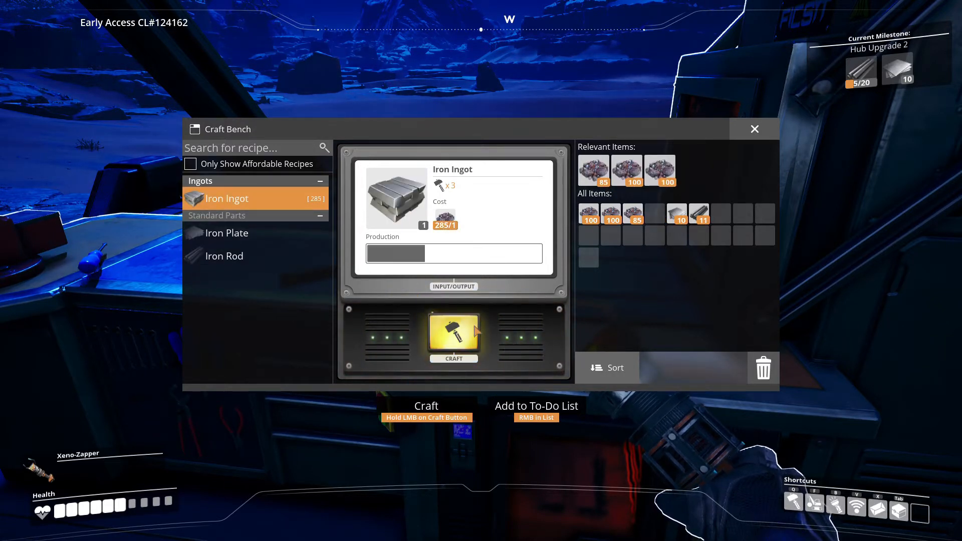
# Smelt the raw iron ore into about 28 Iron Ingots at the Craft Bench.
pyautogui.click(454, 336)
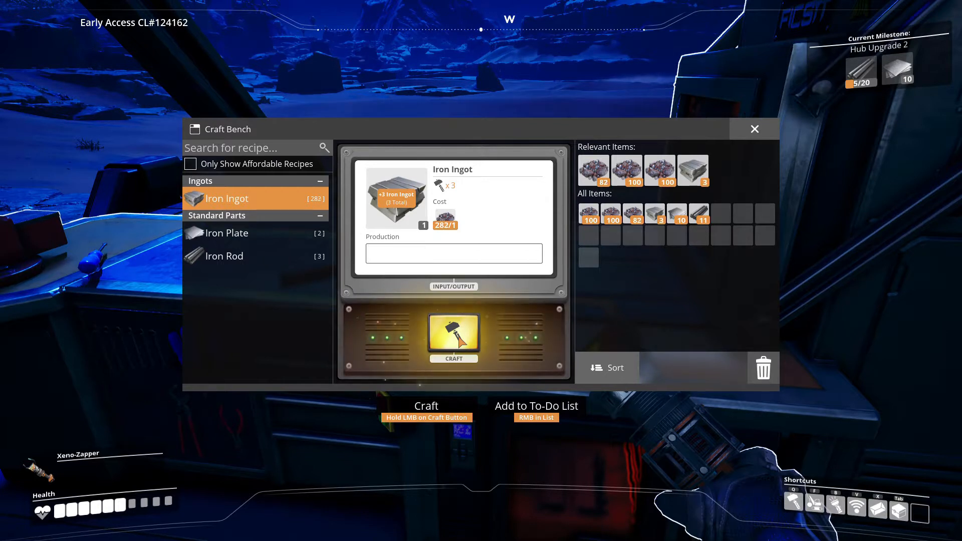
pyautogui.click(454, 335)
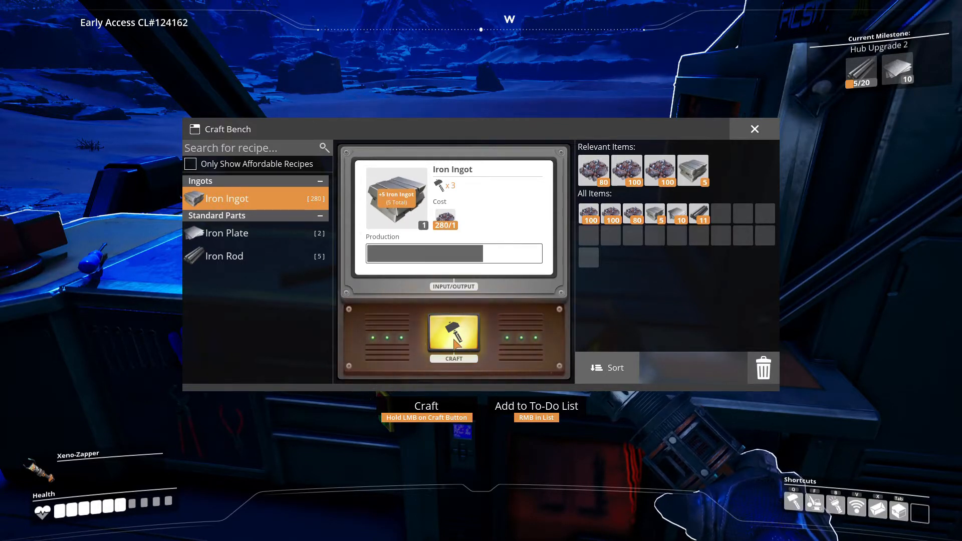
pyautogui.click(453, 336)
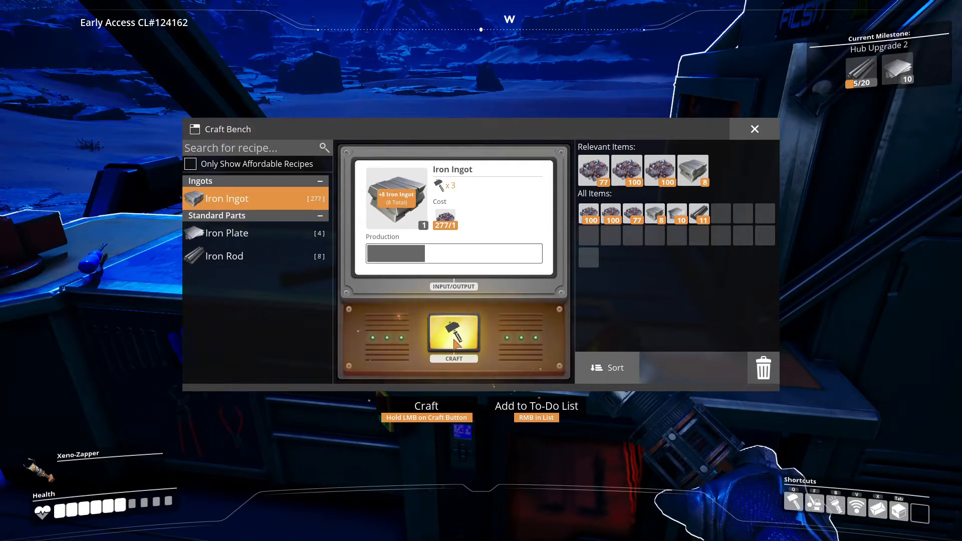
pyautogui.click(454, 336)
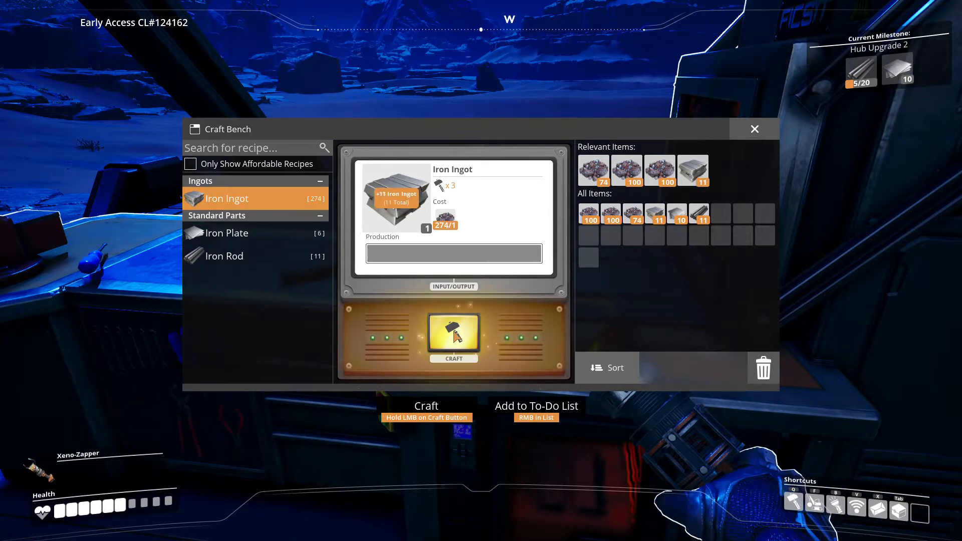
pyautogui.click(453, 336)
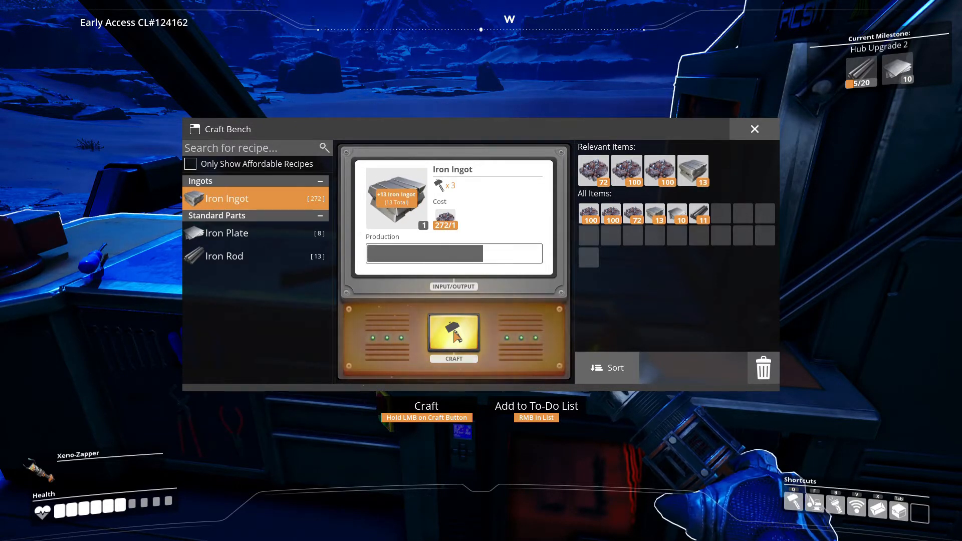
pyautogui.click(454, 333)
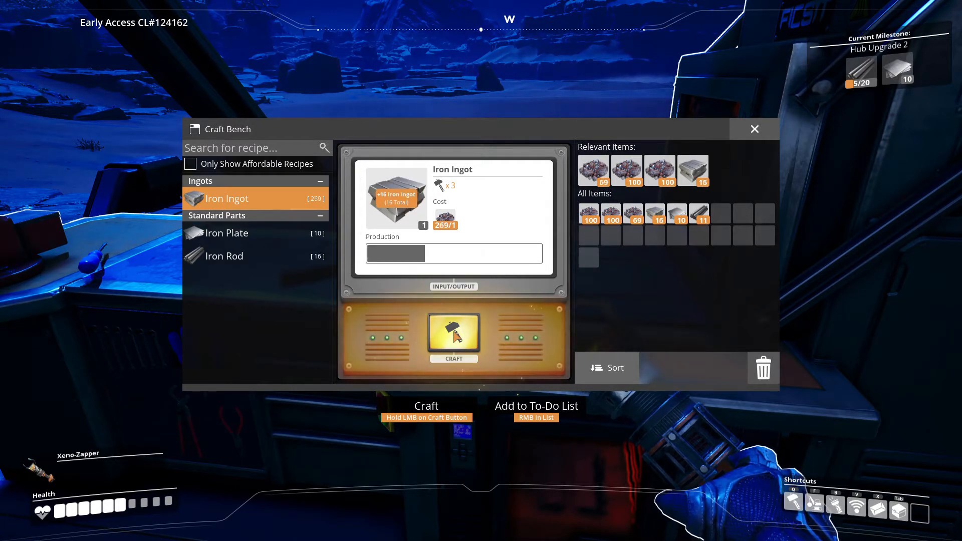
pyautogui.click(453, 333)
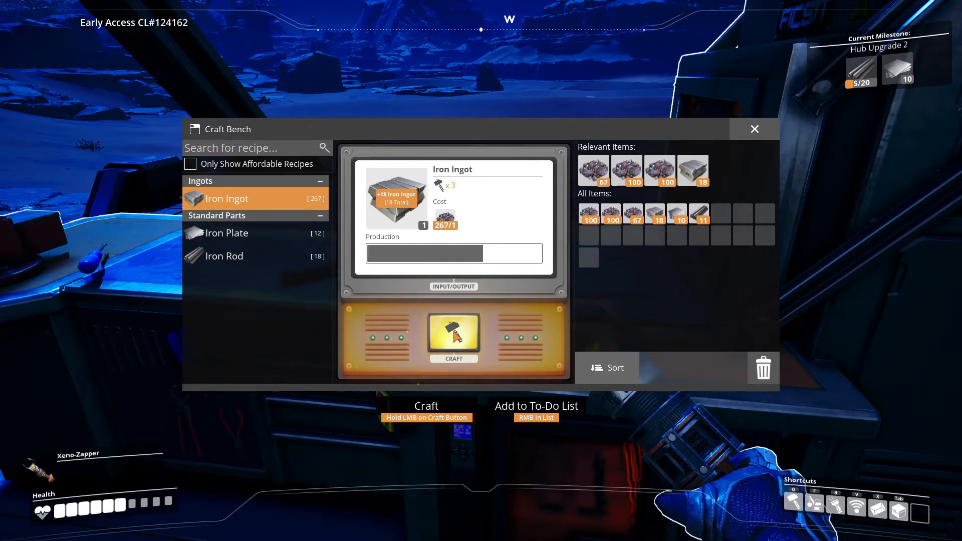
pyautogui.click(453, 333)
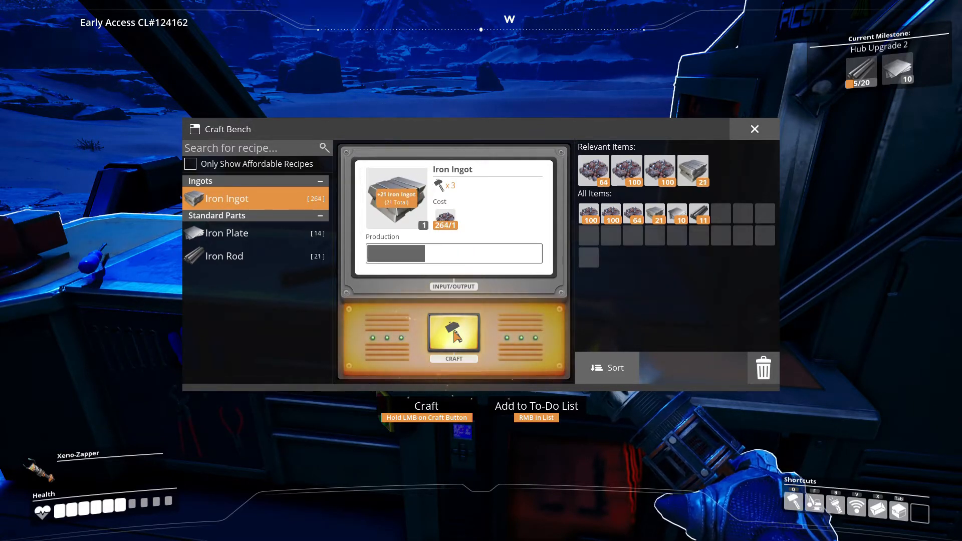
pyautogui.click(453, 335)
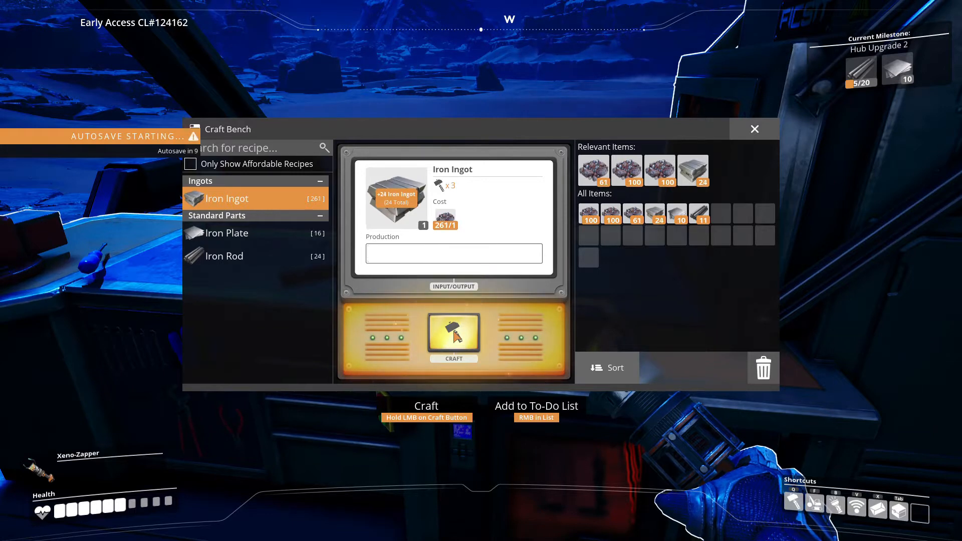
pyautogui.click(453, 334)
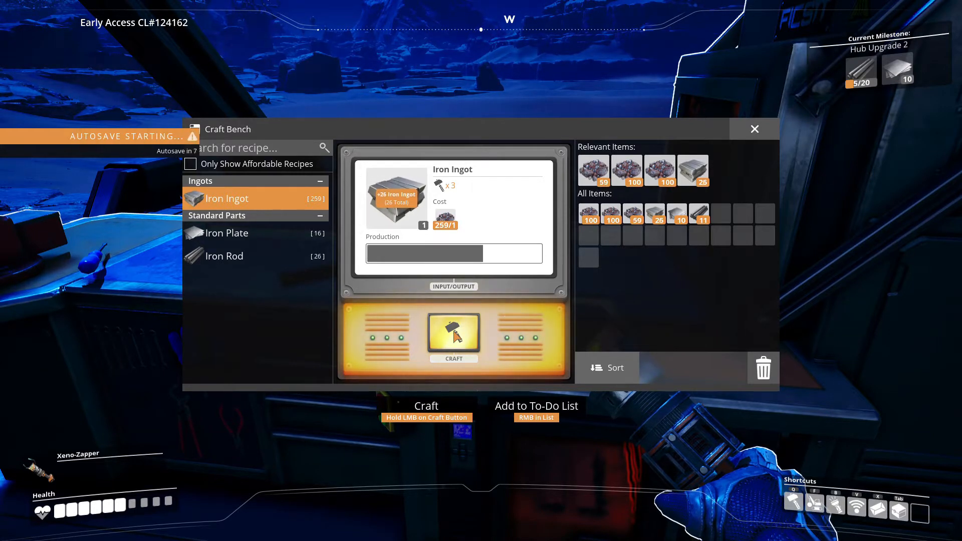
pyautogui.click(453, 334)
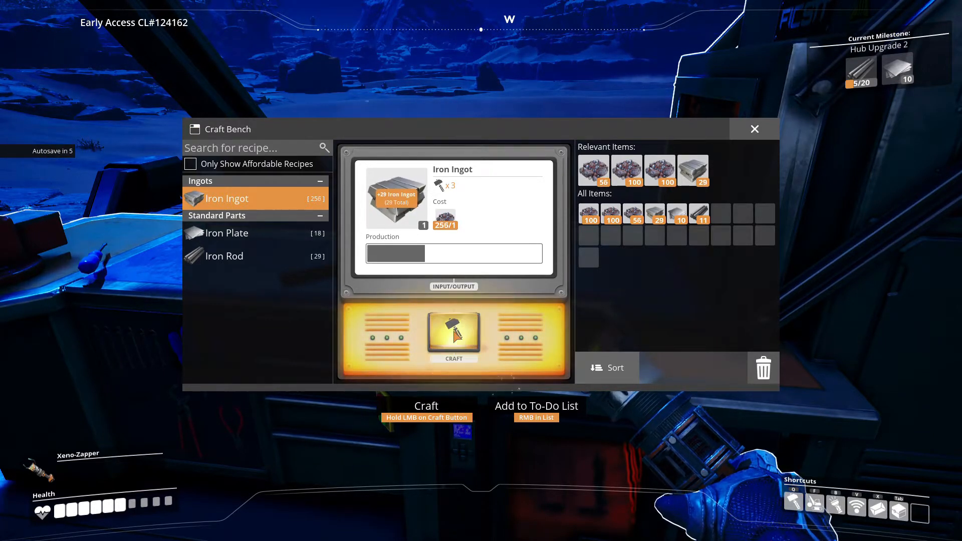
pyautogui.click(225, 256)
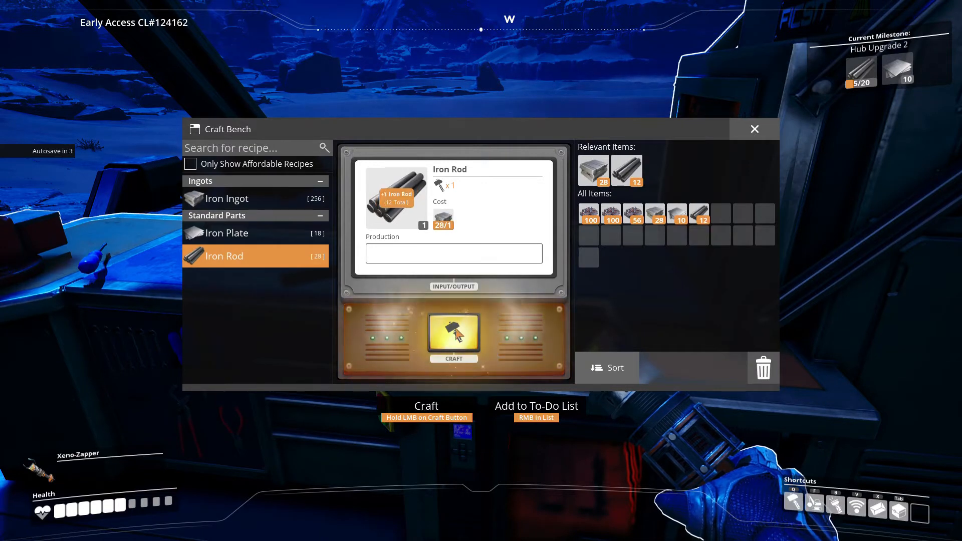
# Craft Iron Rods from the new ingots until unaffordable, reaching 40, and close the bench.
pyautogui.click(453, 337)
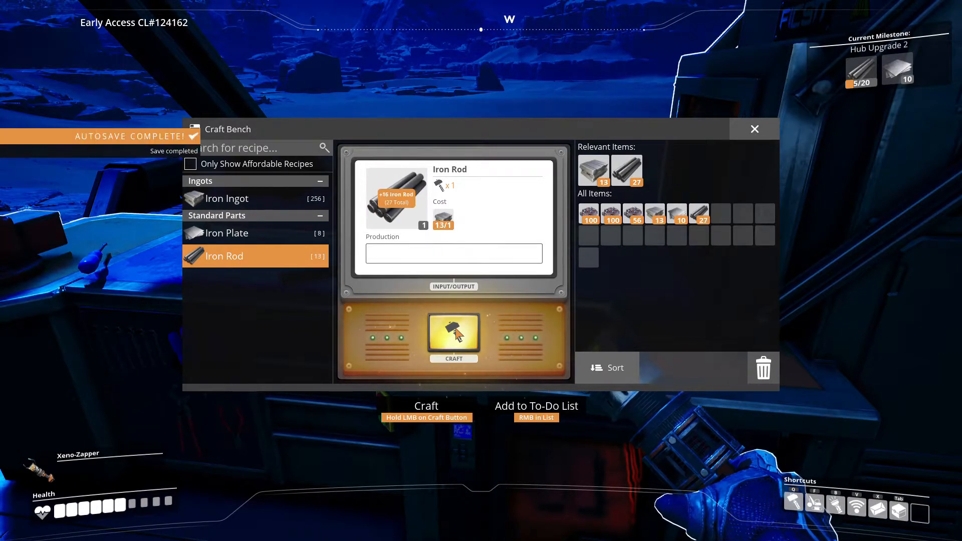
pyautogui.click(454, 334)
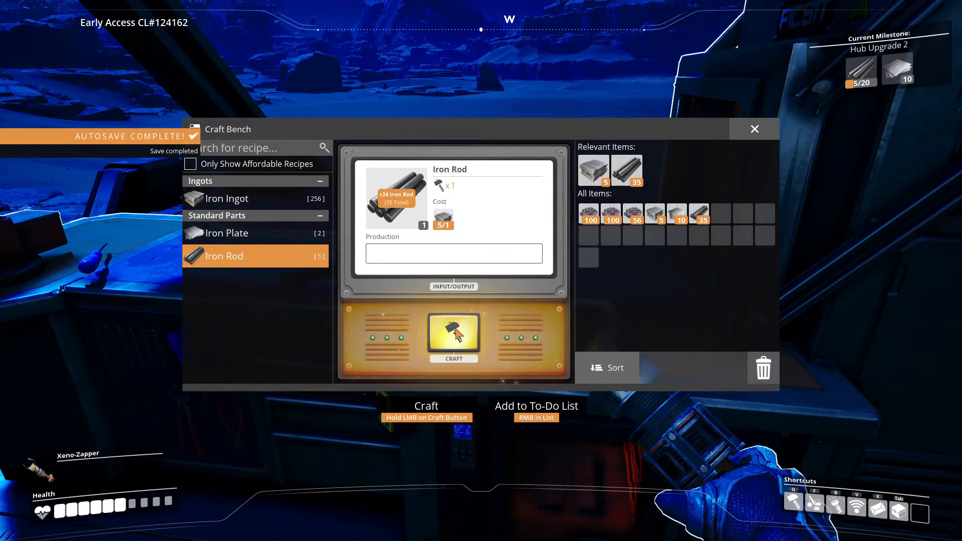
pyautogui.click(454, 334)
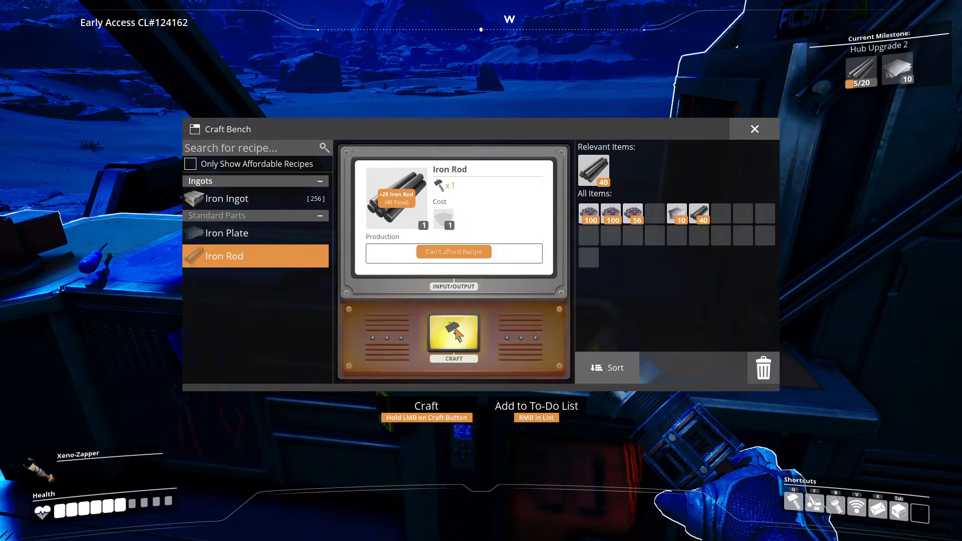
pyautogui.click(754, 128)
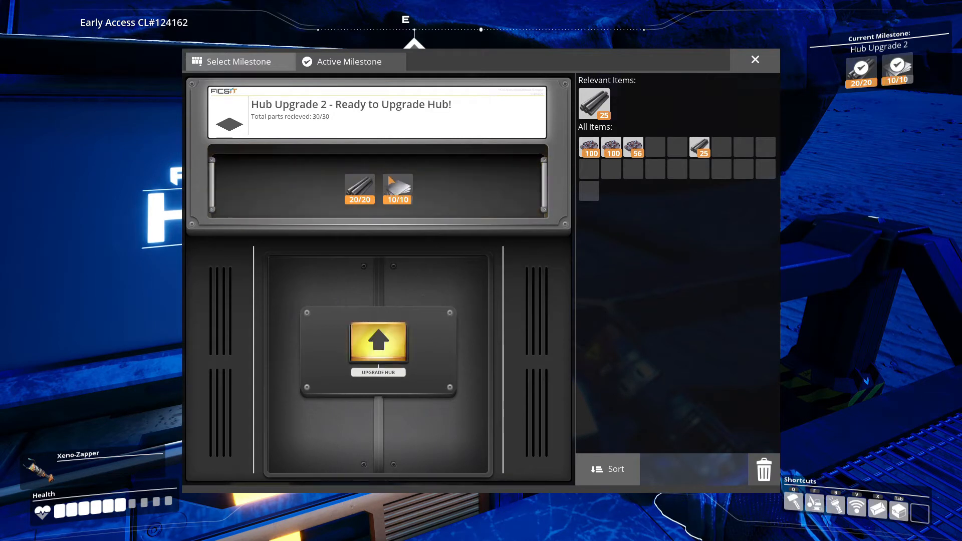
# Complete Hub Upgrade 2, unlocking the Biomass Burner and Copper scanning.
pyautogui.click(378, 346)
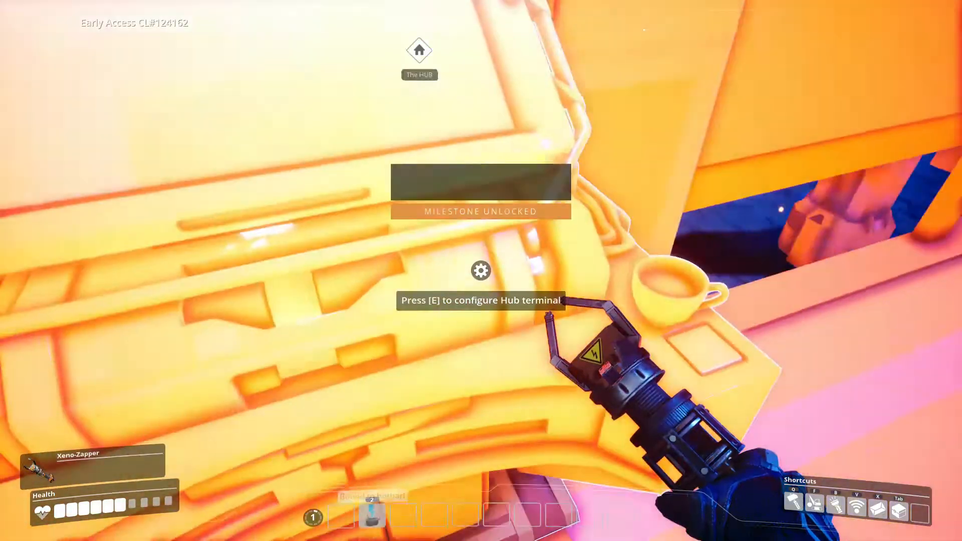
pyautogui.press('e')
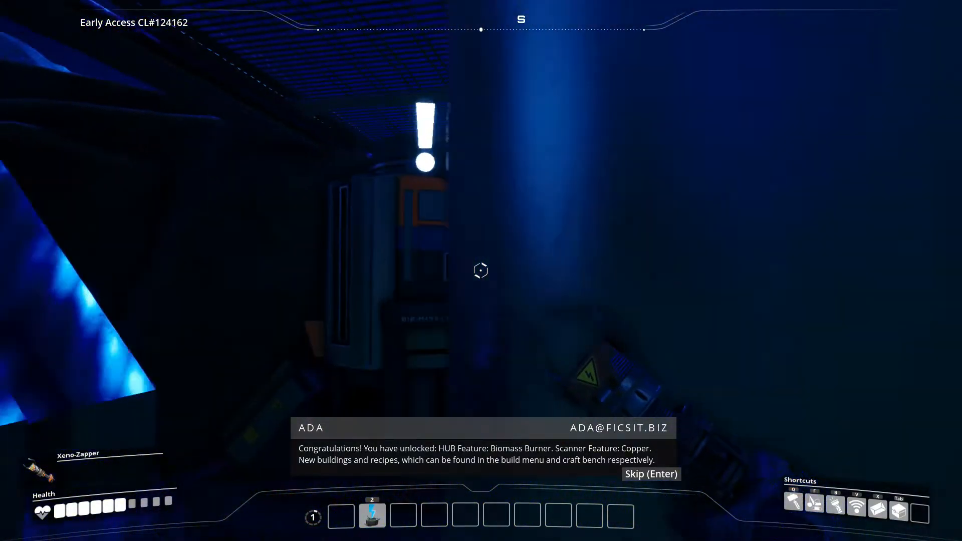
pyautogui.moveTo(481, 271)
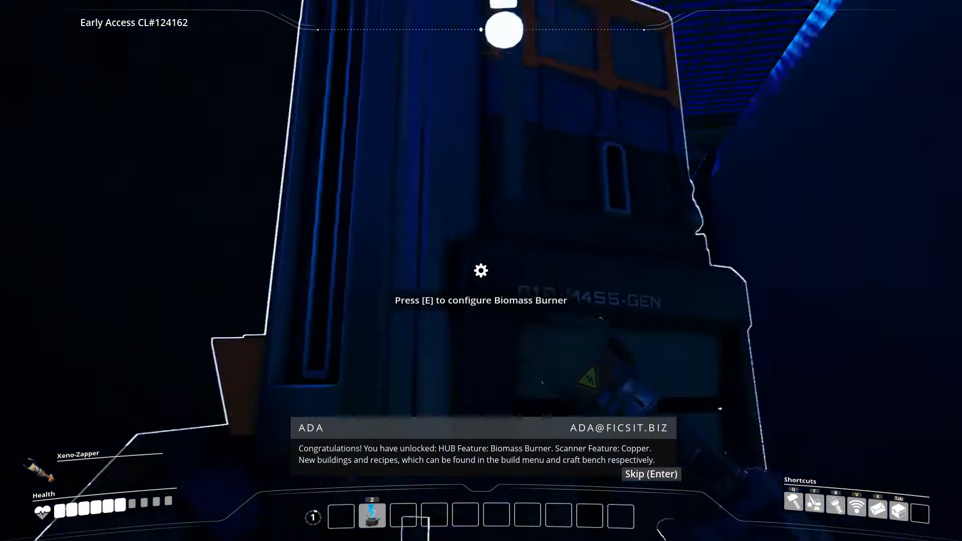
pyautogui.press('e')
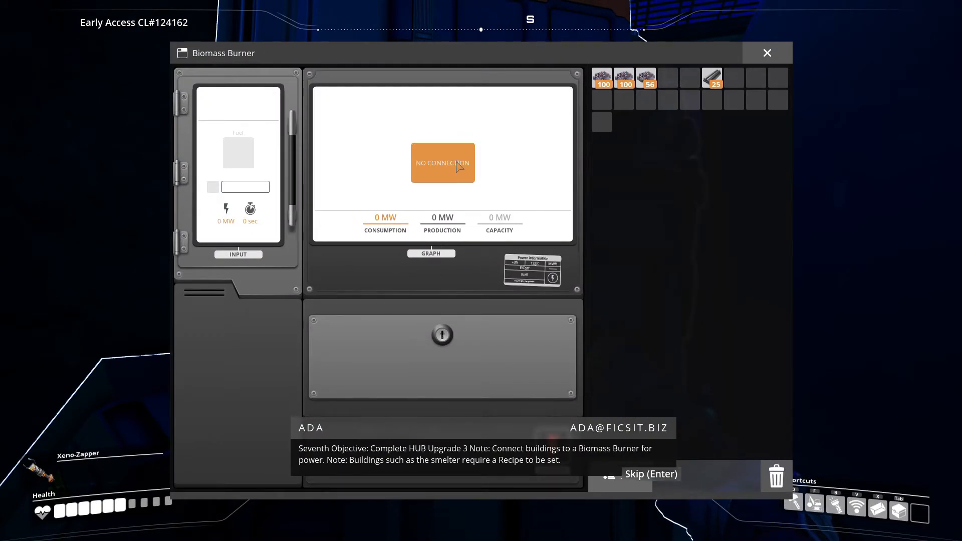
pyautogui.moveTo(602, 300)
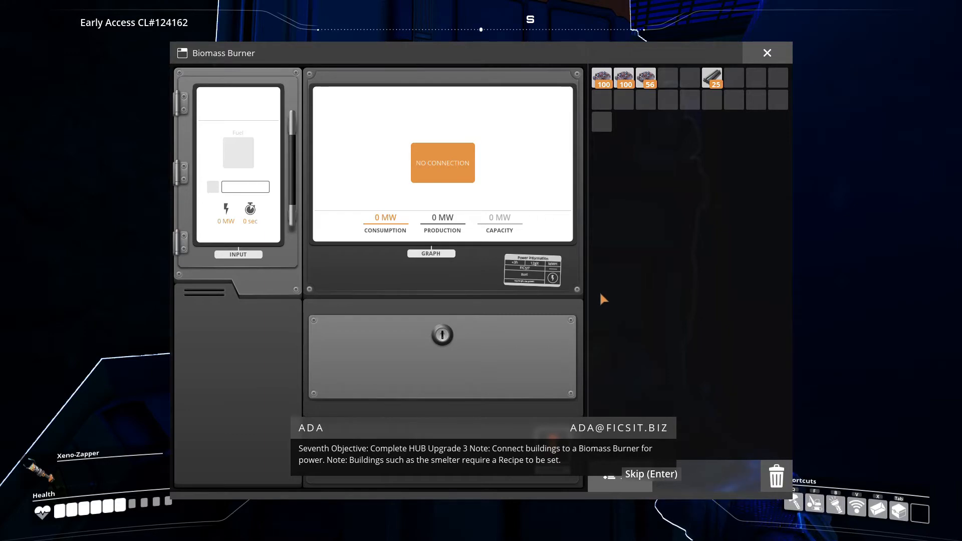
pyautogui.click(766, 52)
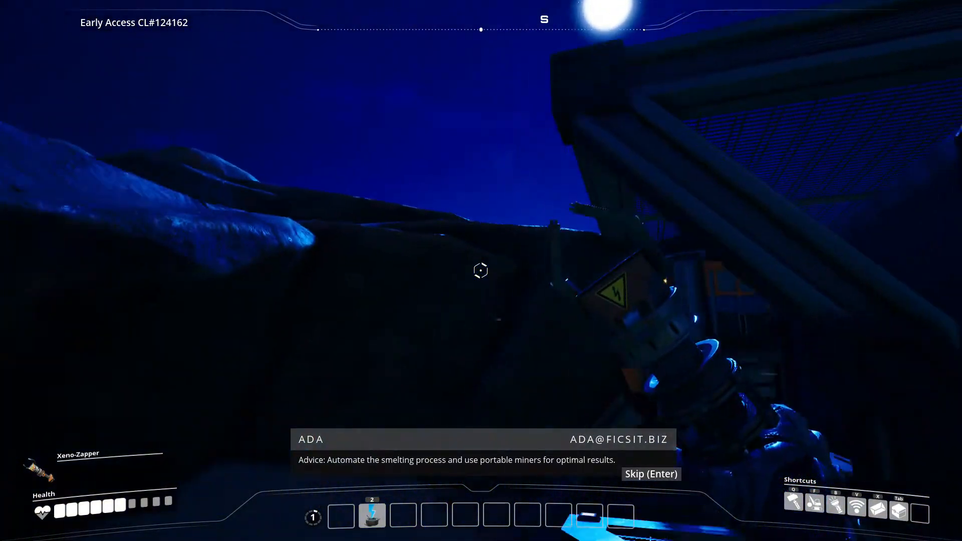
pyautogui.moveTo(481, 271)
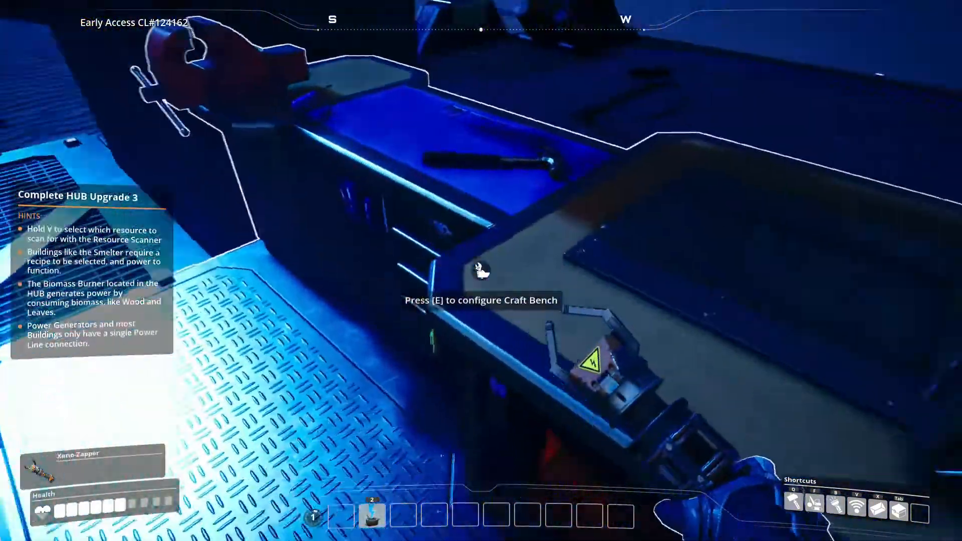
# Check the Copper Ingot recipe, take 30 copper ore from storage, and activate Hub Upgrade 3.
pyautogui.press('e')
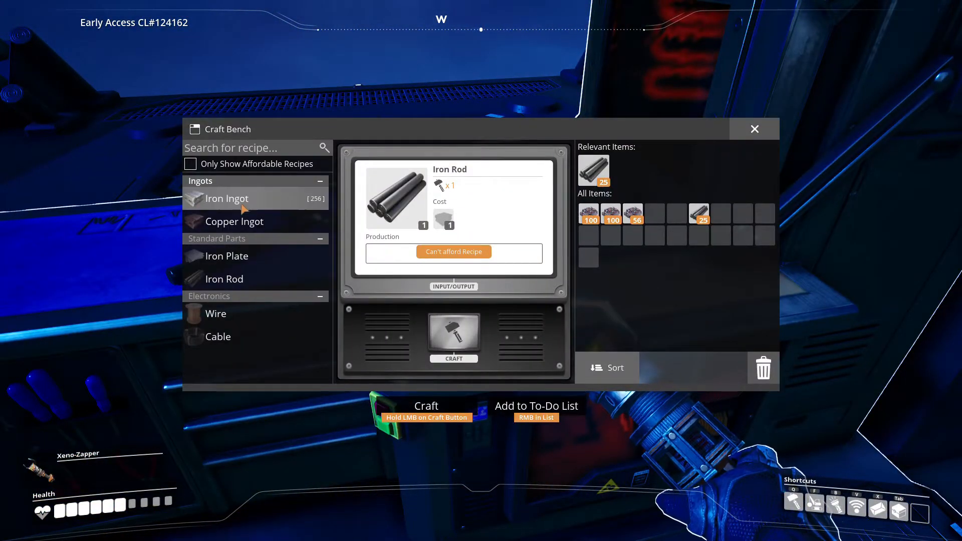
pyautogui.click(235, 221)
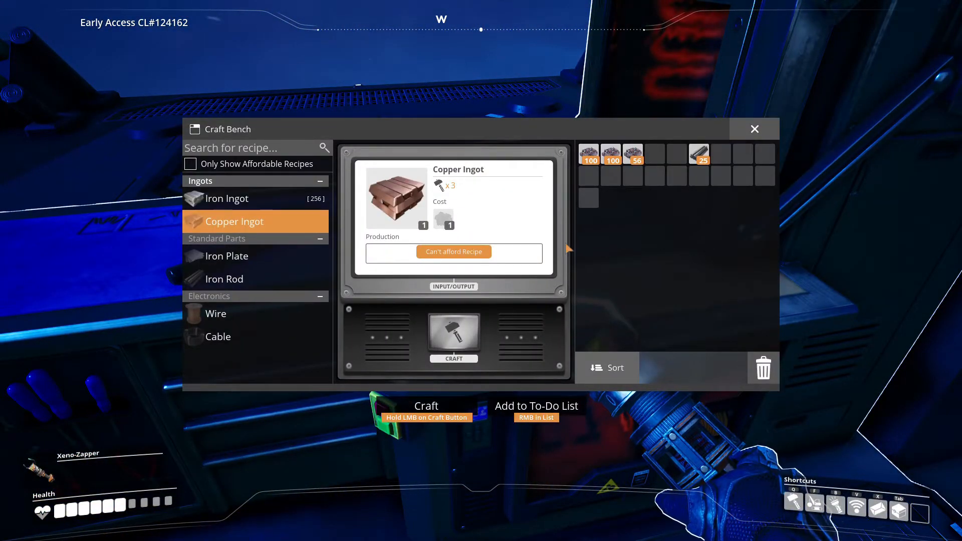
pyautogui.click(754, 129)
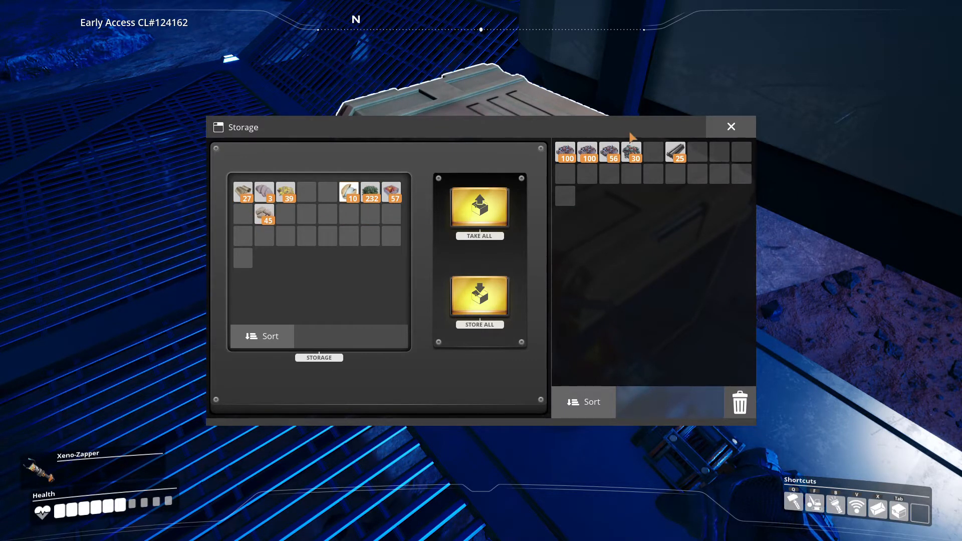
pyautogui.click(730, 126)
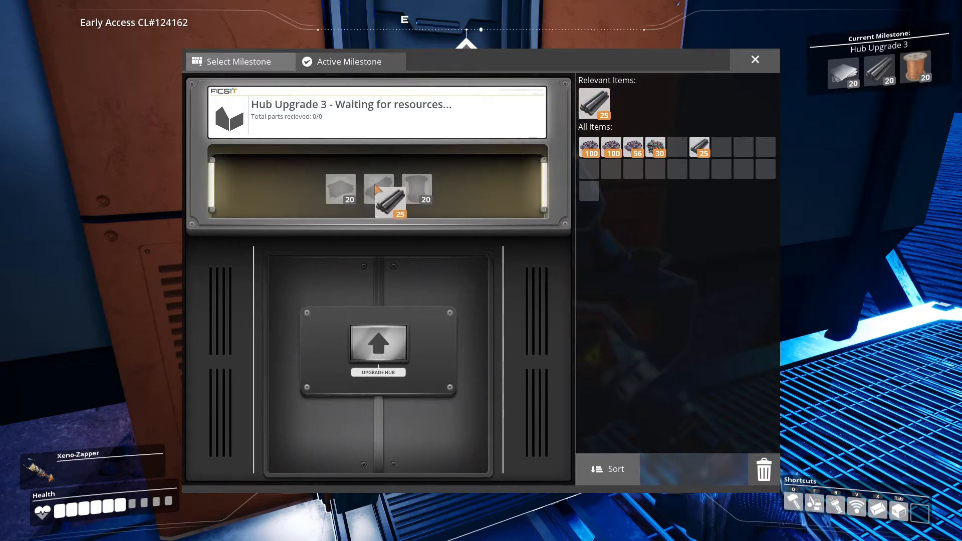
# Deposit 20 Iron Rods into Hub Upgrade 3's rod slot and close the terminal.
pyautogui.click(386, 199)
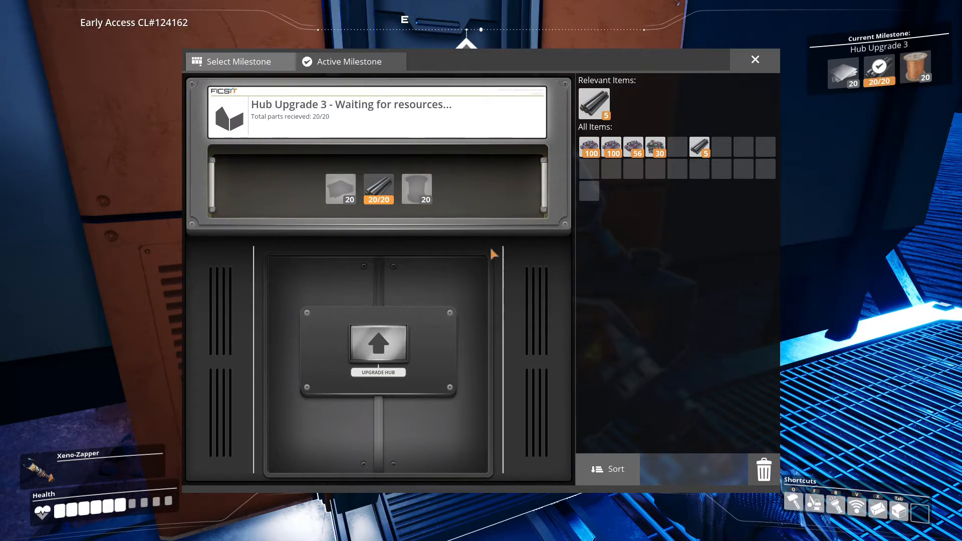
pyautogui.click(755, 60)
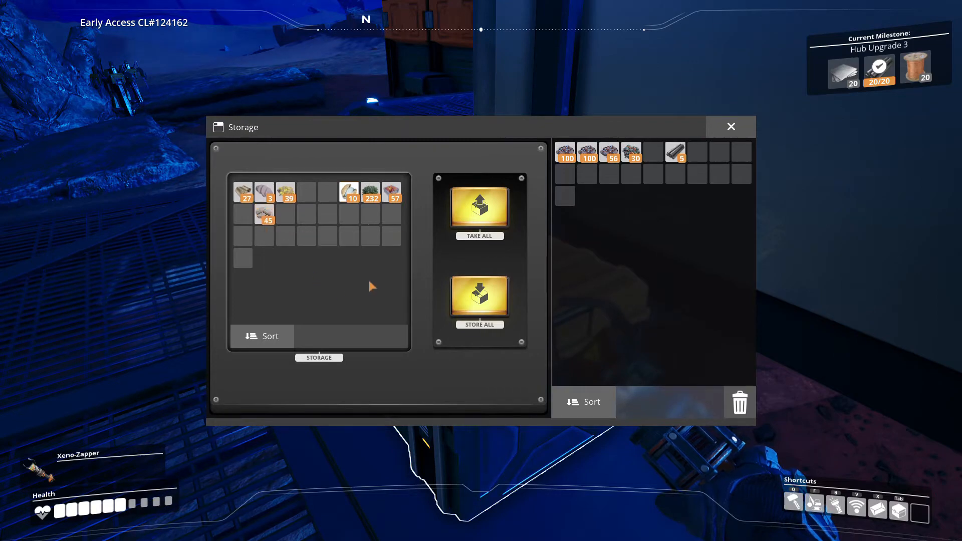
pyautogui.moveTo(815, 144)
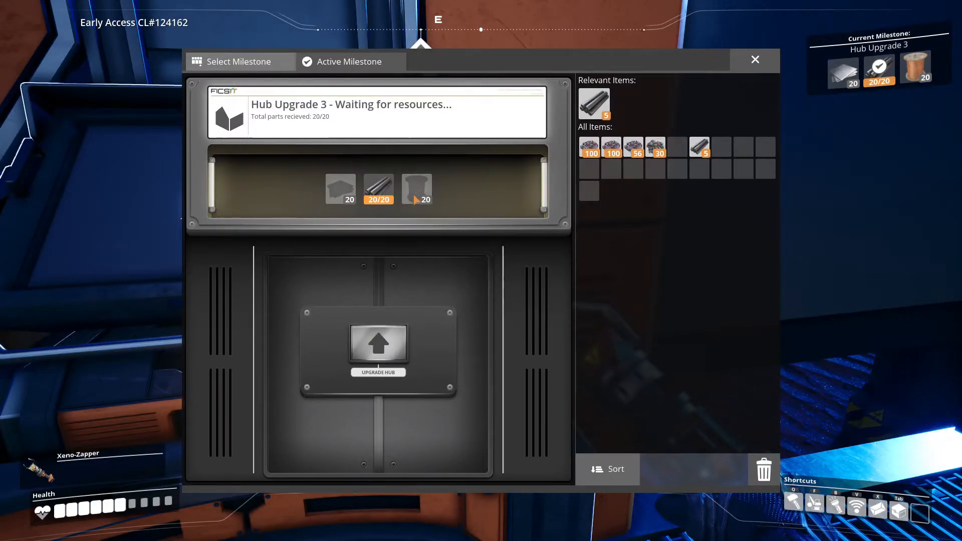
pyautogui.moveTo(341, 189)
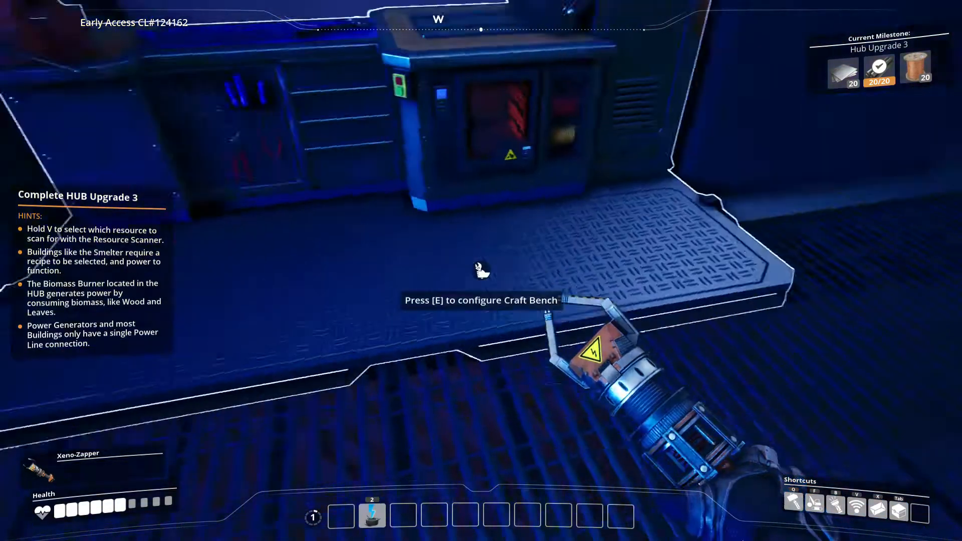
# Smelt more iron ore into Iron Ingots at the Craft Bench.
pyautogui.press('e')
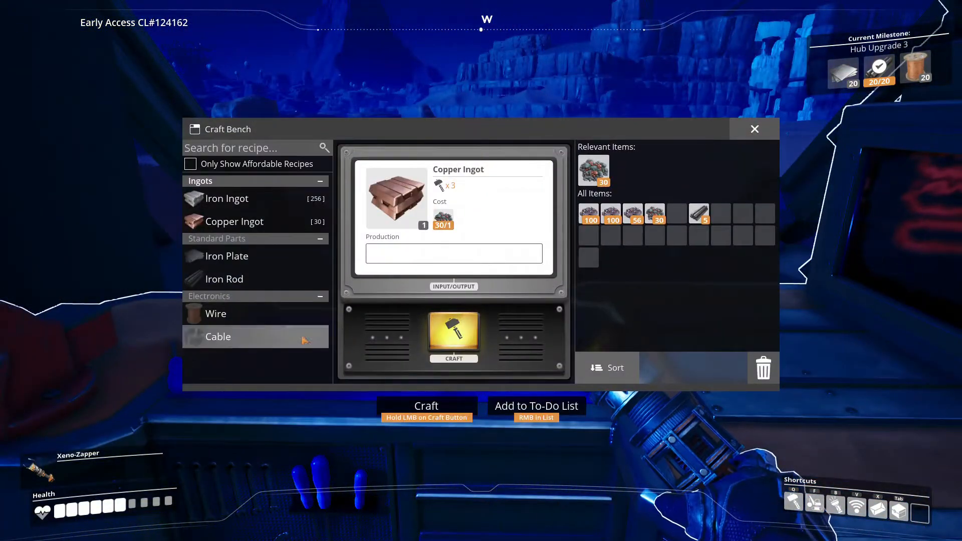
pyautogui.click(226, 198)
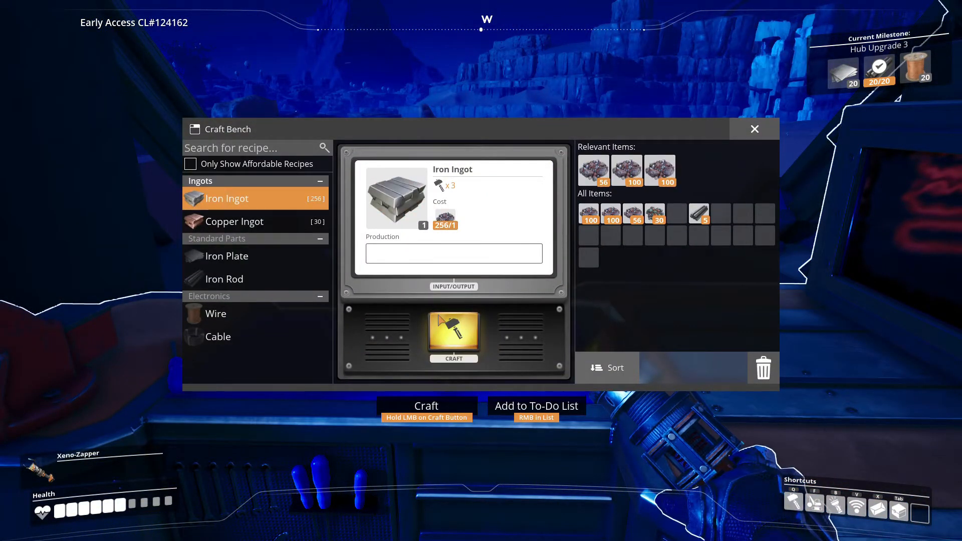
pyautogui.click(453, 336)
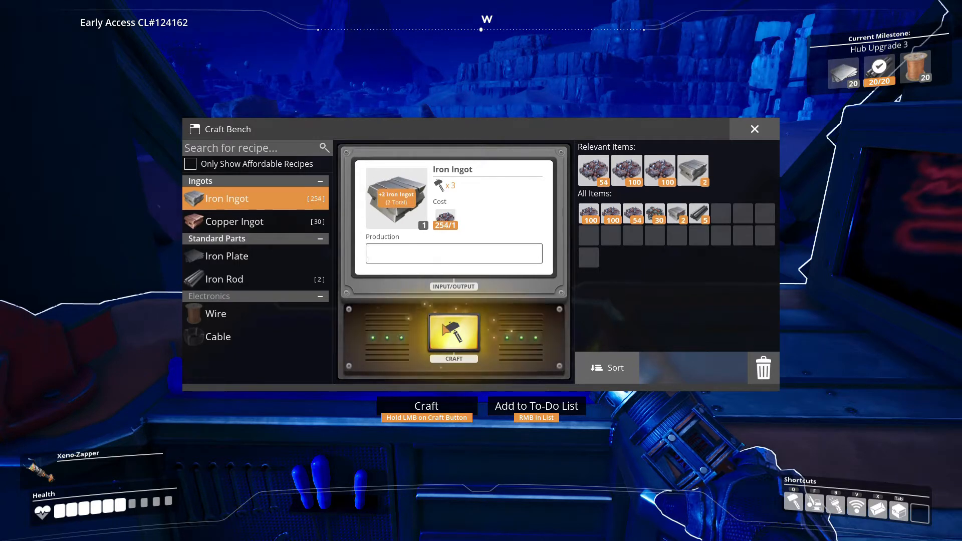
pyautogui.click(453, 336)
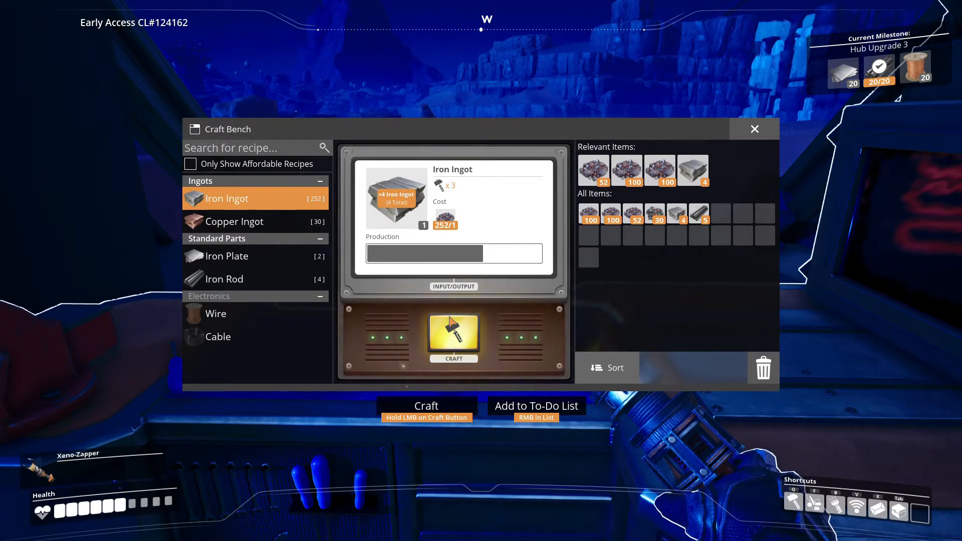
pyautogui.click(454, 337)
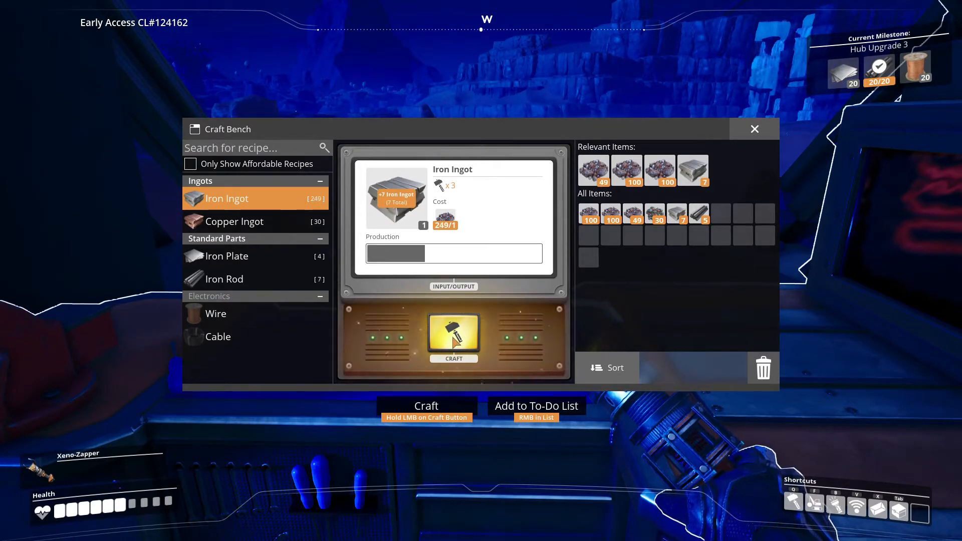
pyautogui.click(454, 334)
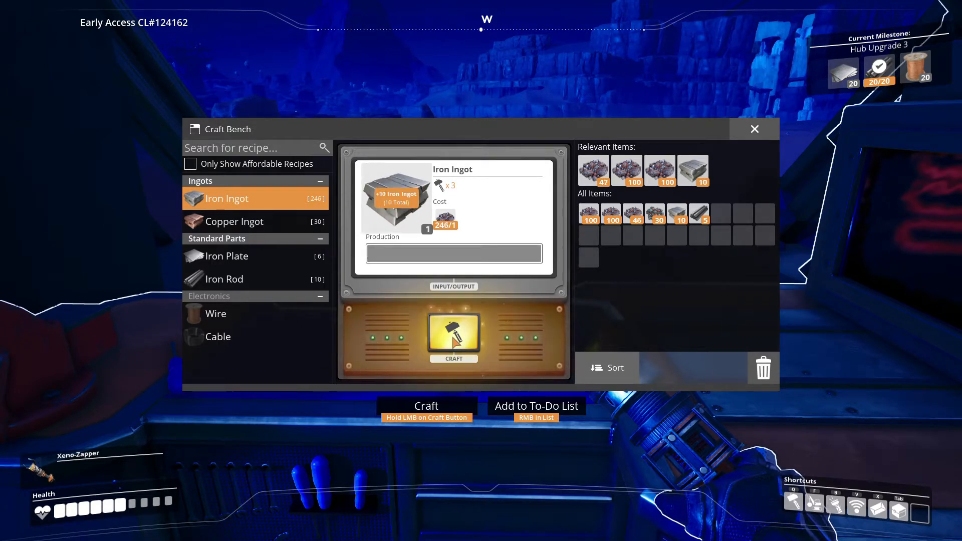
pyautogui.click(453, 335)
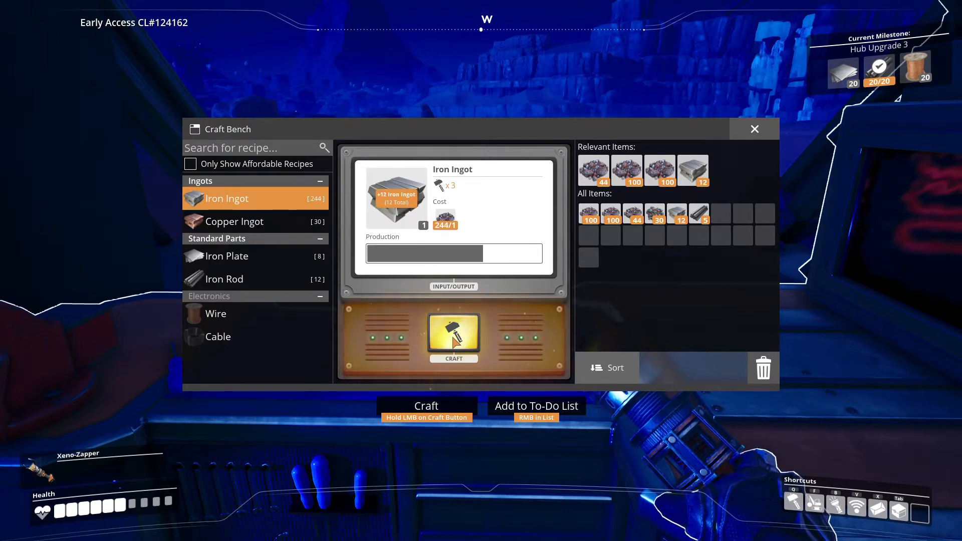
pyautogui.click(453, 336)
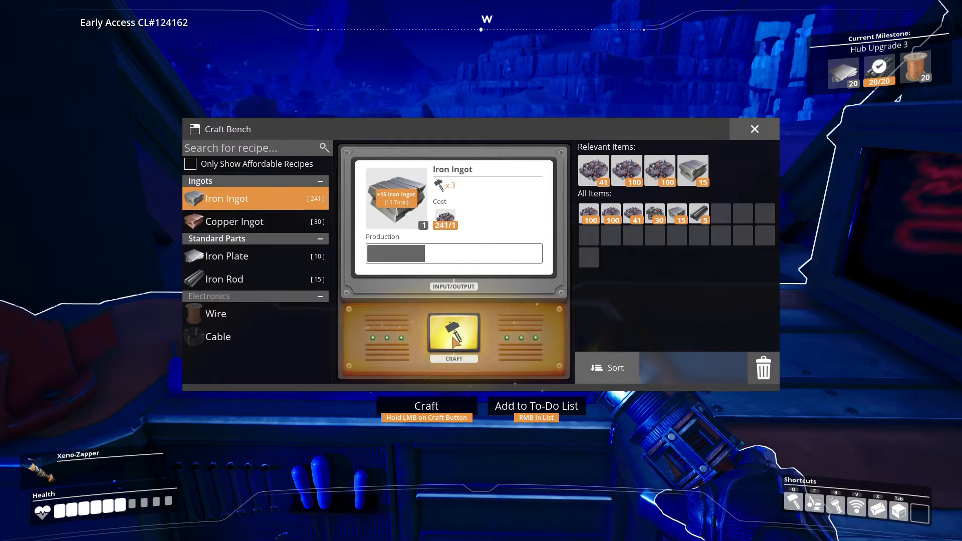
pyautogui.click(454, 336)
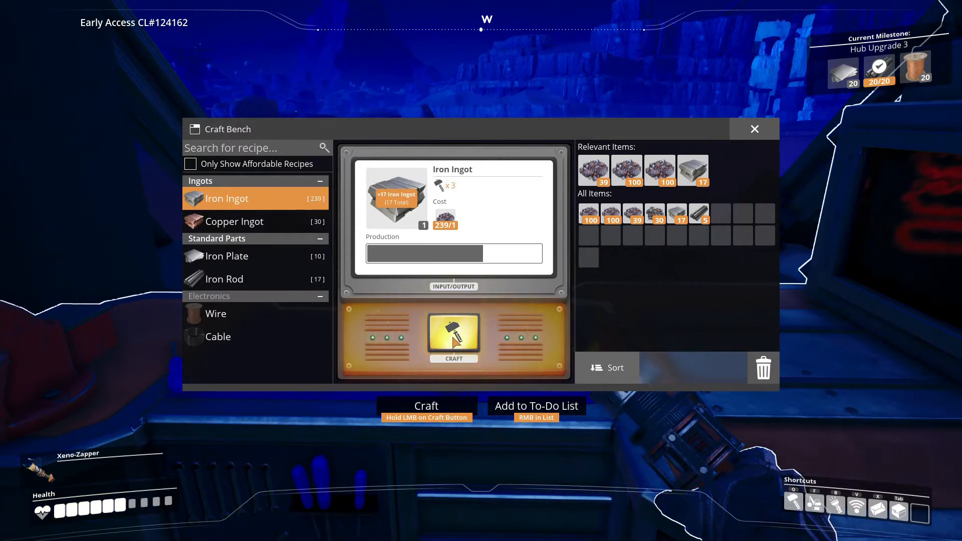
pyautogui.click(453, 338)
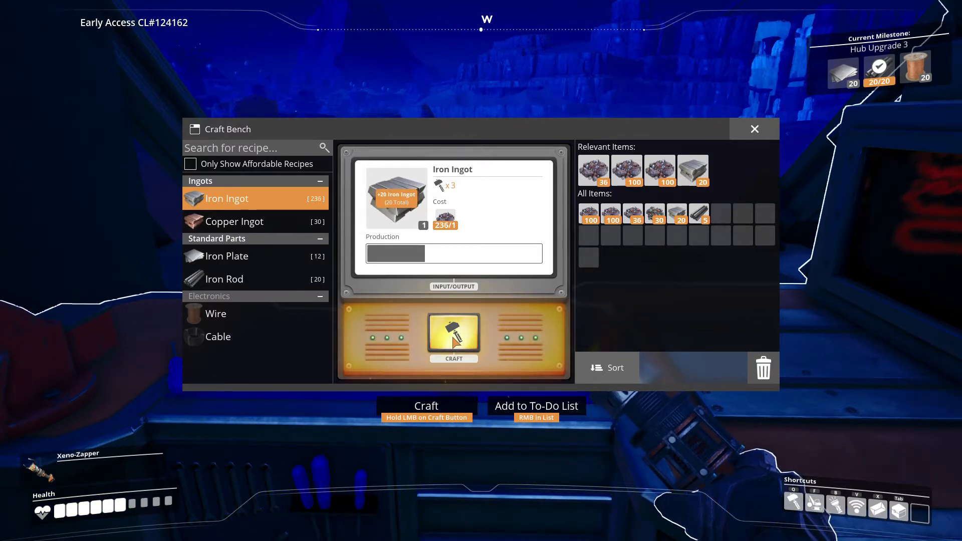
pyautogui.click(454, 336)
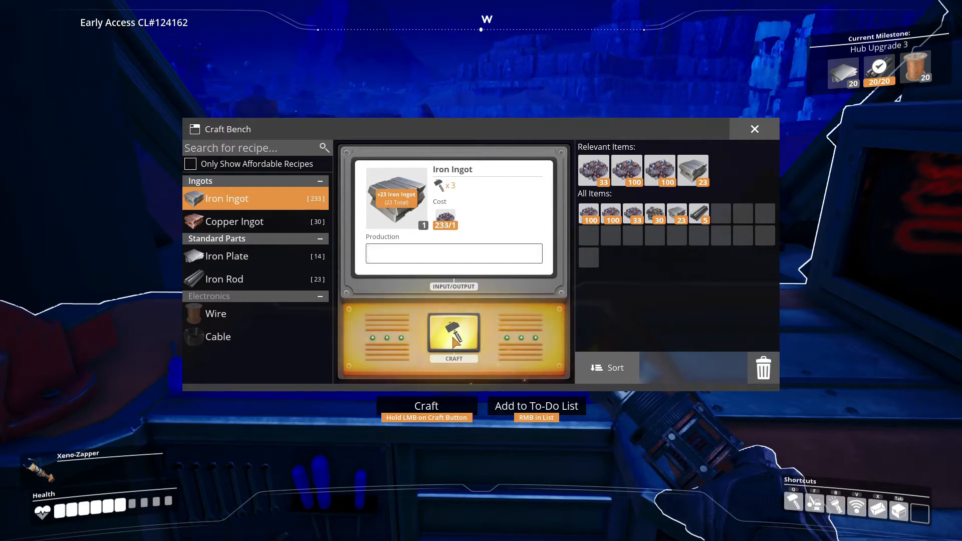
pyautogui.click(454, 333)
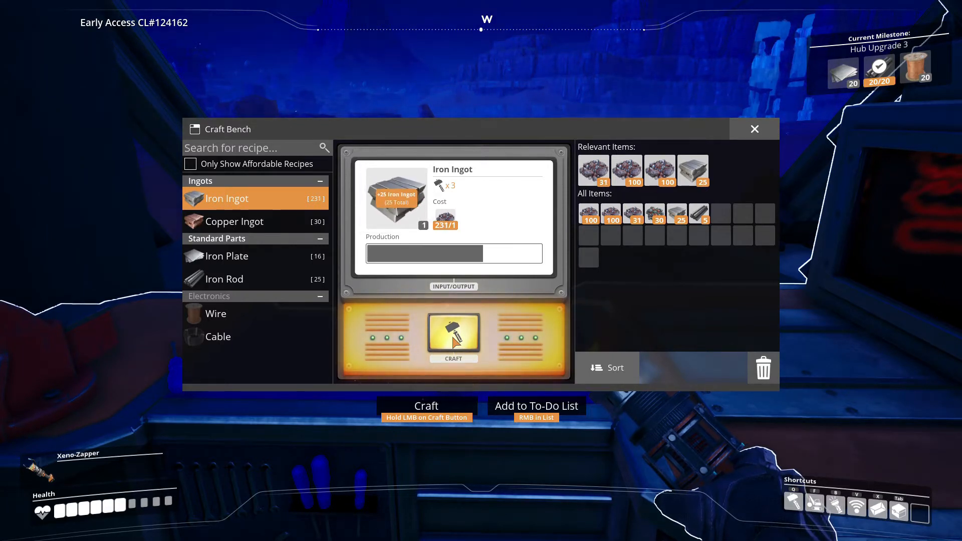
pyautogui.click(453, 335)
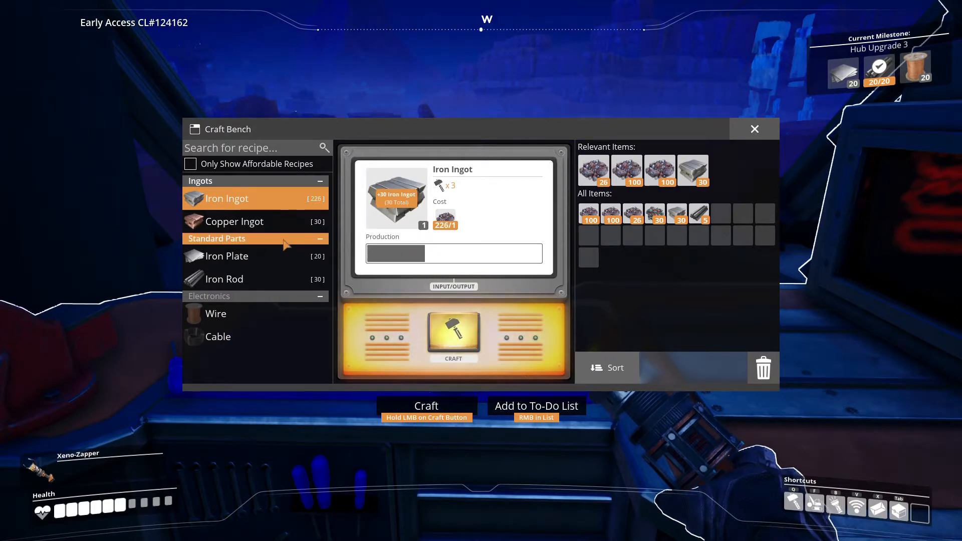
# Craft 20 Iron Plates and close the Craft Bench.
pyautogui.click(227, 256)
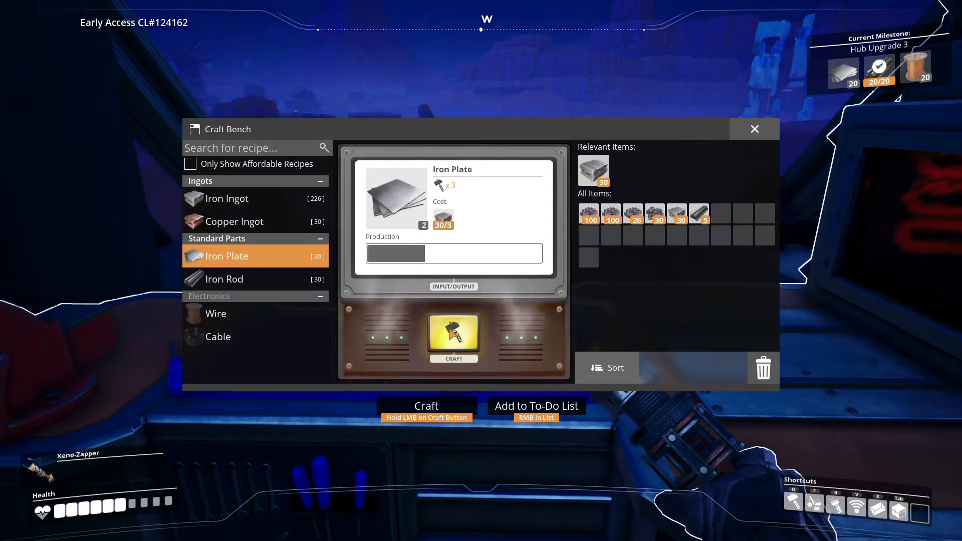
pyautogui.click(453, 337)
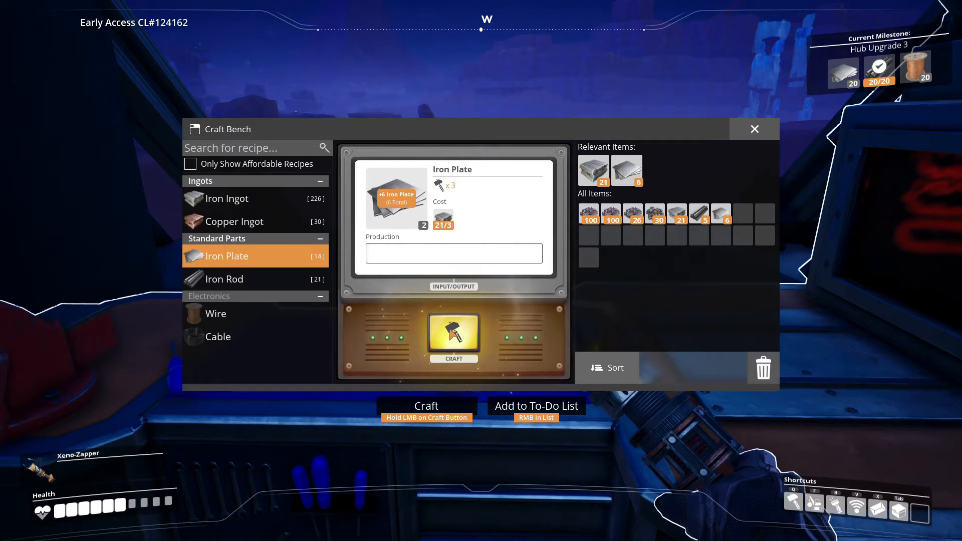
pyautogui.click(453, 337)
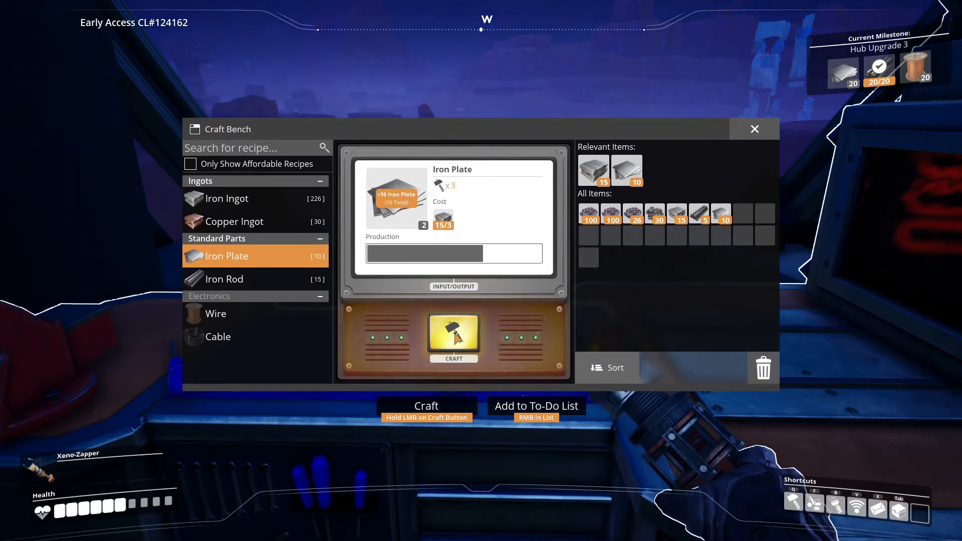
pyautogui.click(454, 334)
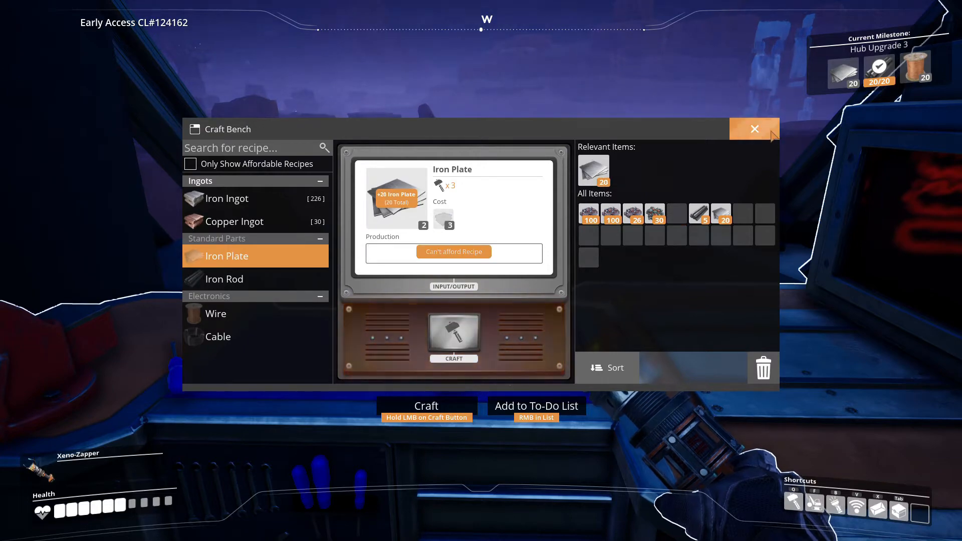
pyautogui.click(754, 129)
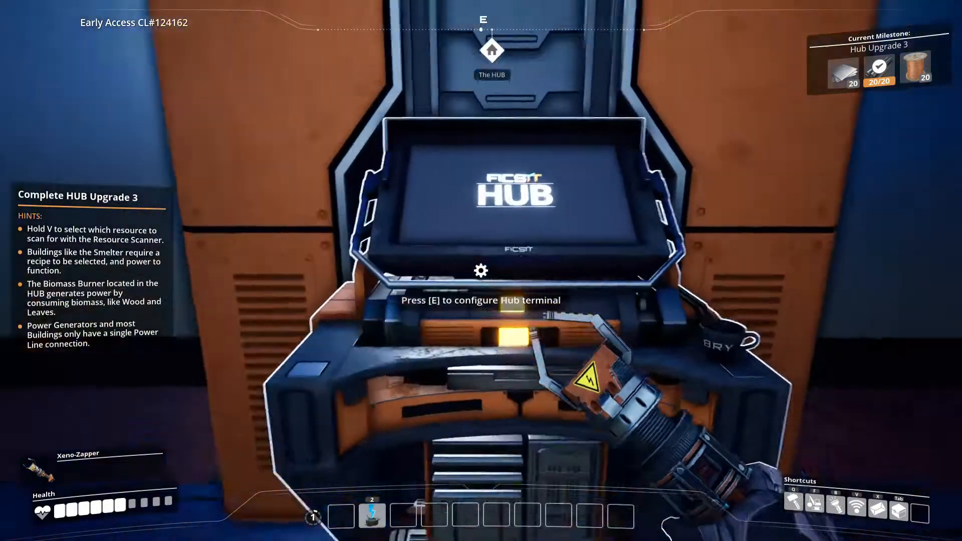
# Submit 20 Iron Plates to Hub Upgrade 3, bringing plates and rods to 20/20.
pyautogui.press('e')
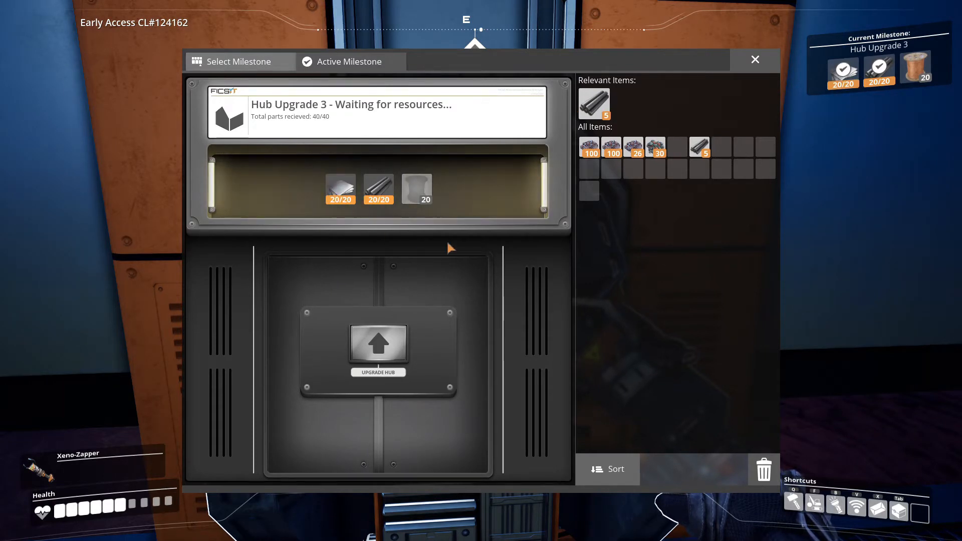
pyautogui.moveTo(416, 189)
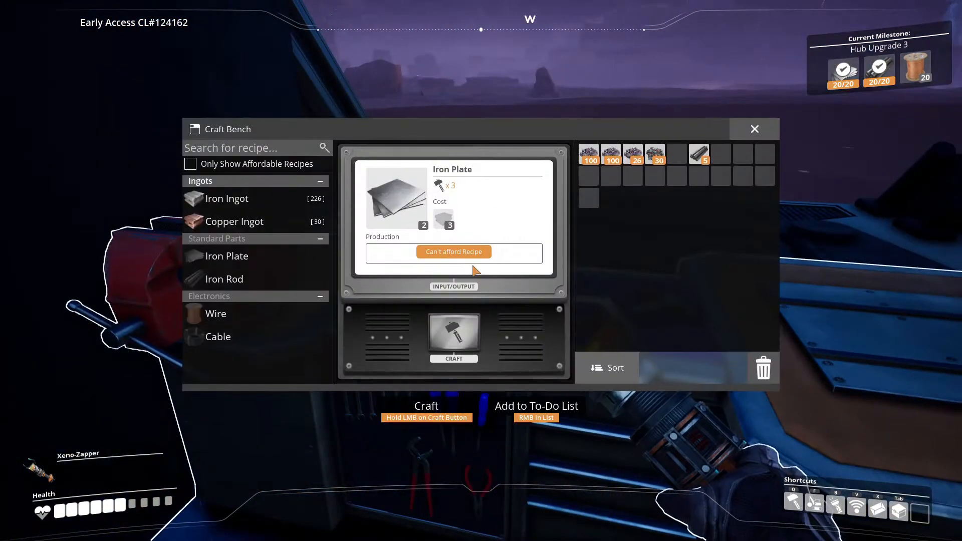
# Craft Copper Ingots at the Craft Bench until the copper ore runs out.
pyautogui.click(234, 222)
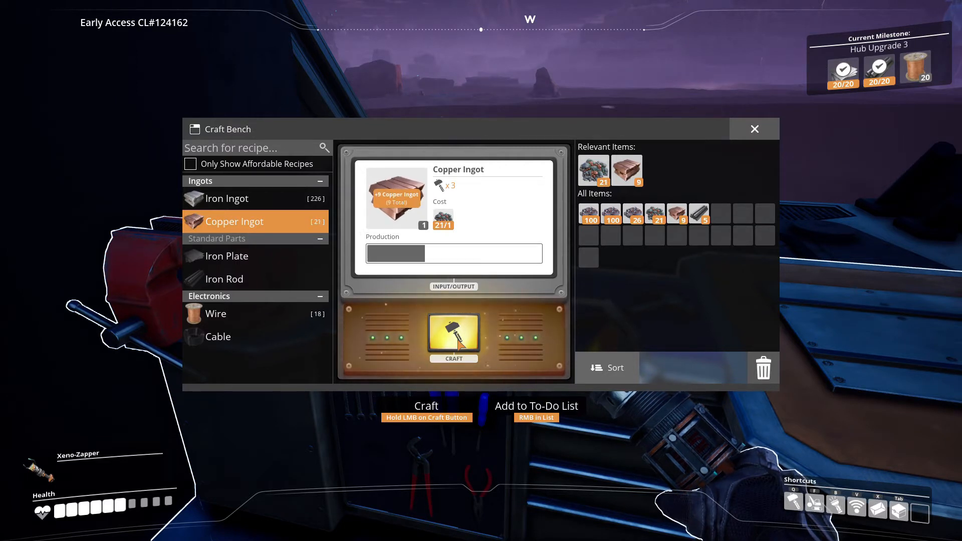
pyautogui.click(454, 336)
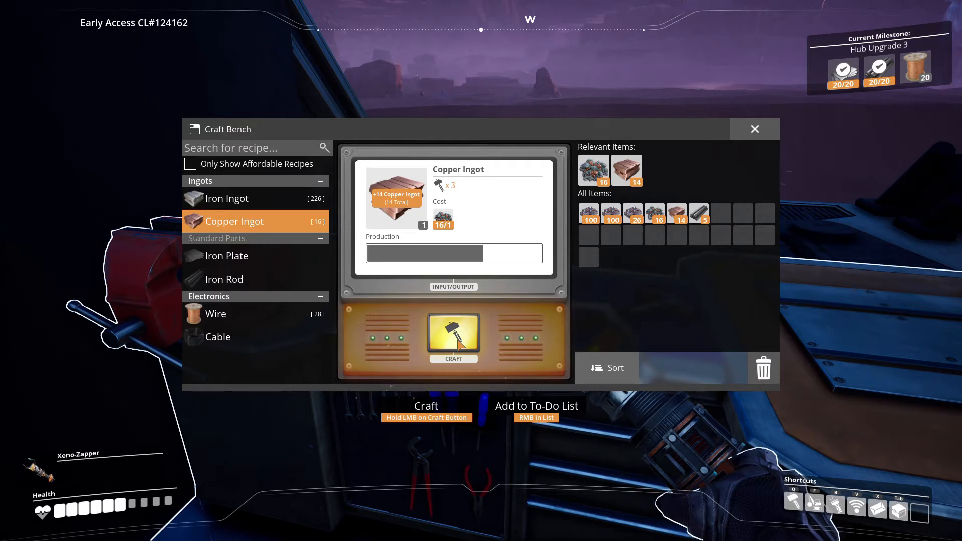
pyautogui.click(454, 336)
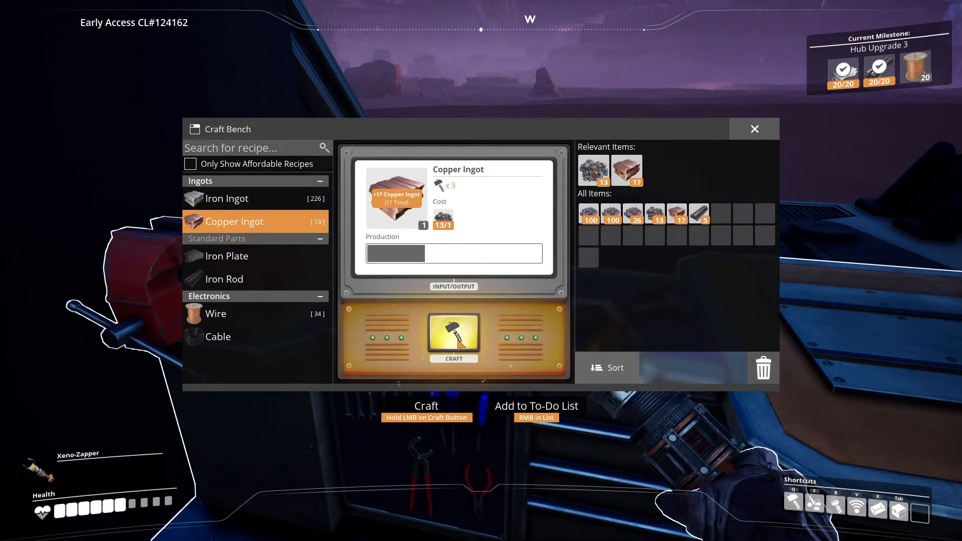
pyautogui.click(454, 337)
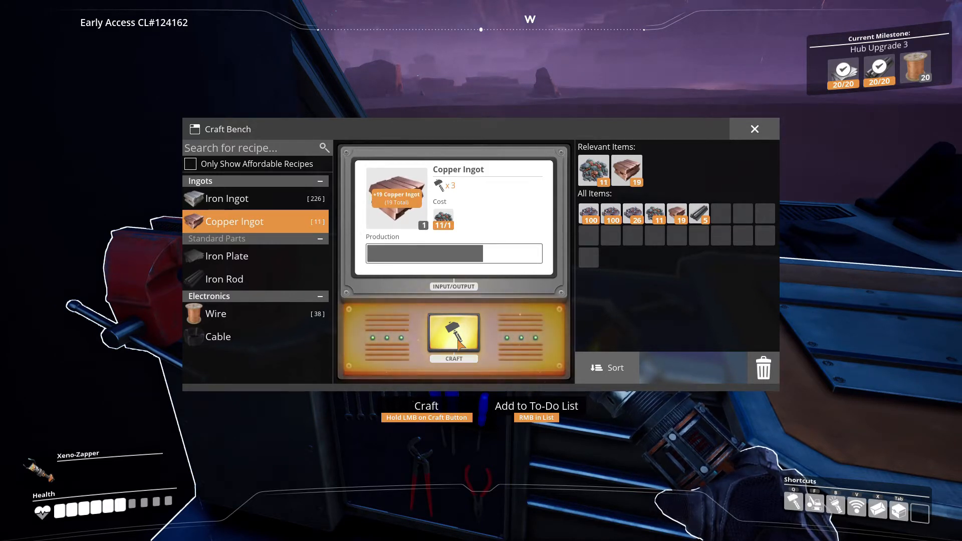
pyautogui.click(454, 335)
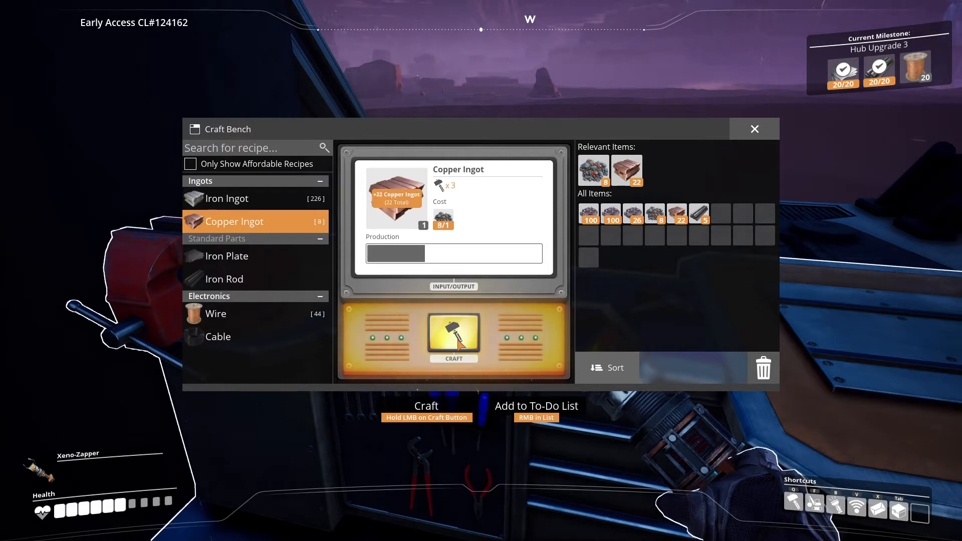
pyautogui.click(454, 337)
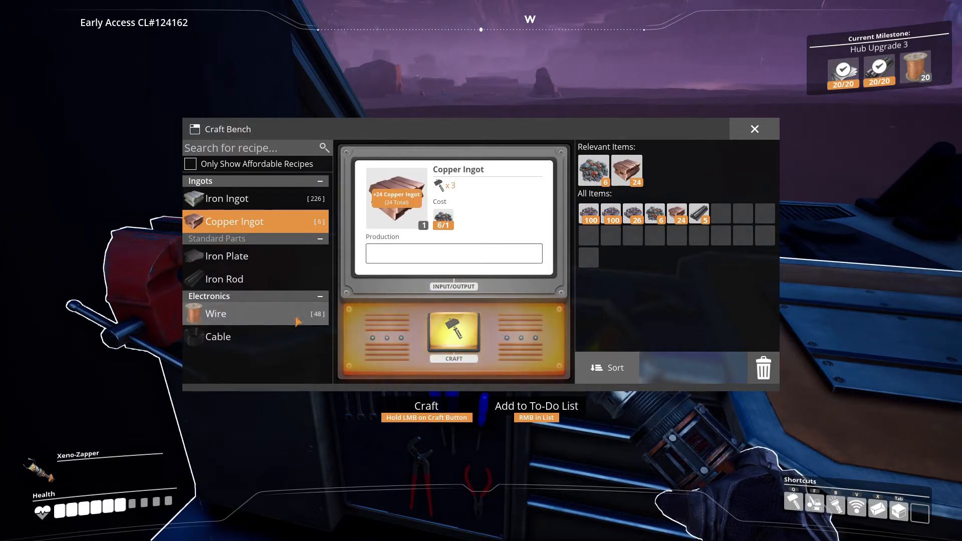
# Craft 48 Wire from all the copper ingots and close the bench.
pyautogui.click(215, 314)
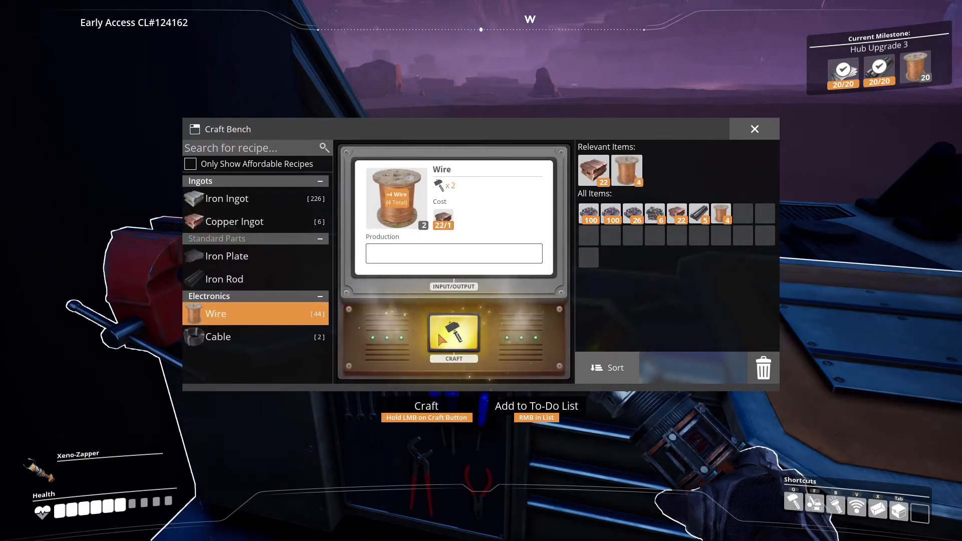
pyautogui.click(454, 336)
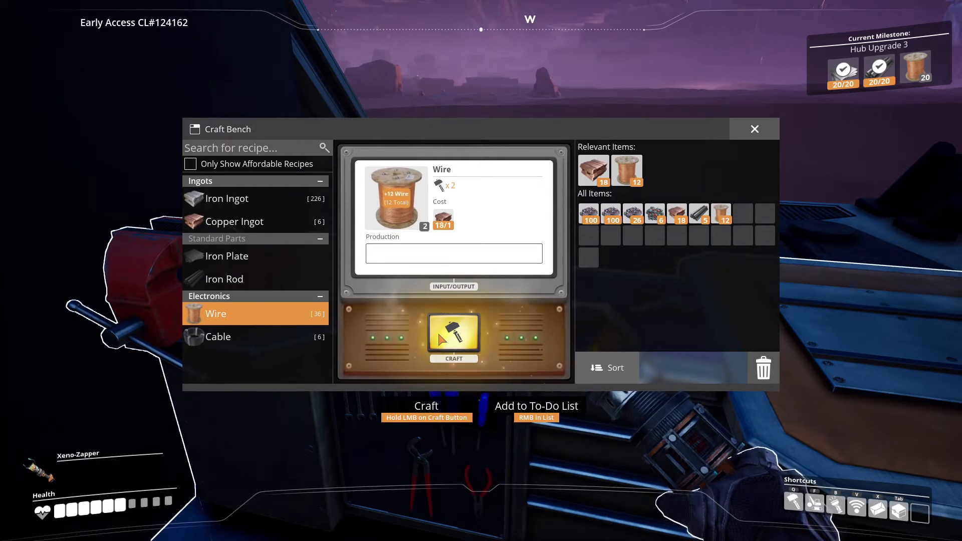
pyautogui.click(453, 336)
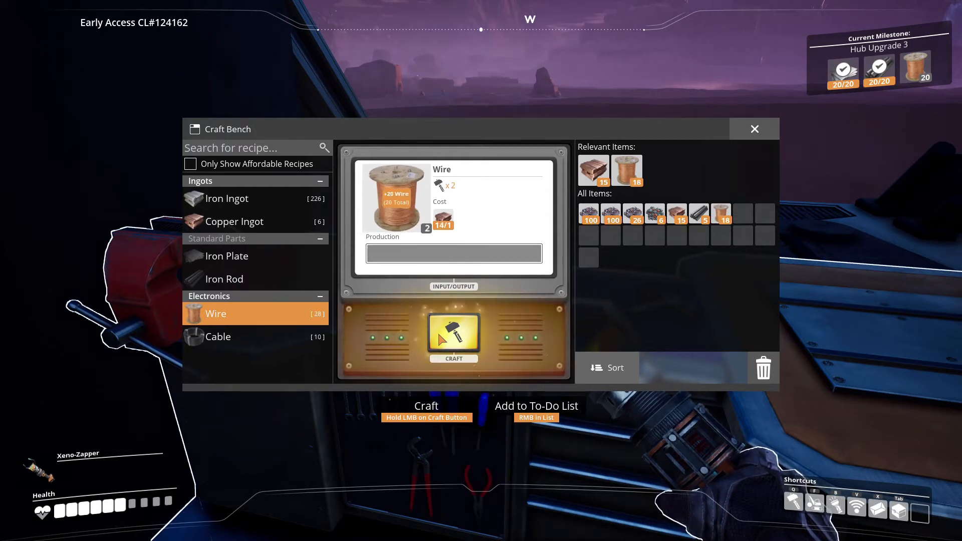
pyautogui.click(454, 334)
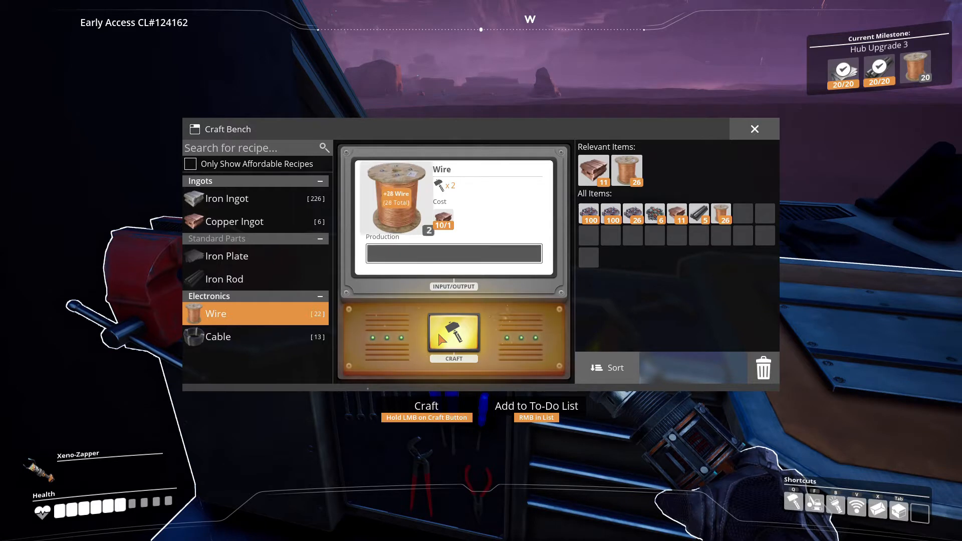
pyautogui.click(453, 336)
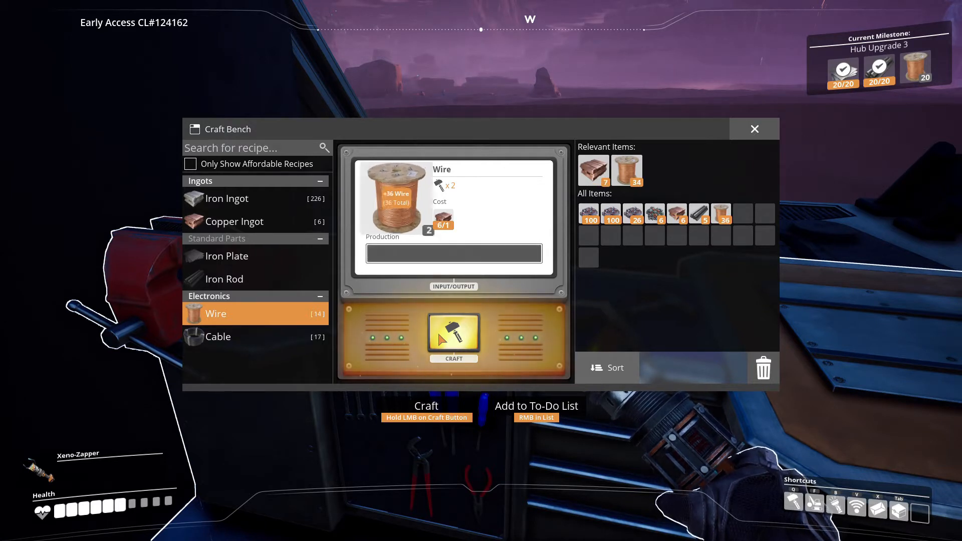
pyautogui.click(453, 336)
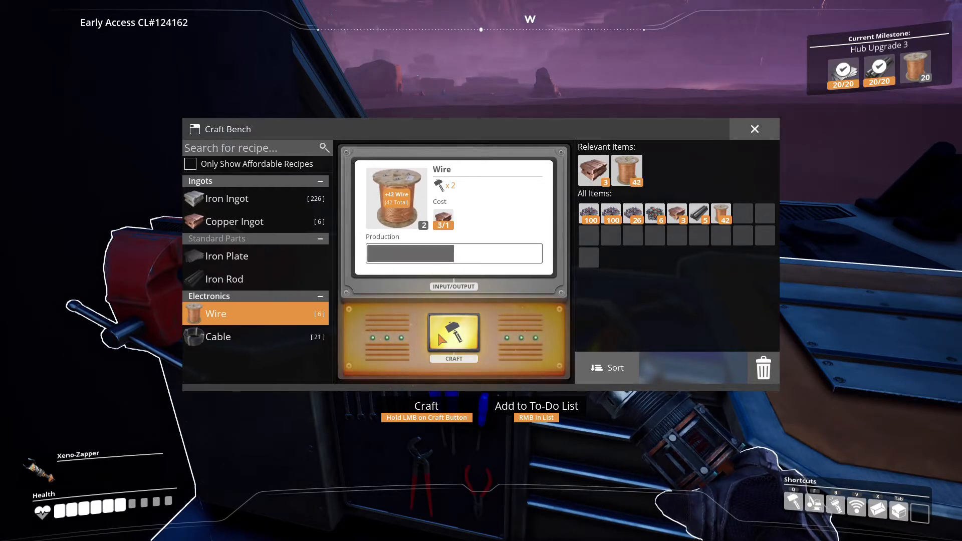
pyautogui.click(453, 336)
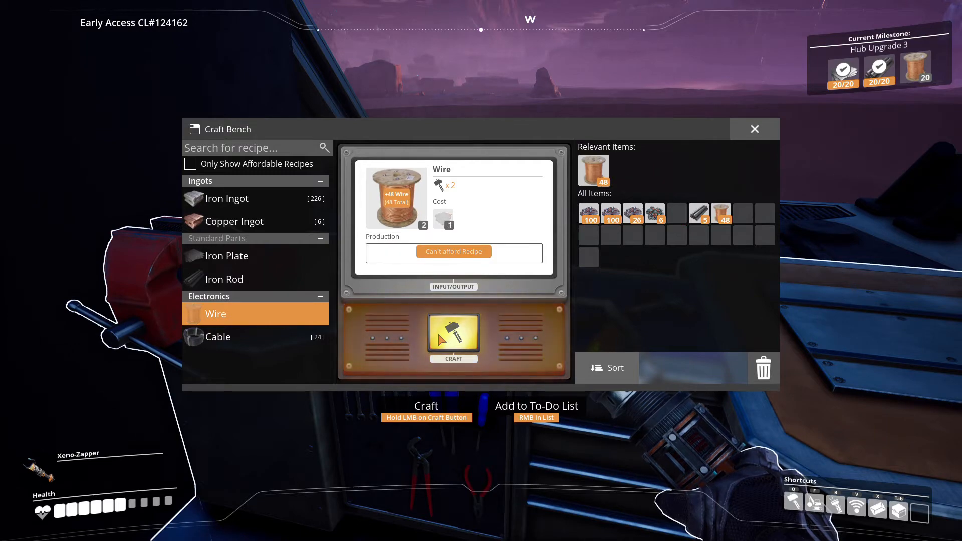
pyautogui.click(754, 128)
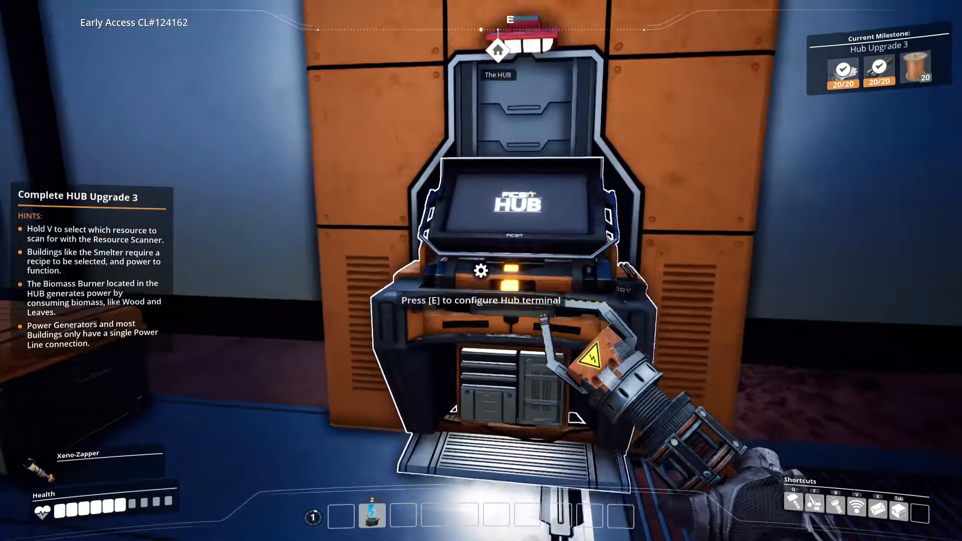
# Deliver 20 Wire at the HUB terminal and finish Hub Upgrade 3.
pyautogui.press('e')
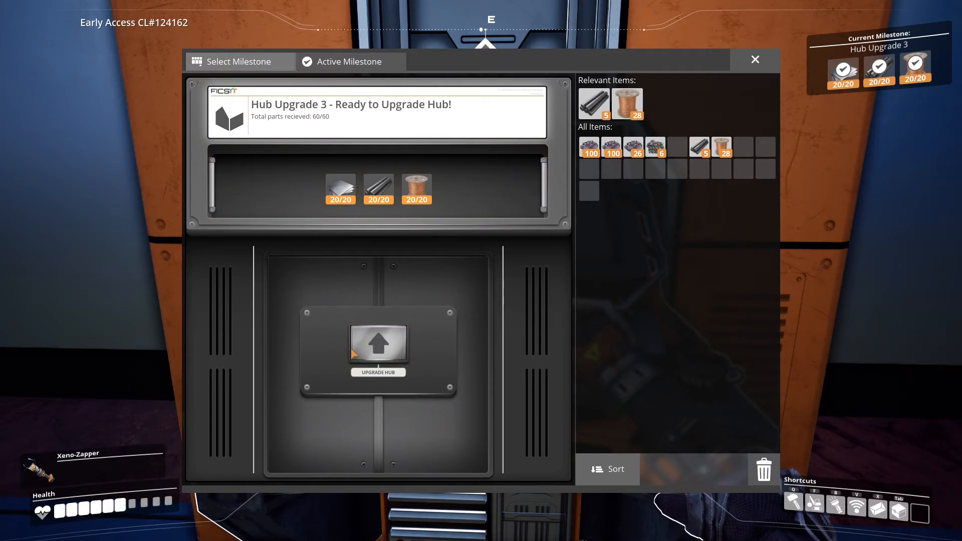
pyautogui.click(378, 344)
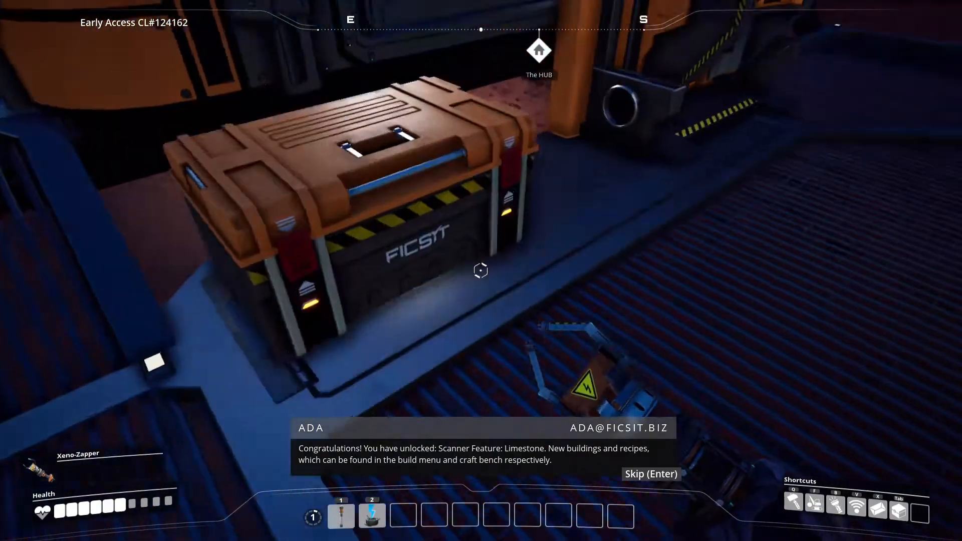
# Dismiss the unlock announcement and select Hub Upgrade 4 as the active milestone.
pyautogui.click(479, 271)
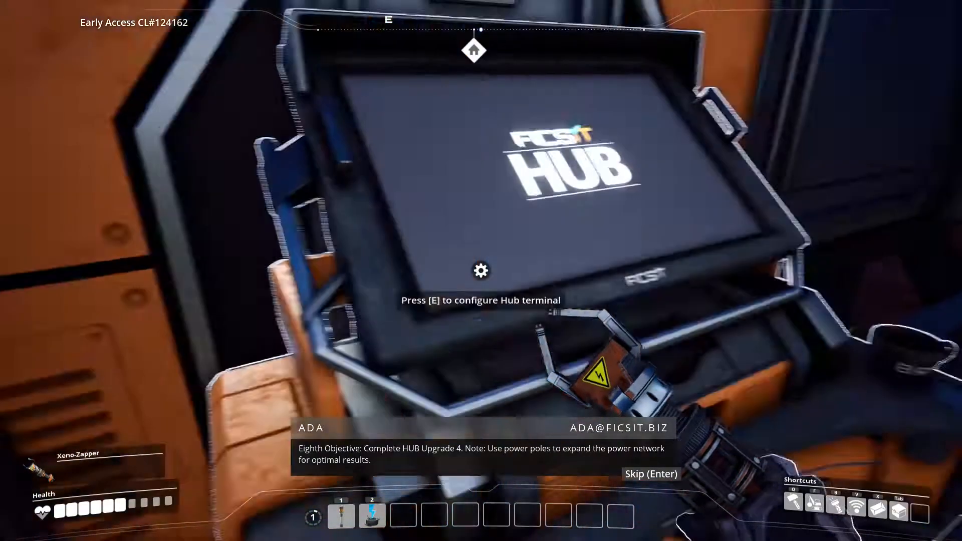
pyautogui.press('e')
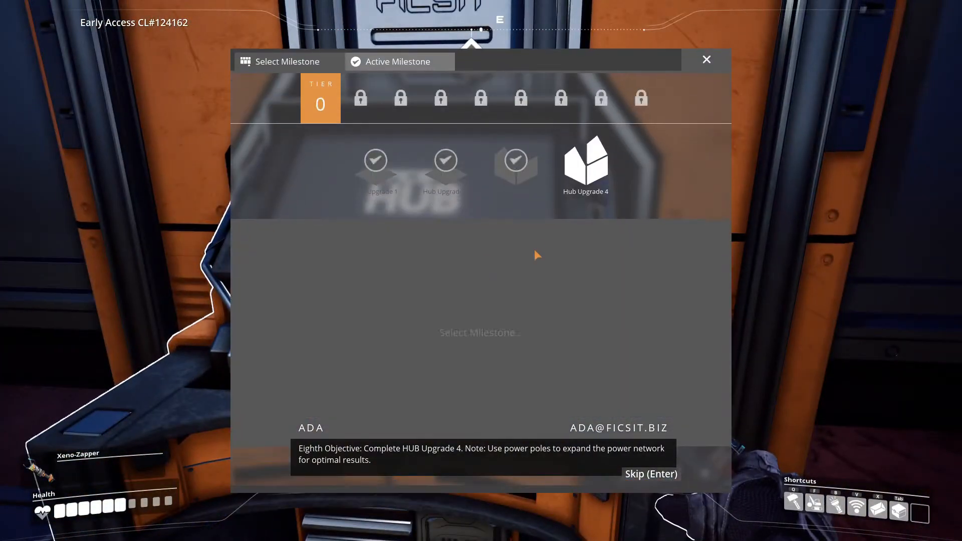
pyautogui.click(585, 169)
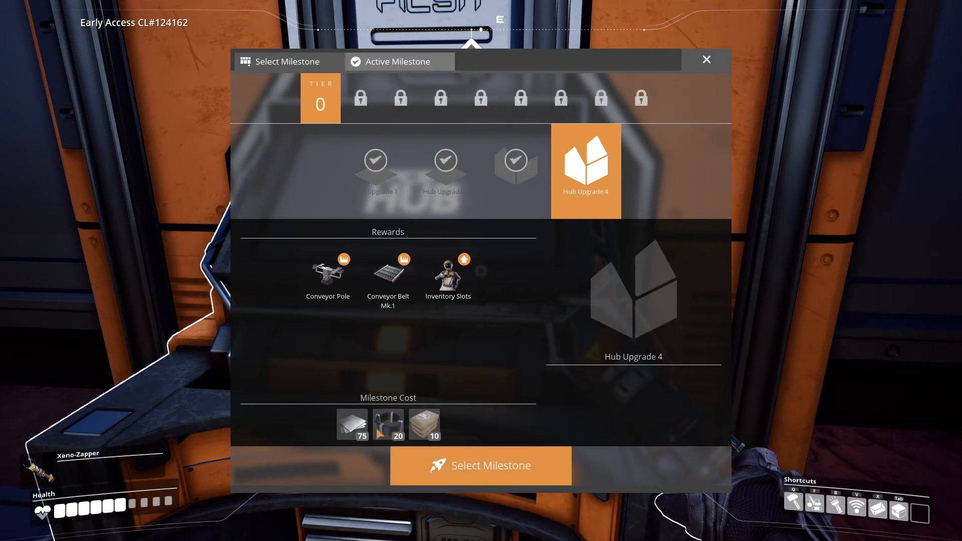
pyautogui.moveTo(694, 119)
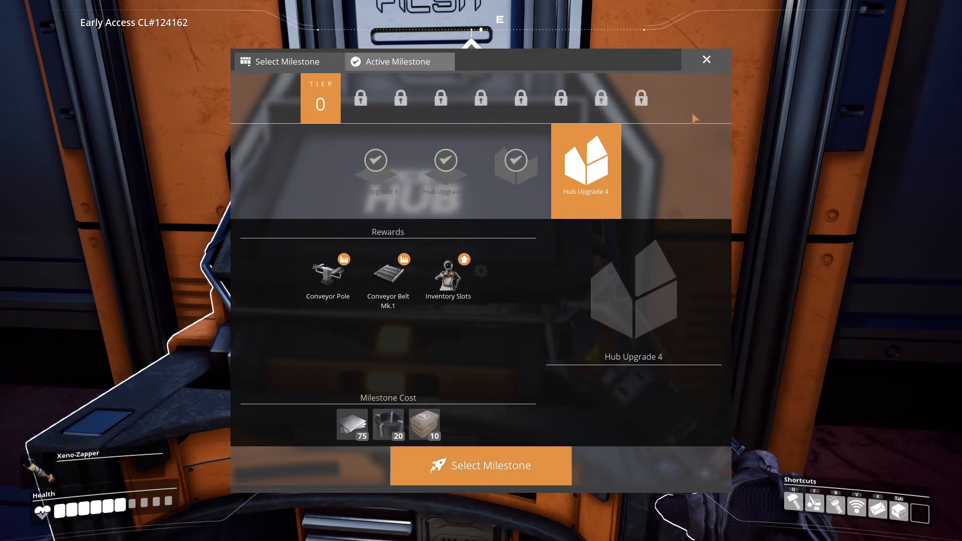
pyautogui.click(481, 466)
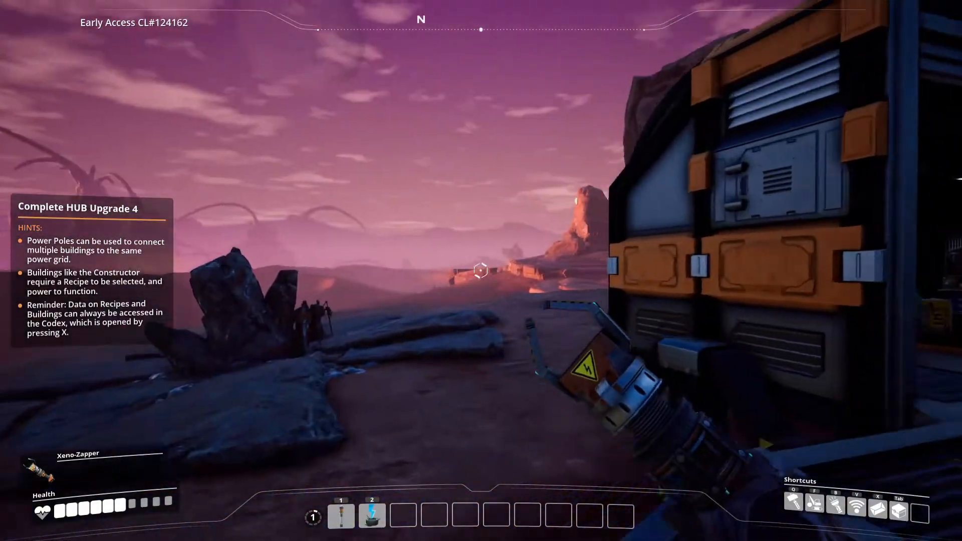
pyautogui.moveTo(481, 270)
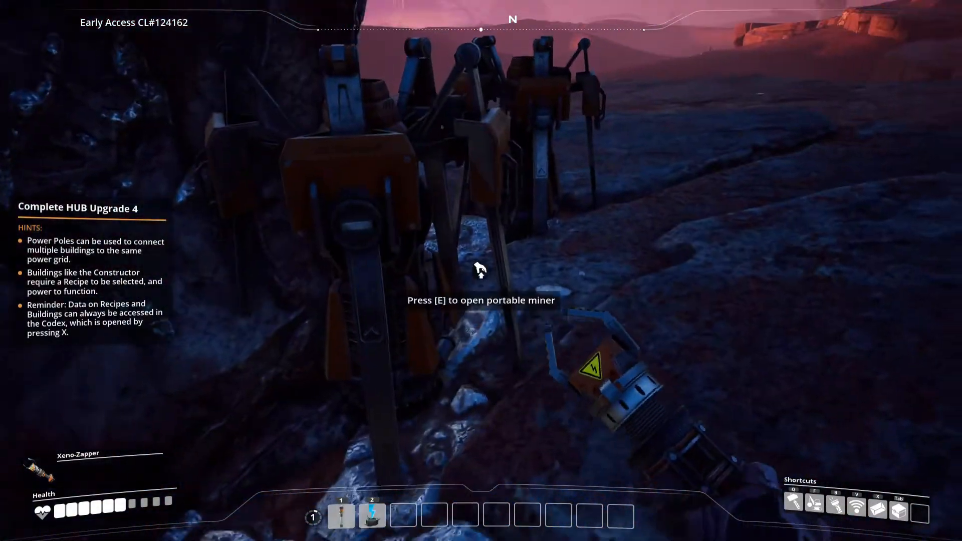
# Retrieve the portable miner and its ore from the impure Iron Ore node.
pyautogui.press('e')
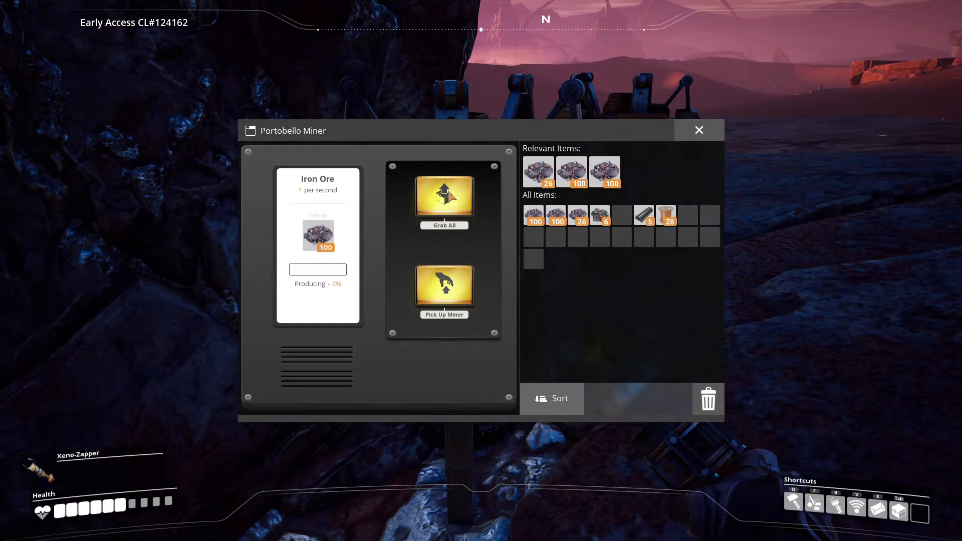
pyautogui.click(699, 130)
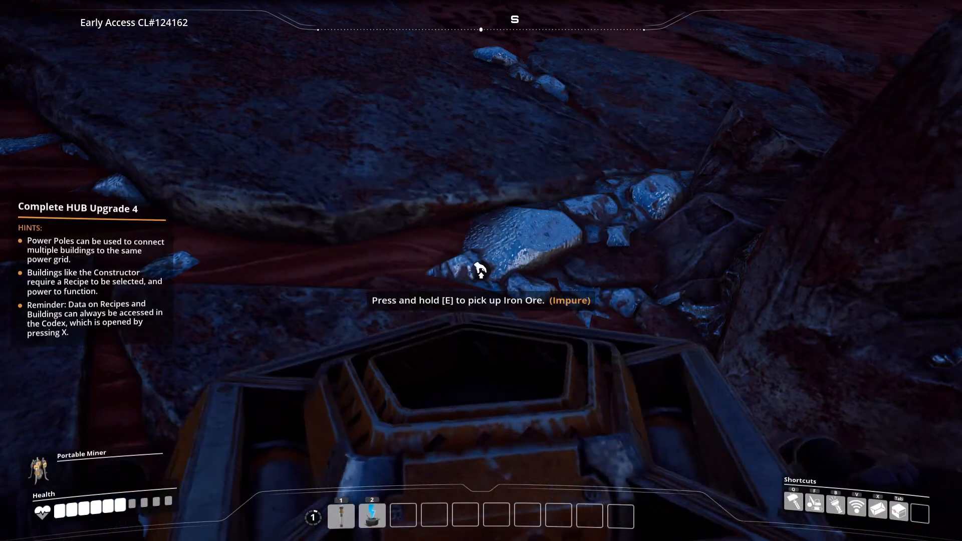
pyautogui.moveTo(481, 270)
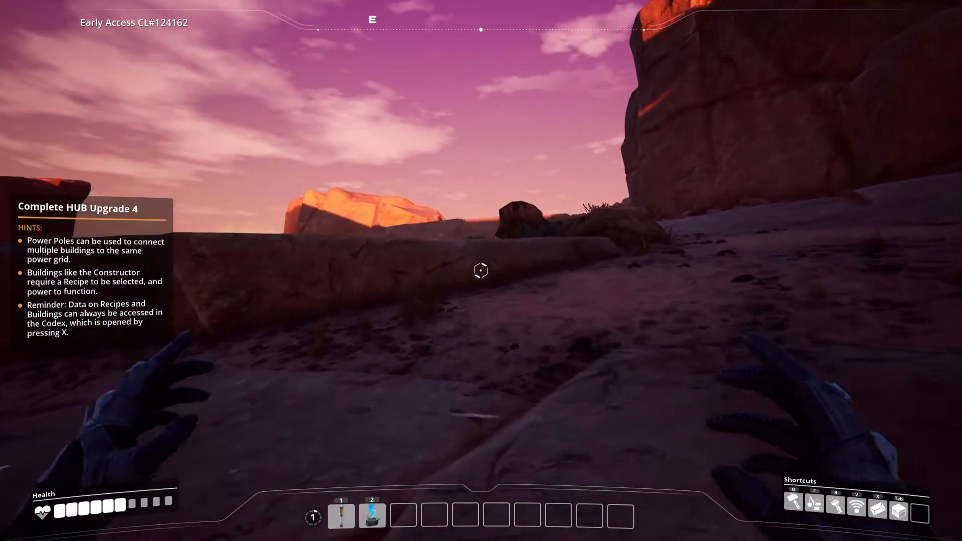
pyautogui.moveTo(481, 271)
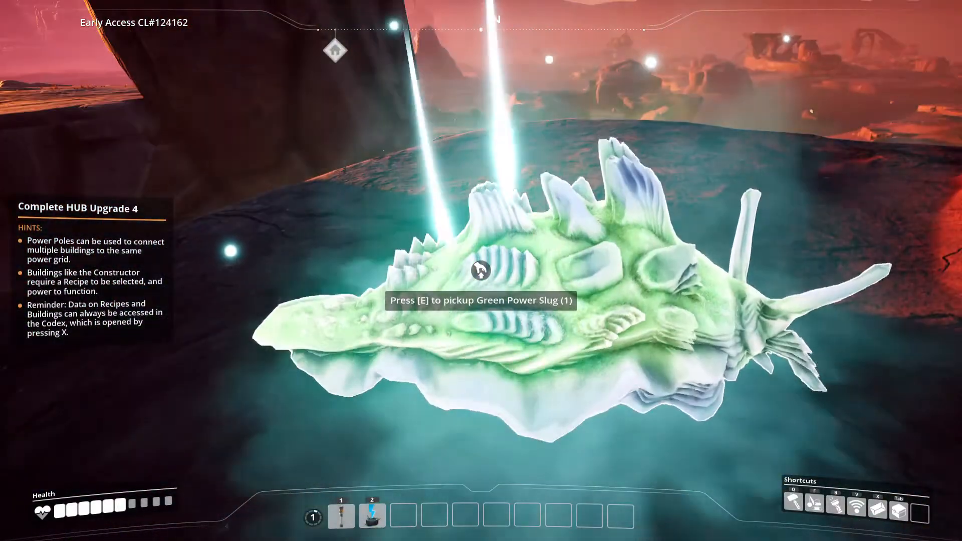
# Pick up the Green Power Slug and open the inventory to confirm it.
pyautogui.press('e')
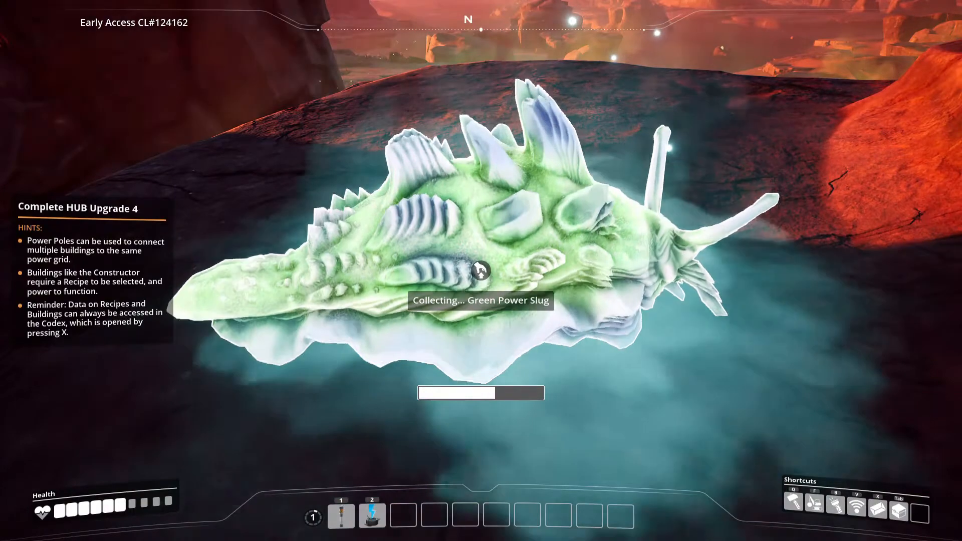
pyautogui.click(481, 270)
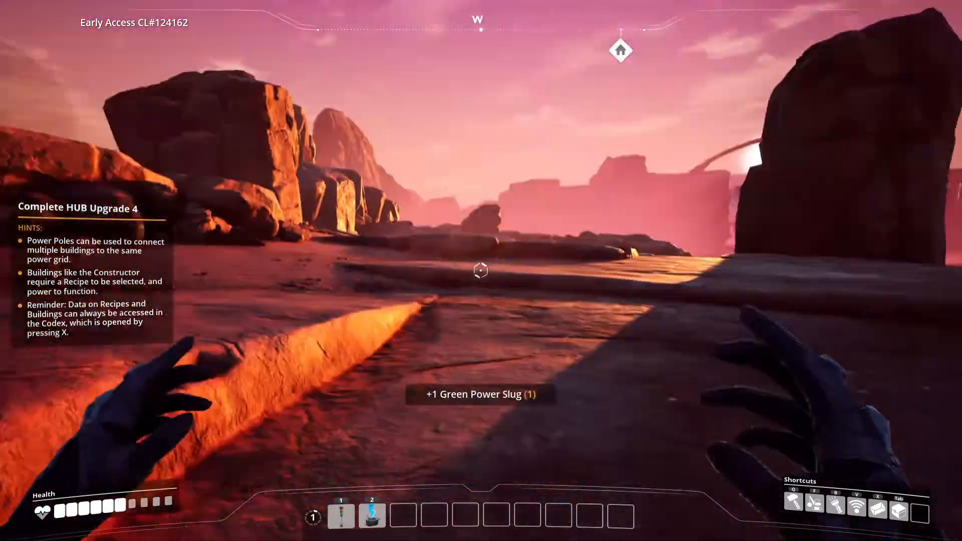
pyautogui.moveTo(481, 271)
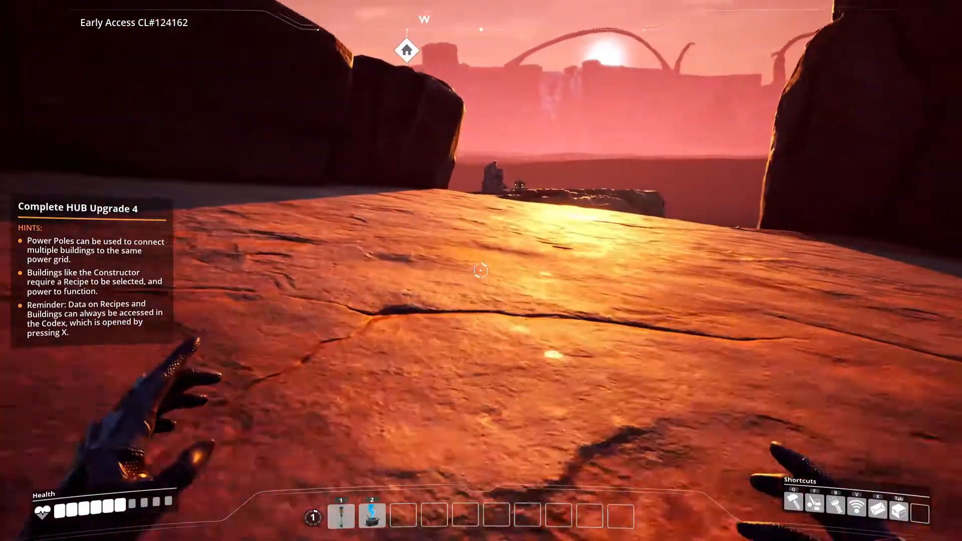
pyautogui.moveTo(481, 270)
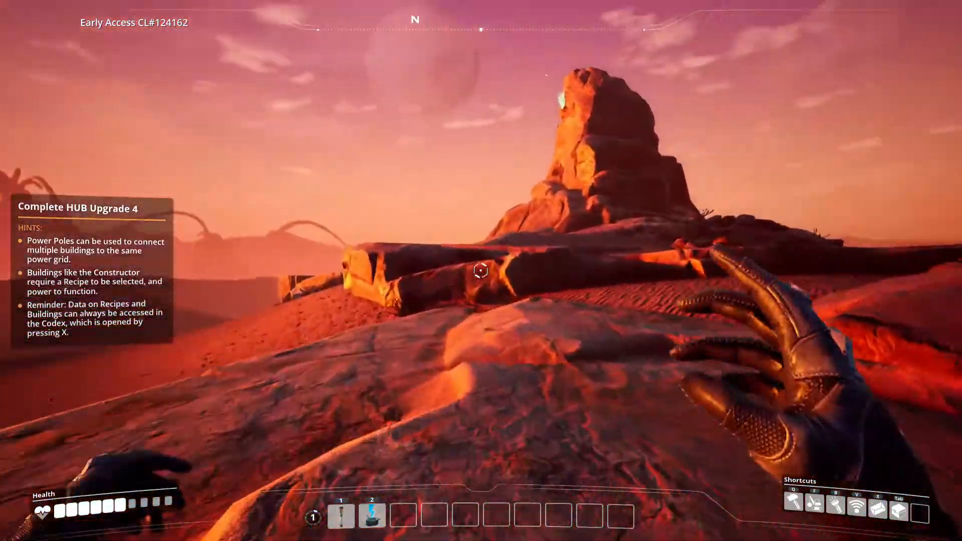
pyautogui.press('Tab')
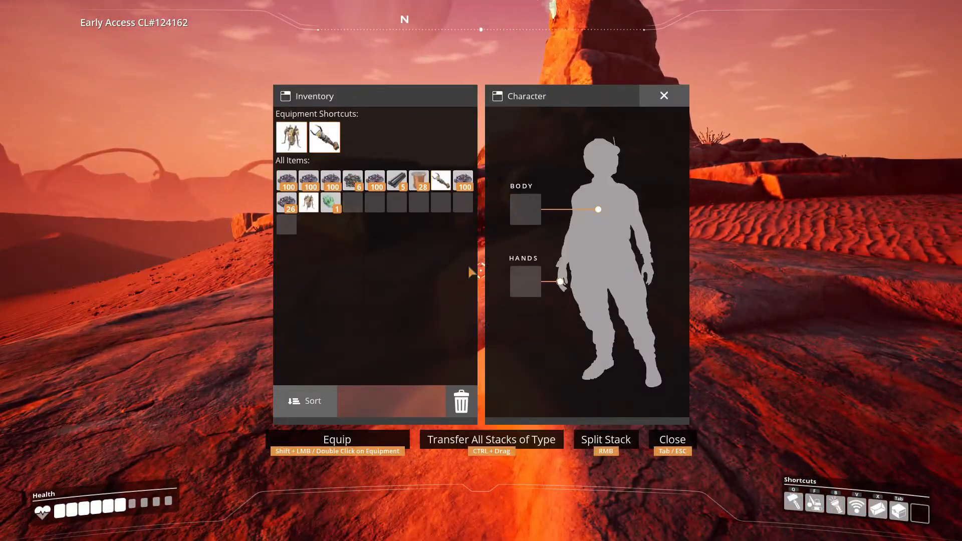
pyautogui.moveTo(331, 203)
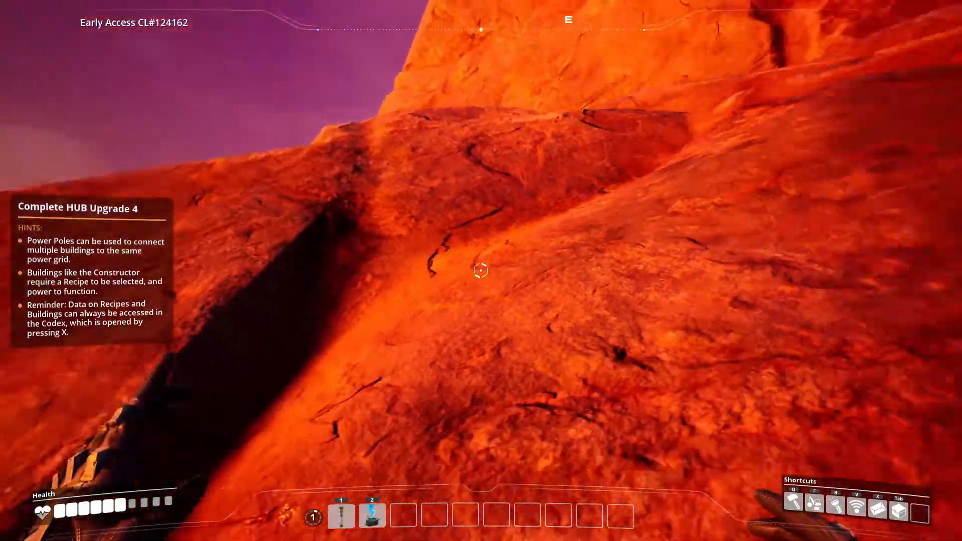
pyautogui.moveTo(481, 271)
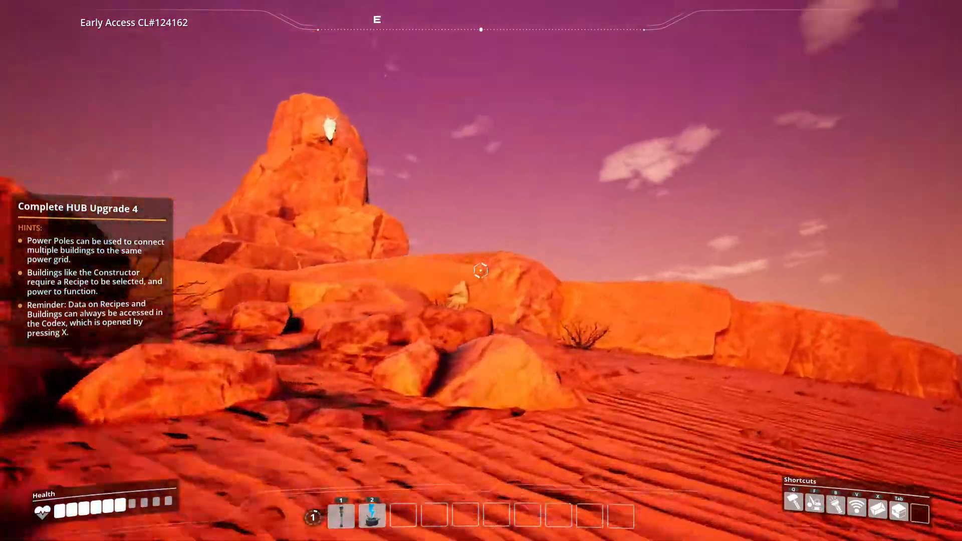
pyautogui.moveTo(481, 271)
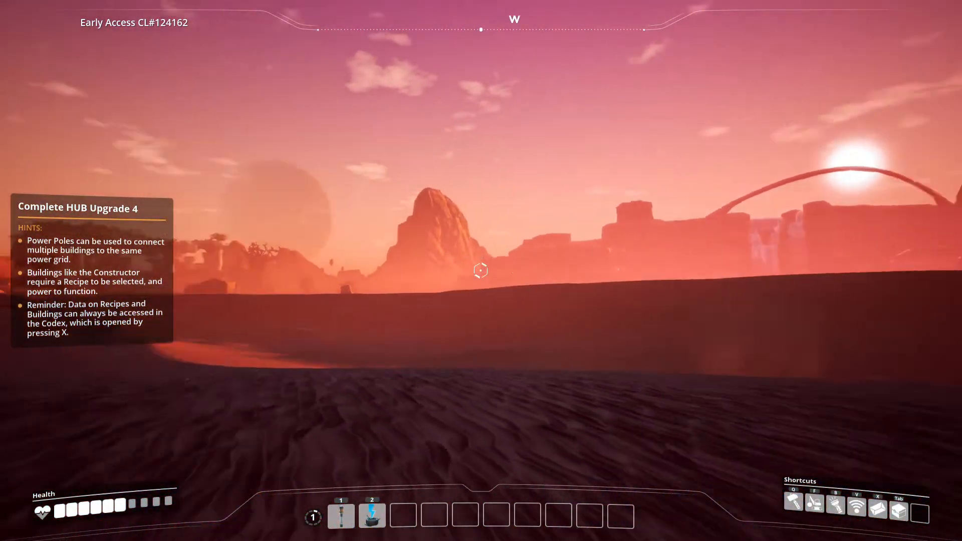
pyautogui.moveTo(481, 271)
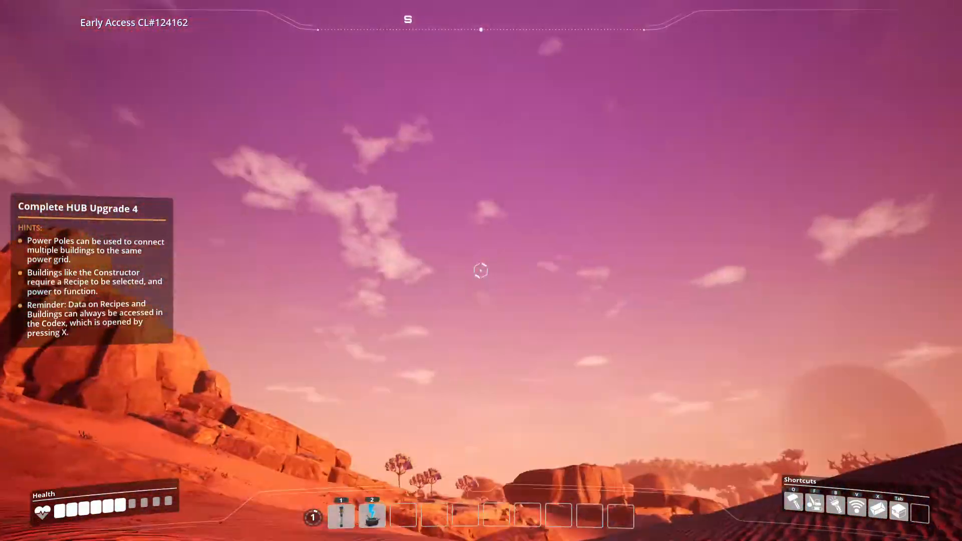
pyautogui.moveTo(481, 270)
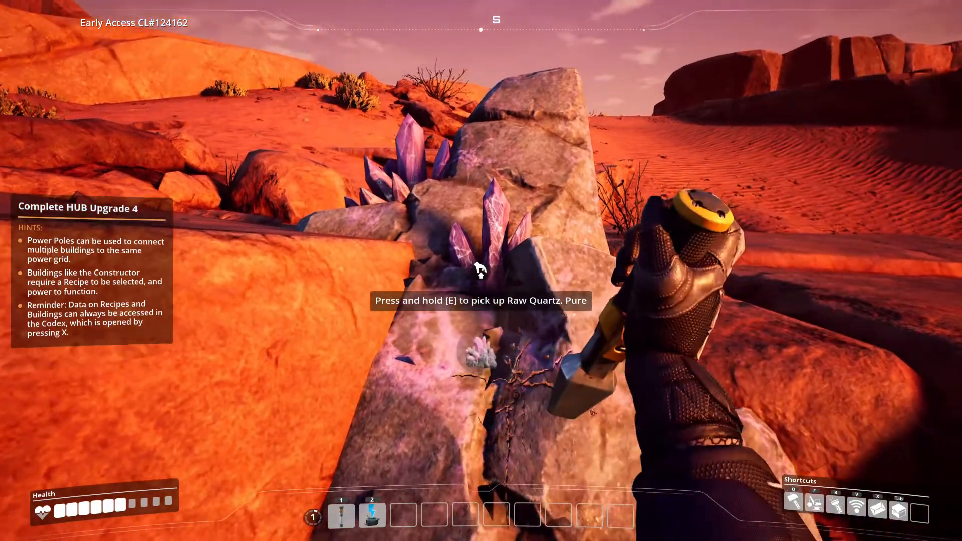
# Pick up Raw Quartz from the quartz crystals.
pyautogui.press('e')
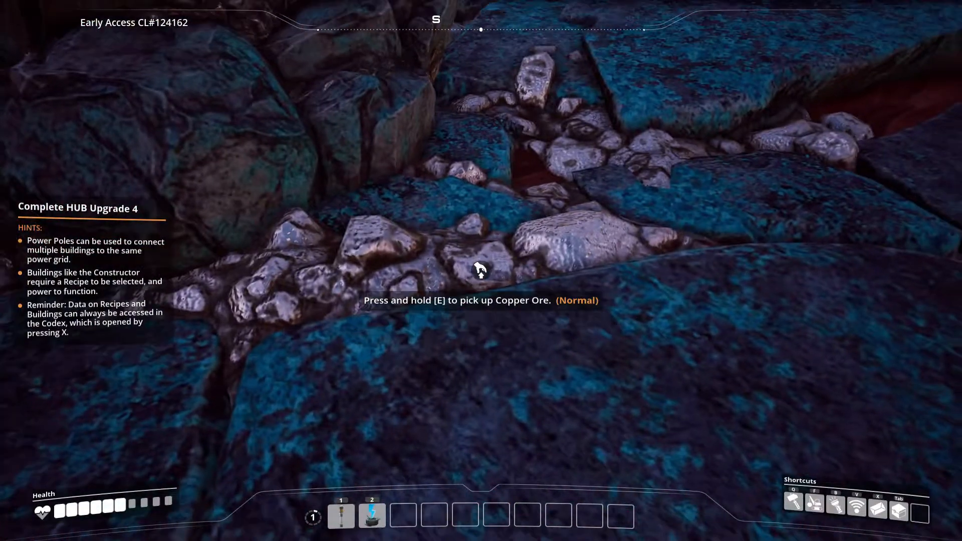
# Gather Copper Ore from the normal copper deposit before scouting.
pyautogui.press('tab')
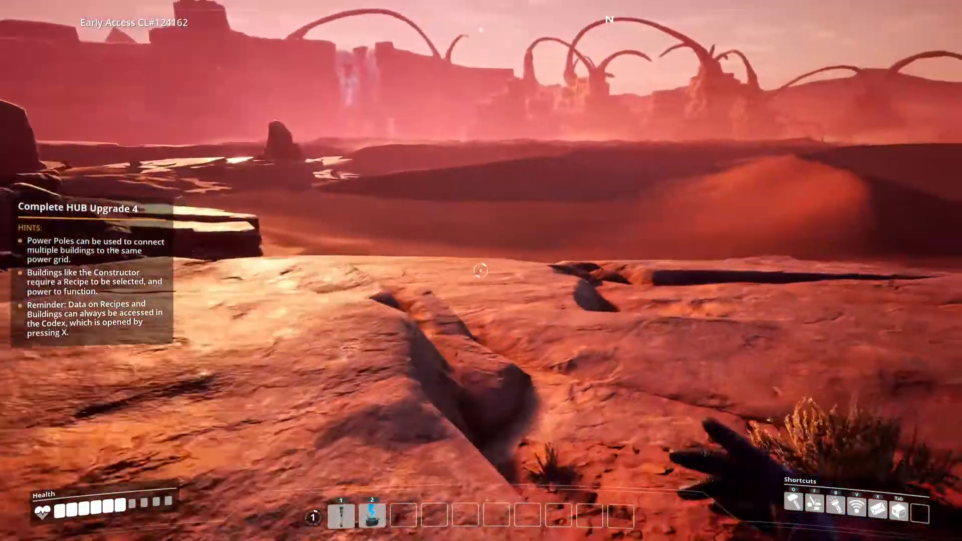
pyautogui.moveTo(481, 271)
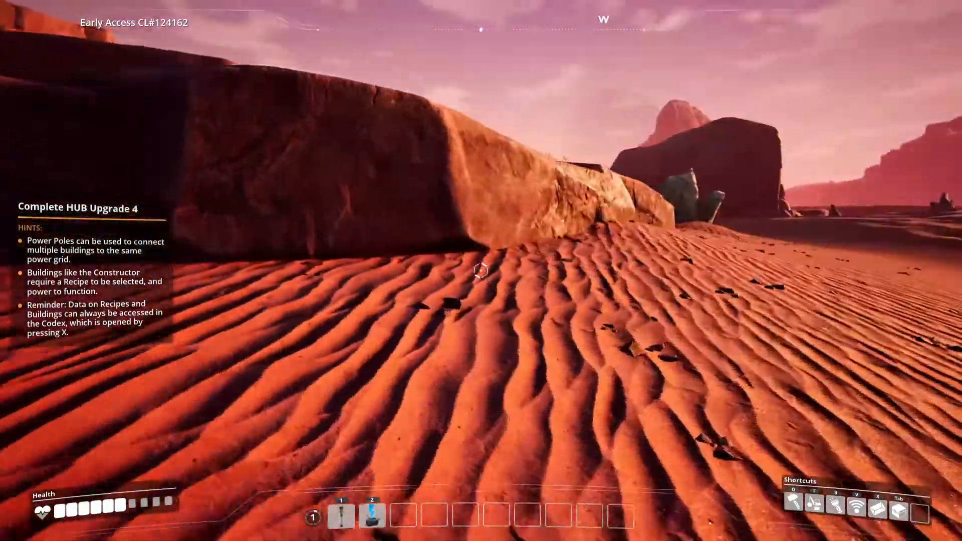
pyautogui.moveTo(481, 271)
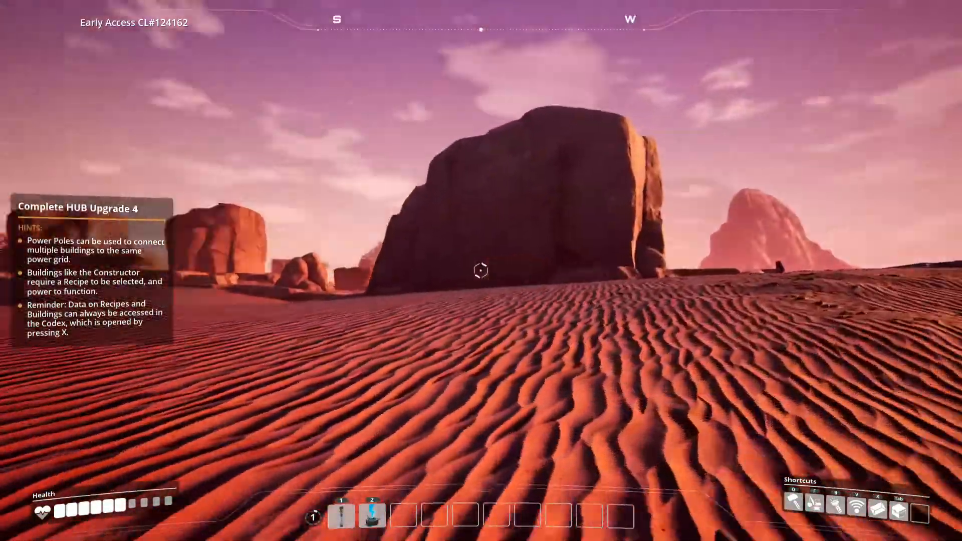
pyautogui.moveTo(482, 271)
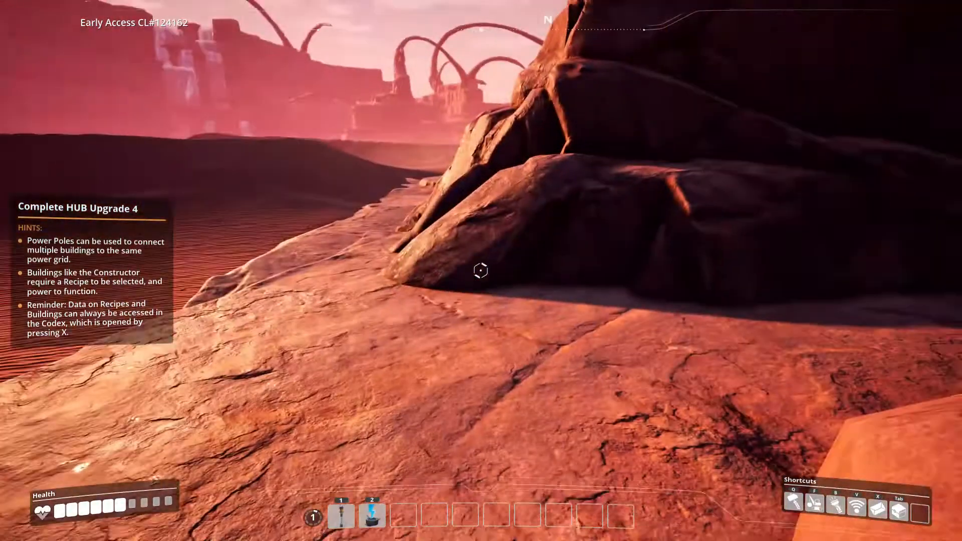
pyautogui.moveTo(481, 271)
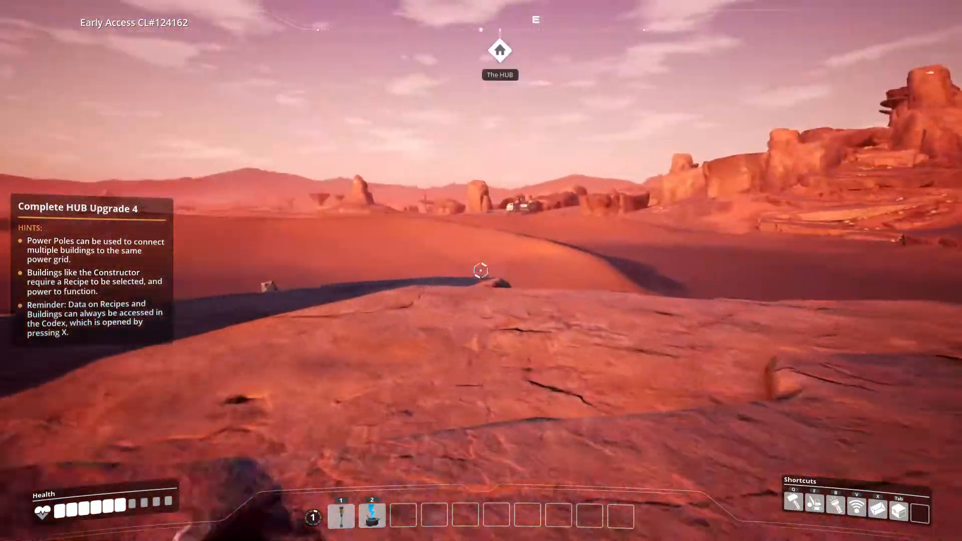
pyautogui.moveTo(481, 271)
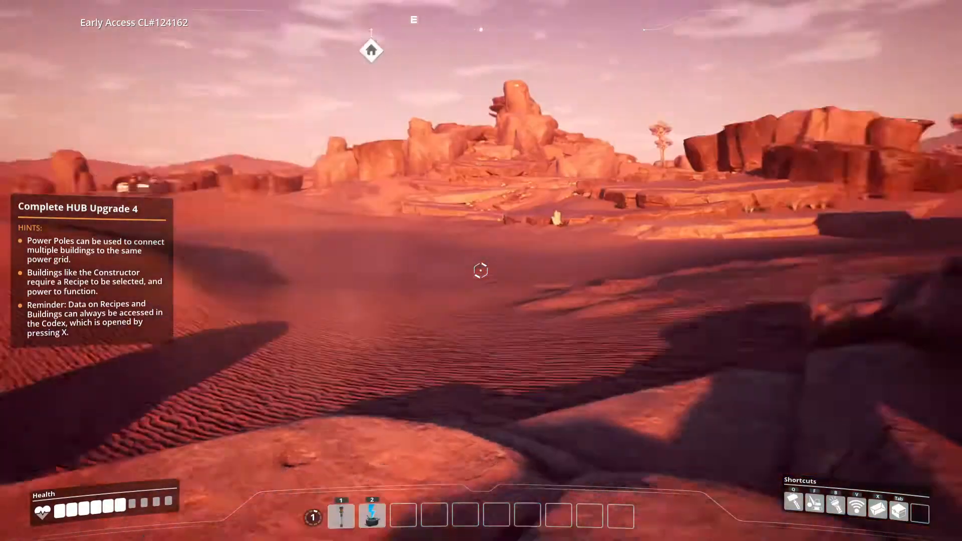